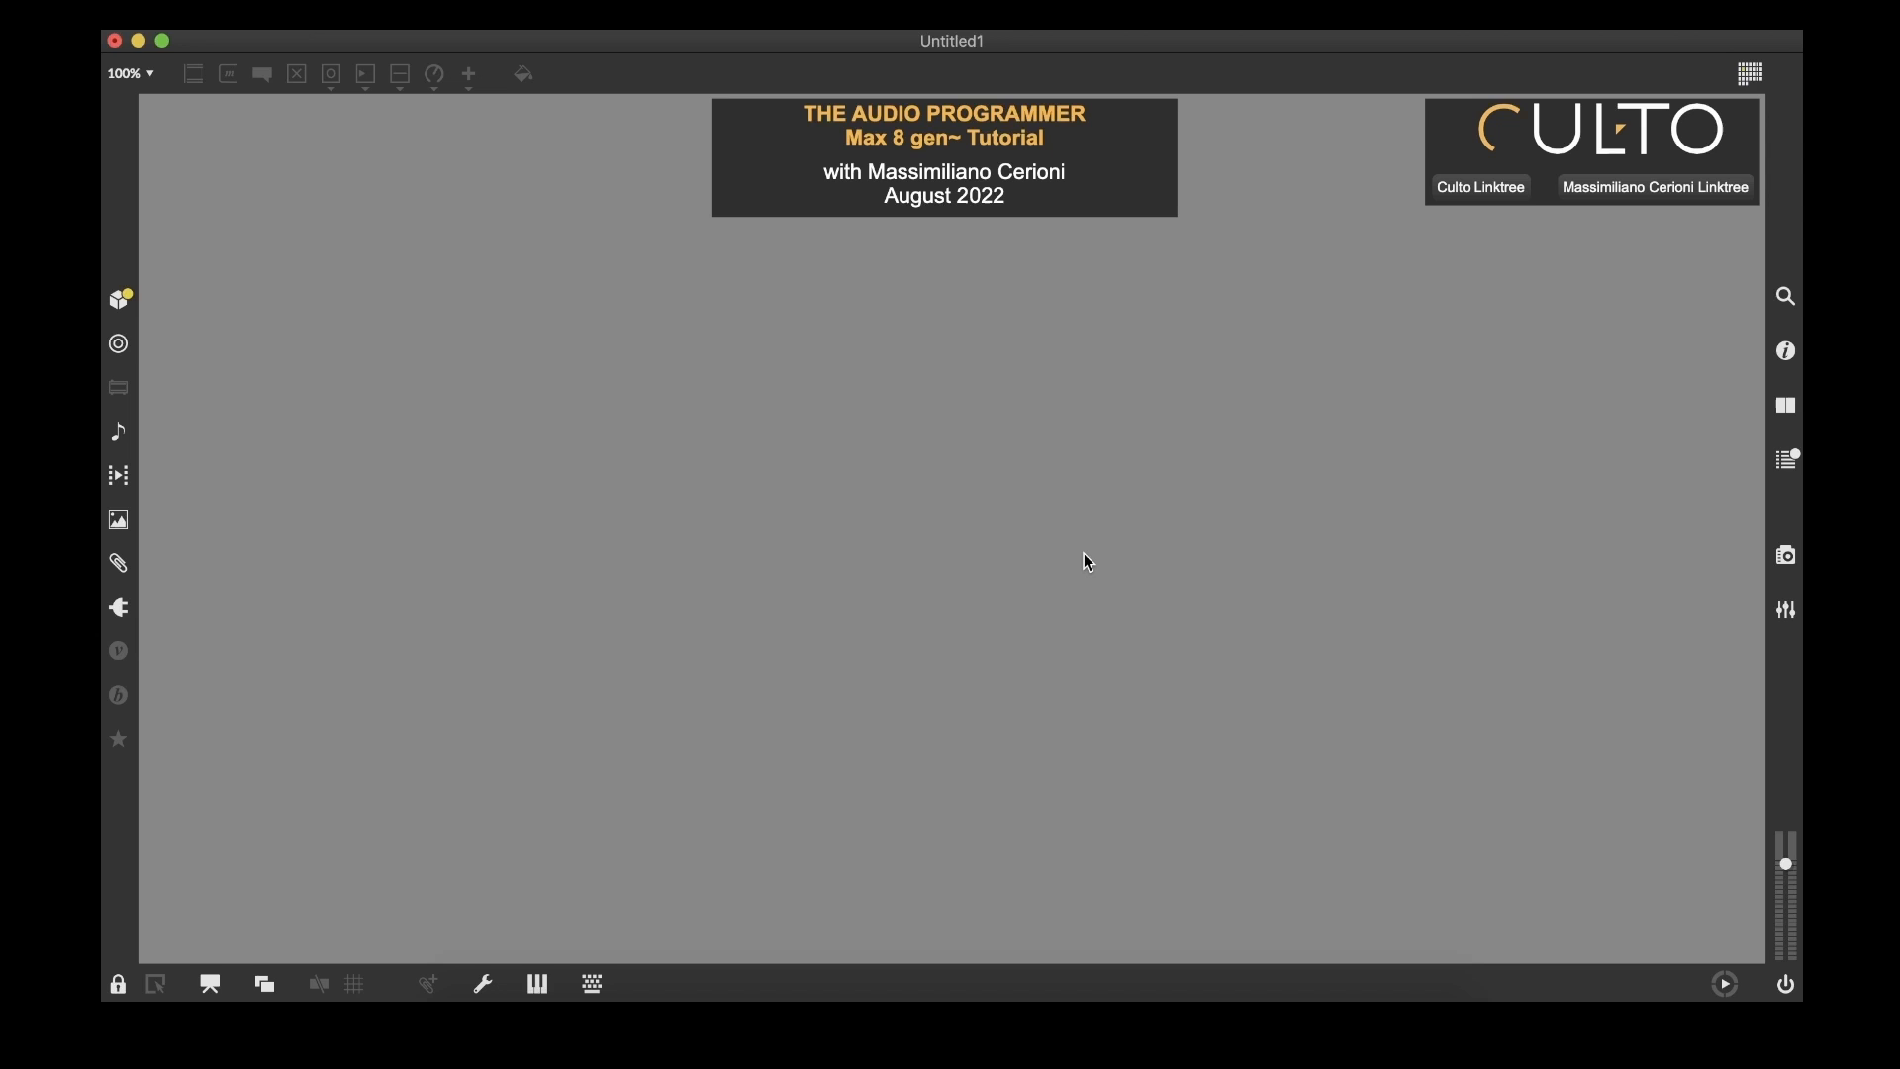
# Step: Place a new object box in the empty patcher and make it a gen~ object
pyautogui.click(116, 983)
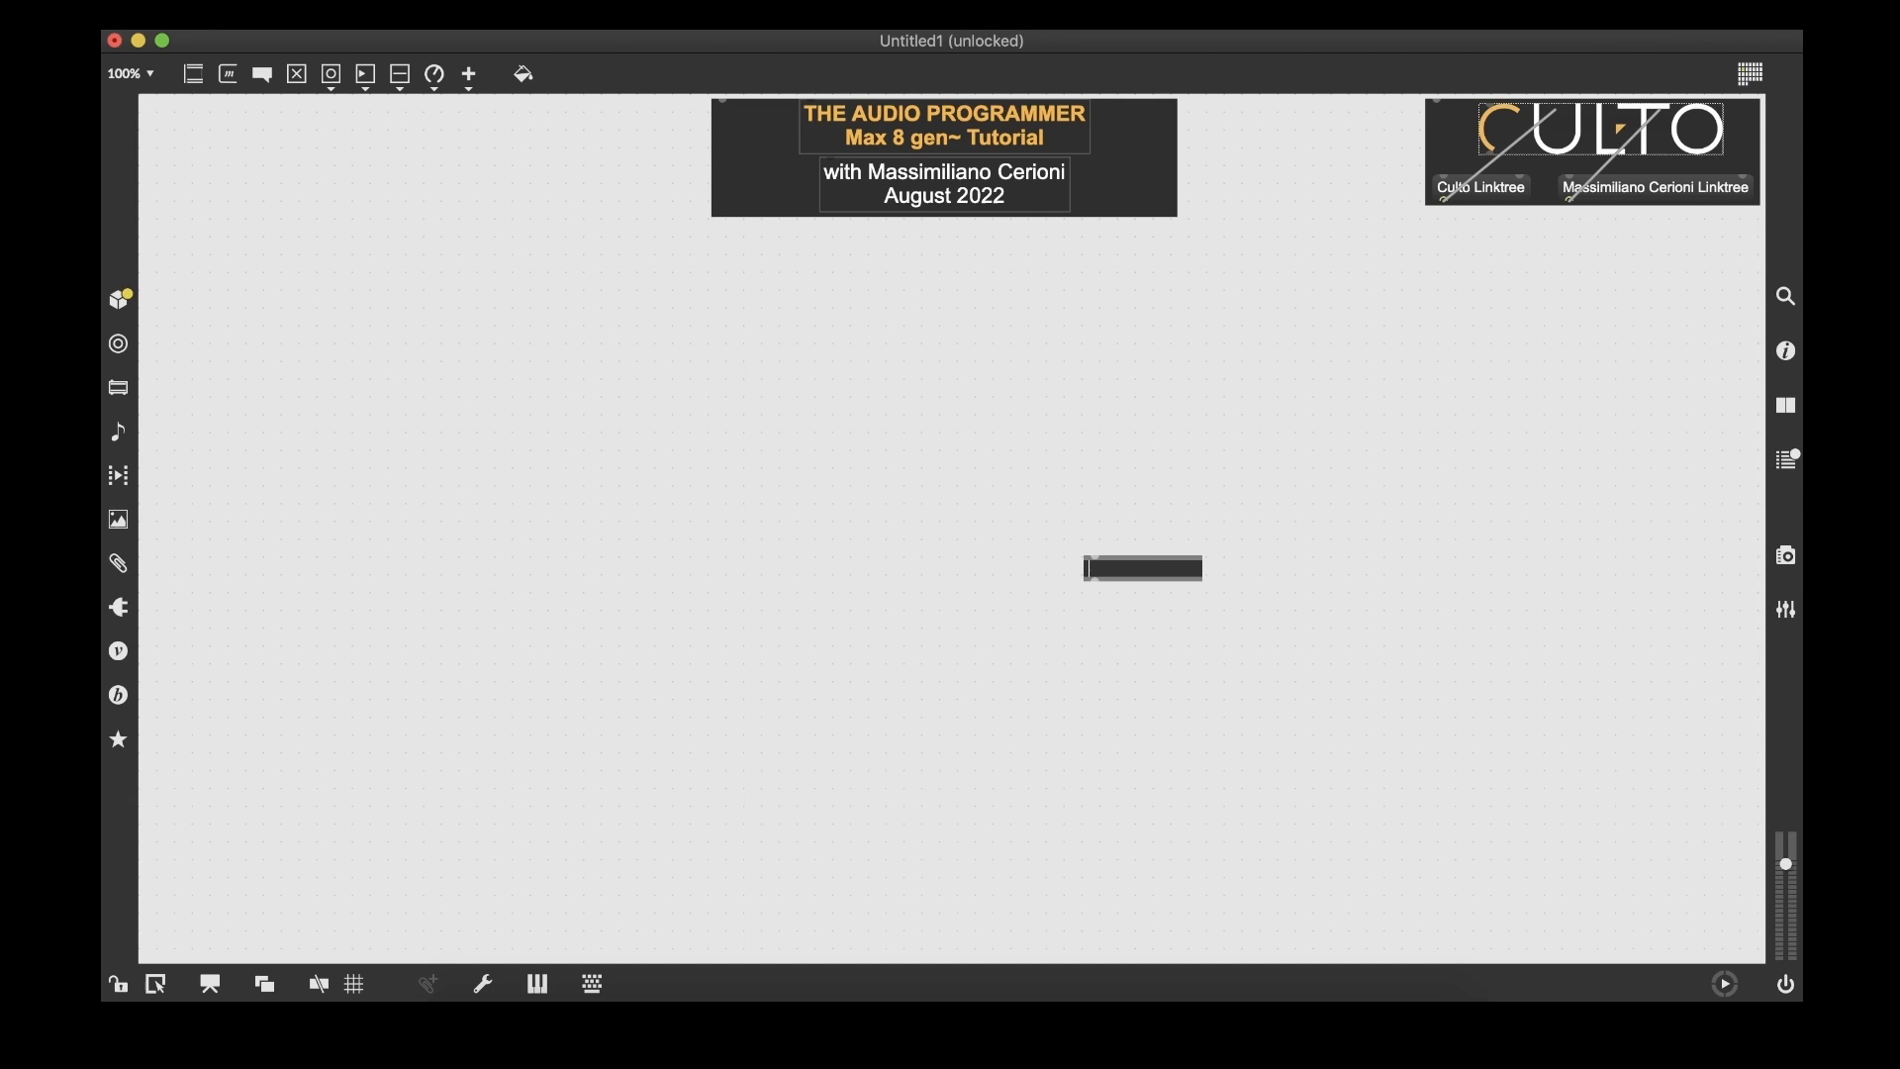
pyautogui.write('gen~')
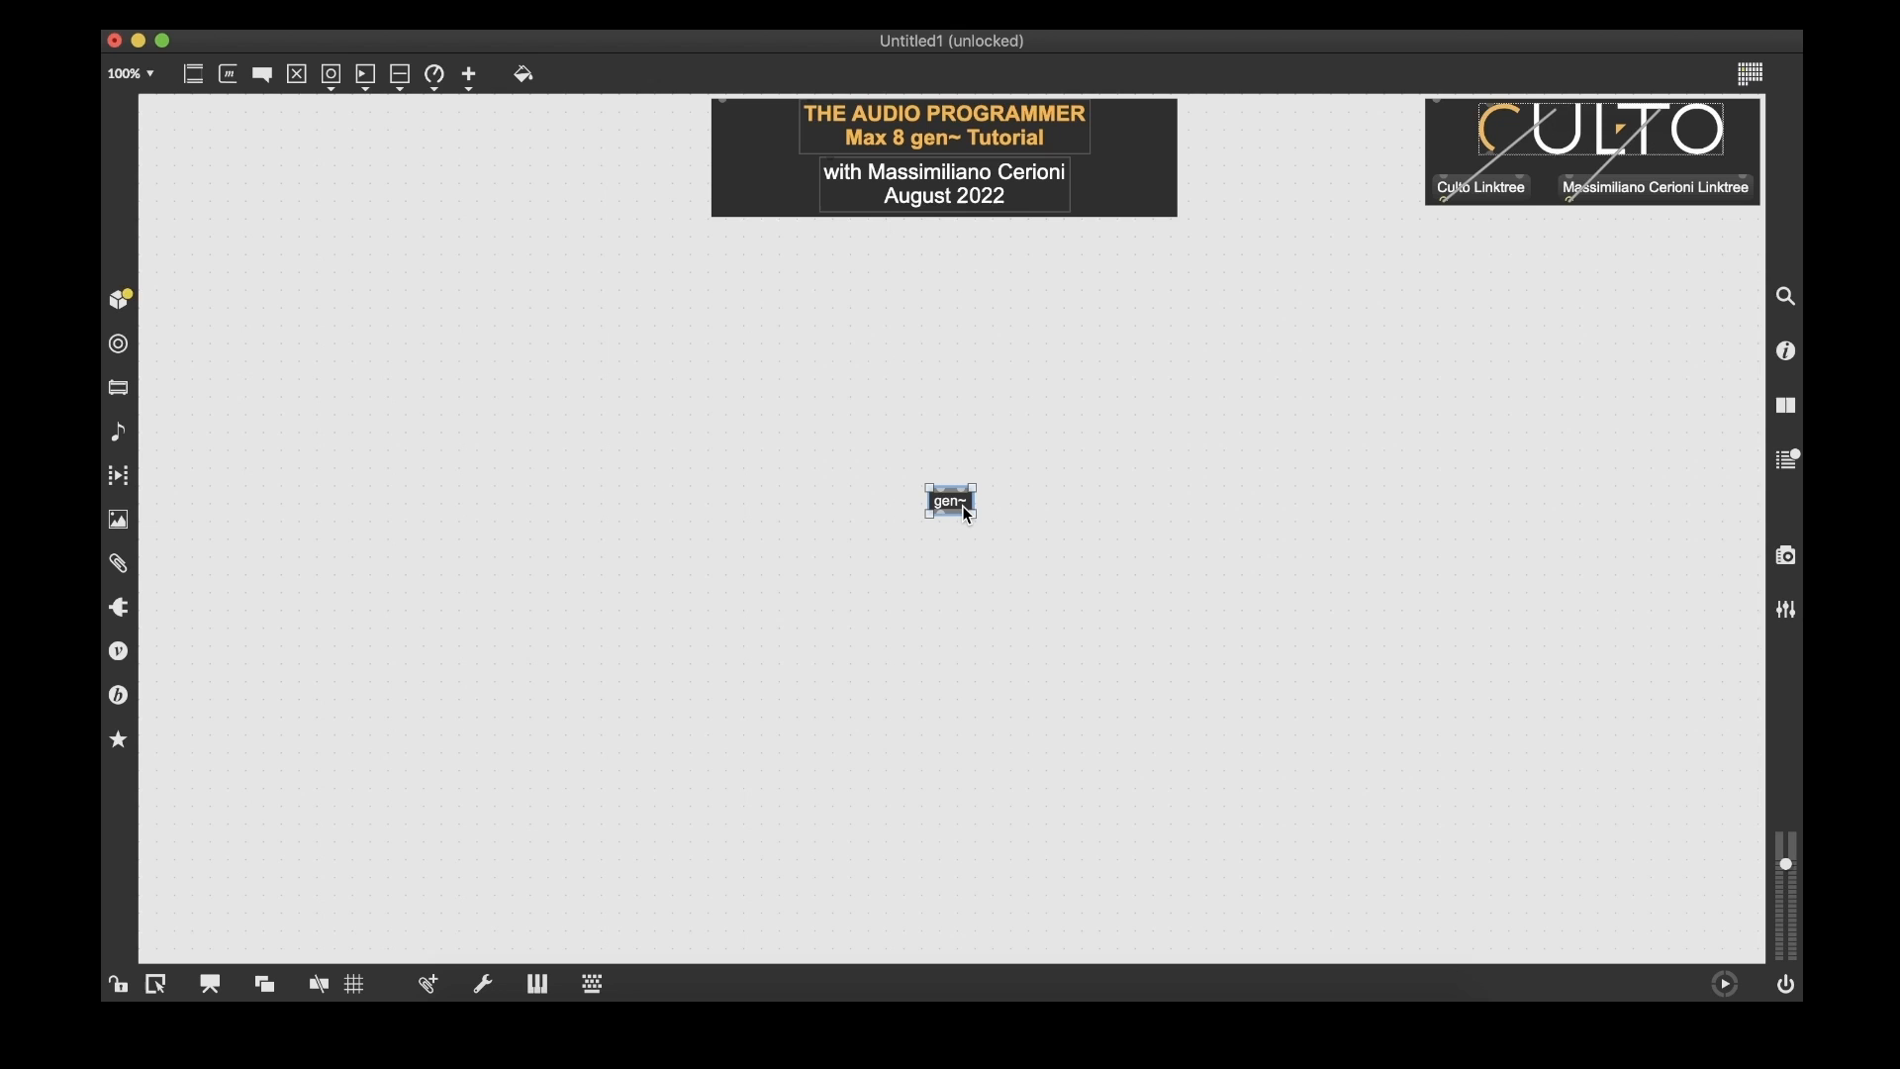
# Step: Open the gen~ help patcher showing its basic example
pyautogui.doubleClick(950, 499)
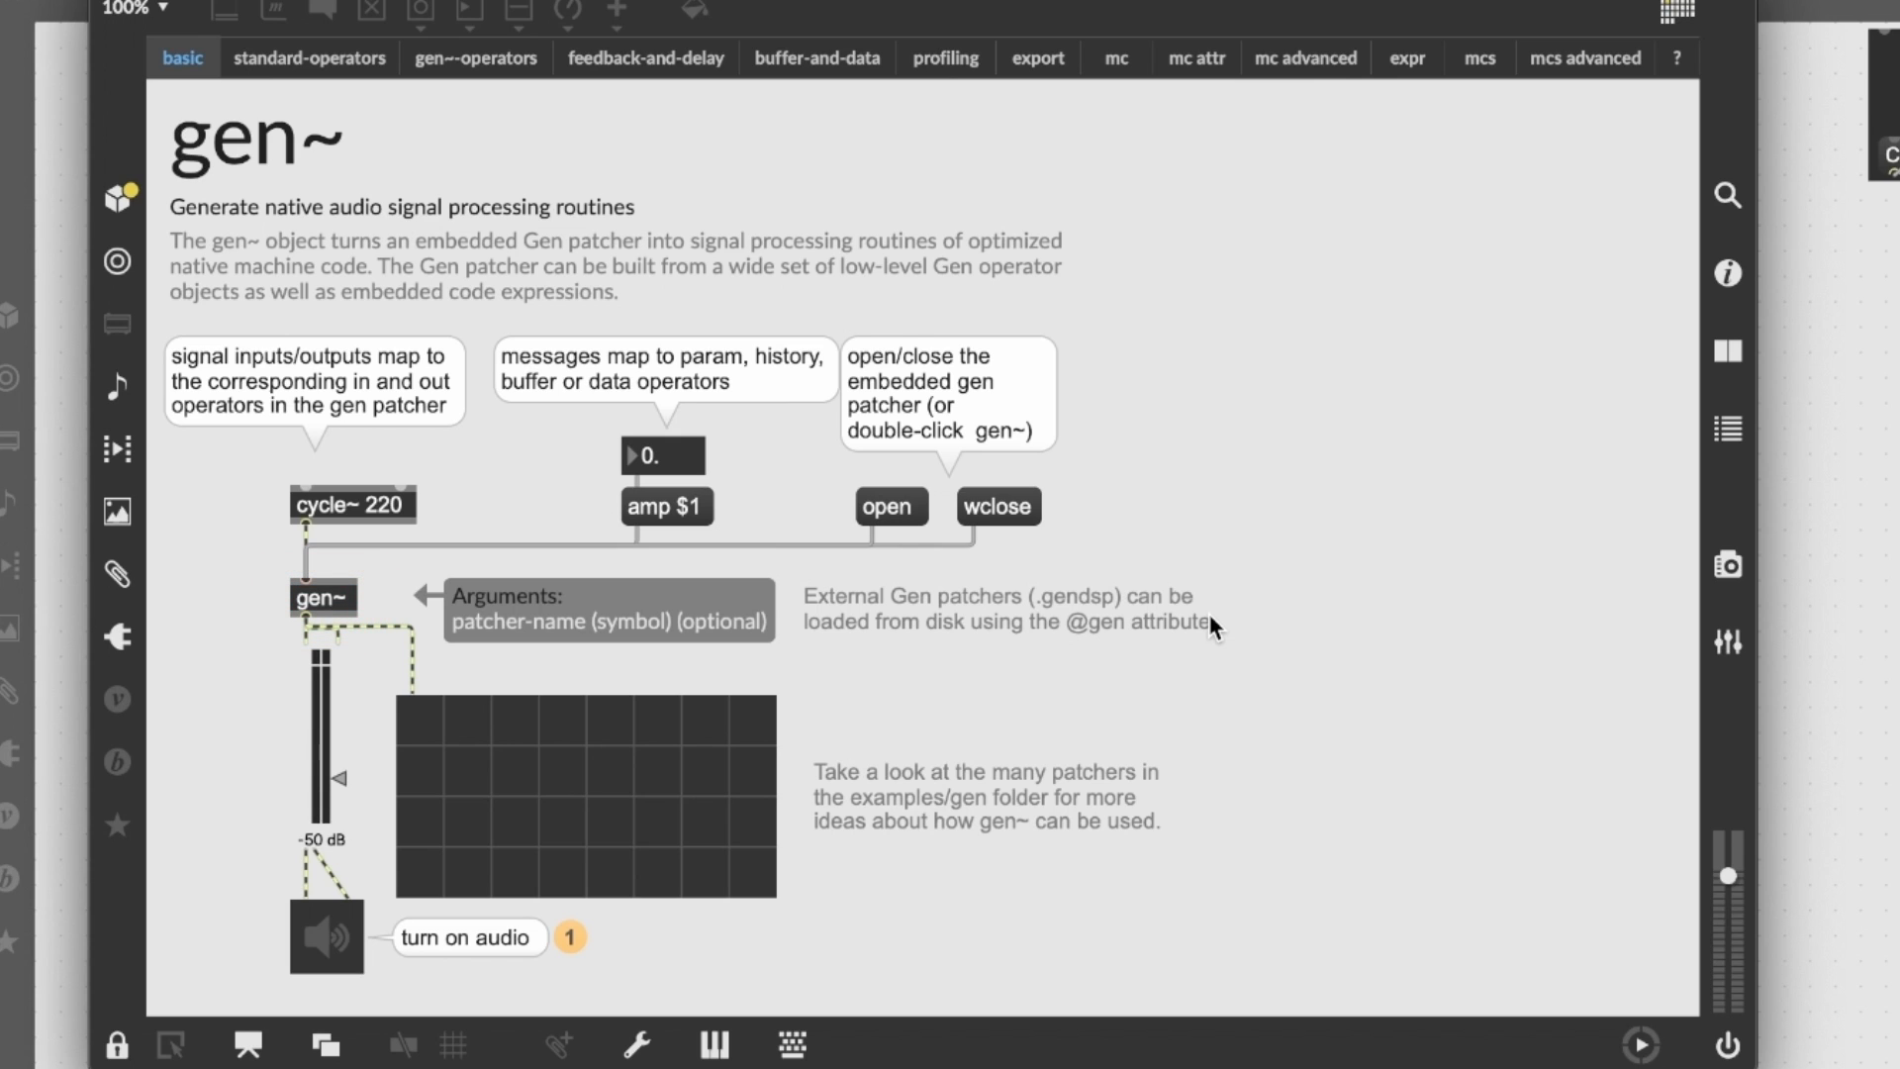
pyautogui.moveTo(354, 554)
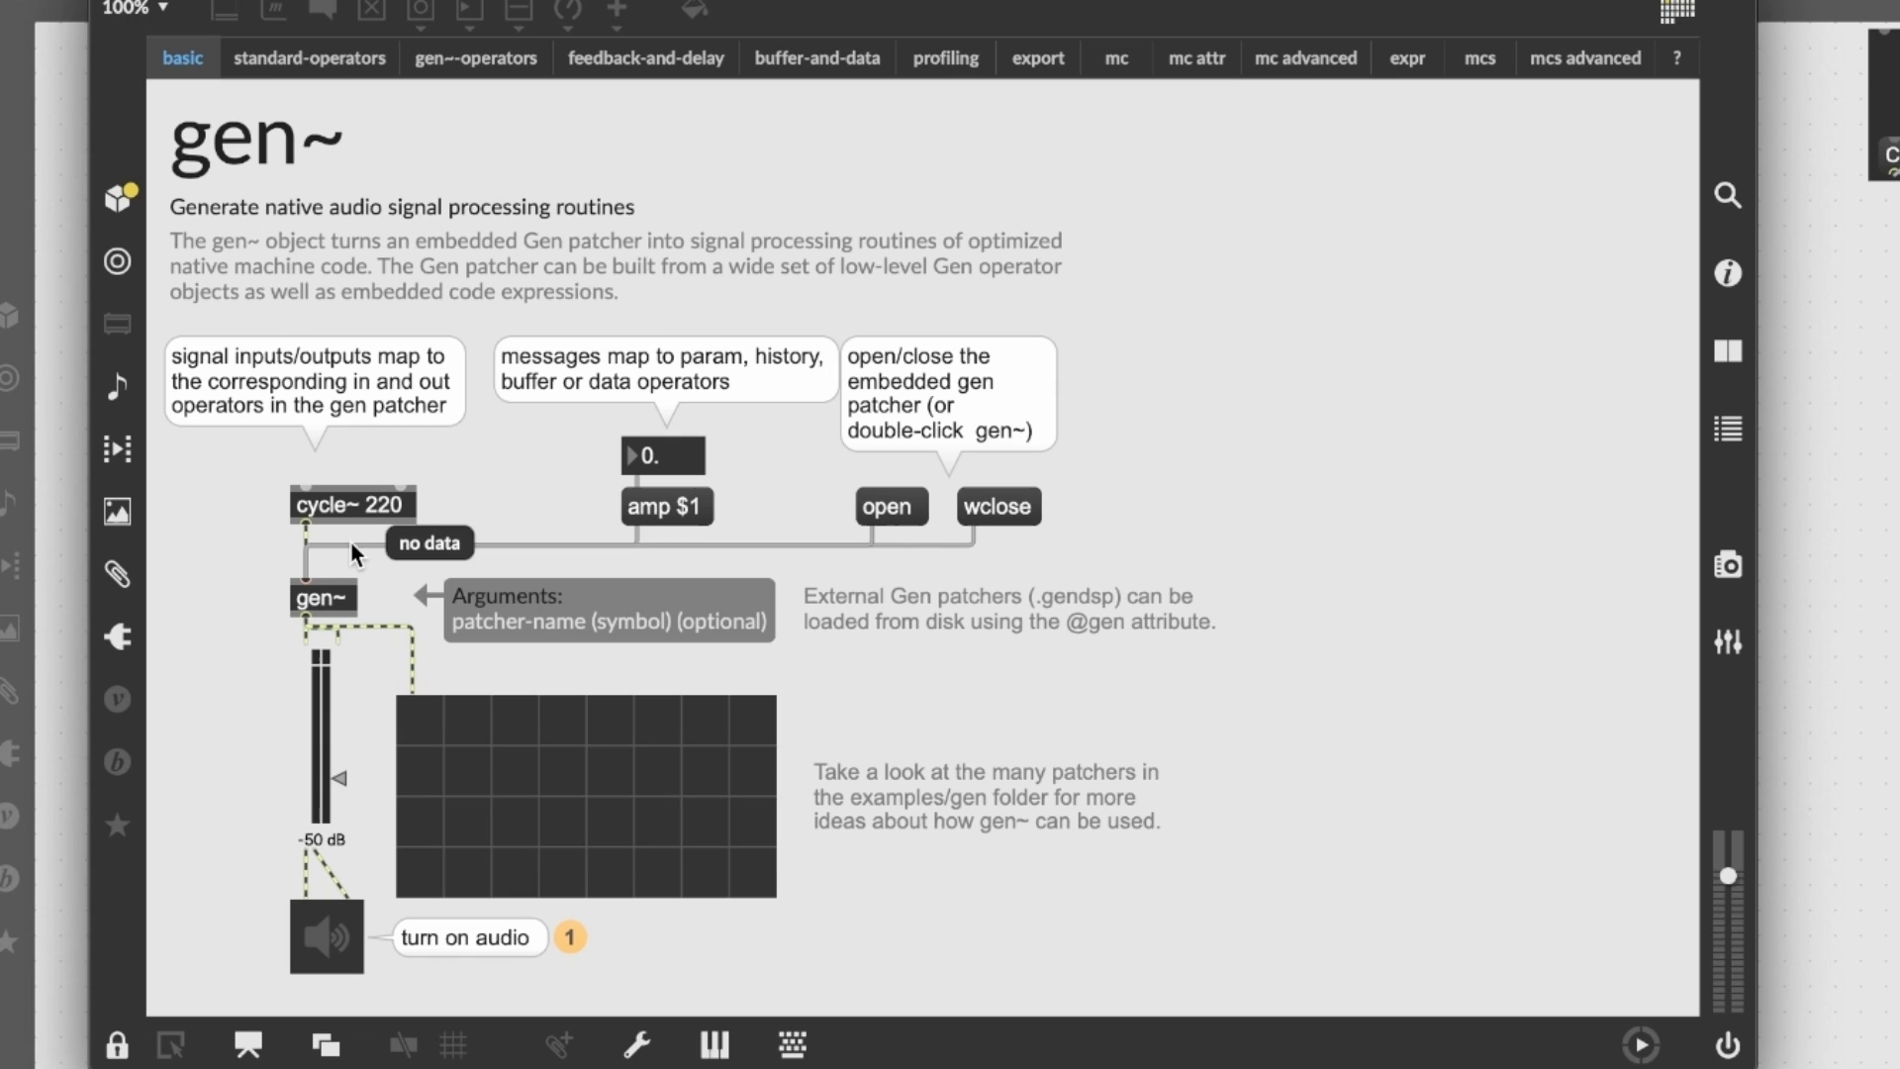
pyautogui.moveTo(594, 501)
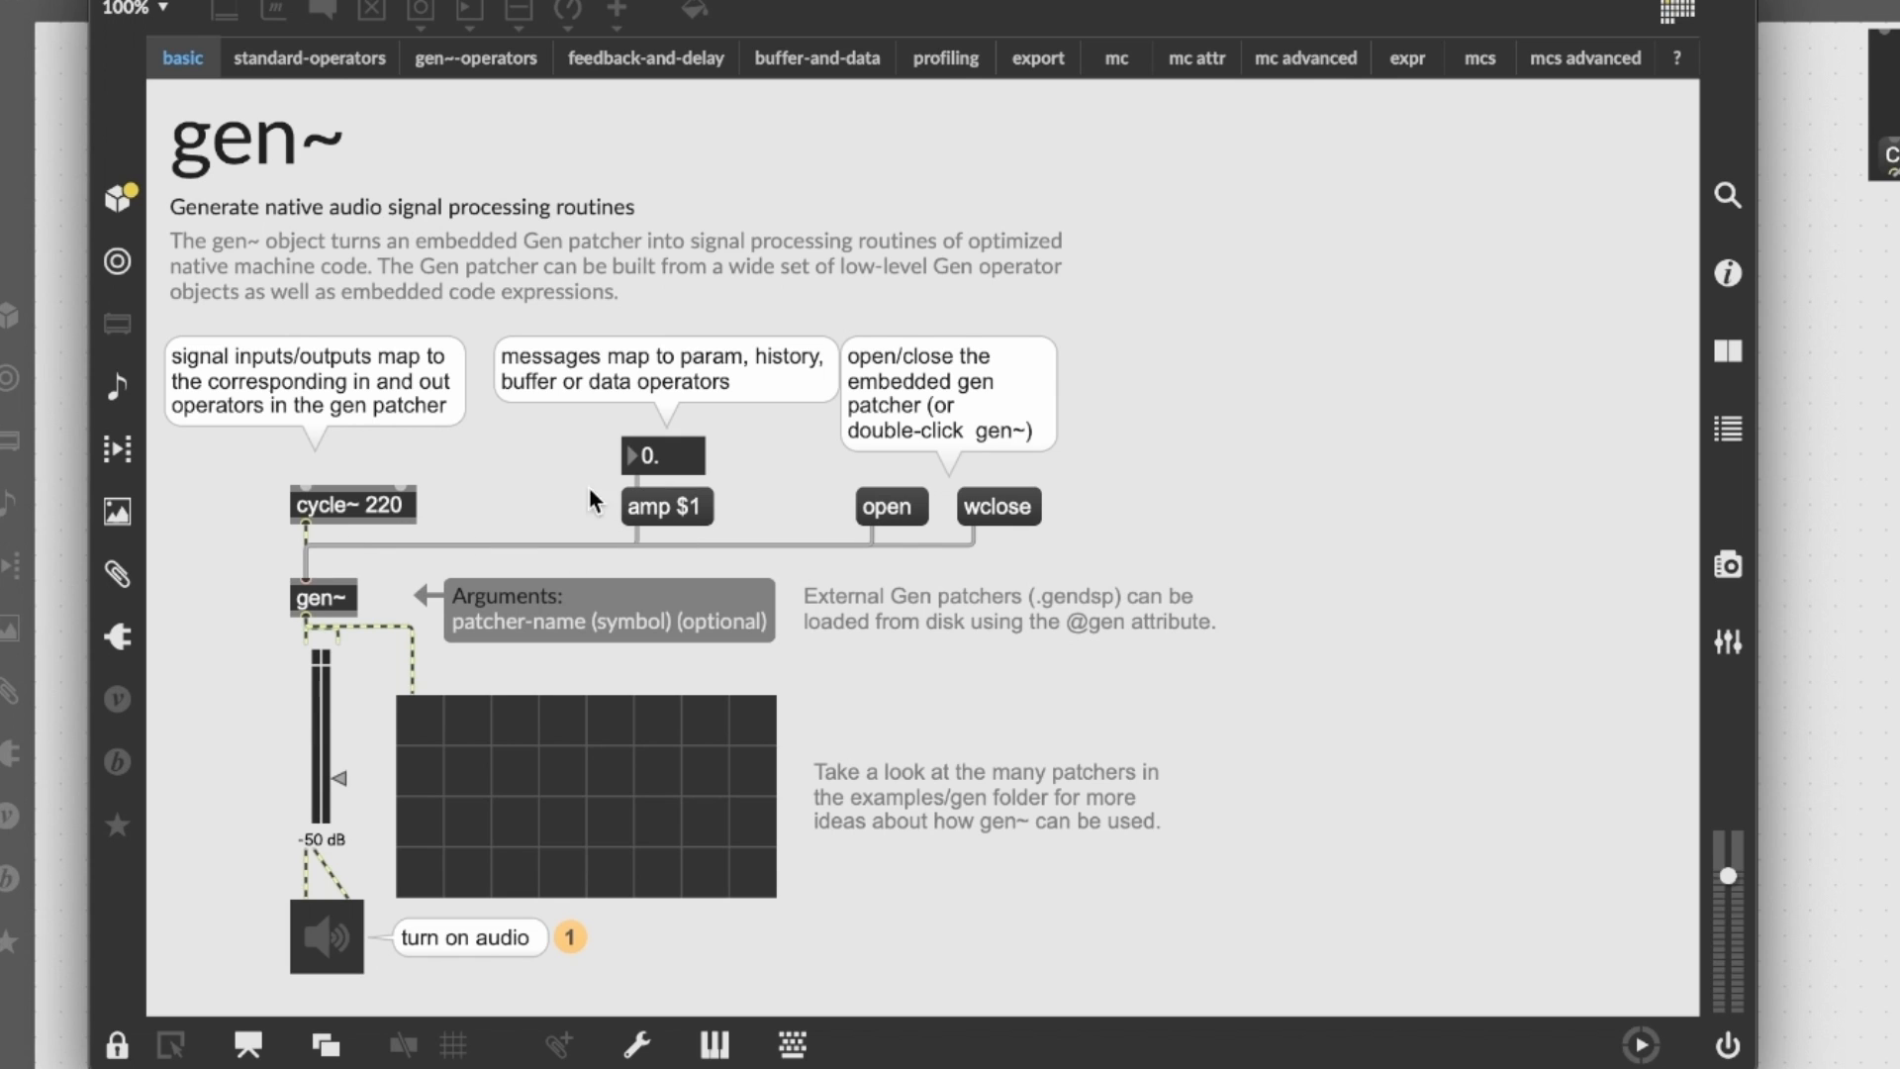
pyautogui.moveTo(620, 580)
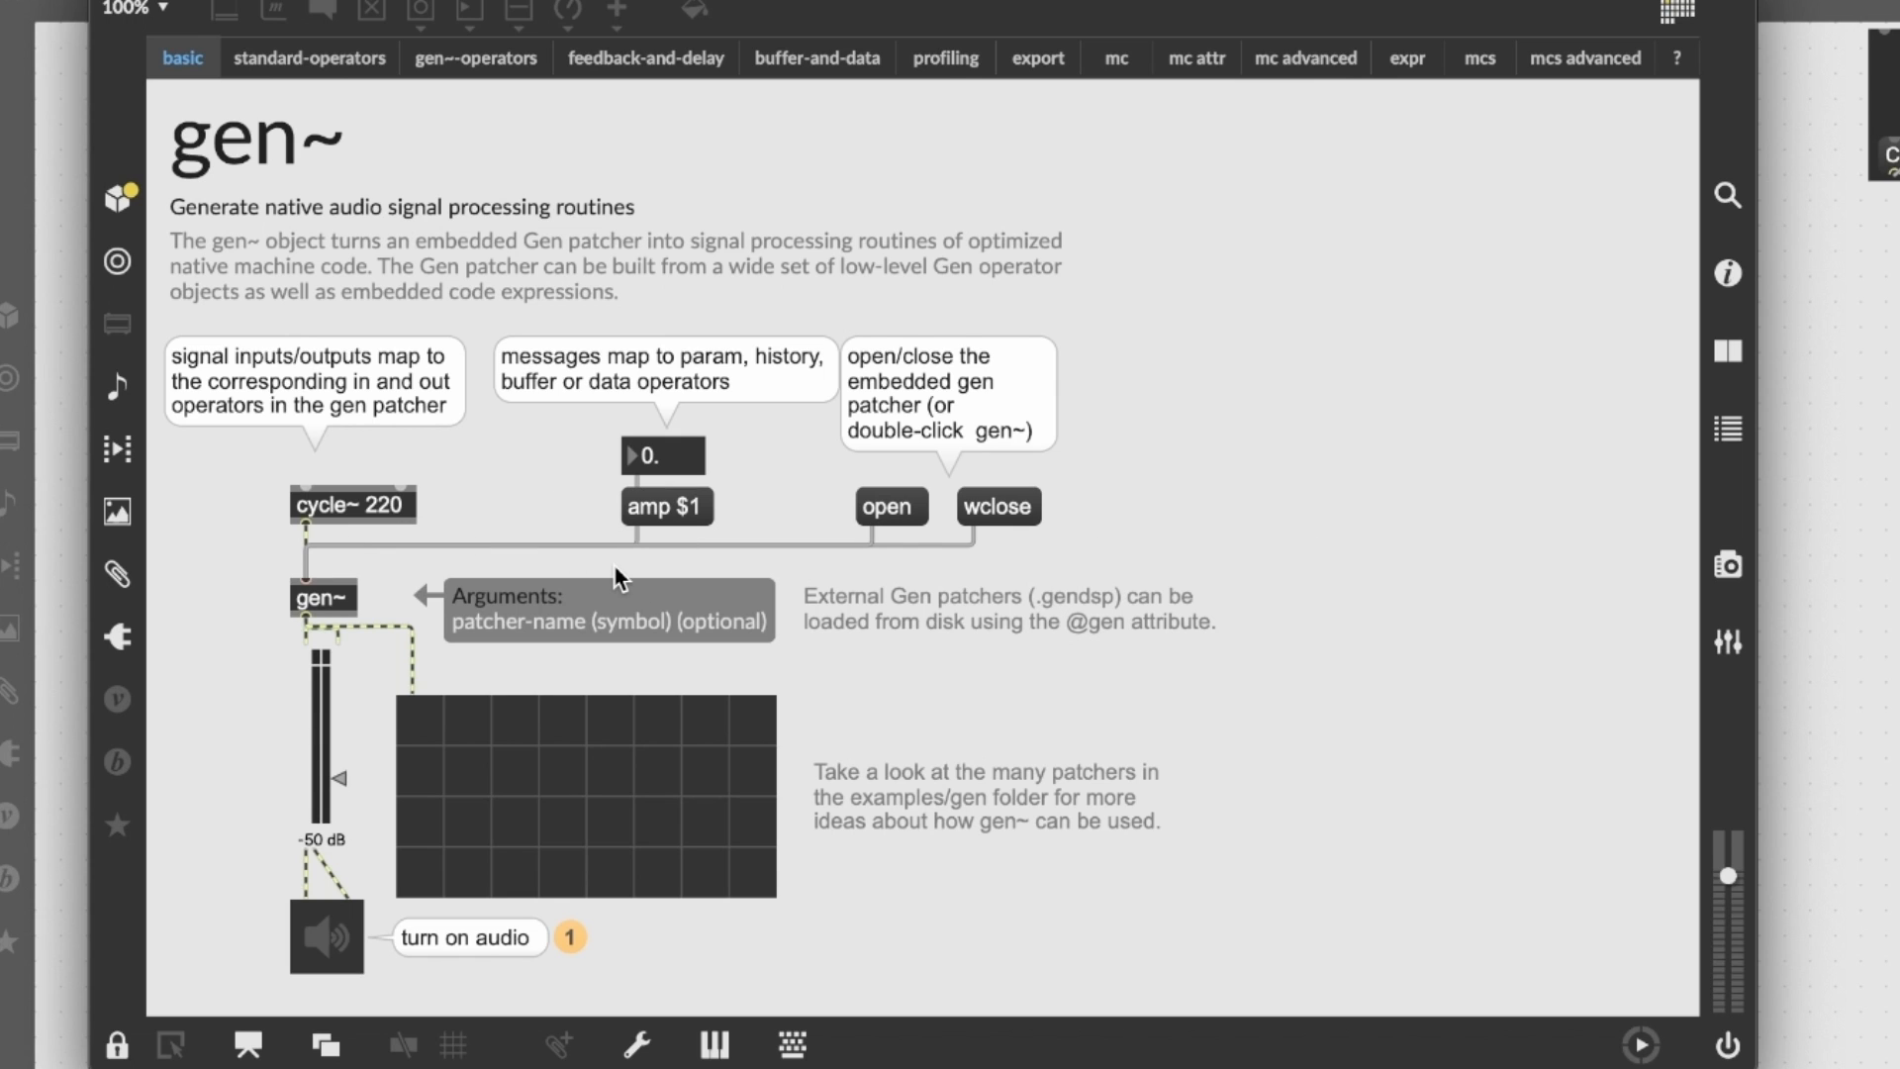
pyautogui.moveTo(348, 610)
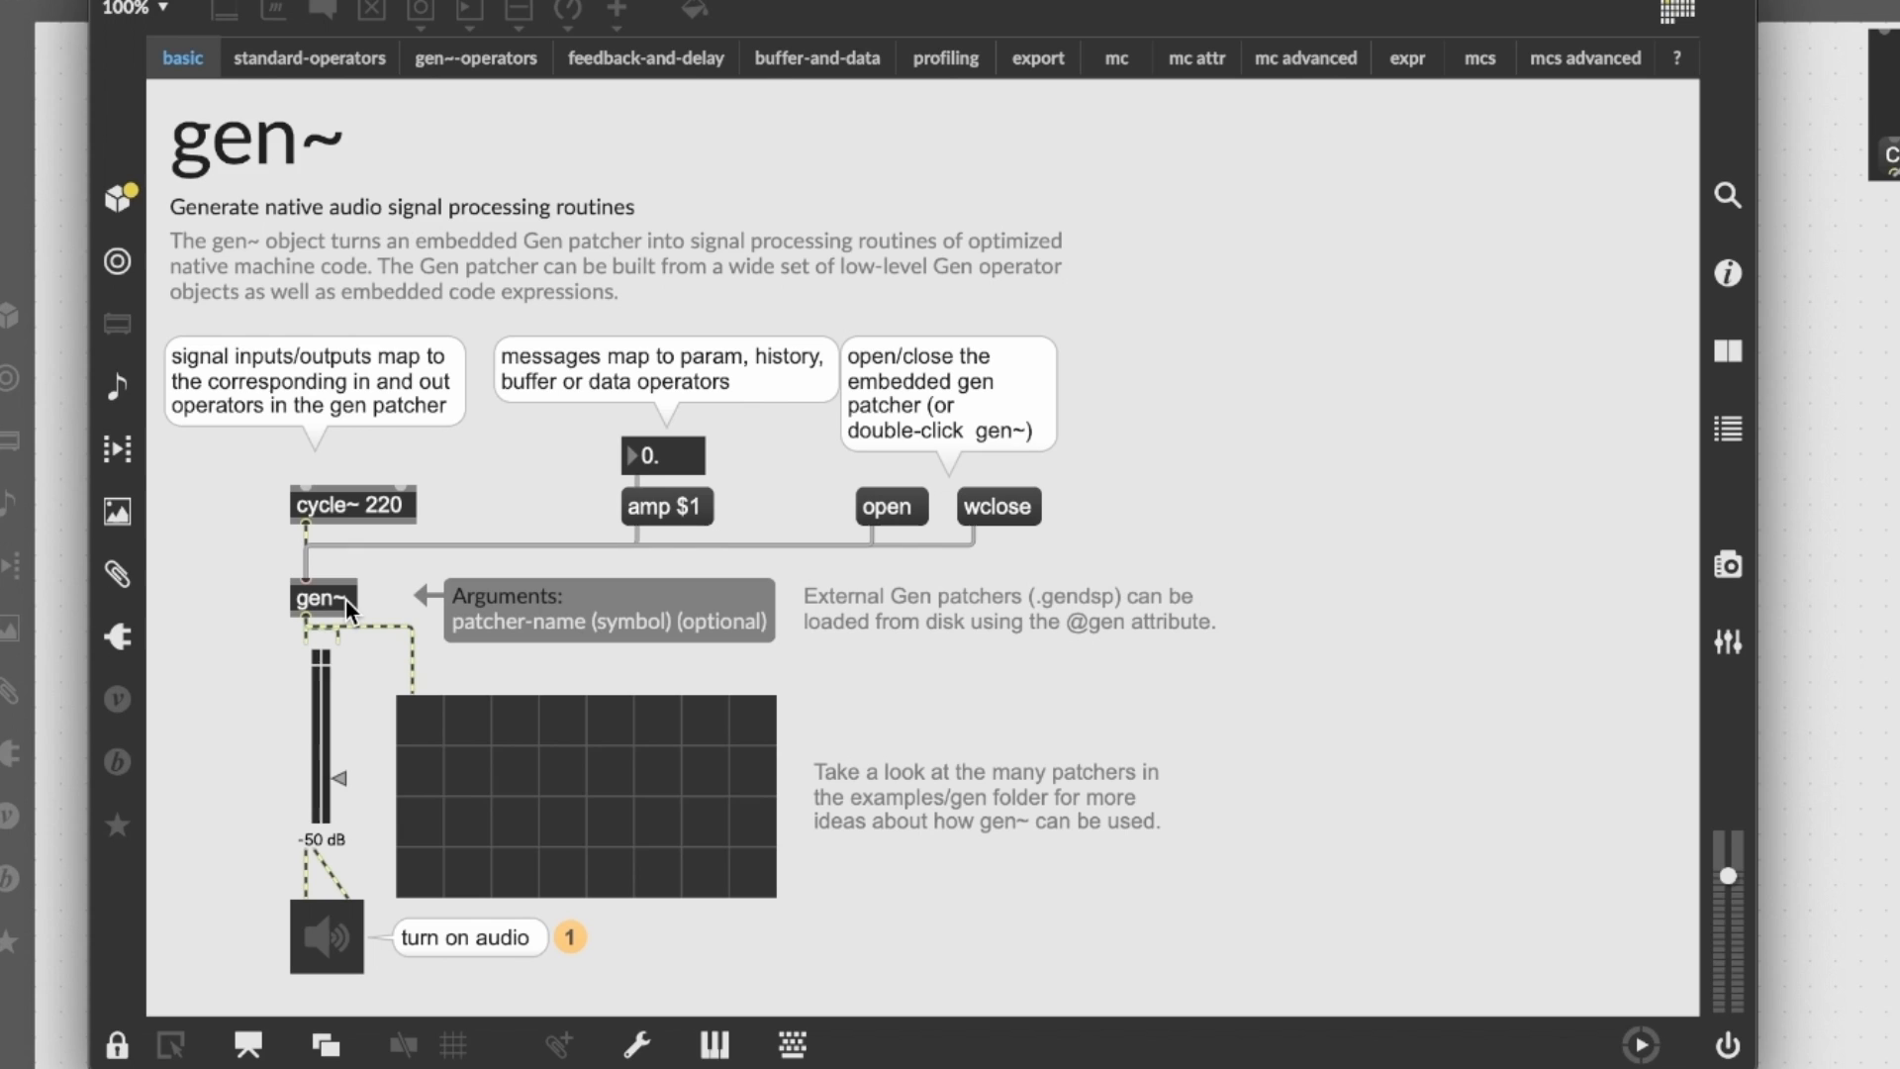
# Step: Open the help example's embedded gen patcher with its in 1, cycle 2, param amp, out 1 chain
pyautogui.doubleClick(320, 595)
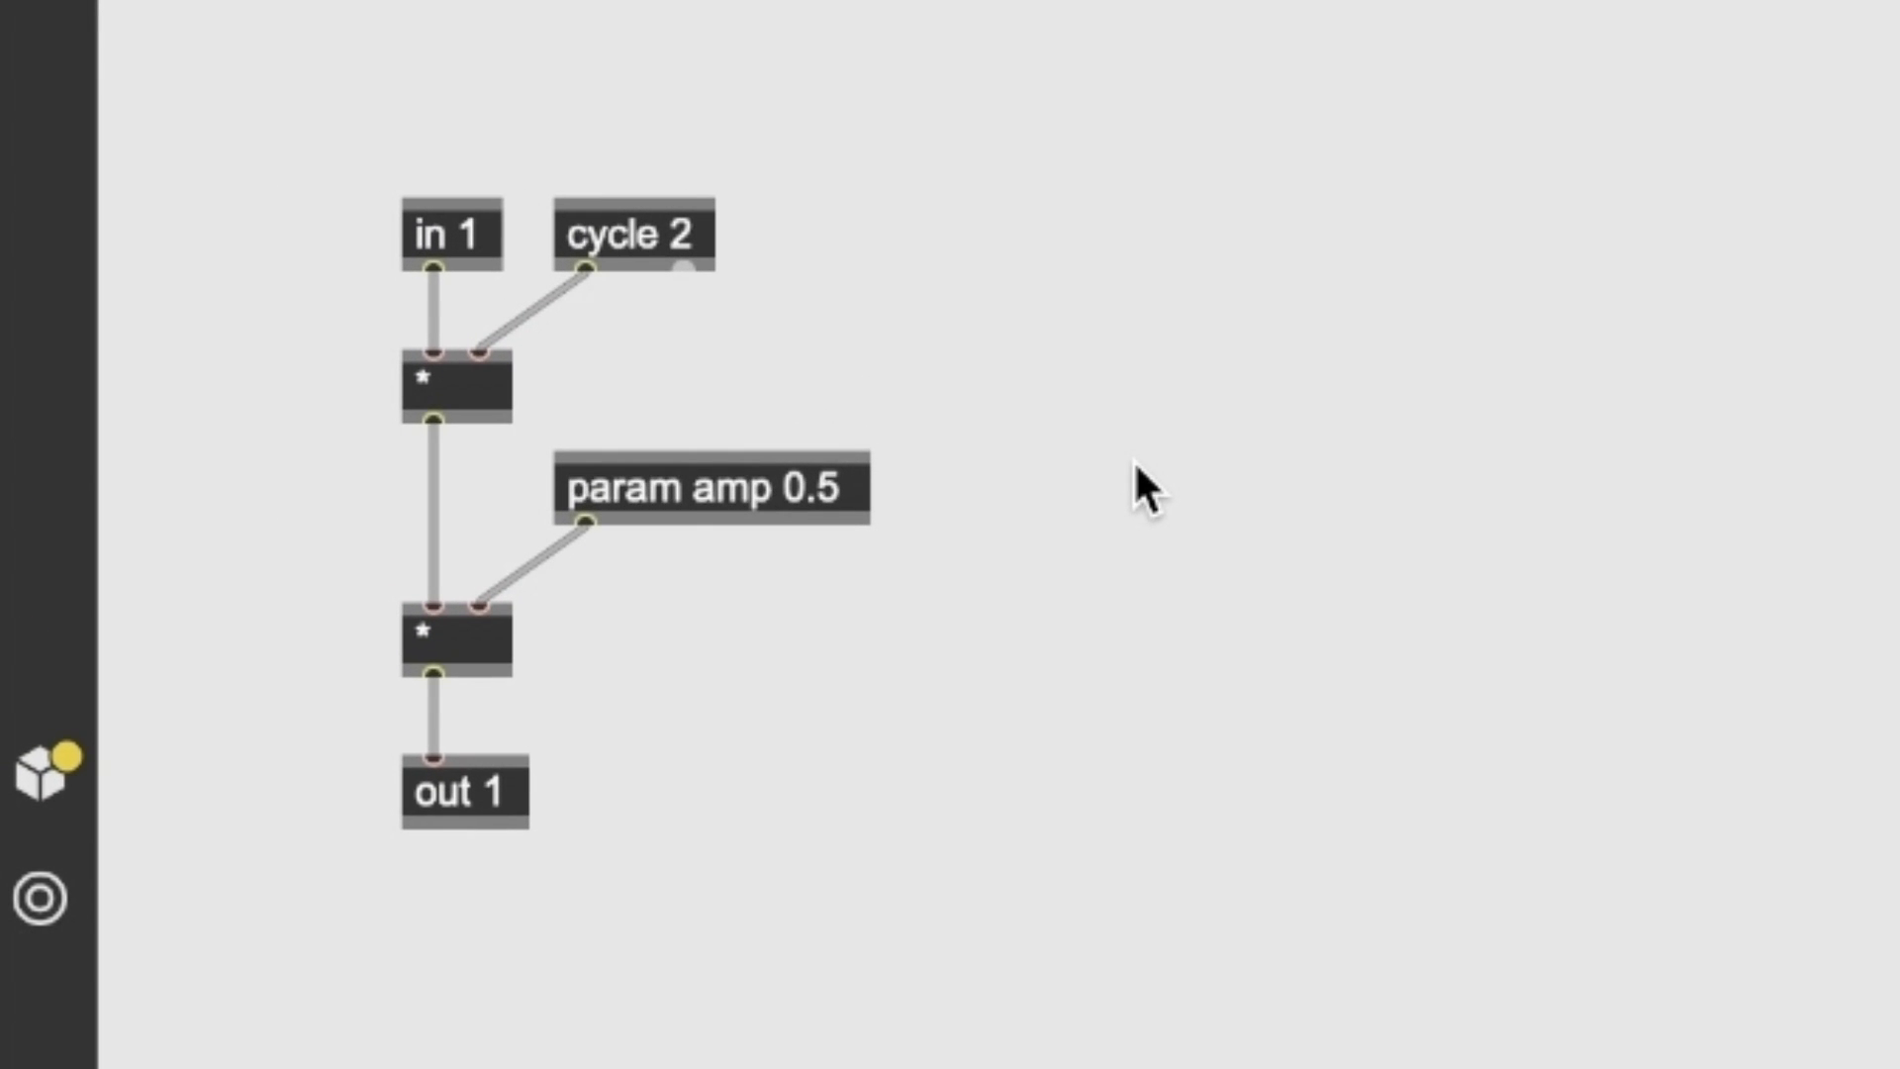
pyautogui.moveTo(1130, 401)
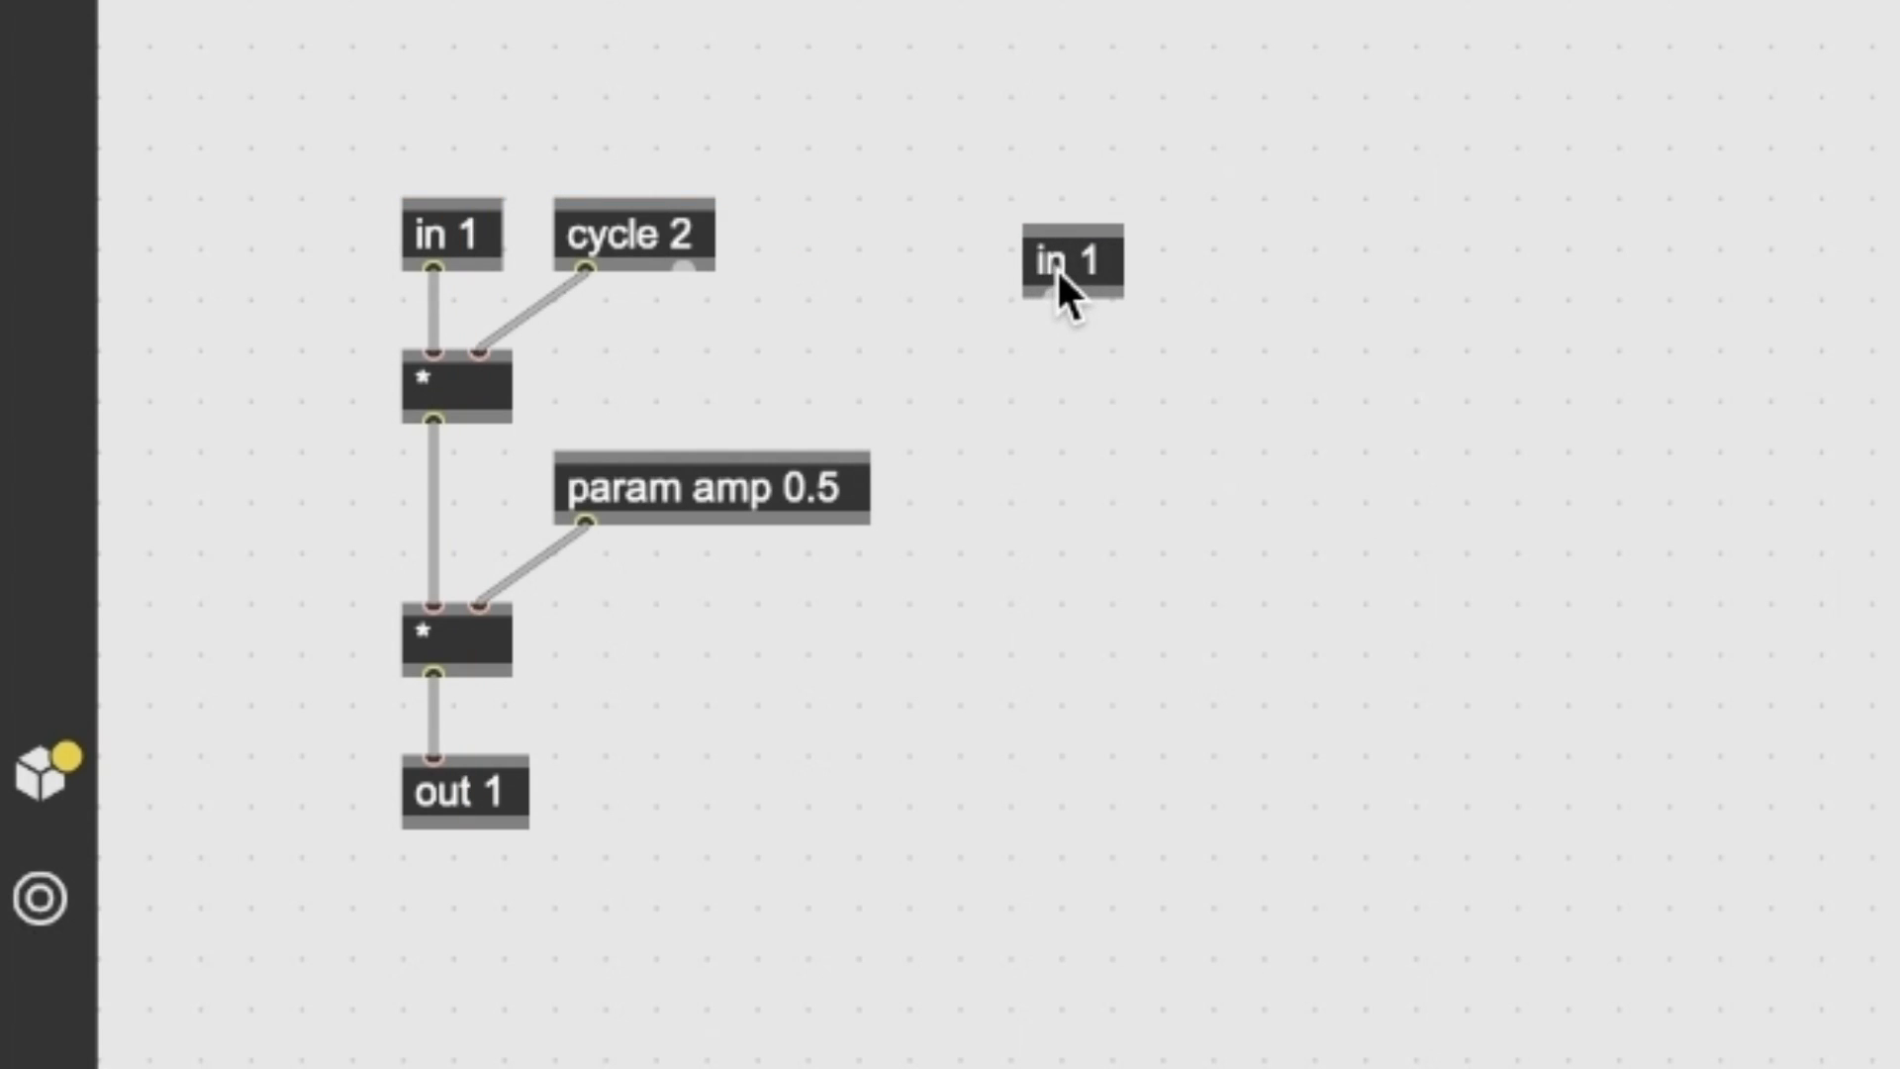
# Step: Delete the stray in and out objects from the gen patcher
pyautogui.click(1075, 263)
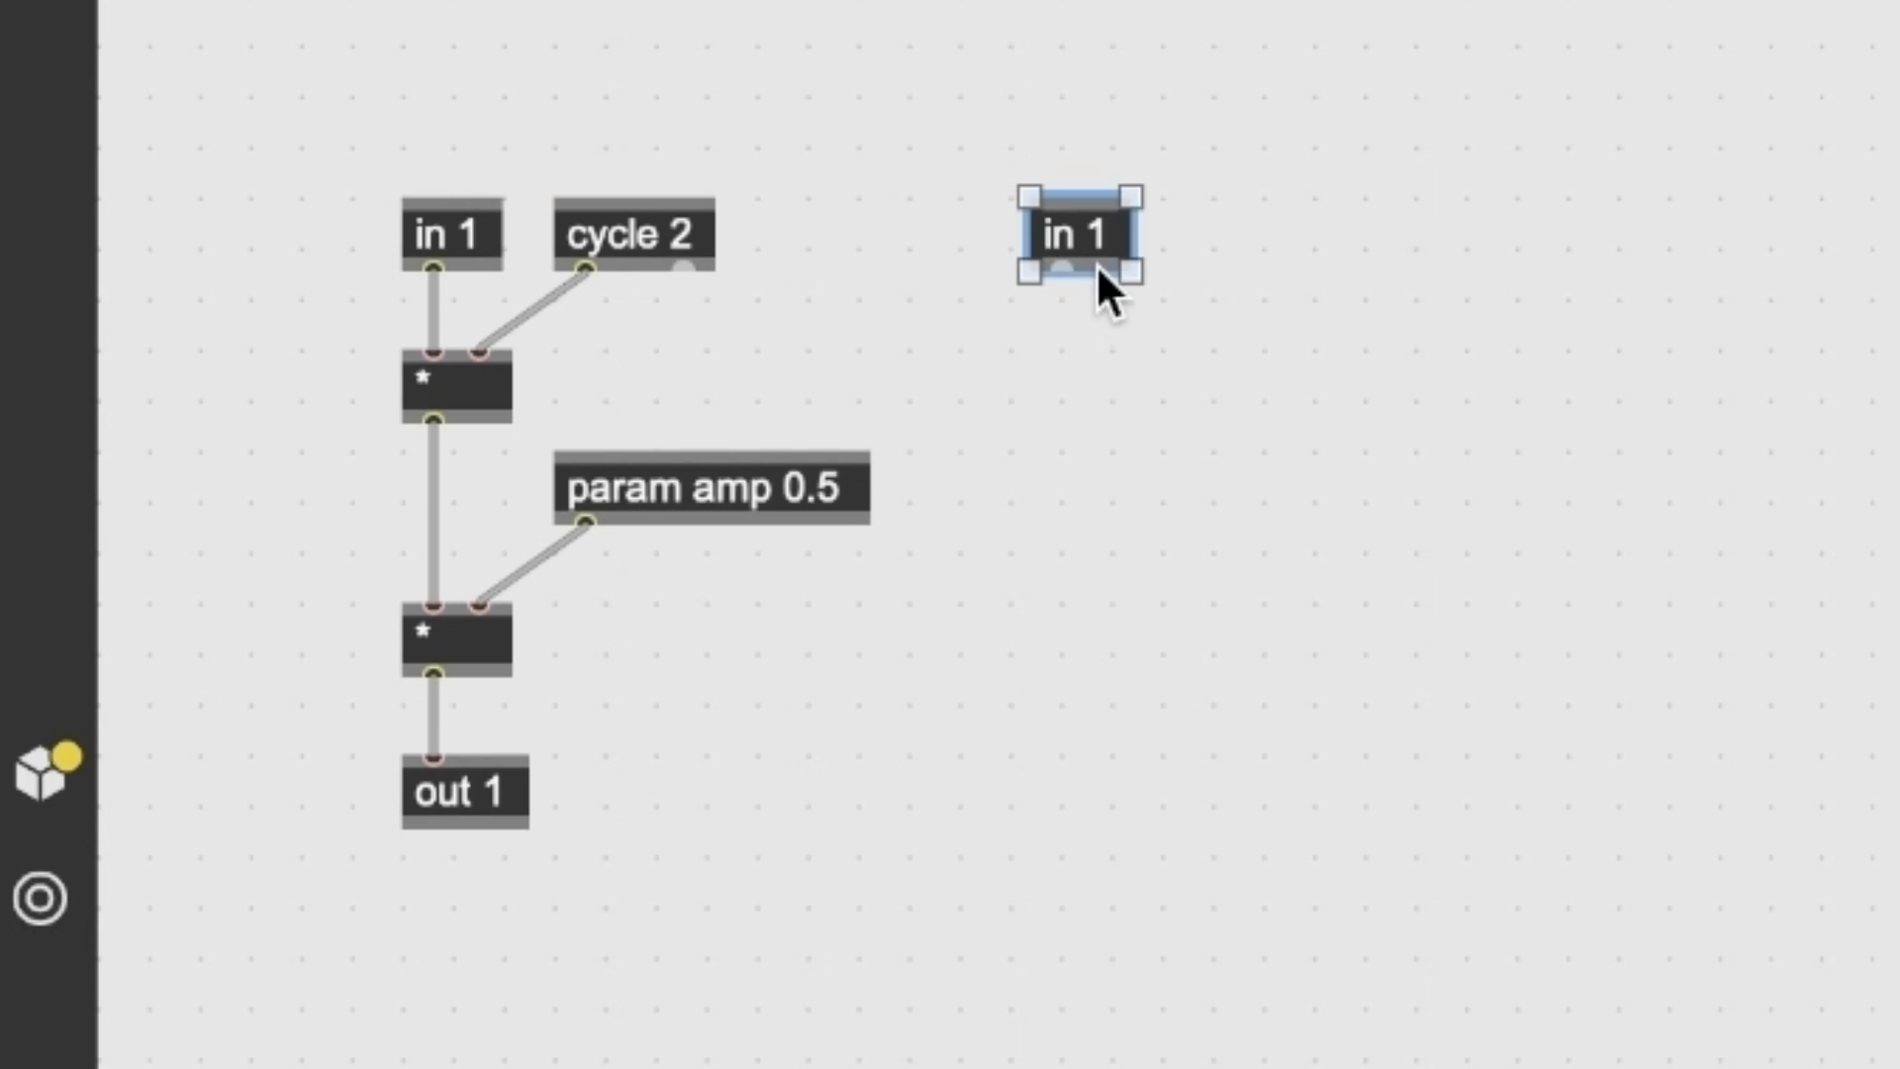
pyautogui.moveTo(1102, 267)
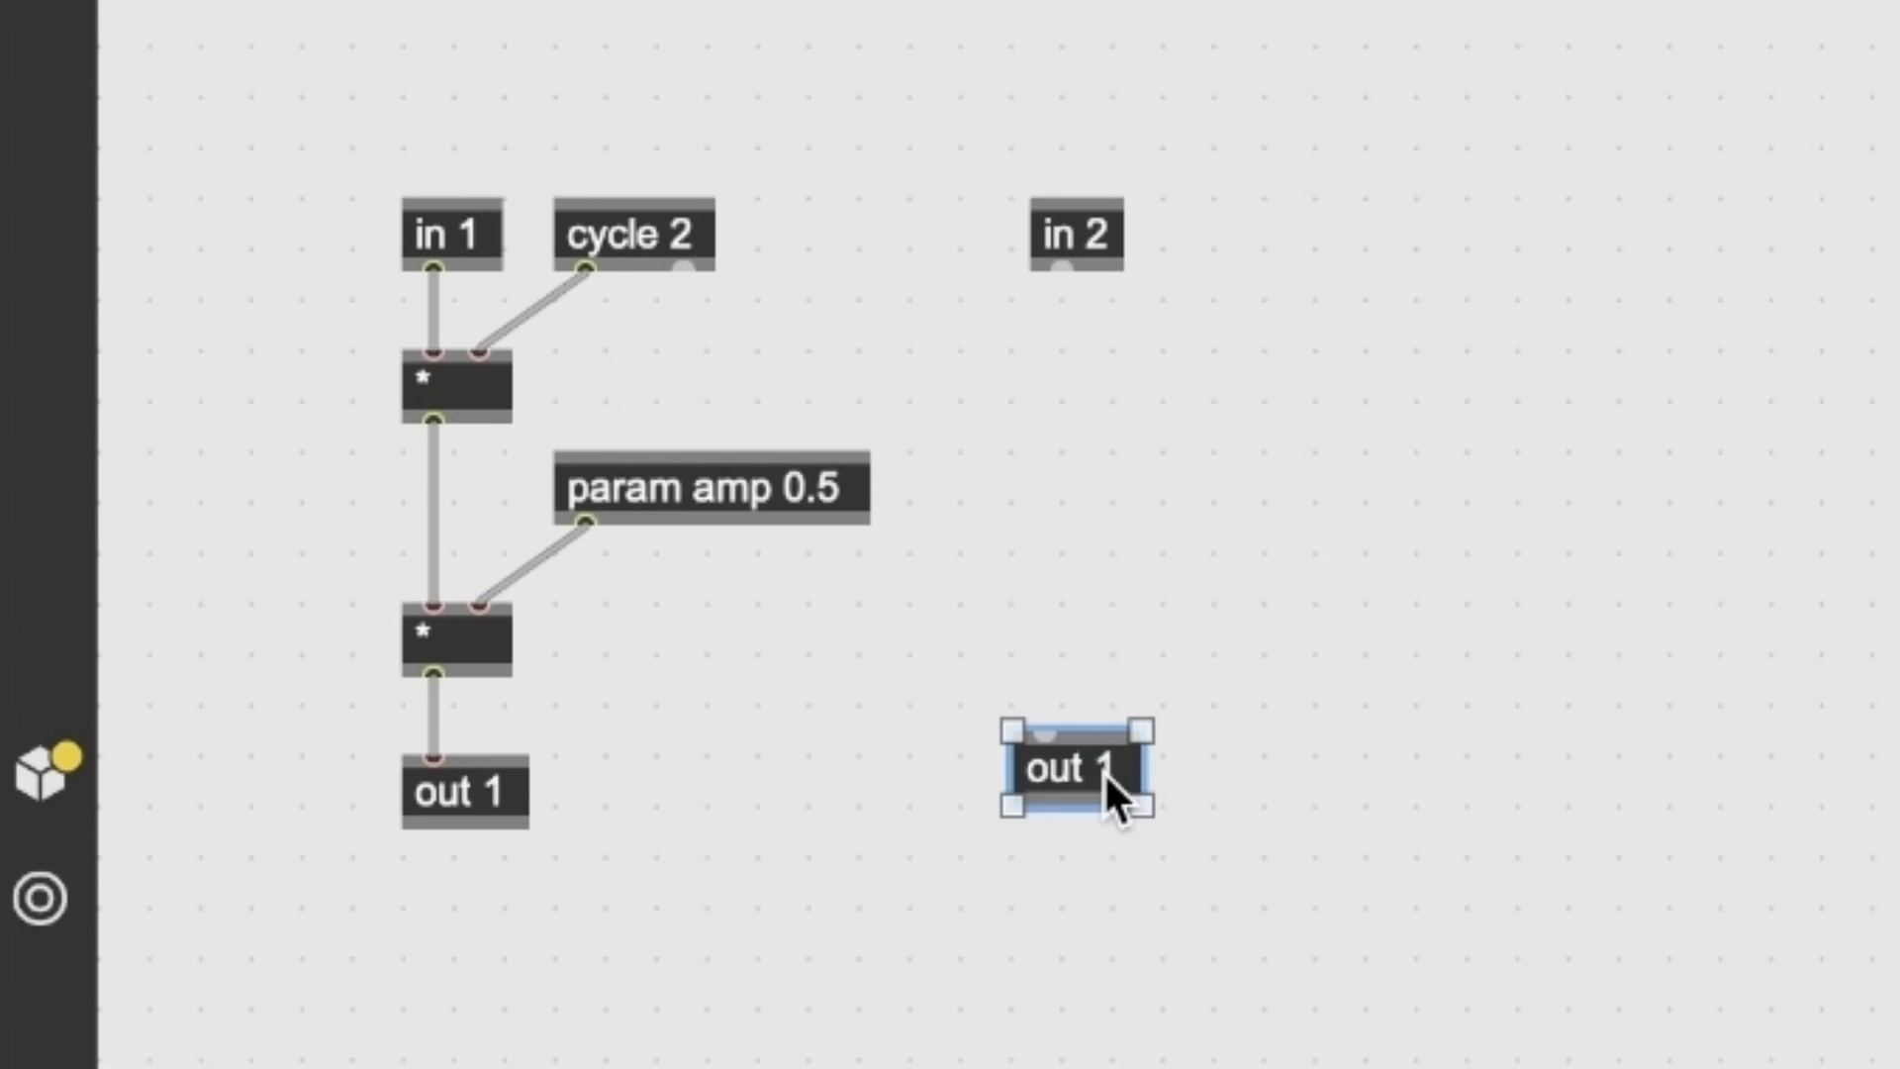
pyautogui.press('Delete')
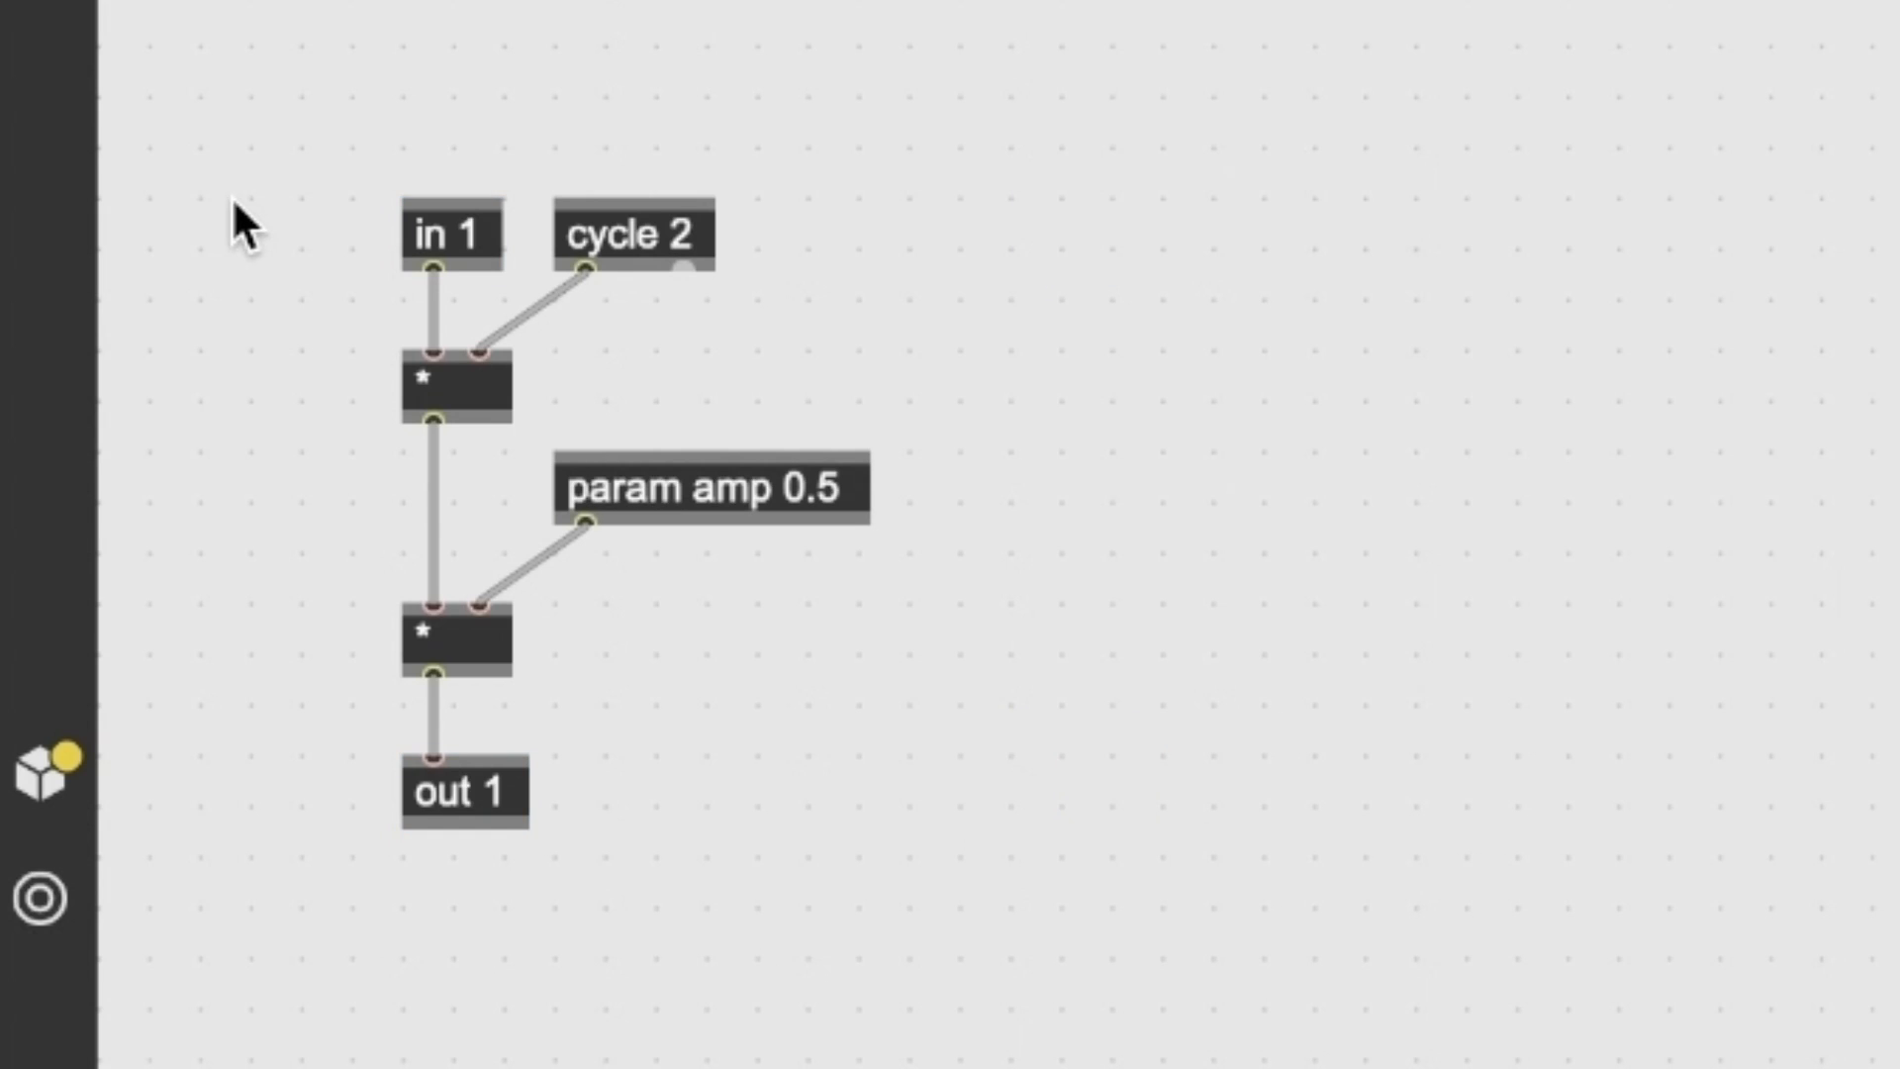
pyautogui.moveTo(291, 491)
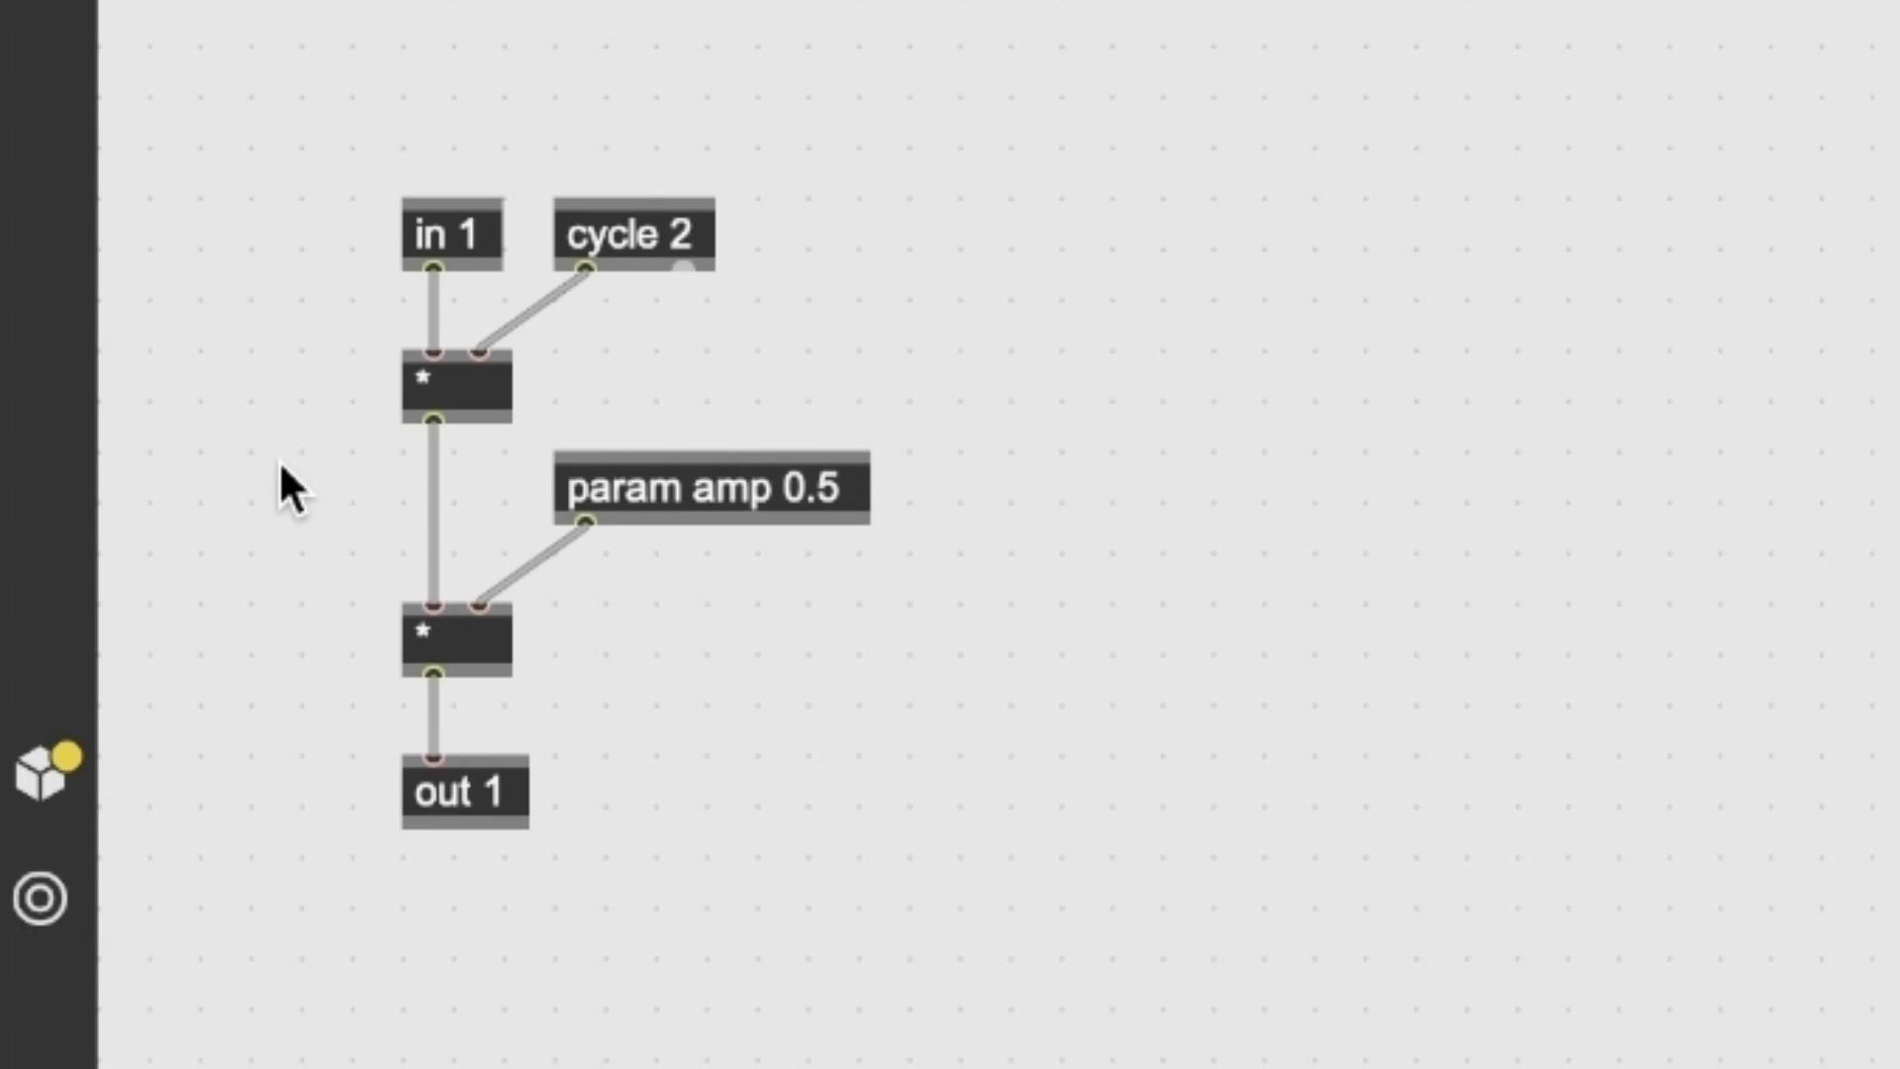
pyautogui.moveTo(633, 300)
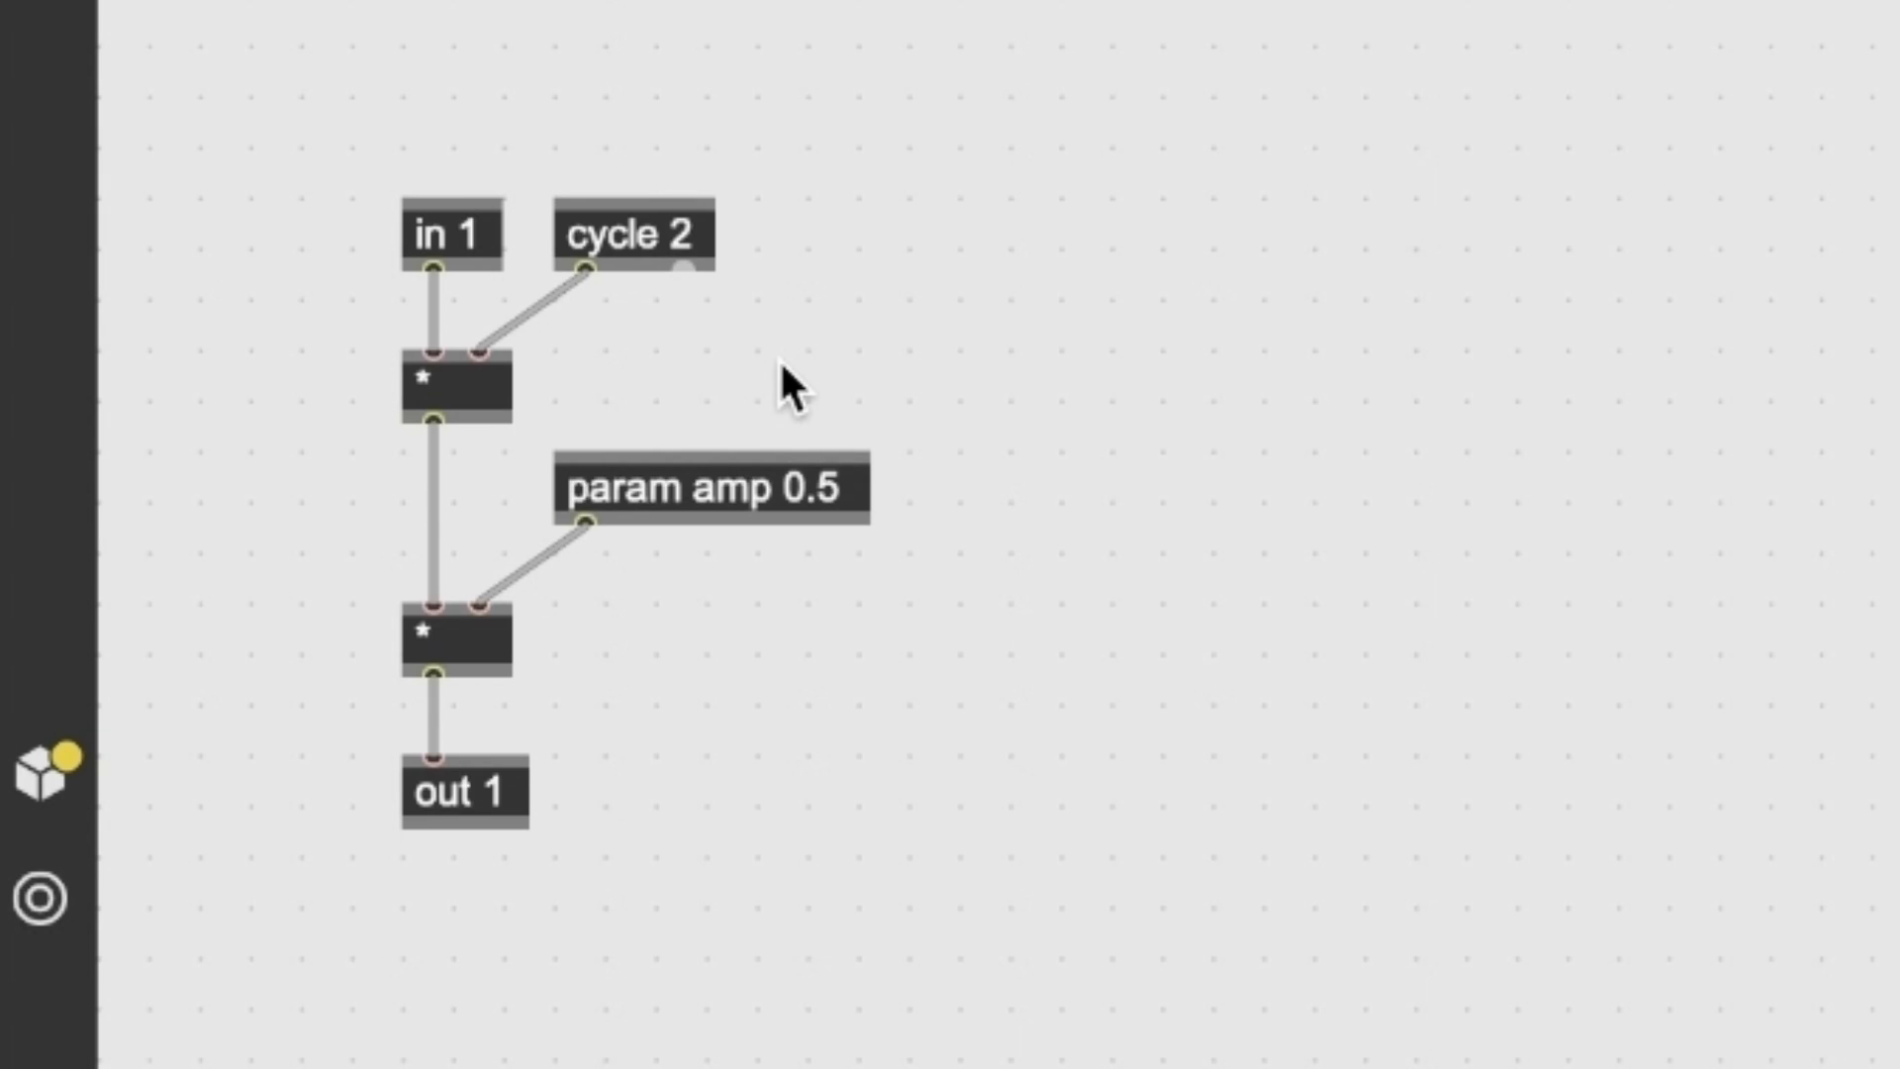
pyautogui.moveTo(738, 376)
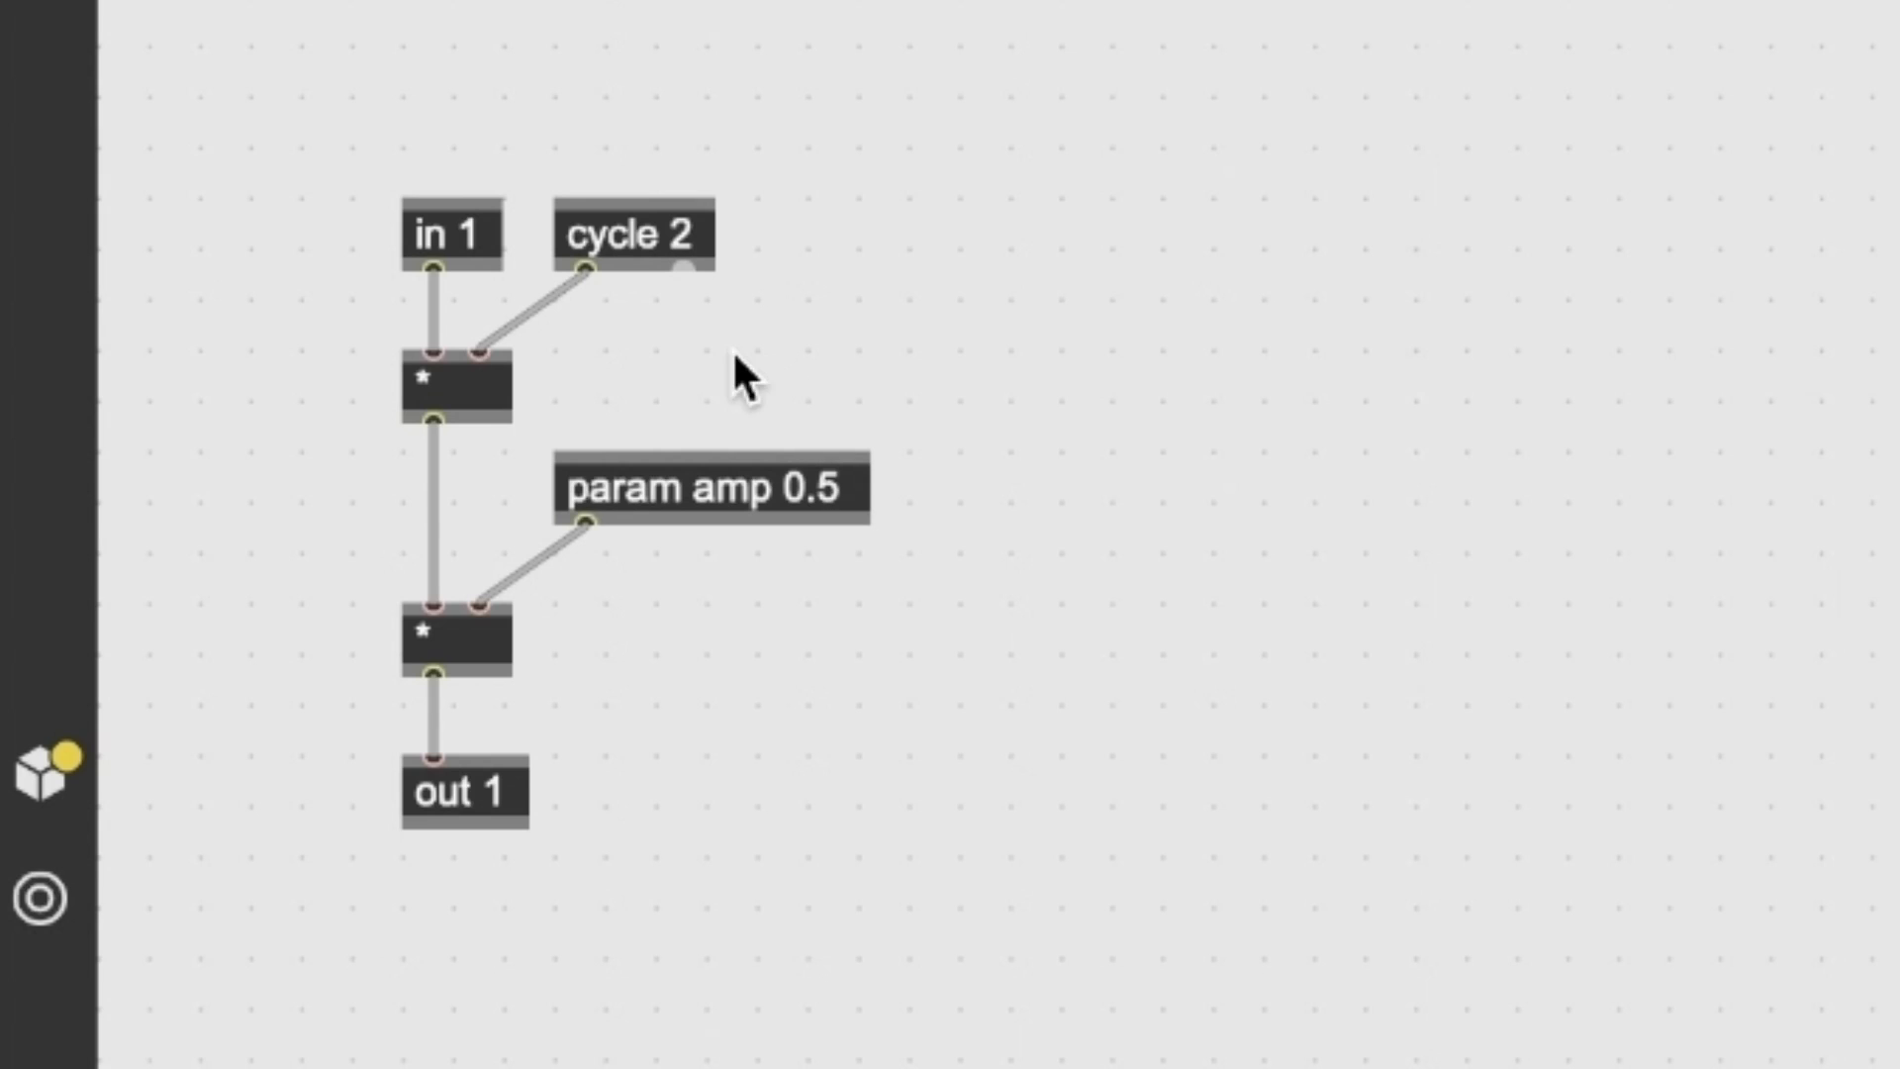
pyautogui.moveTo(817, 224)
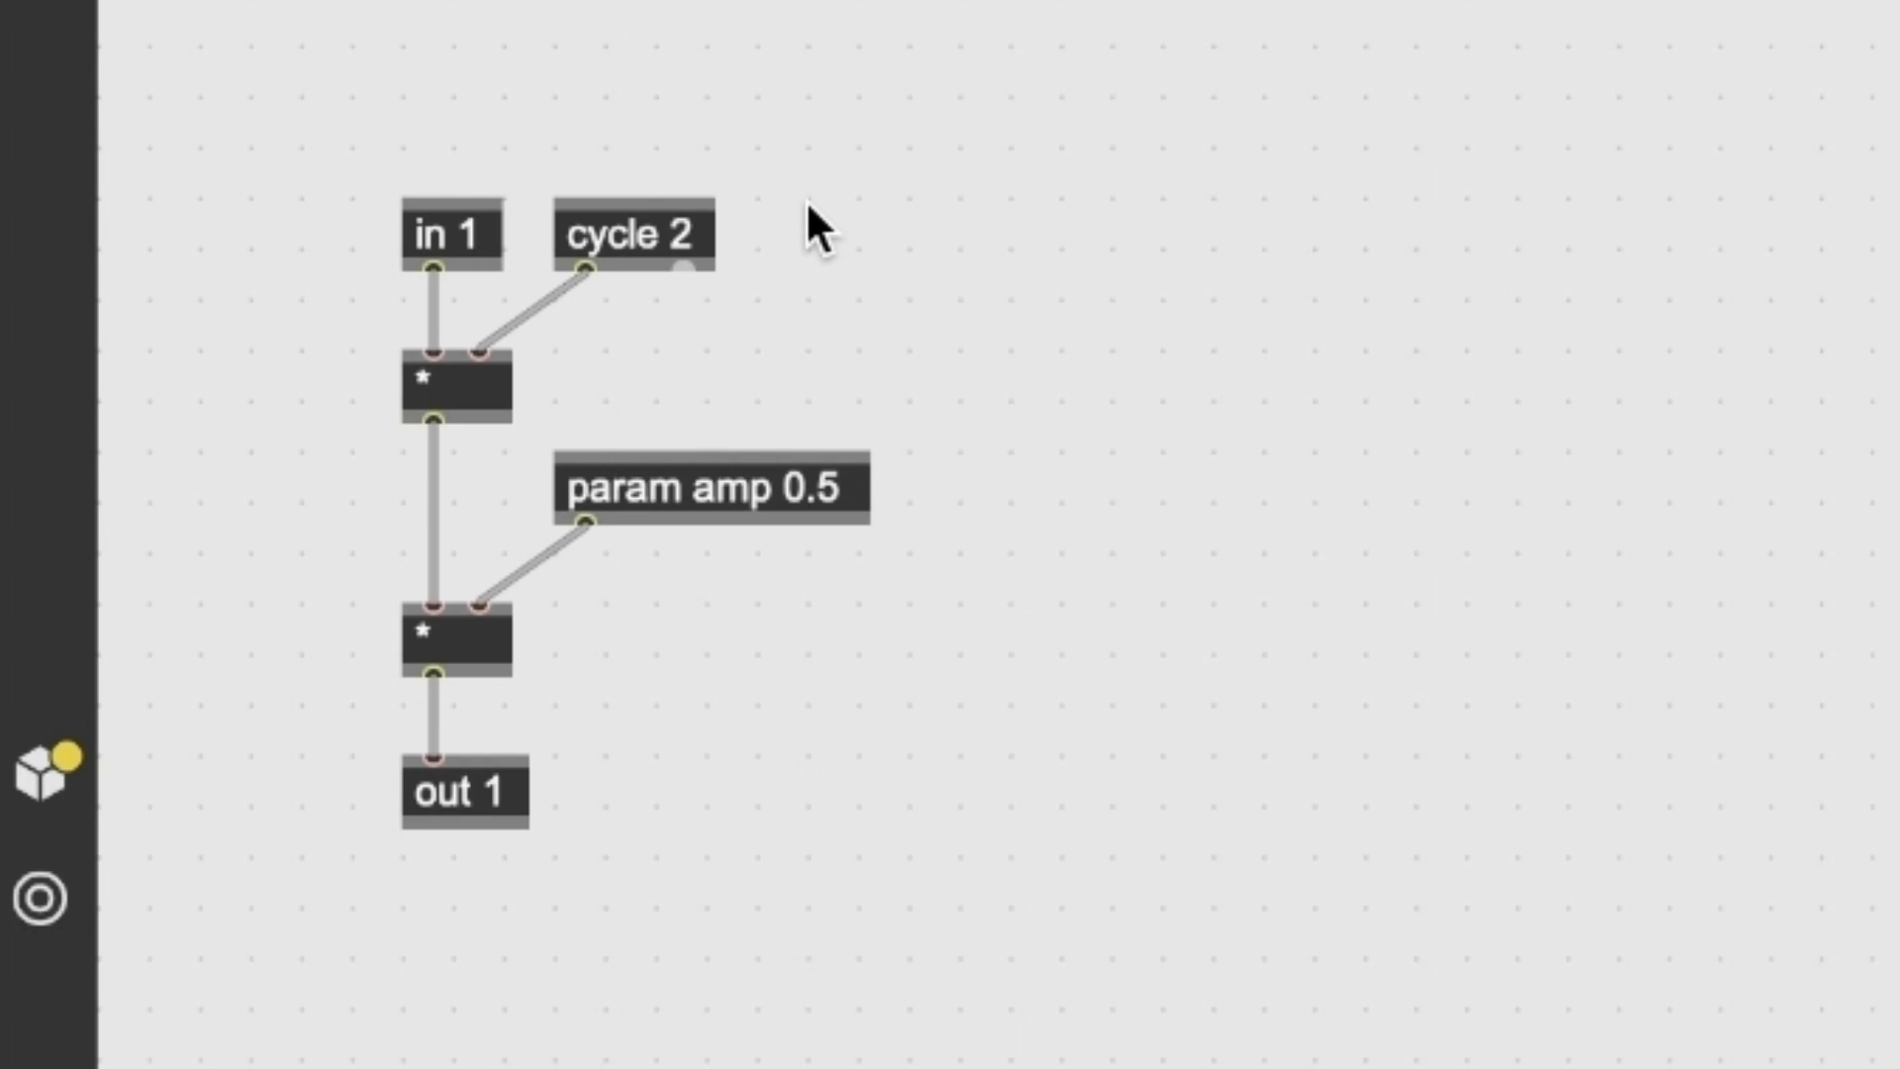
pyautogui.moveTo(242, 376)
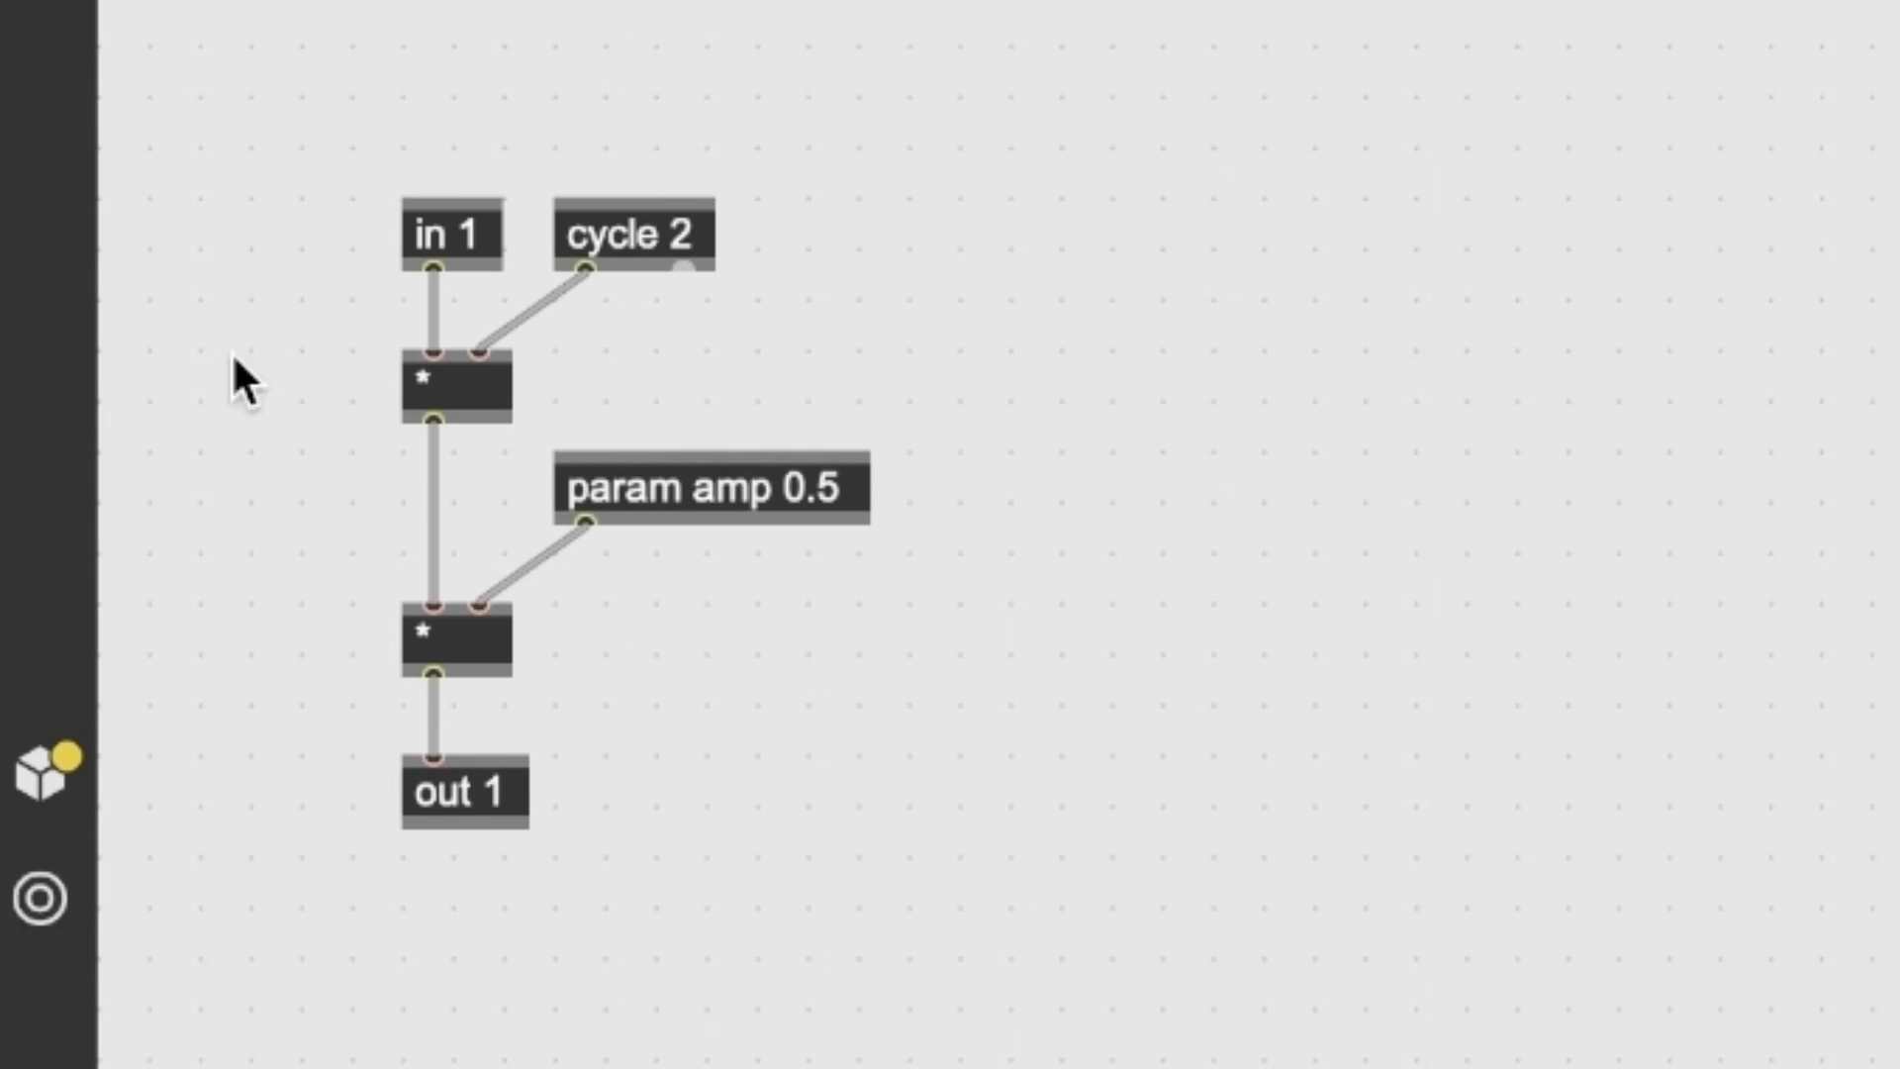
pyautogui.moveTo(611, 649)
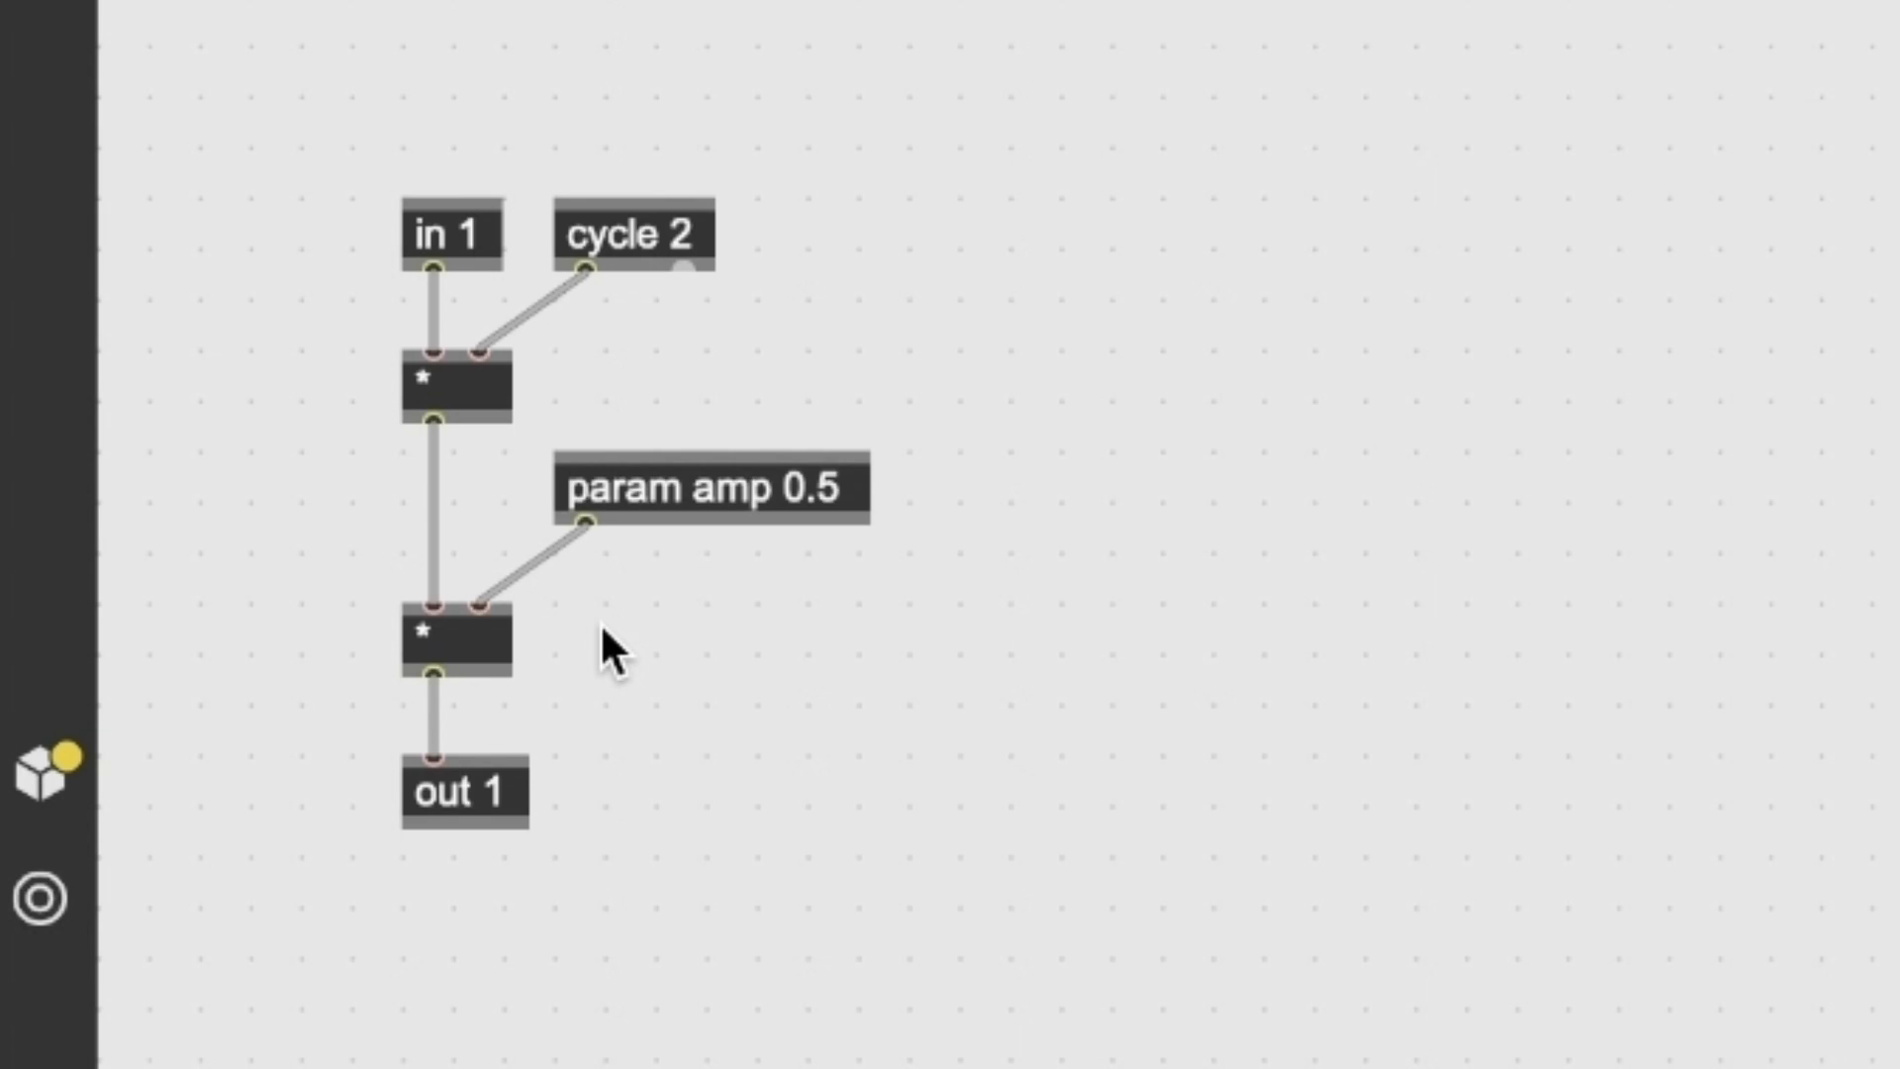
pyautogui.moveTo(991, 522)
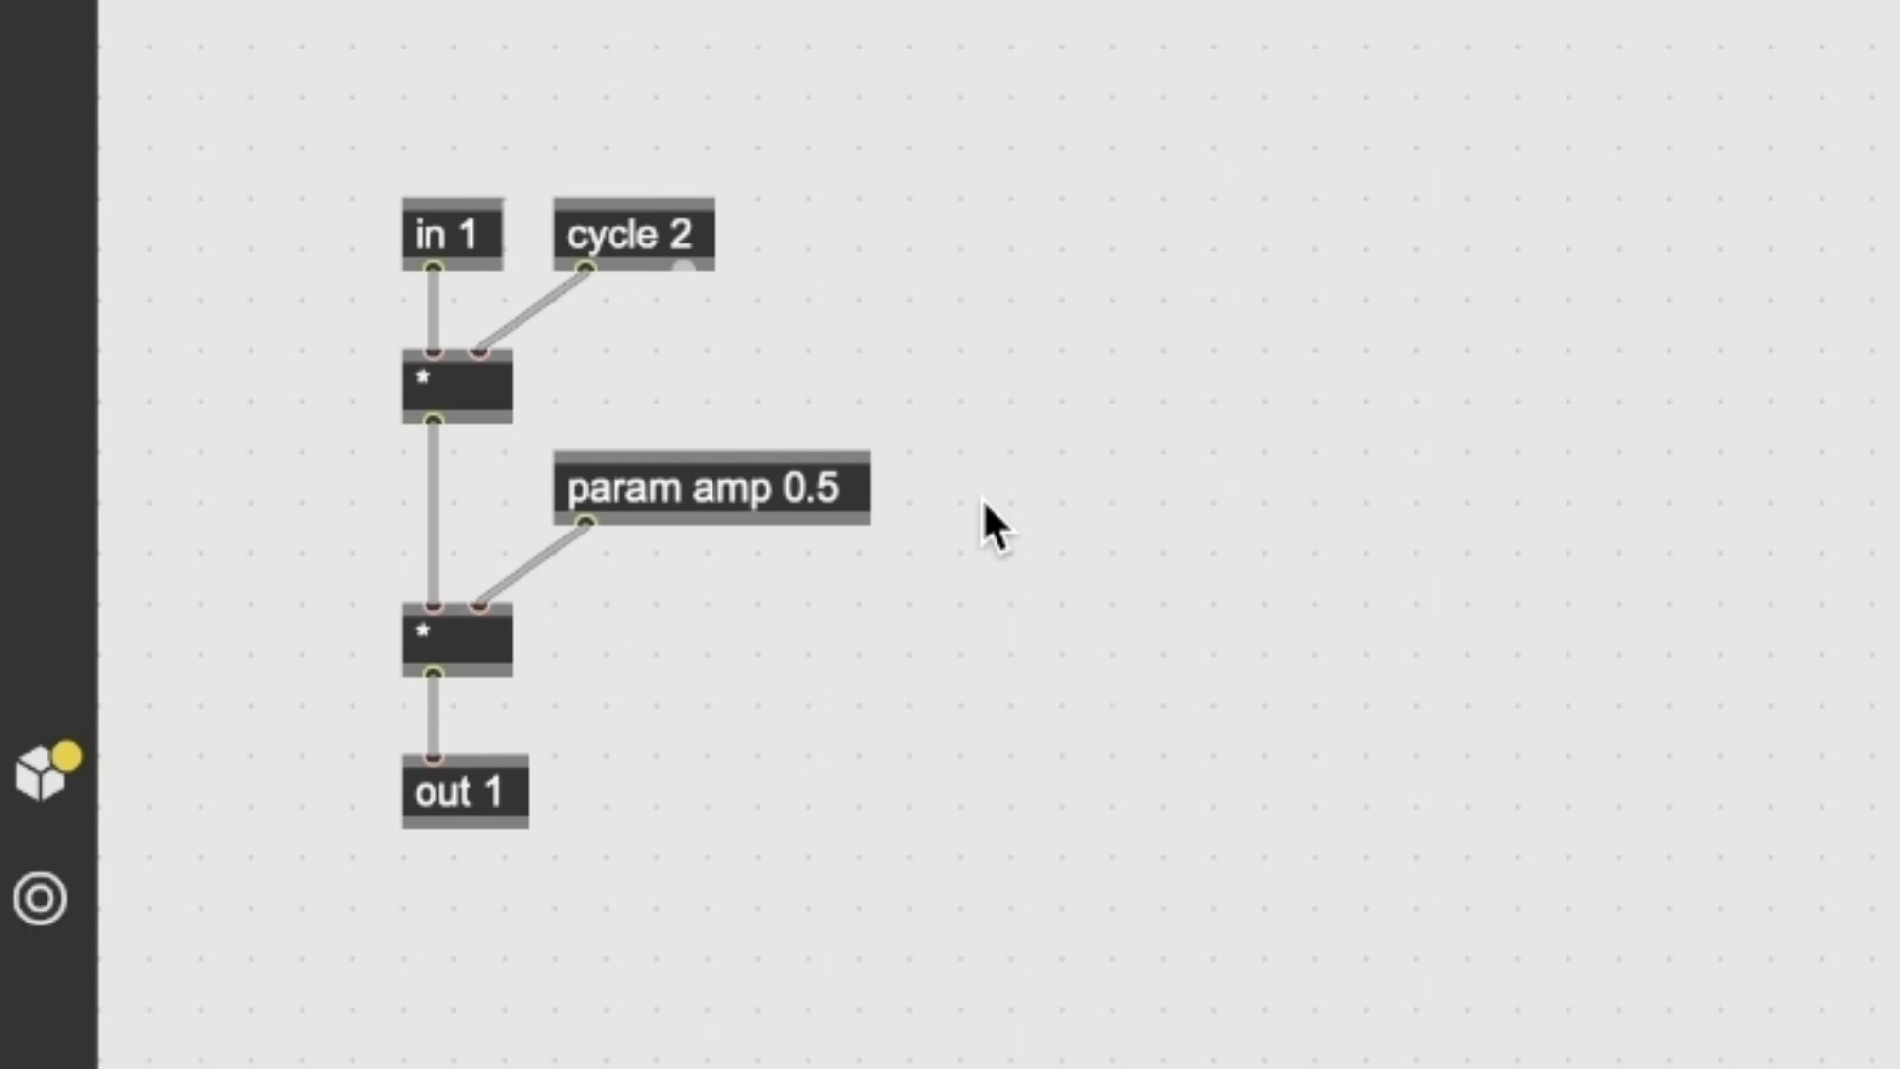
pyautogui.moveTo(712, 527)
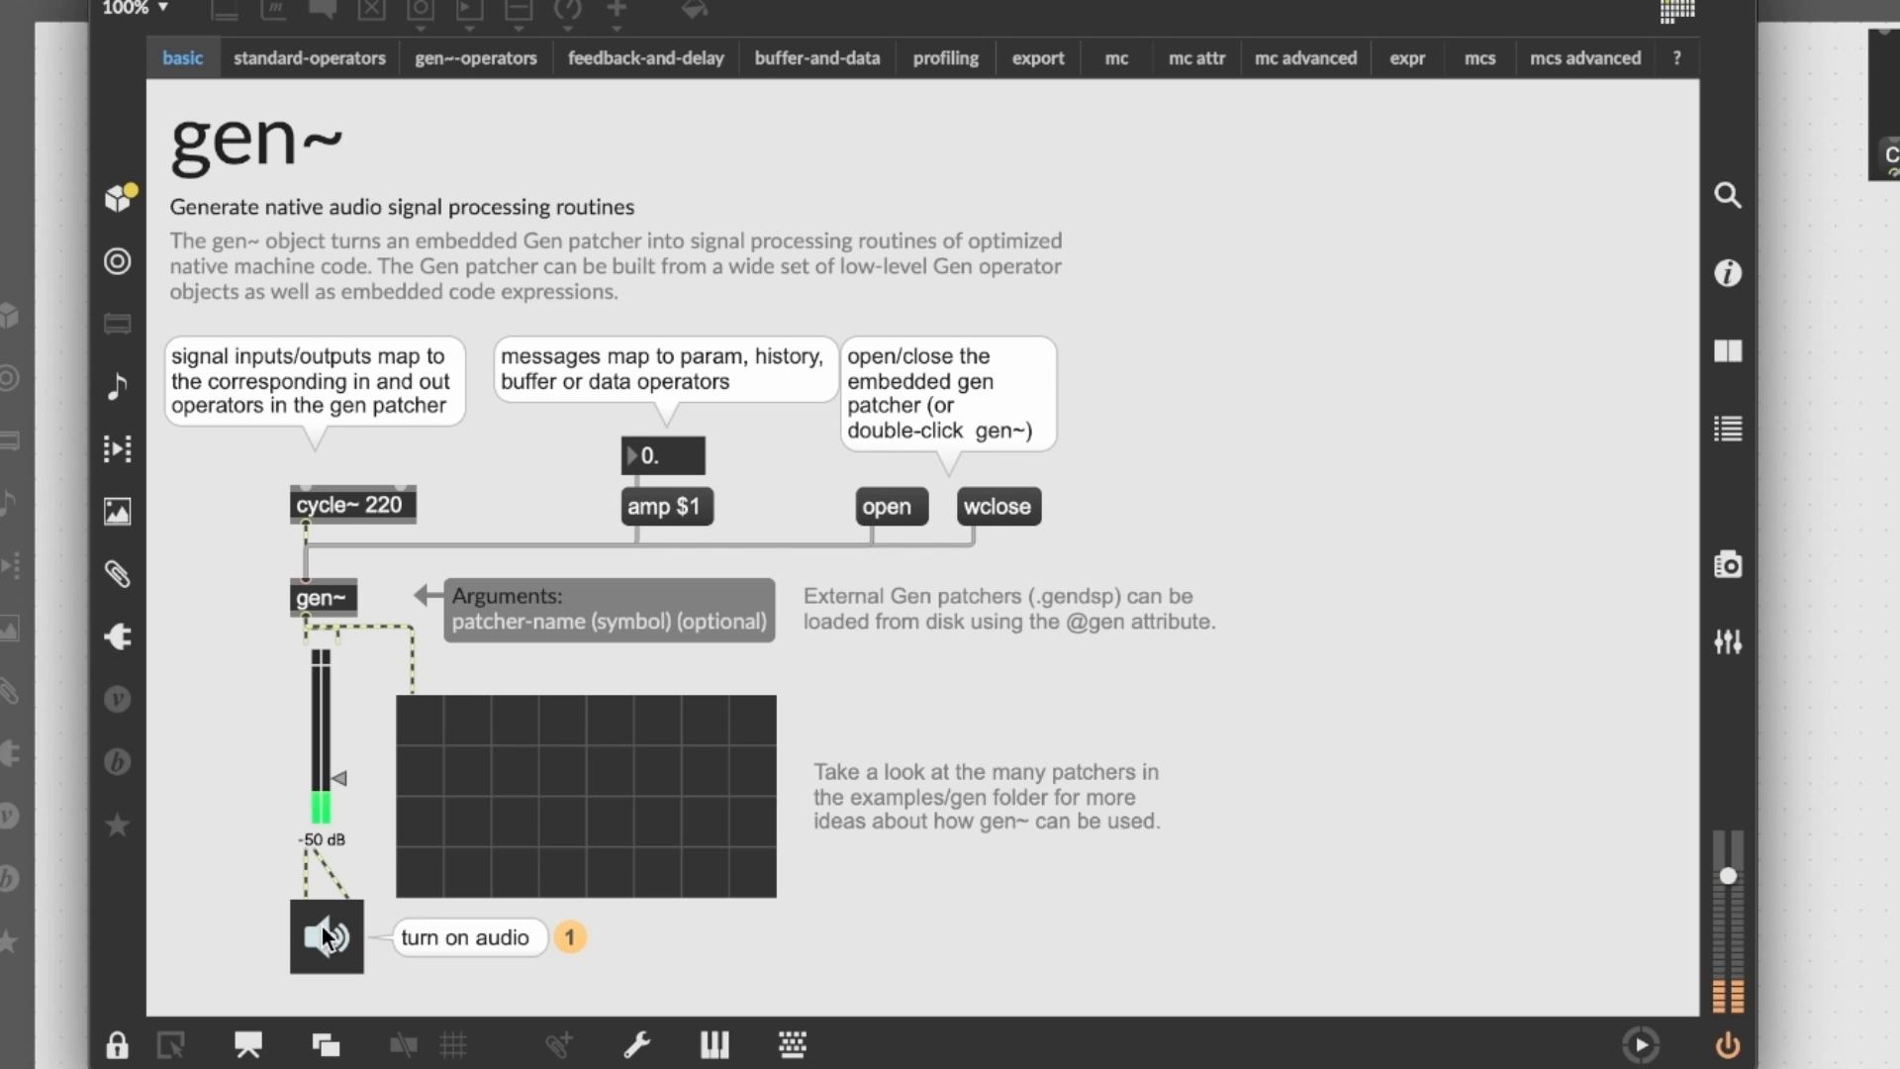
# Step: Set the example's amp number box to 0.68 so the scope shows the modulated sine
pyautogui.click(327, 936)
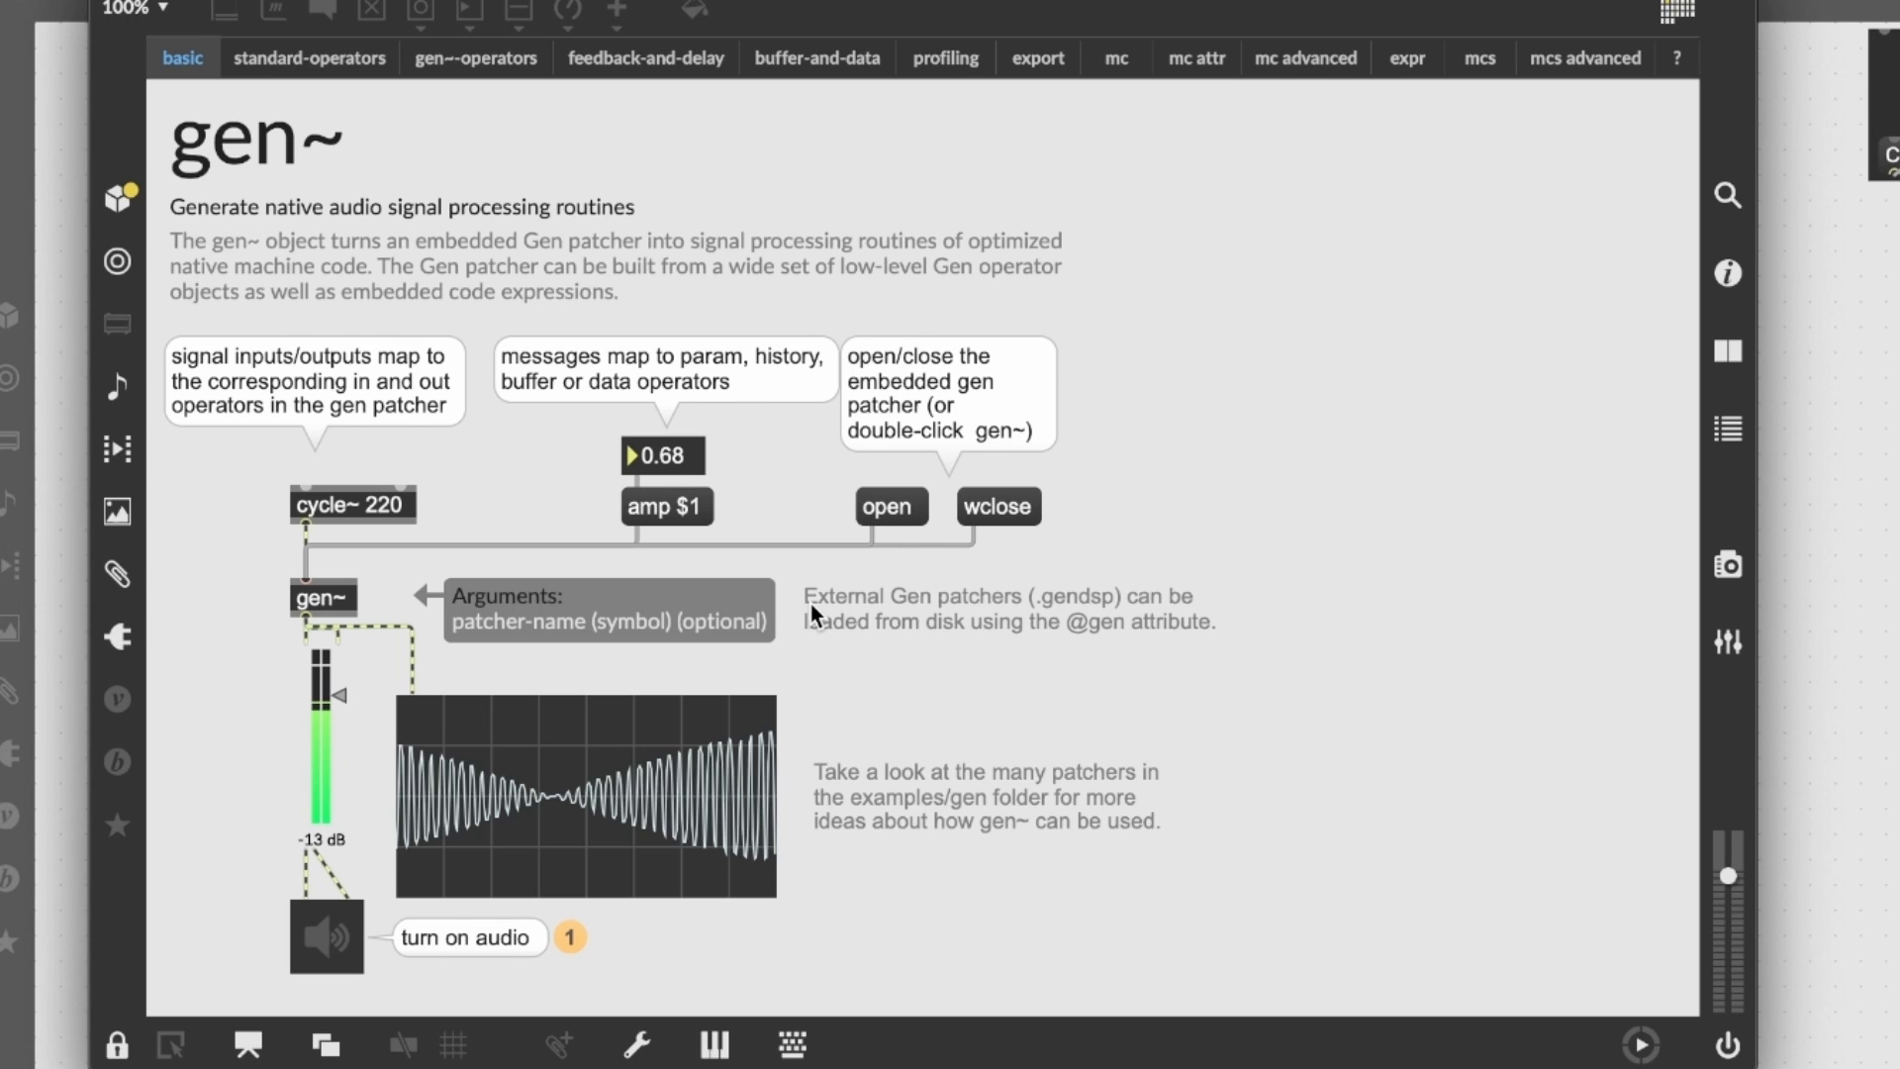
pyautogui.moveTo(308, 251)
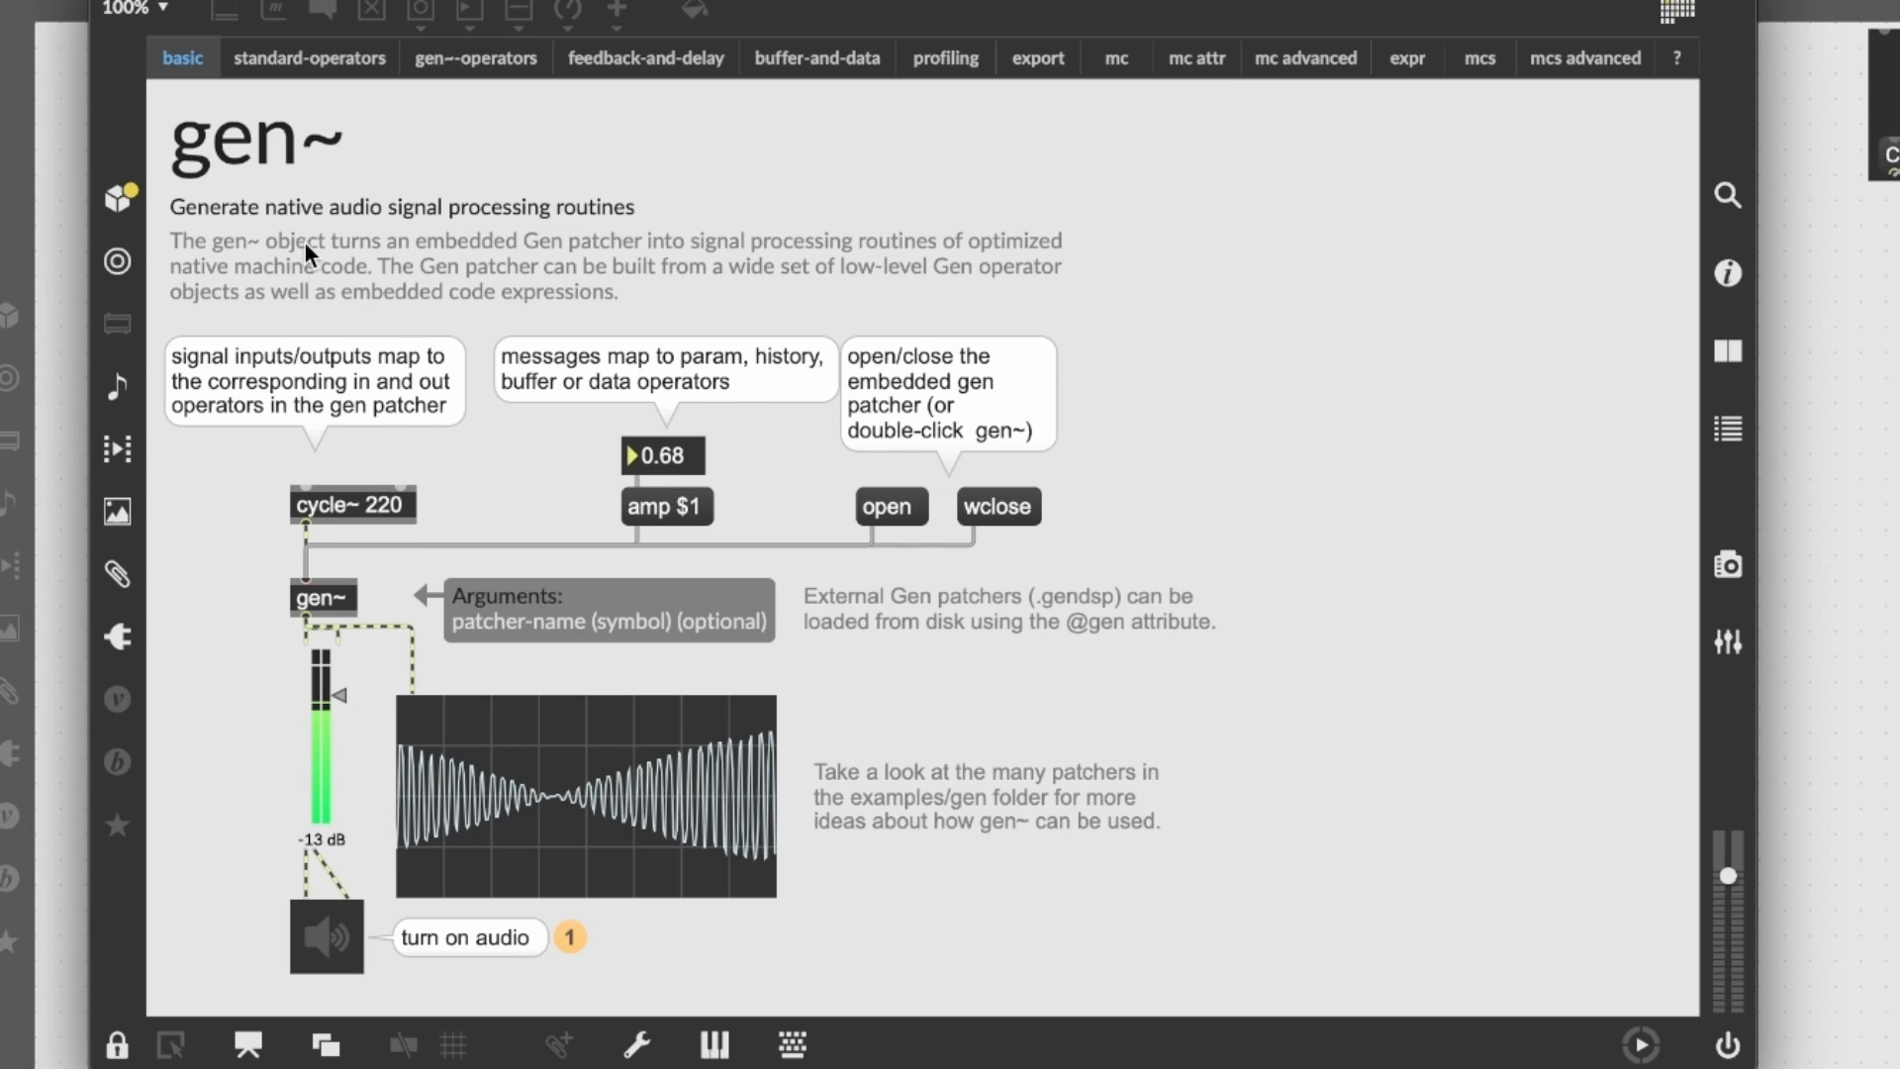
# Step: Show the standard-operators help section and open its embedded gen operators patcher
pyautogui.click(309, 57)
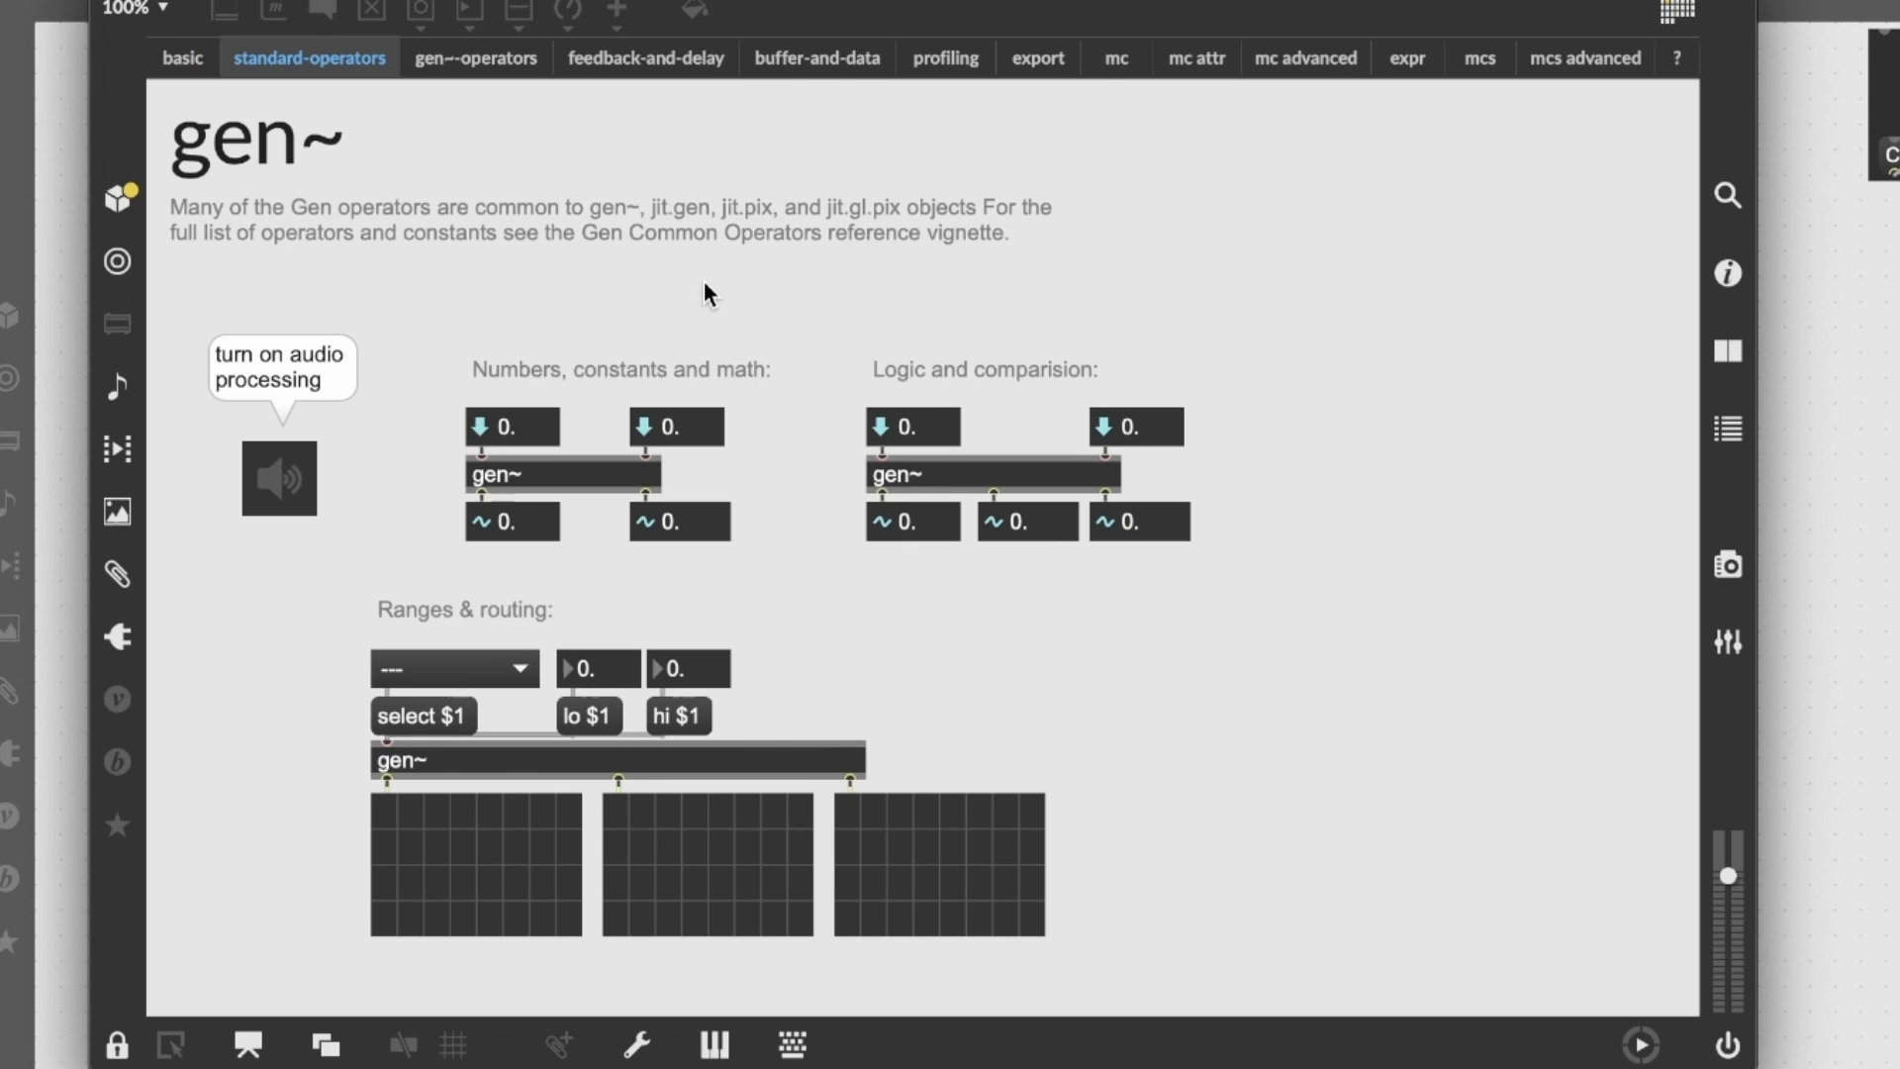
pyautogui.moveTo(575, 364)
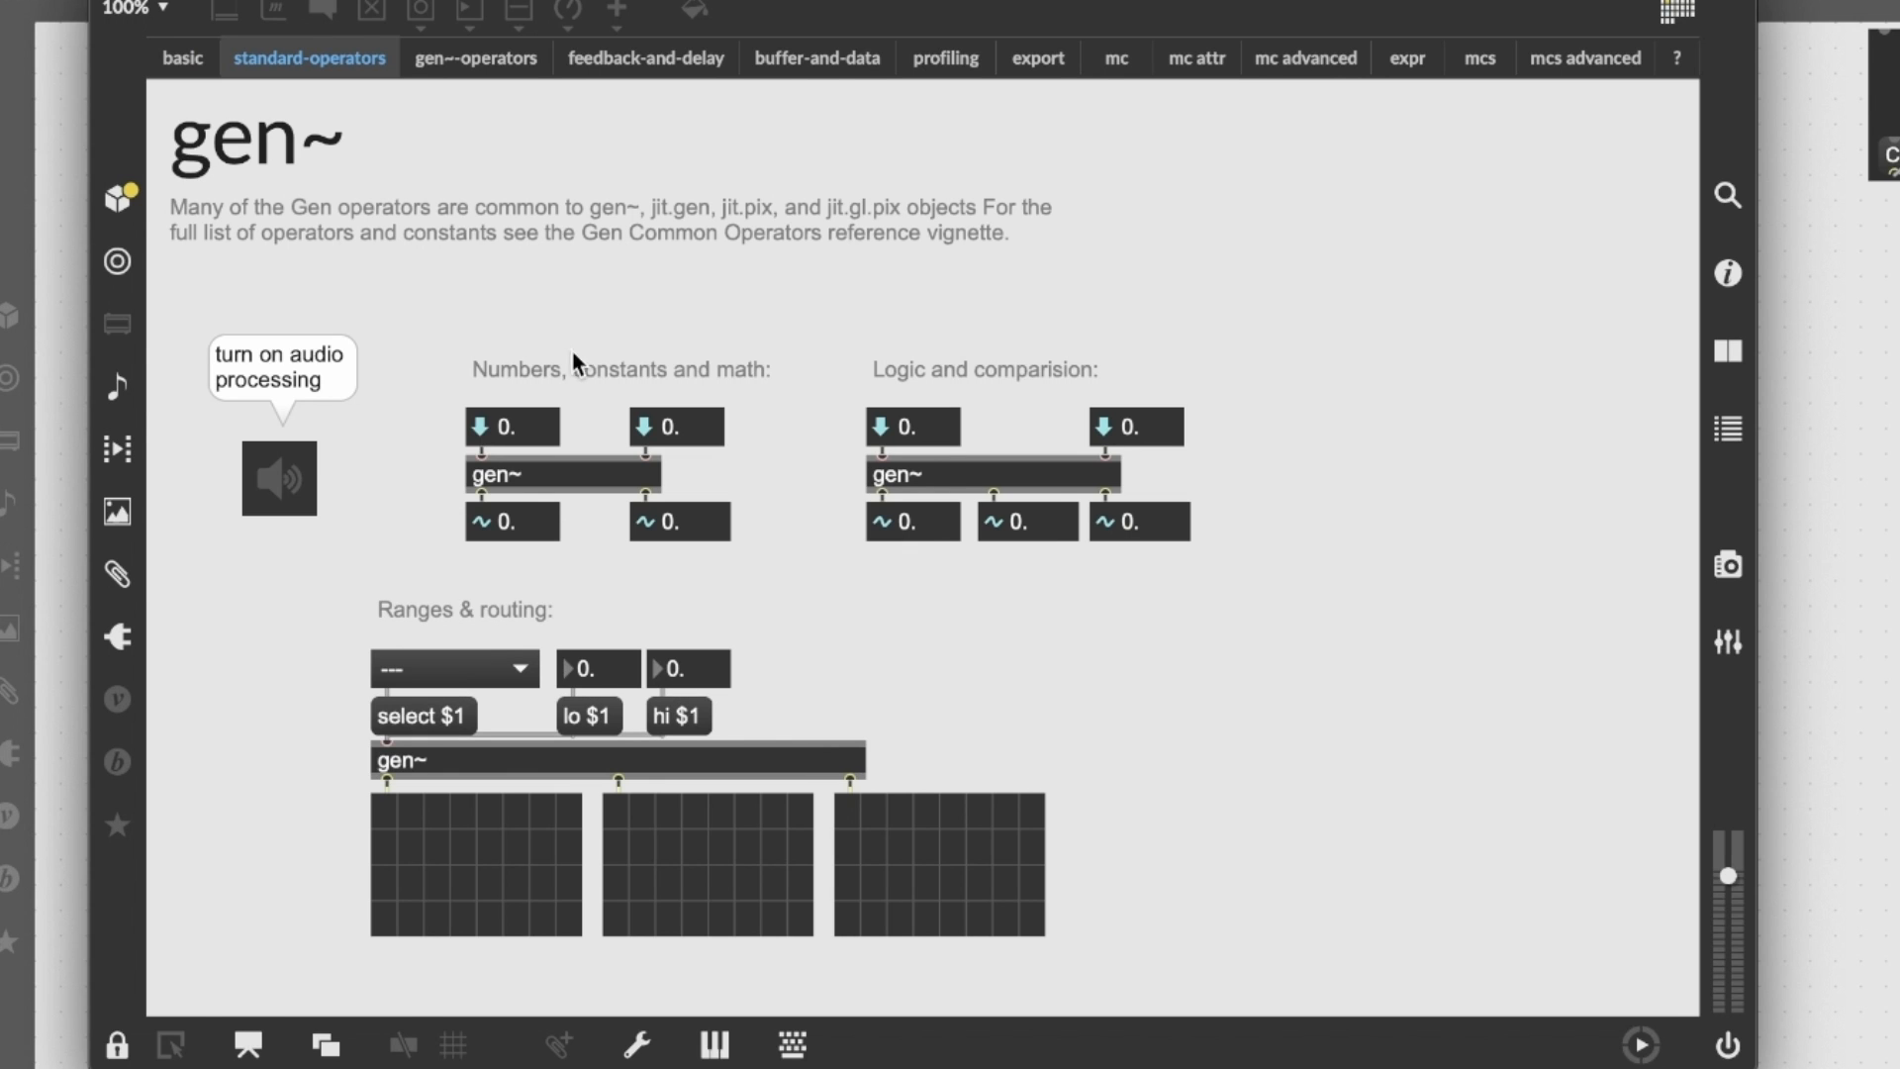
pyautogui.click(180, 58)
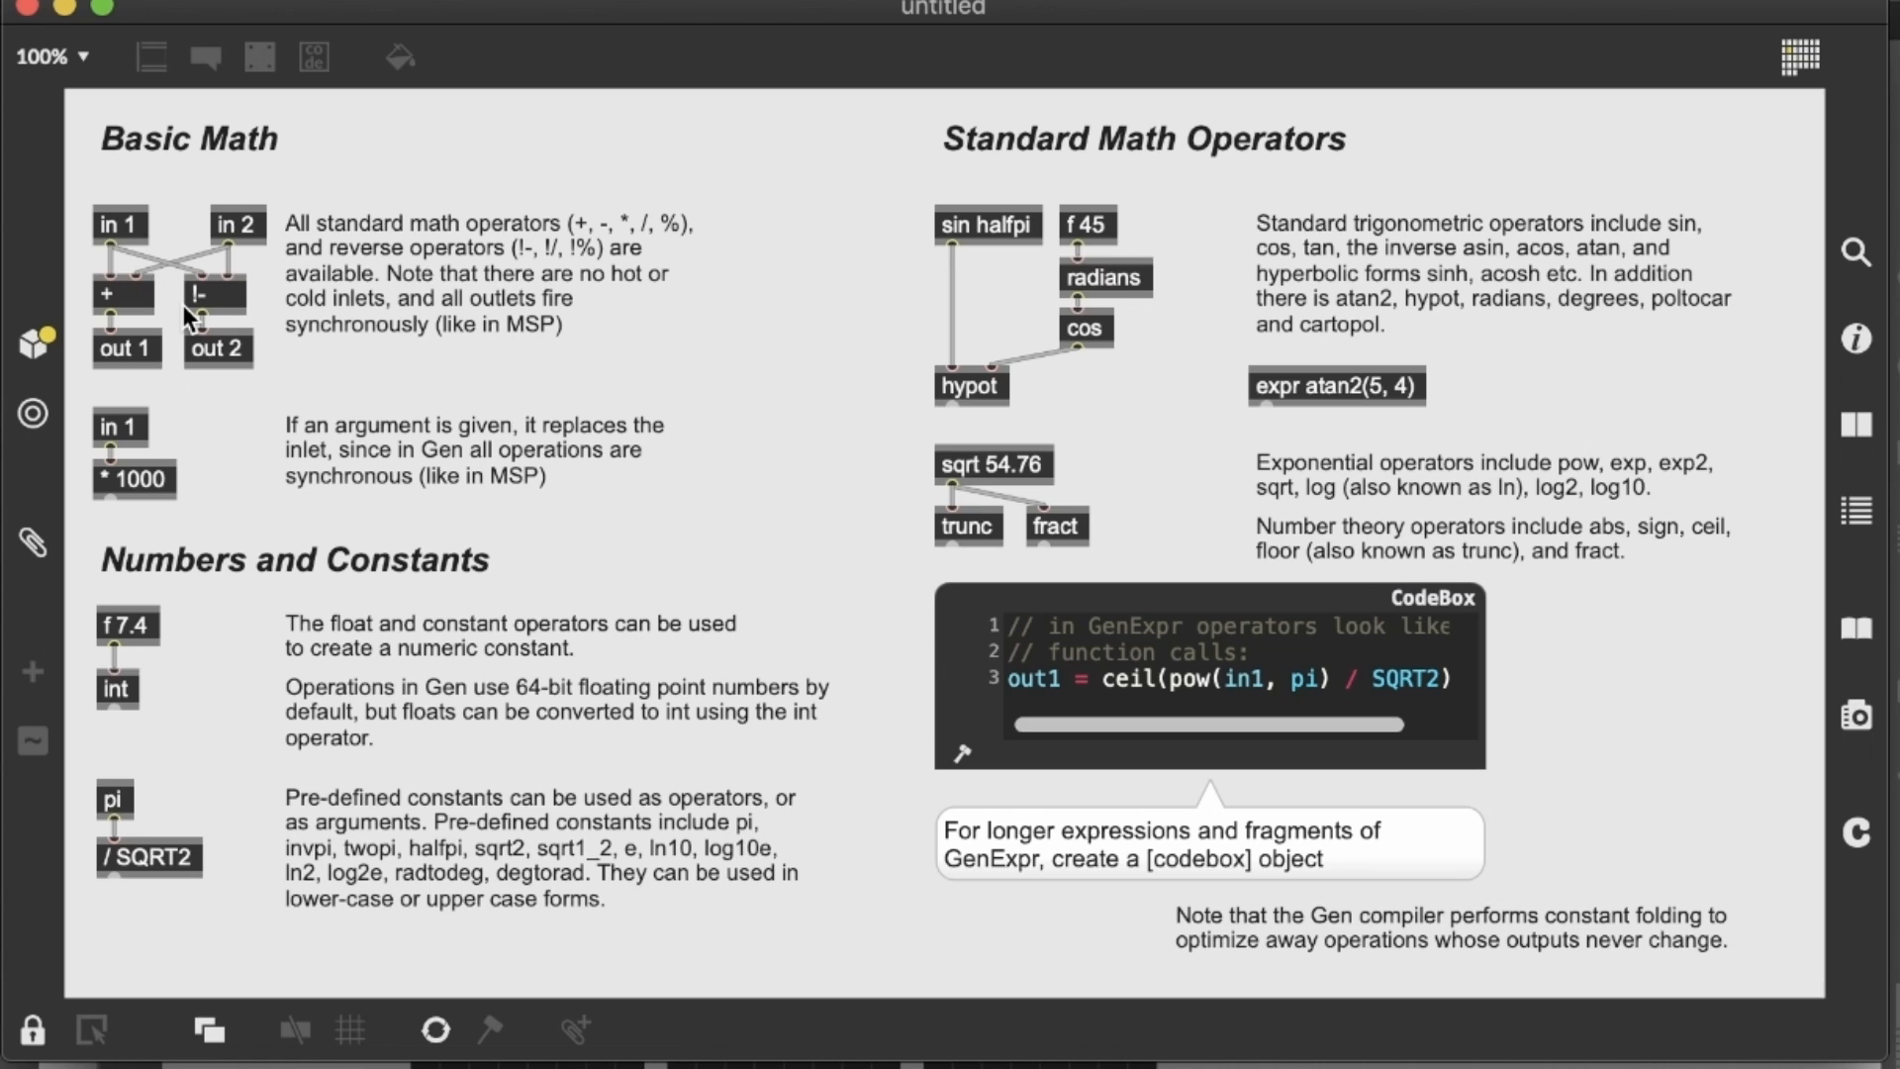
pyautogui.moveTo(204, 687)
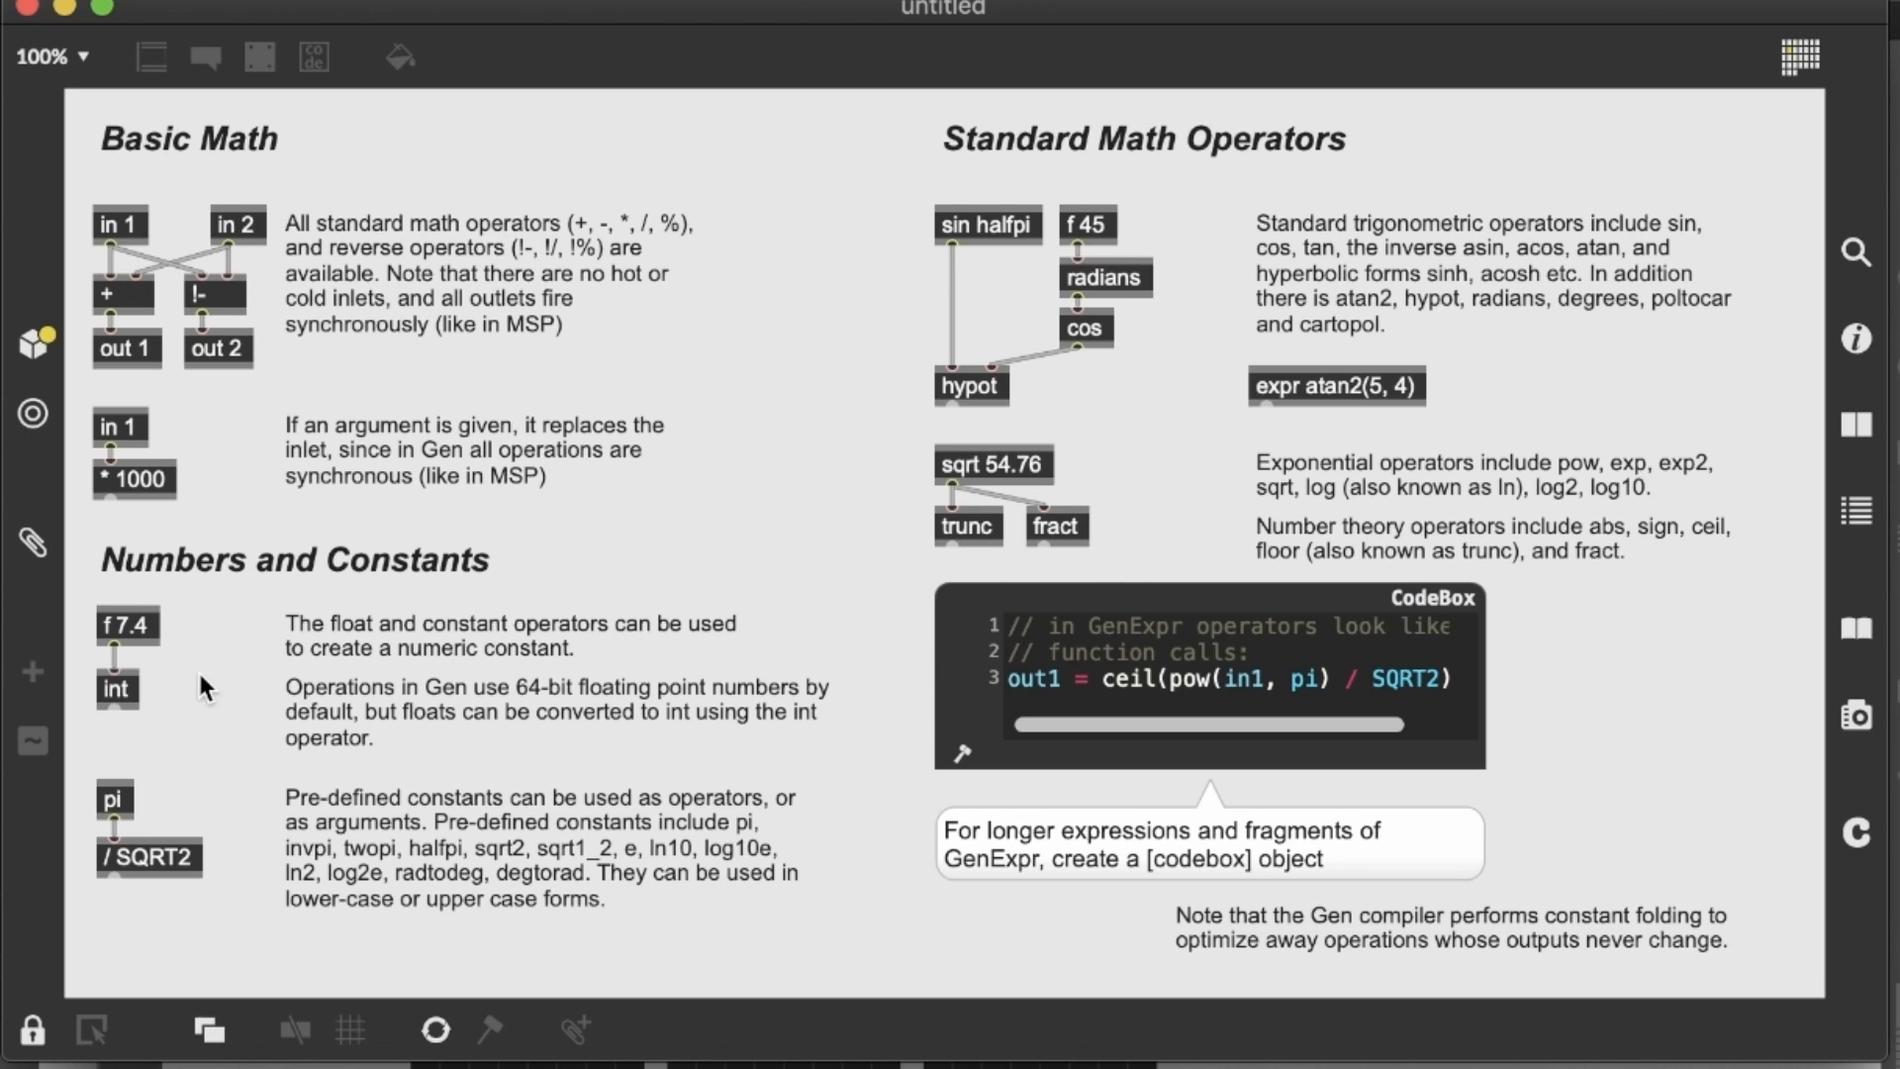
pyautogui.moveTo(95, 651)
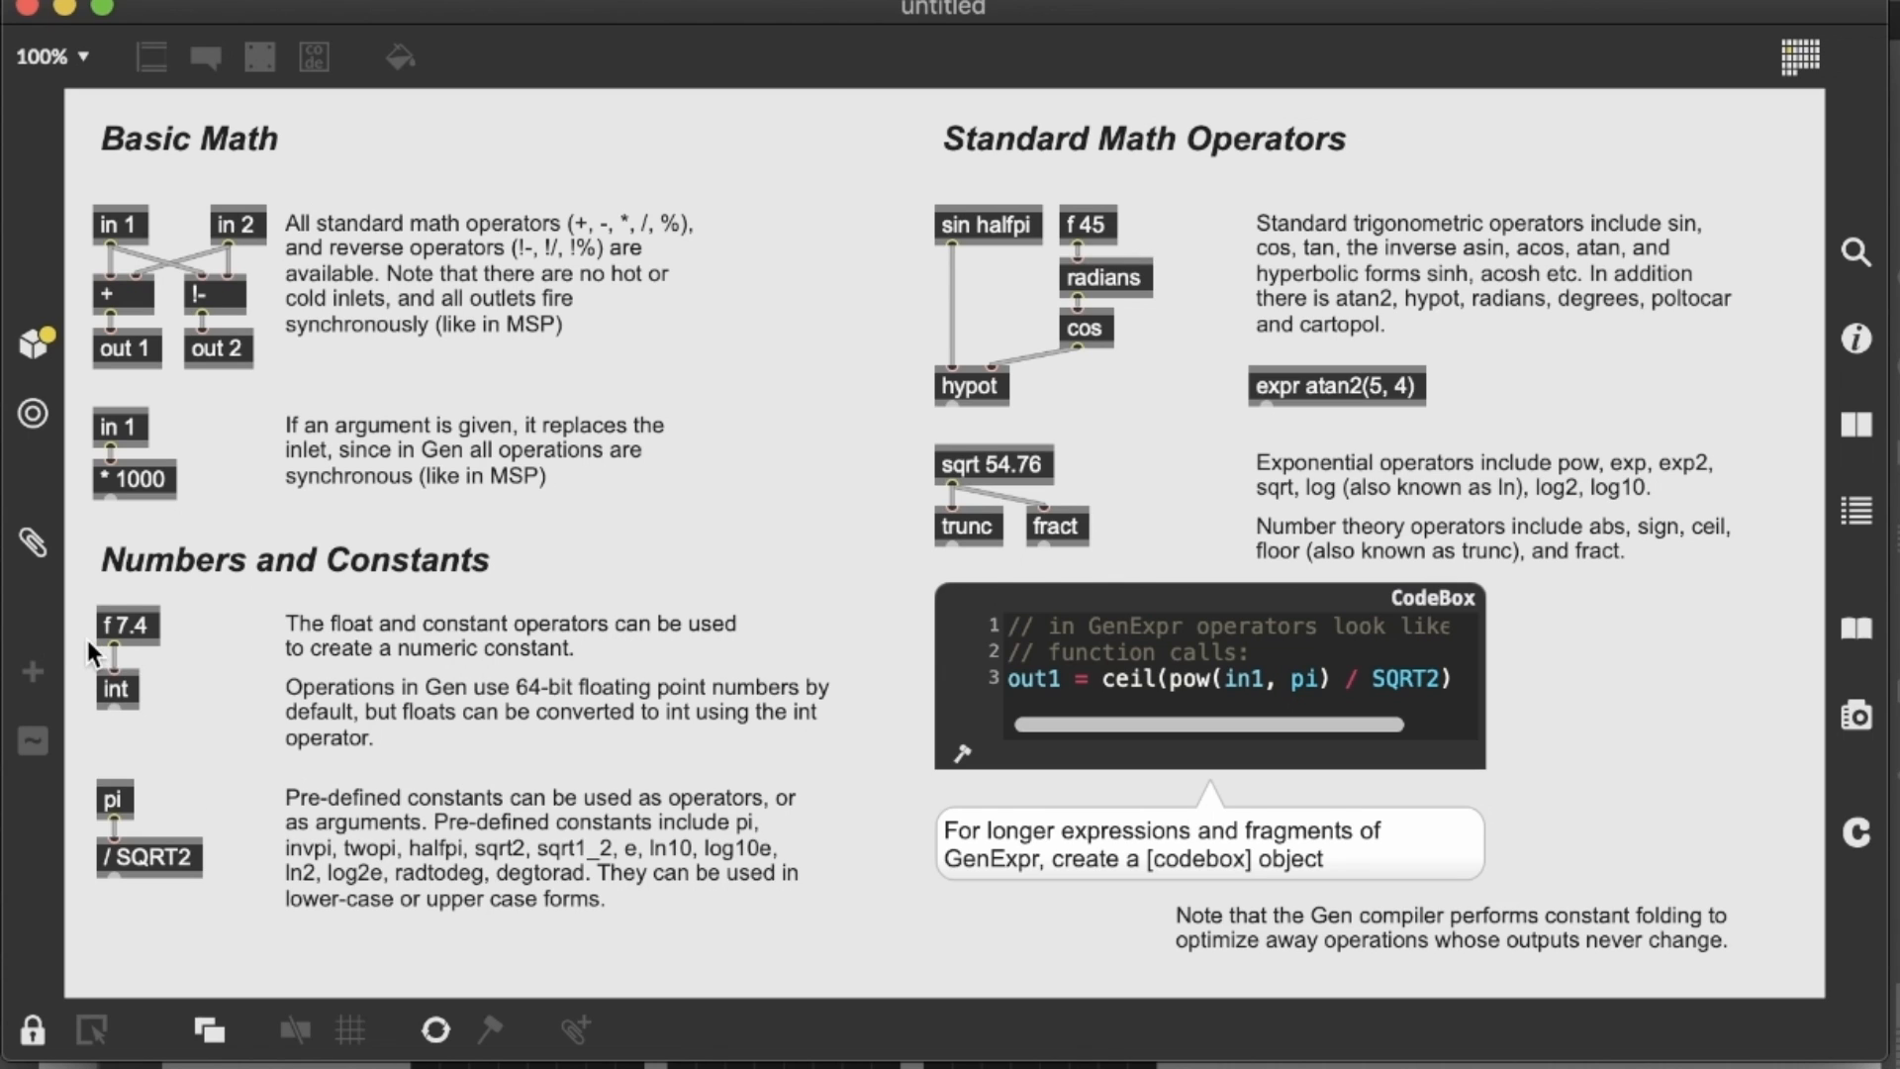
pyautogui.moveTo(115, 809)
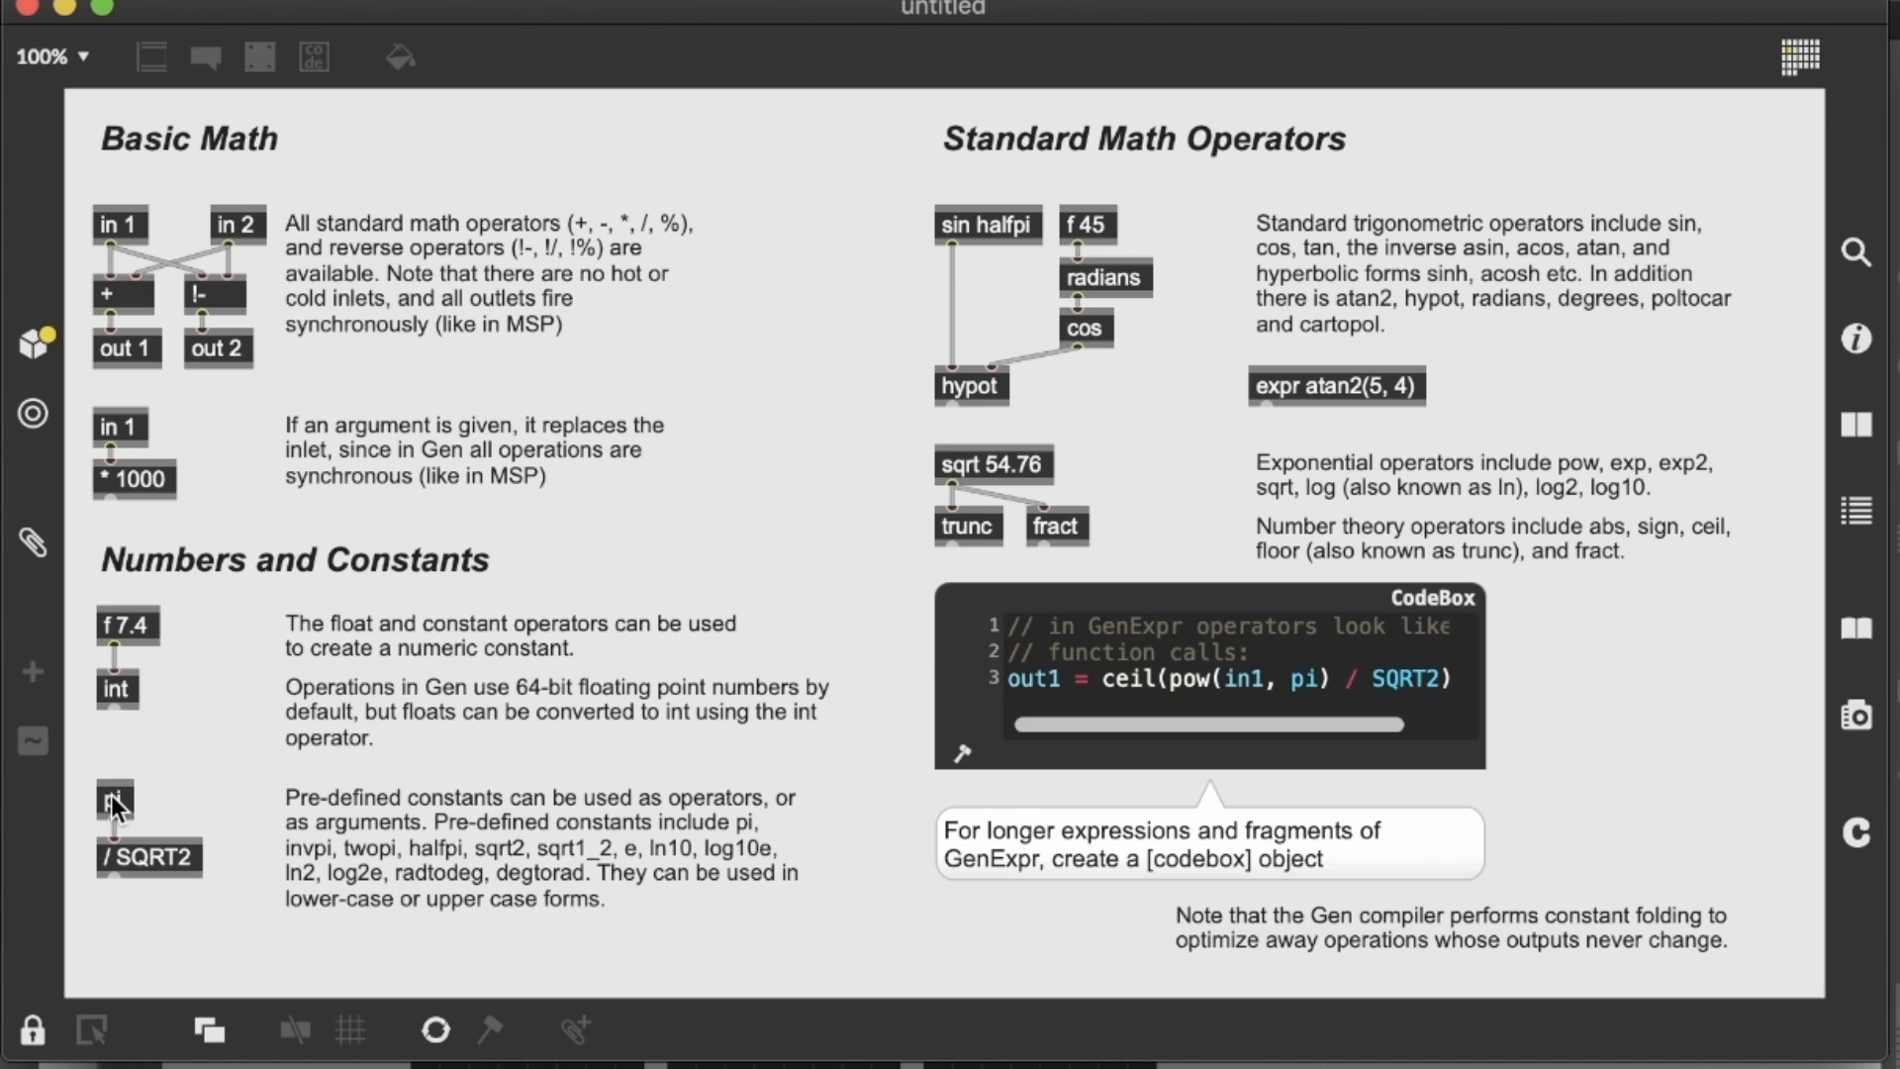
pyautogui.moveTo(228, 805)
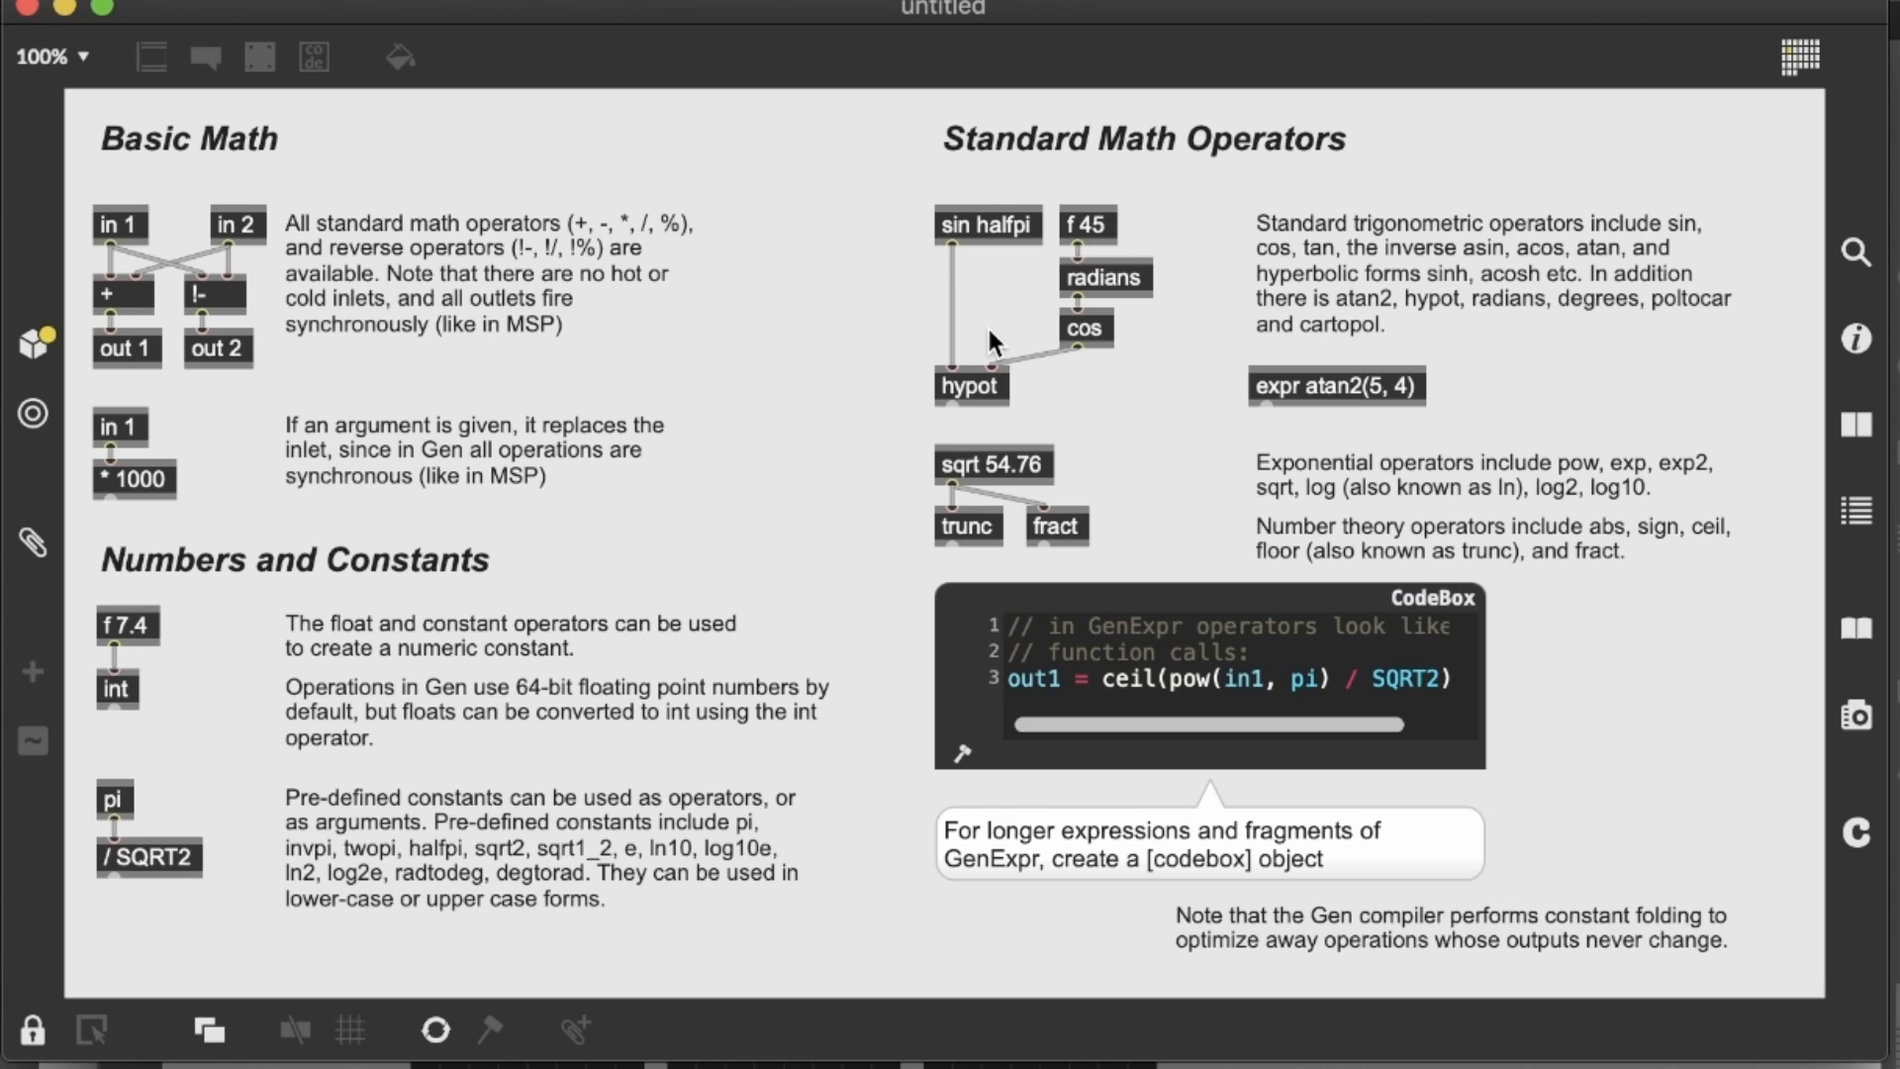
pyautogui.moveTo(970, 627)
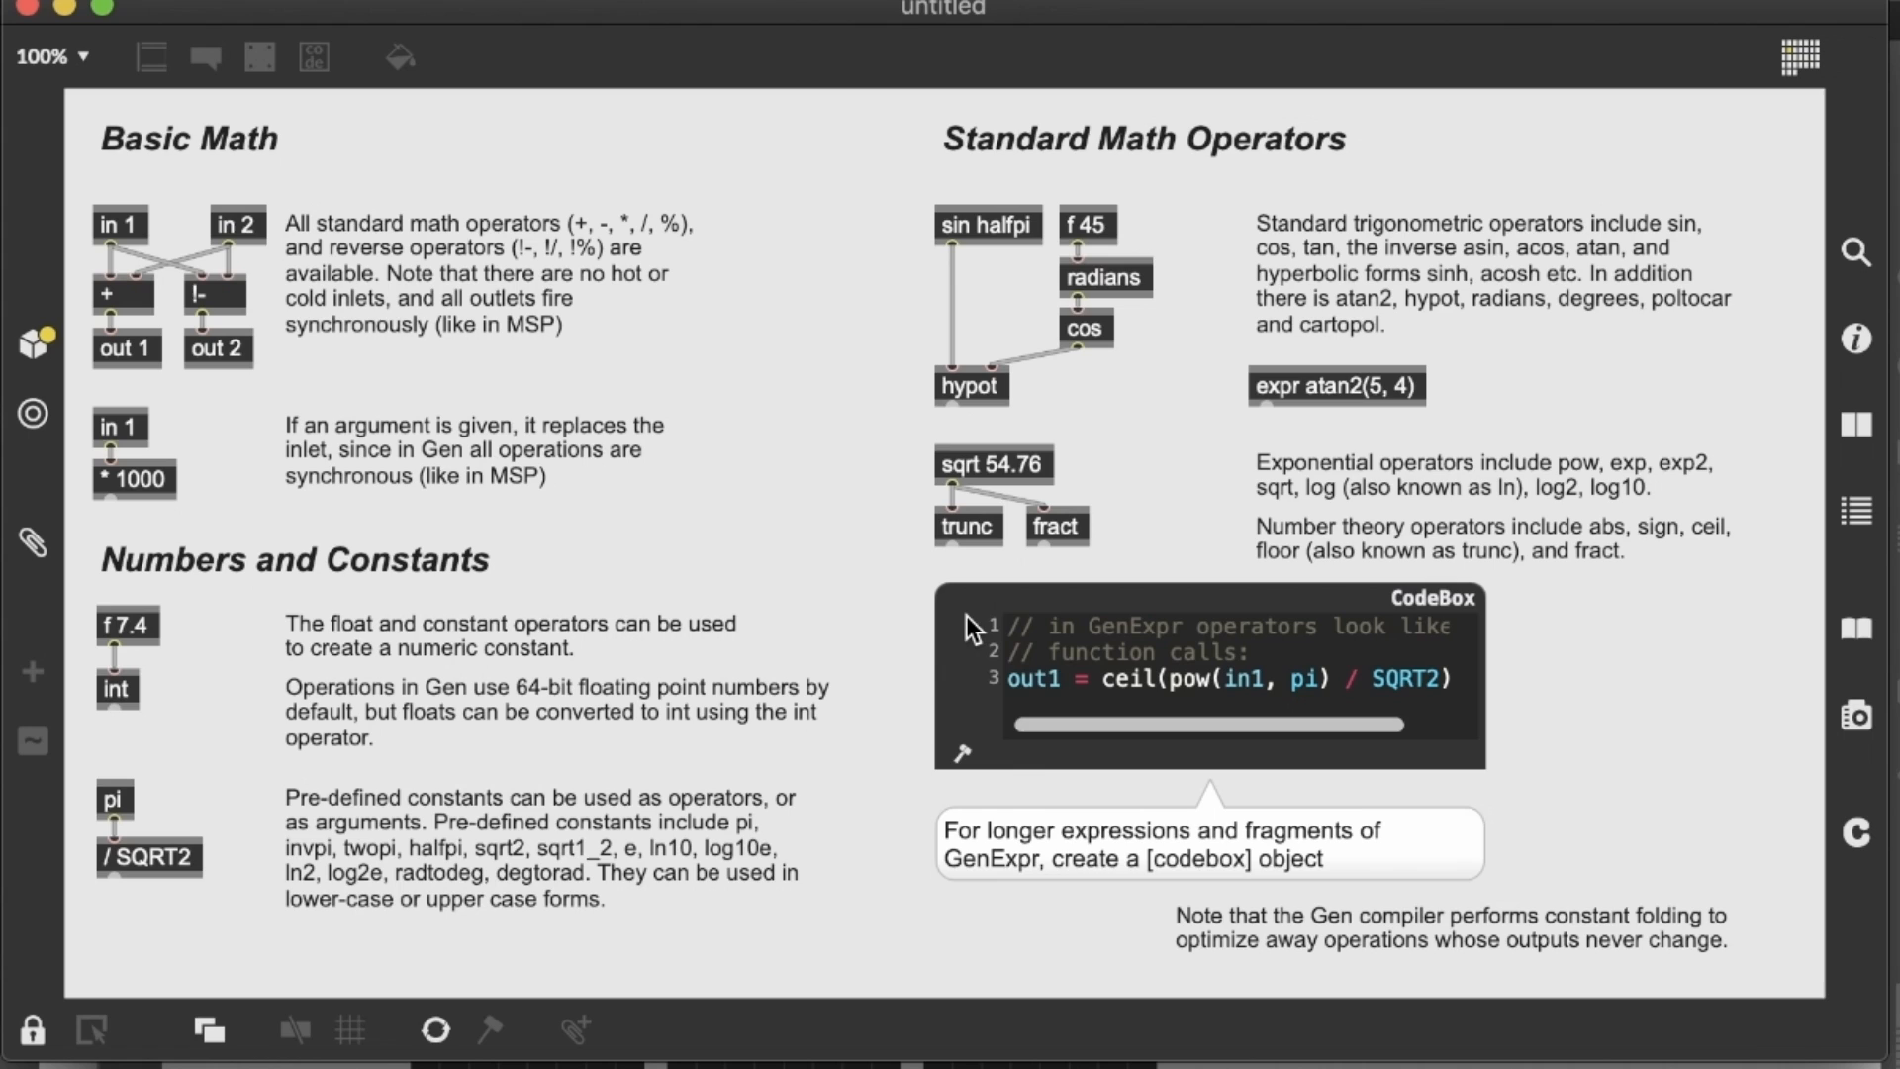
pyautogui.moveTo(1639, 710)
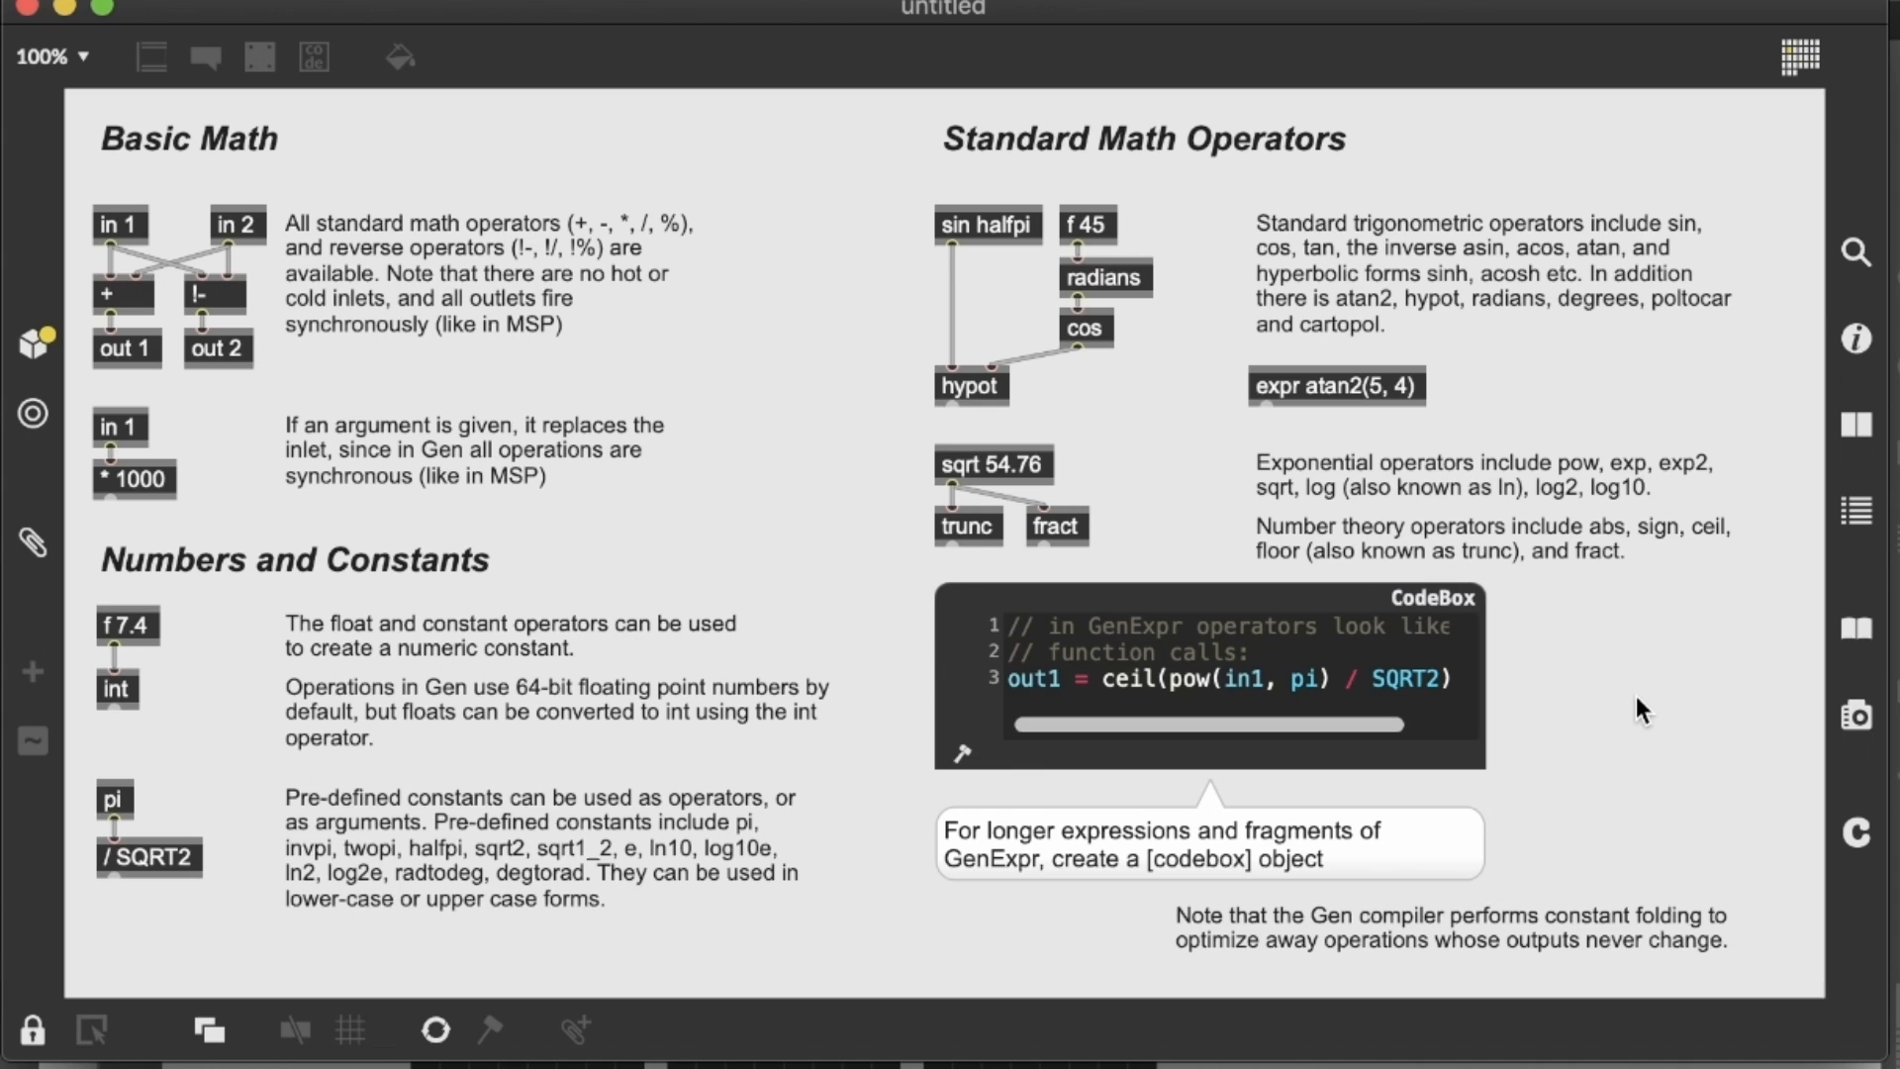
pyautogui.moveTo(1857, 833)
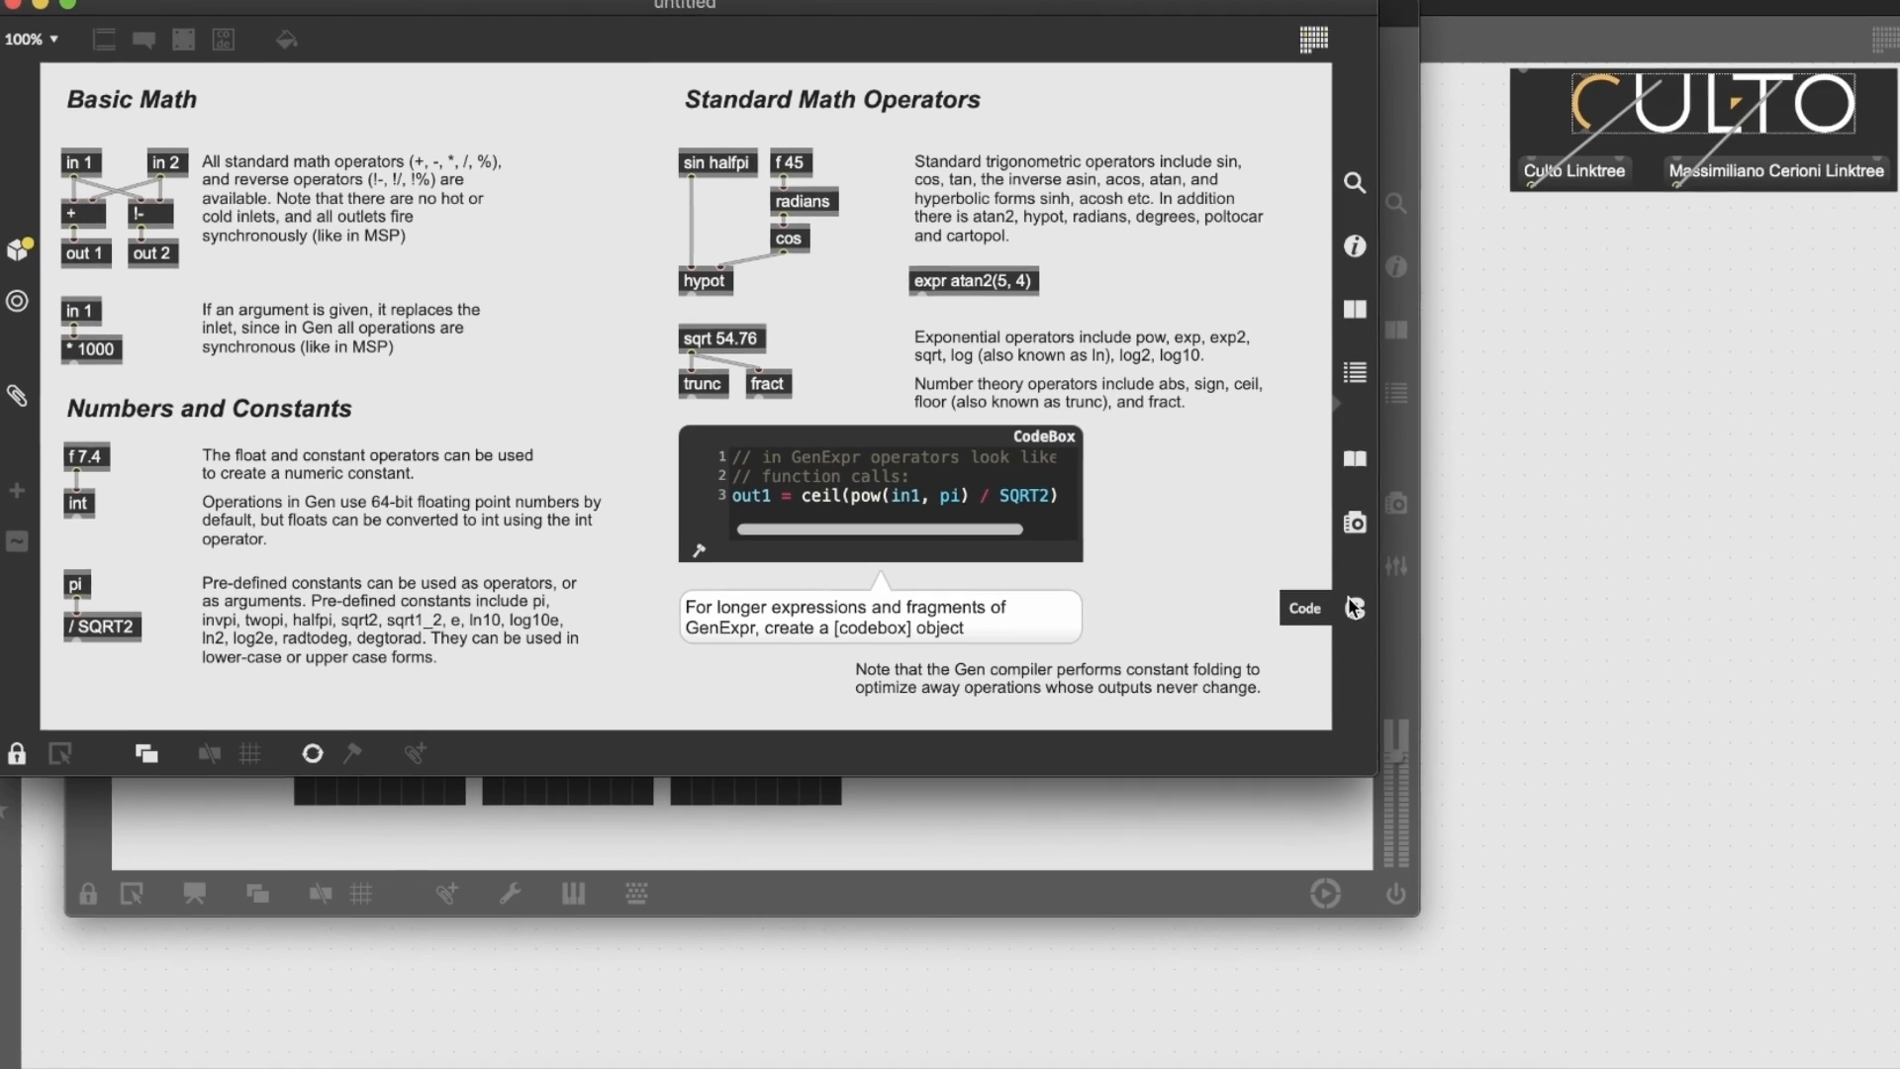
# Step: Show the code sidebar with the GenExpr generated from the operators patcher
pyautogui.click(1354, 607)
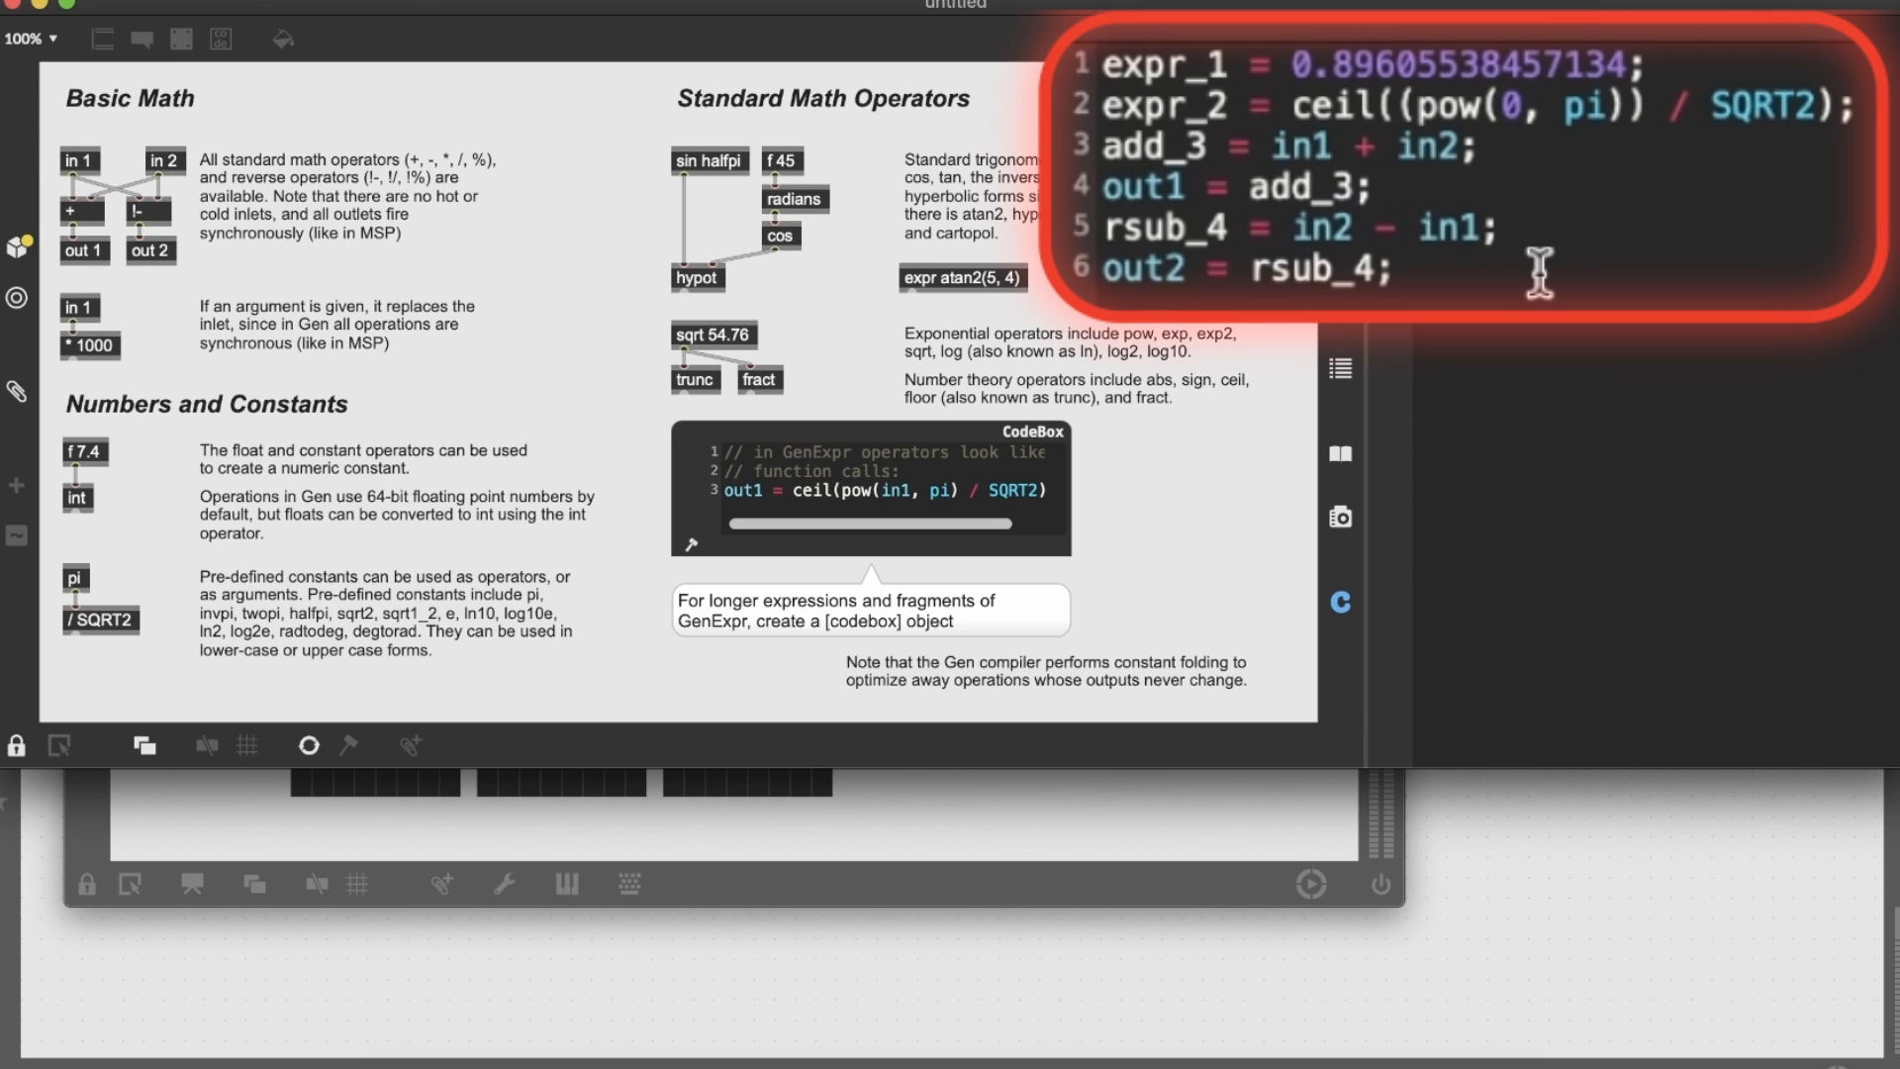
pyautogui.moveTo(348, 213)
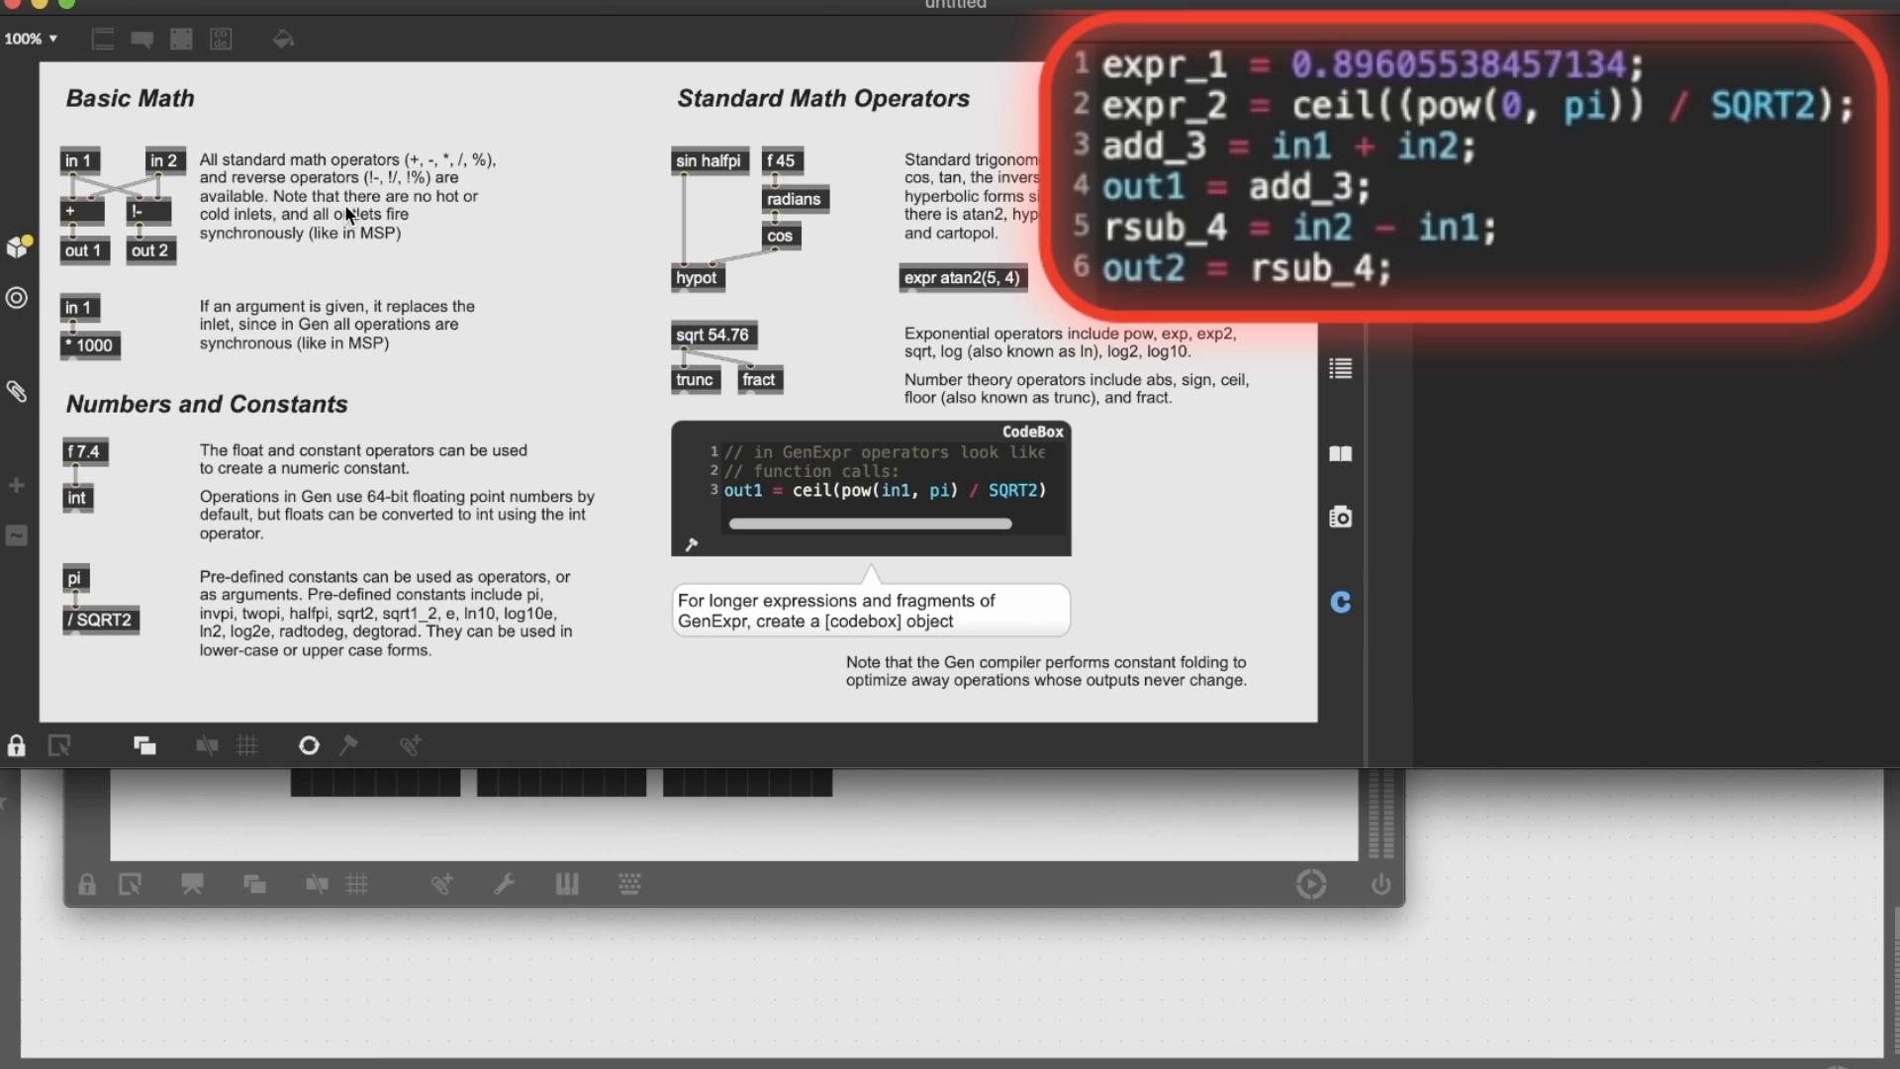
pyautogui.moveTo(1713, 287)
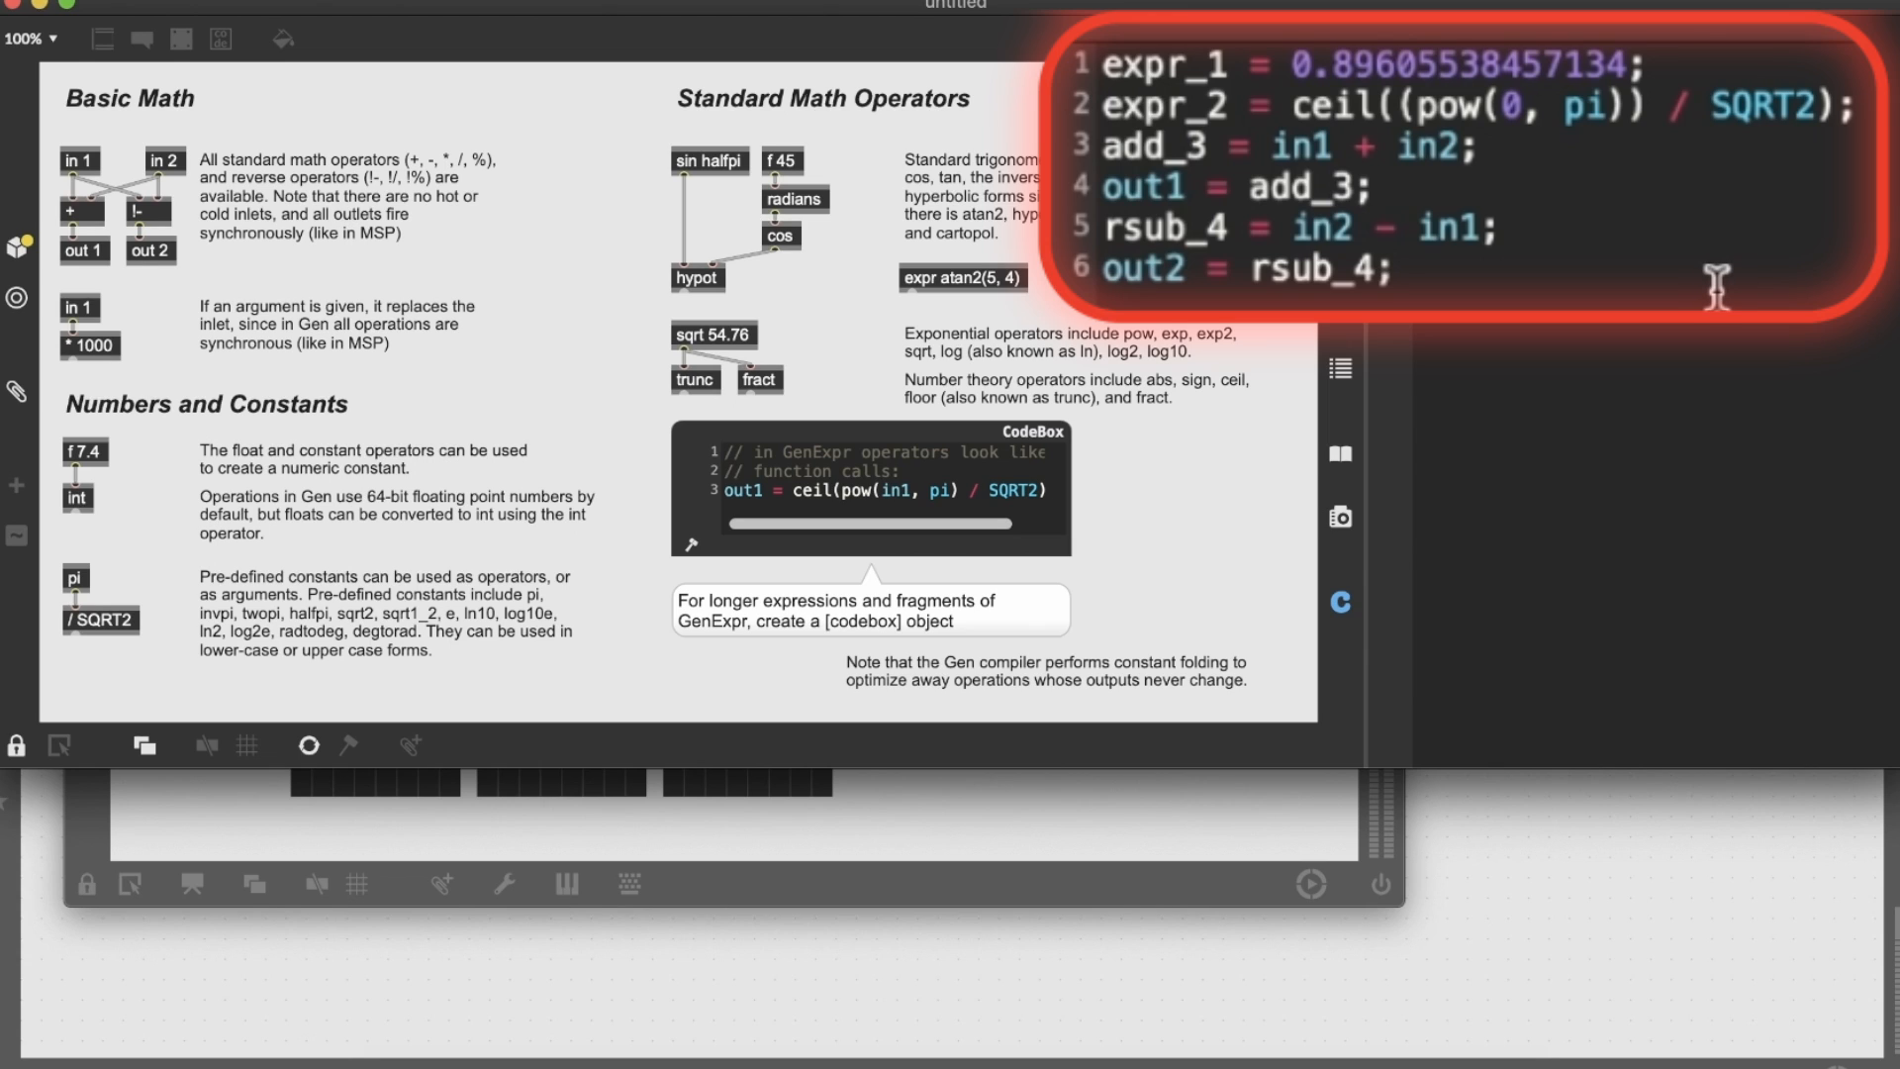
pyautogui.moveTo(442, 404)
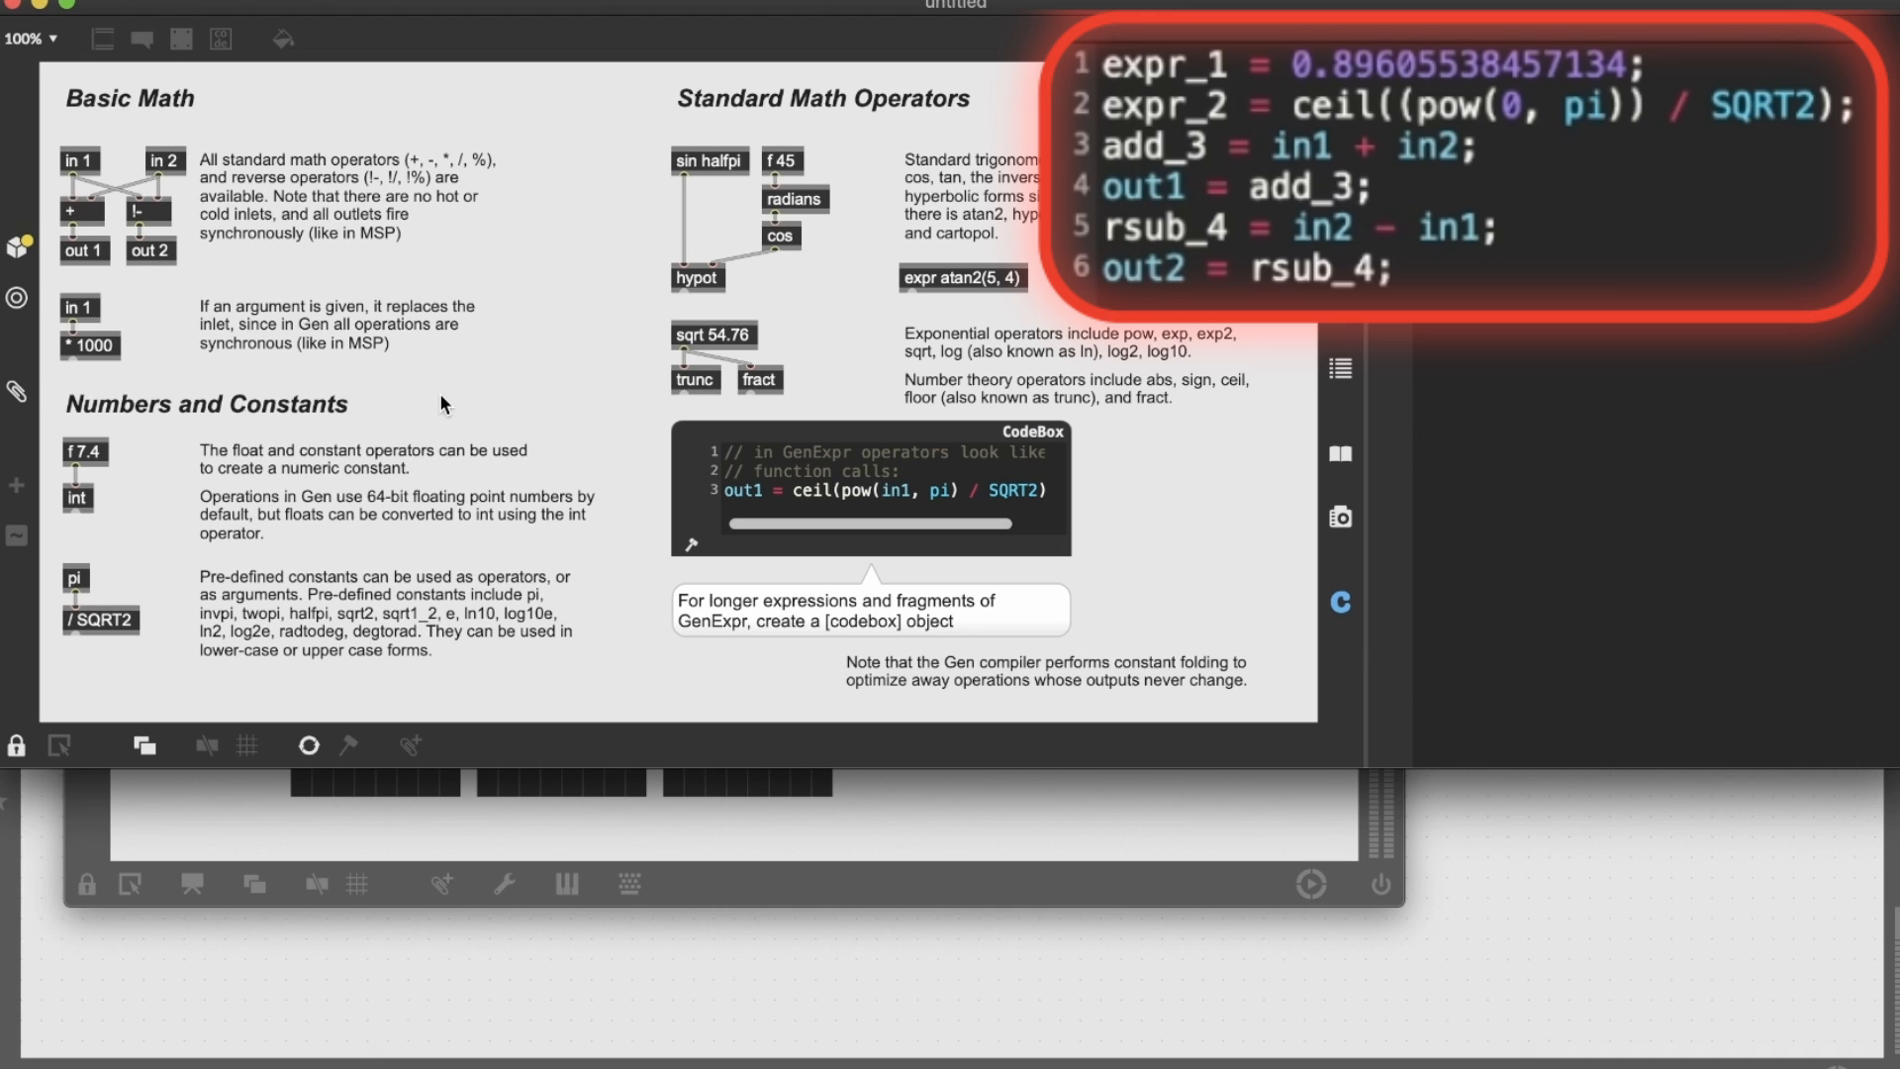
pyautogui.moveTo(1599, 283)
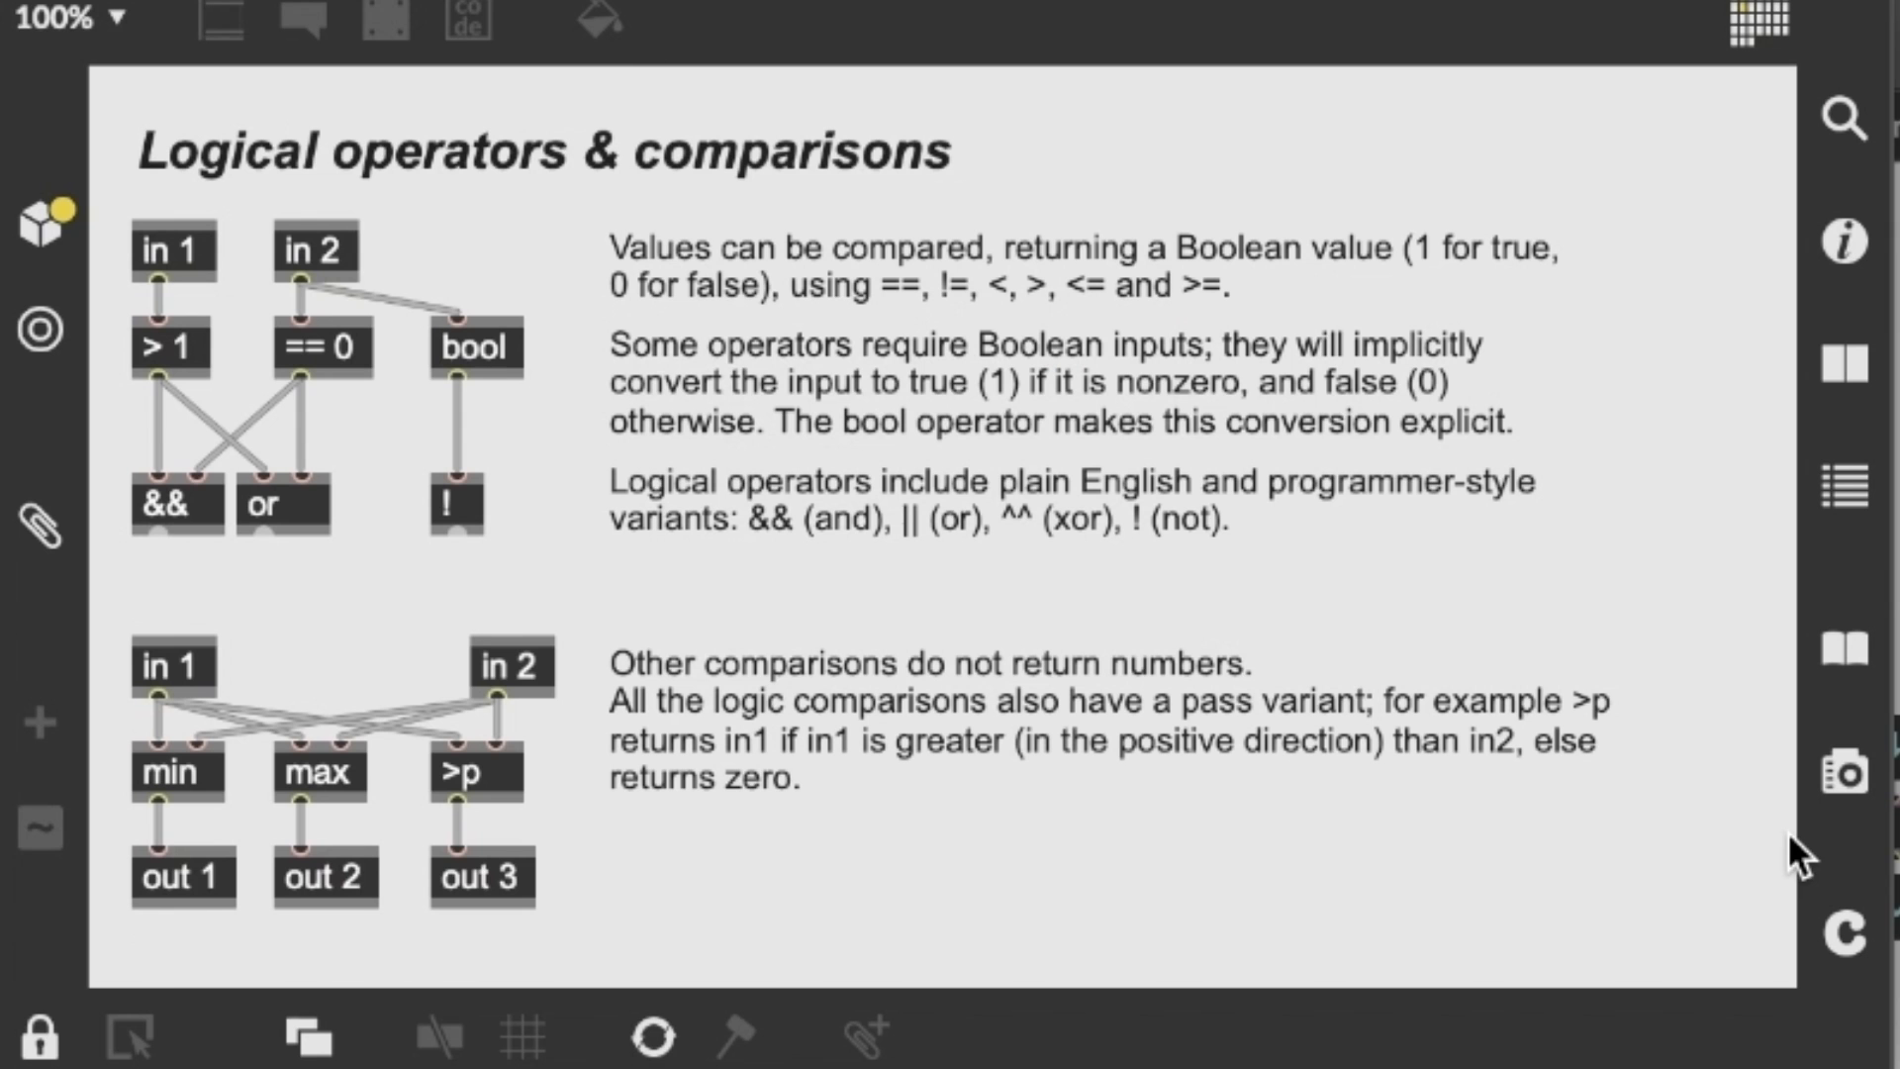
pyautogui.moveTo(1330, 726)
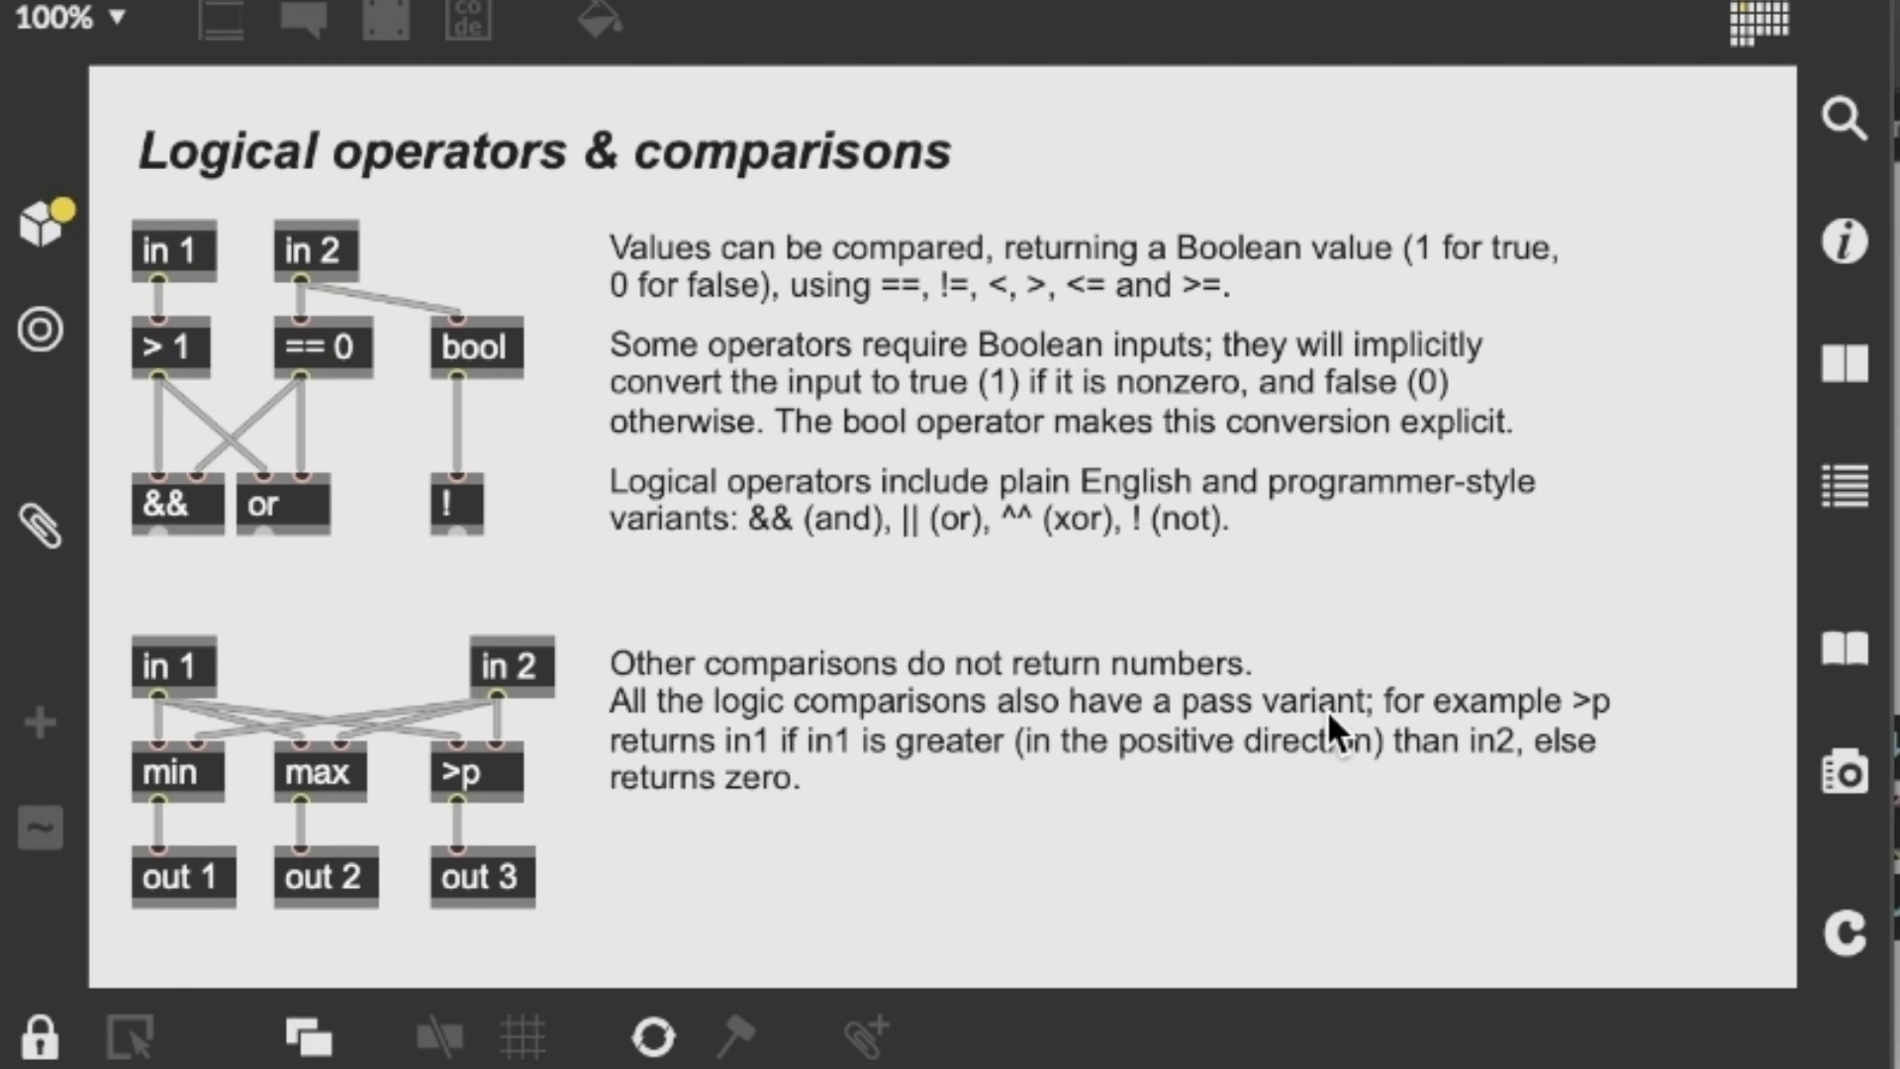
pyautogui.moveTo(914, 720)
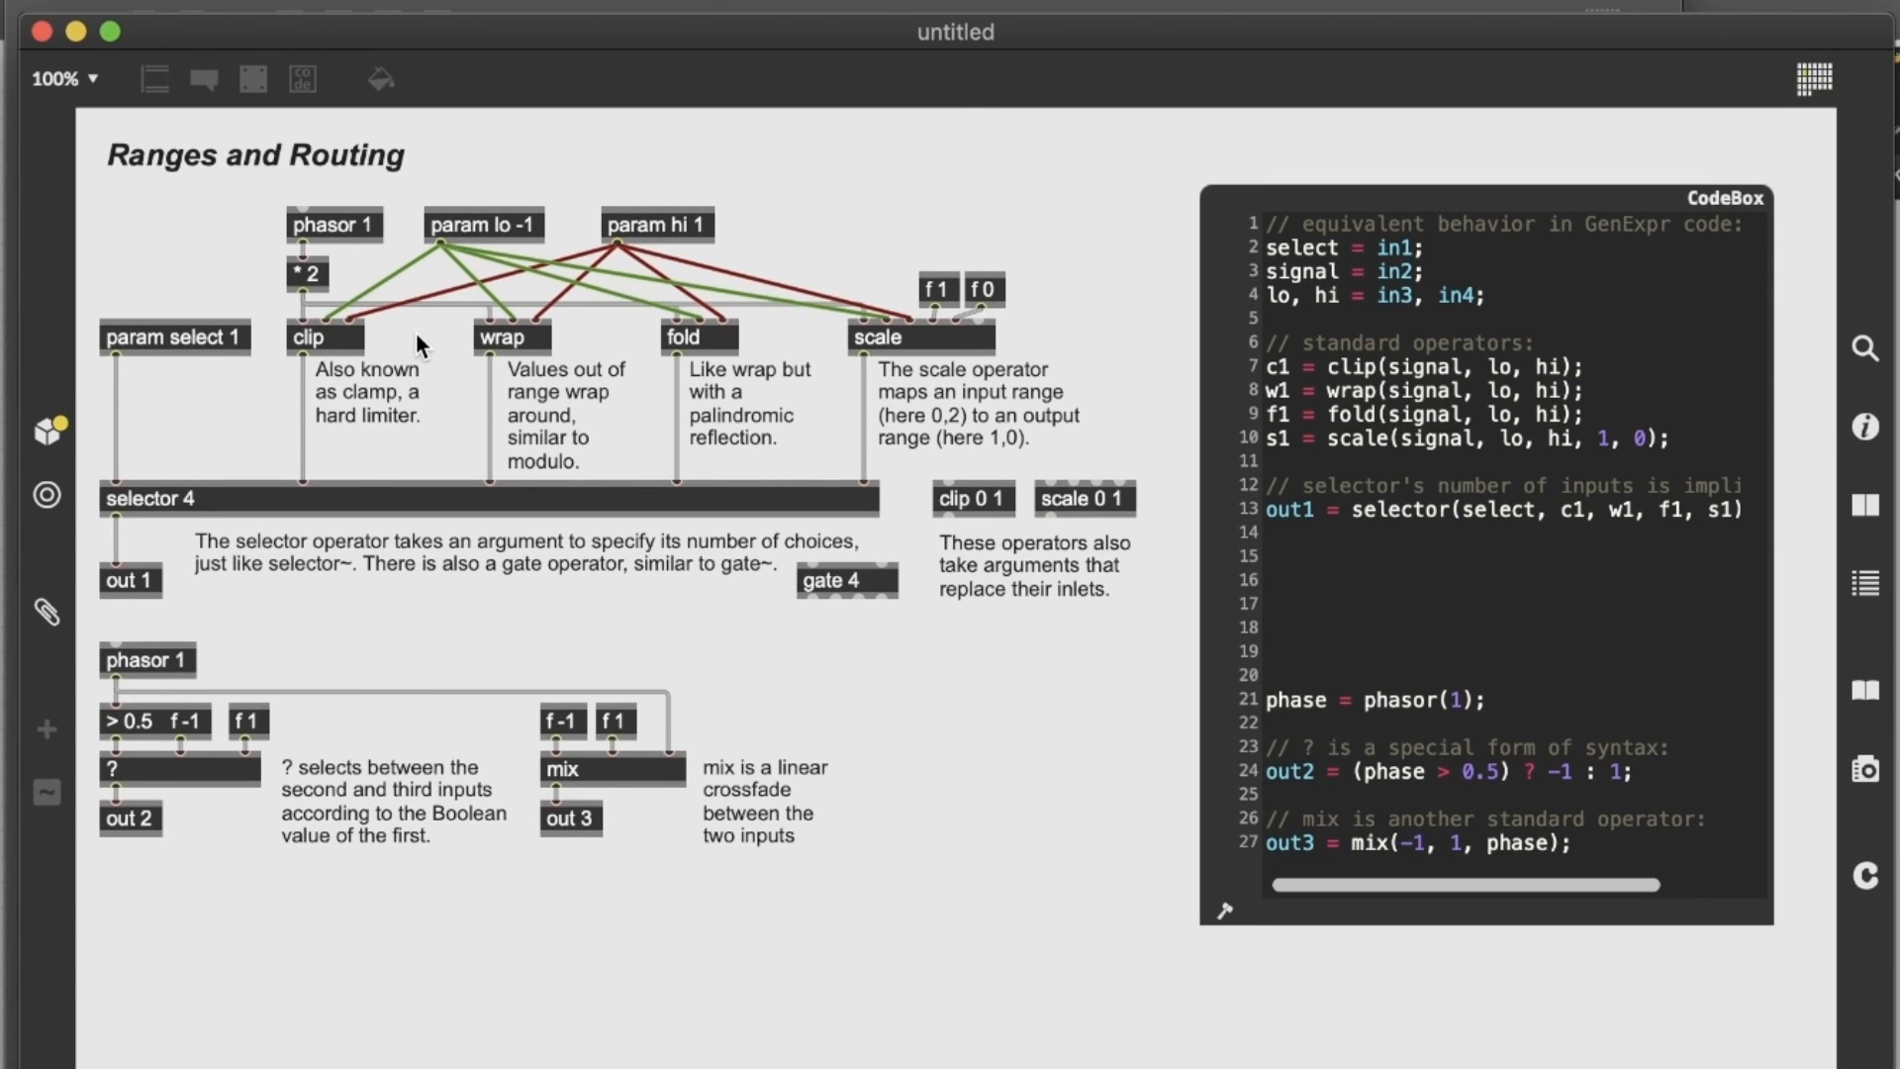
pyautogui.moveTo(258, 594)
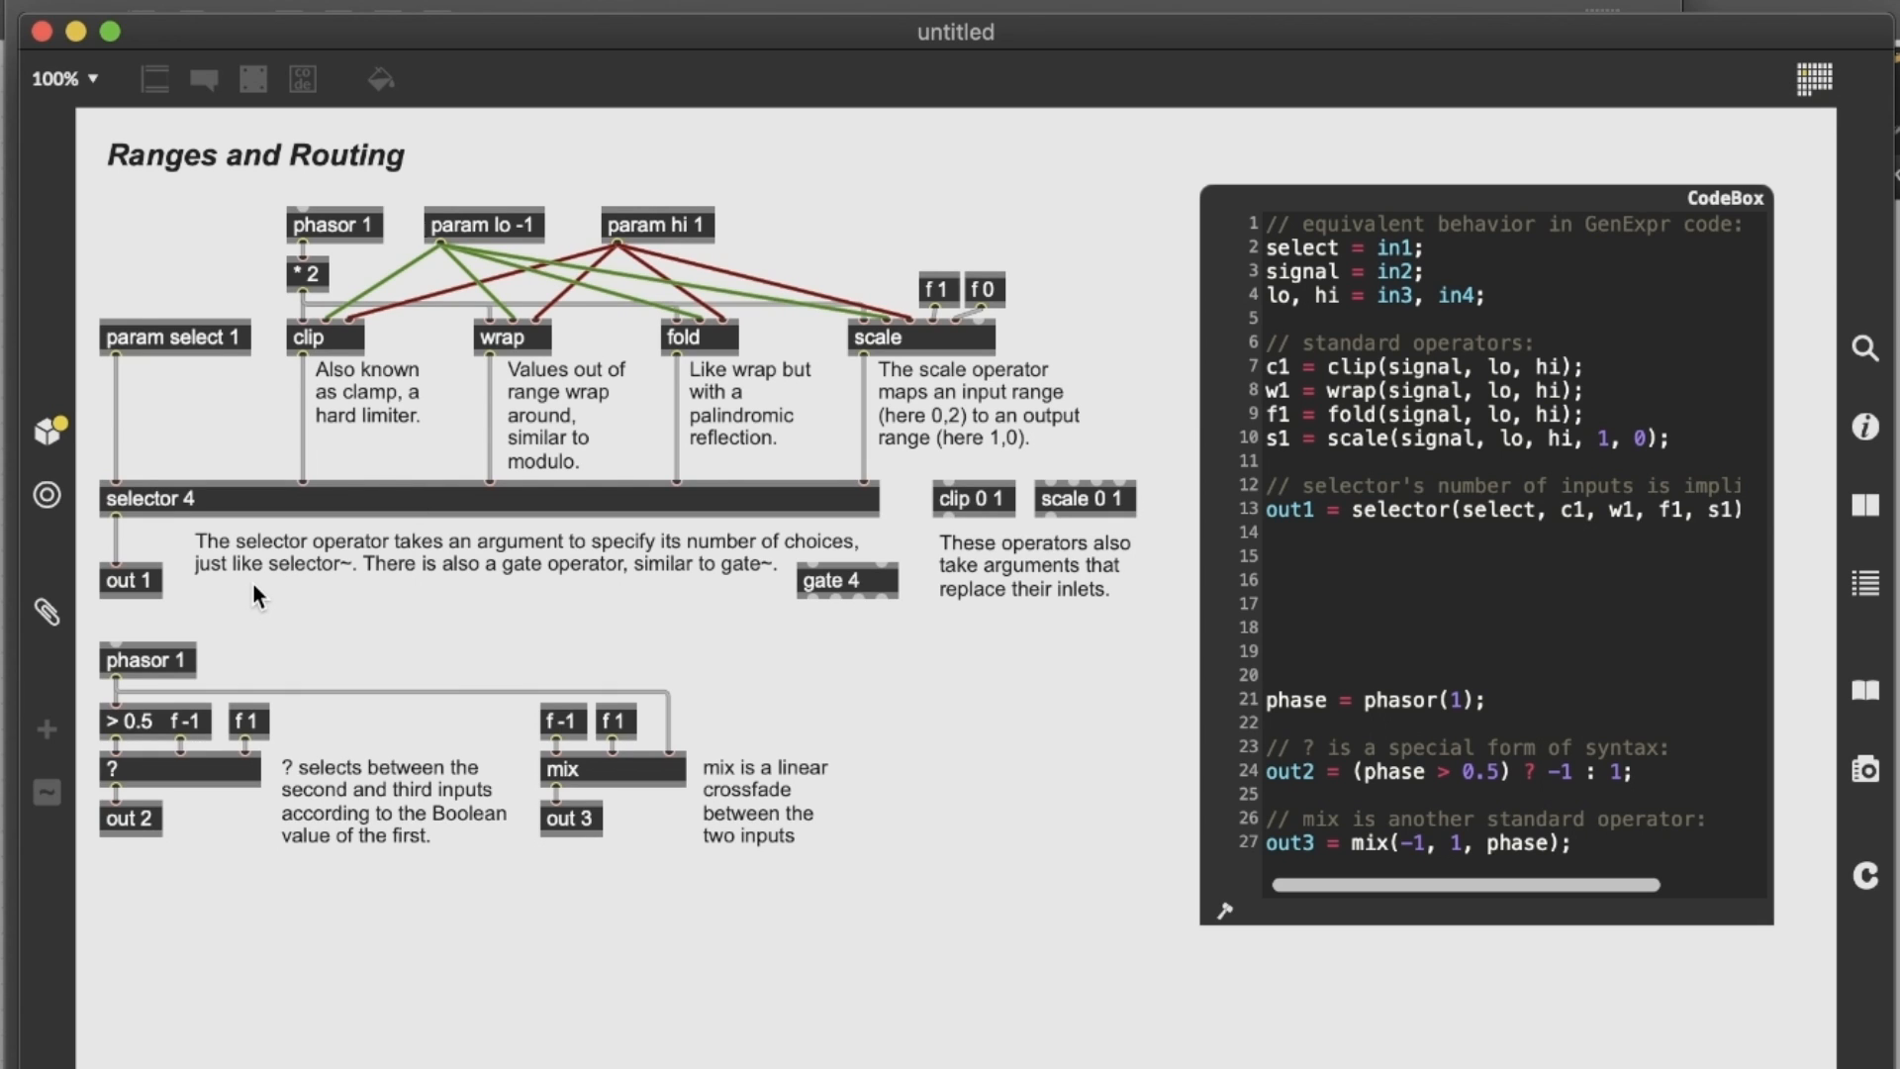
pyautogui.moveTo(212, 424)
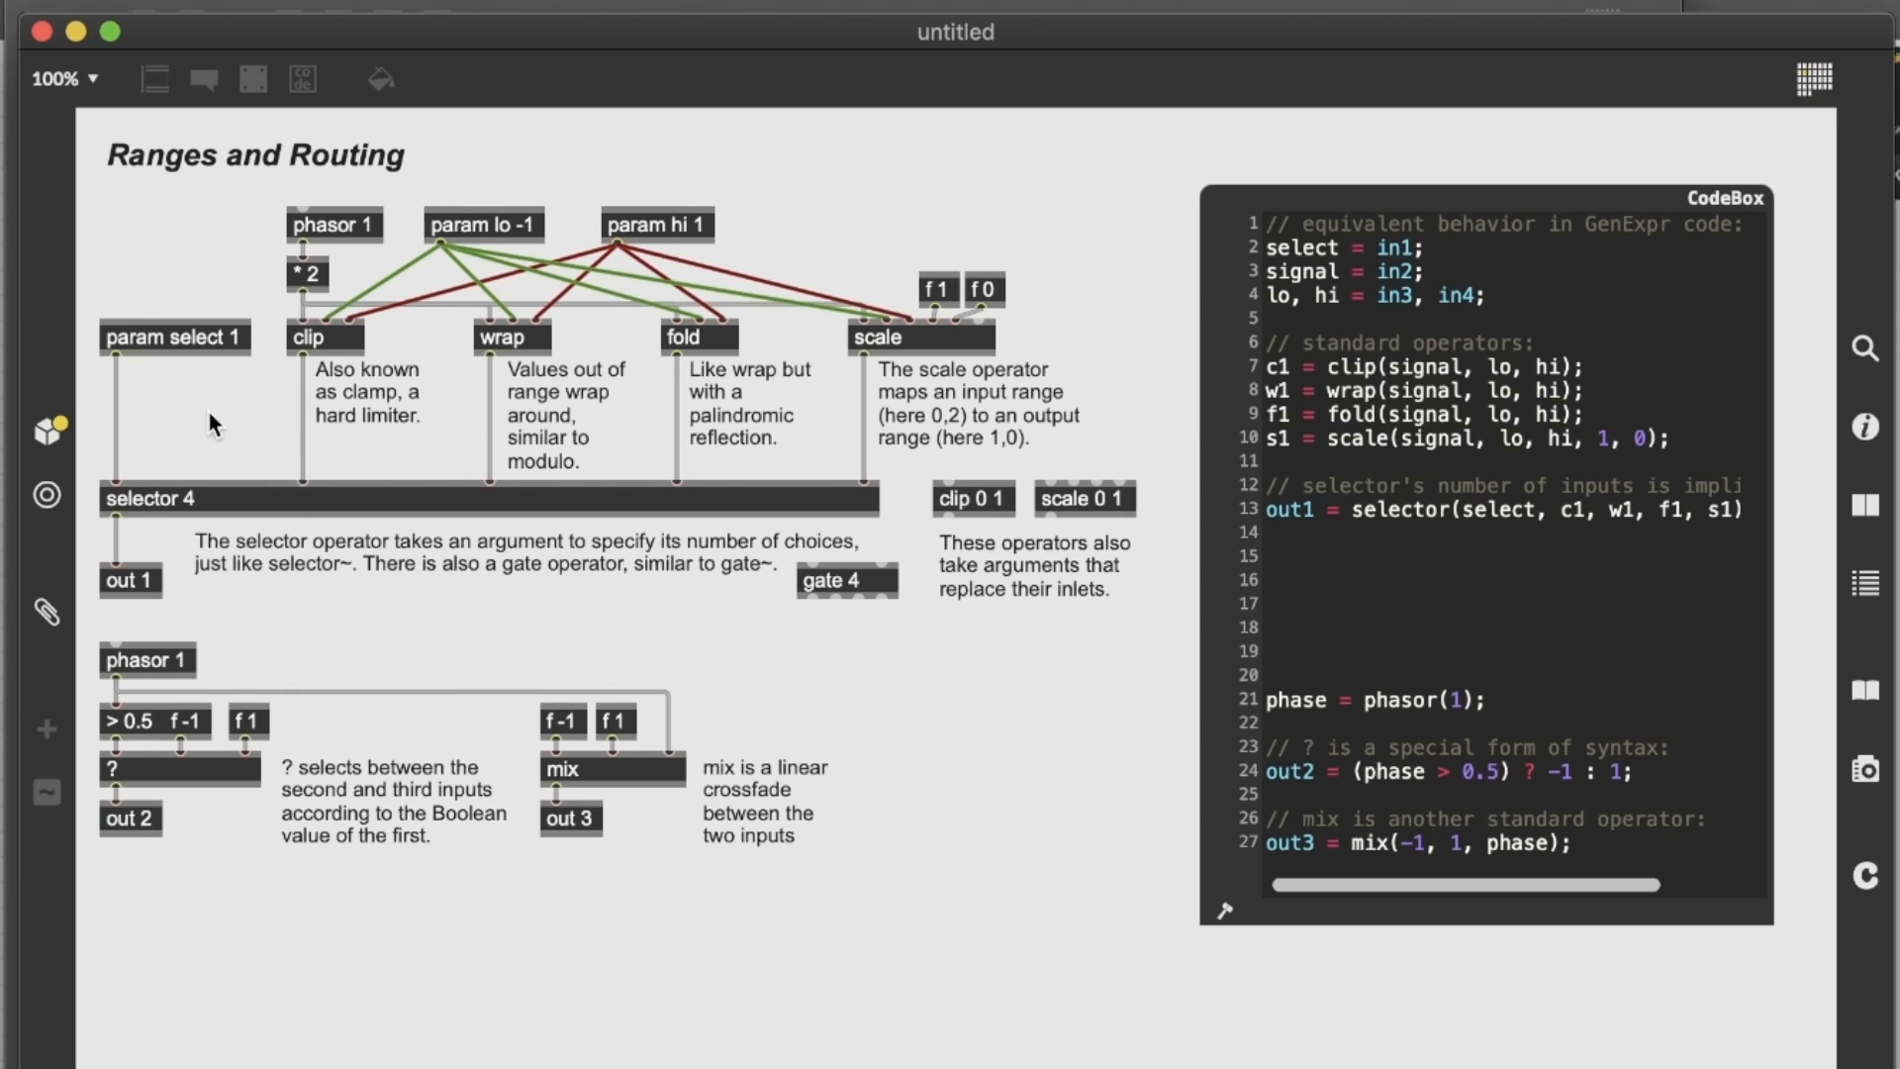
pyautogui.moveTo(220, 407)
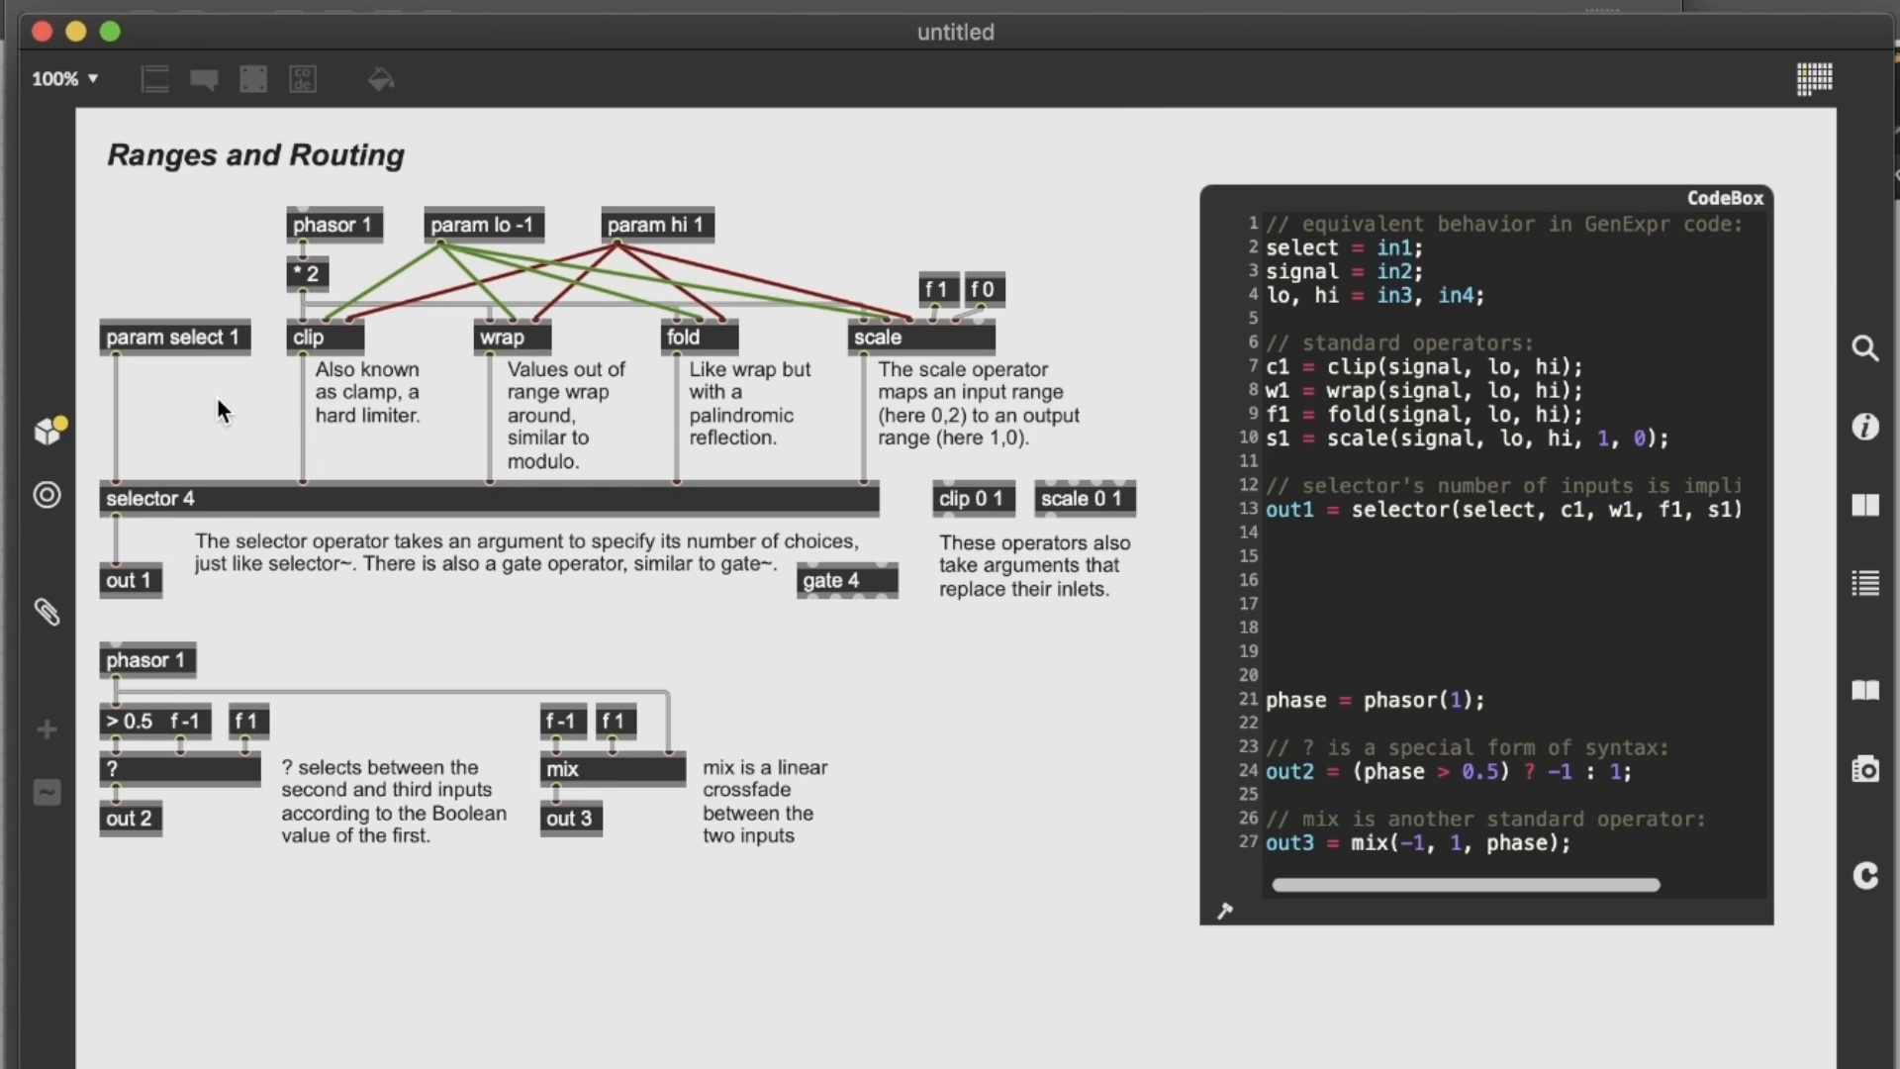
pyautogui.moveTo(715, 388)
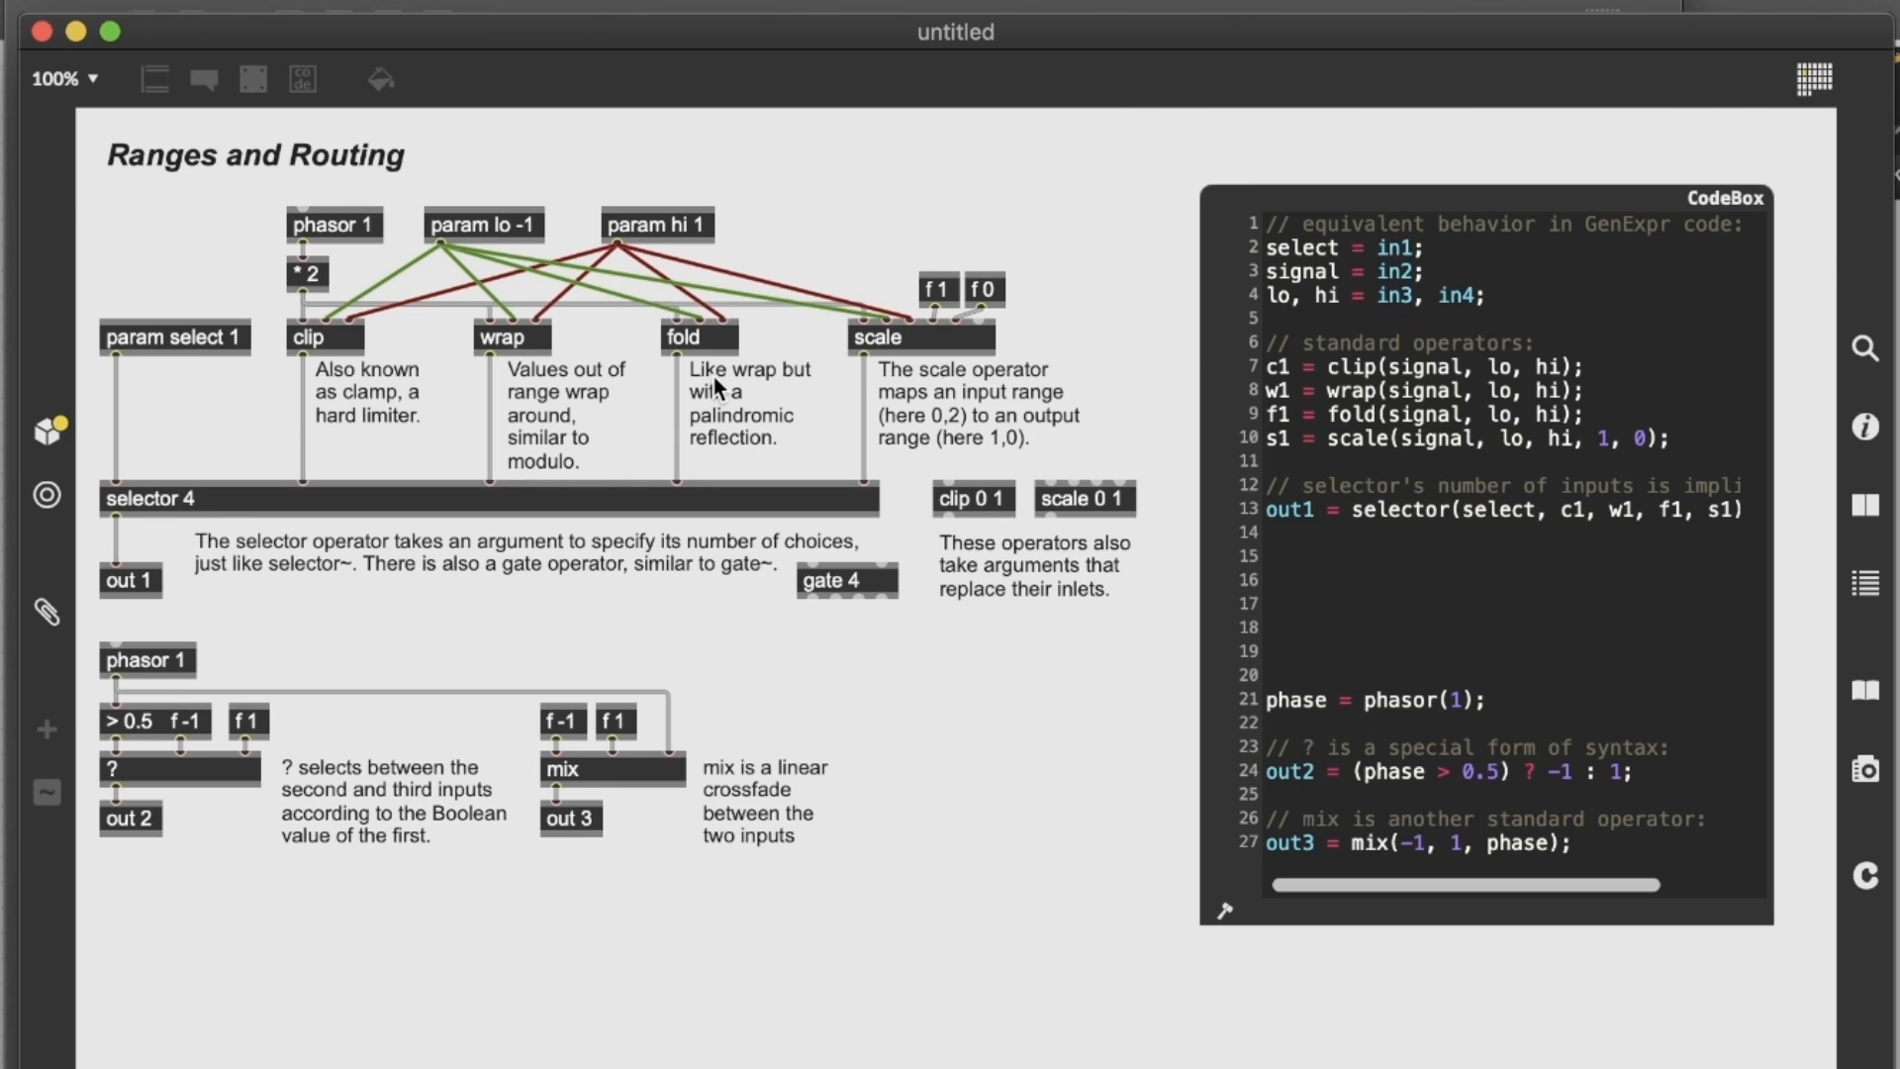
pyautogui.moveTo(200, 400)
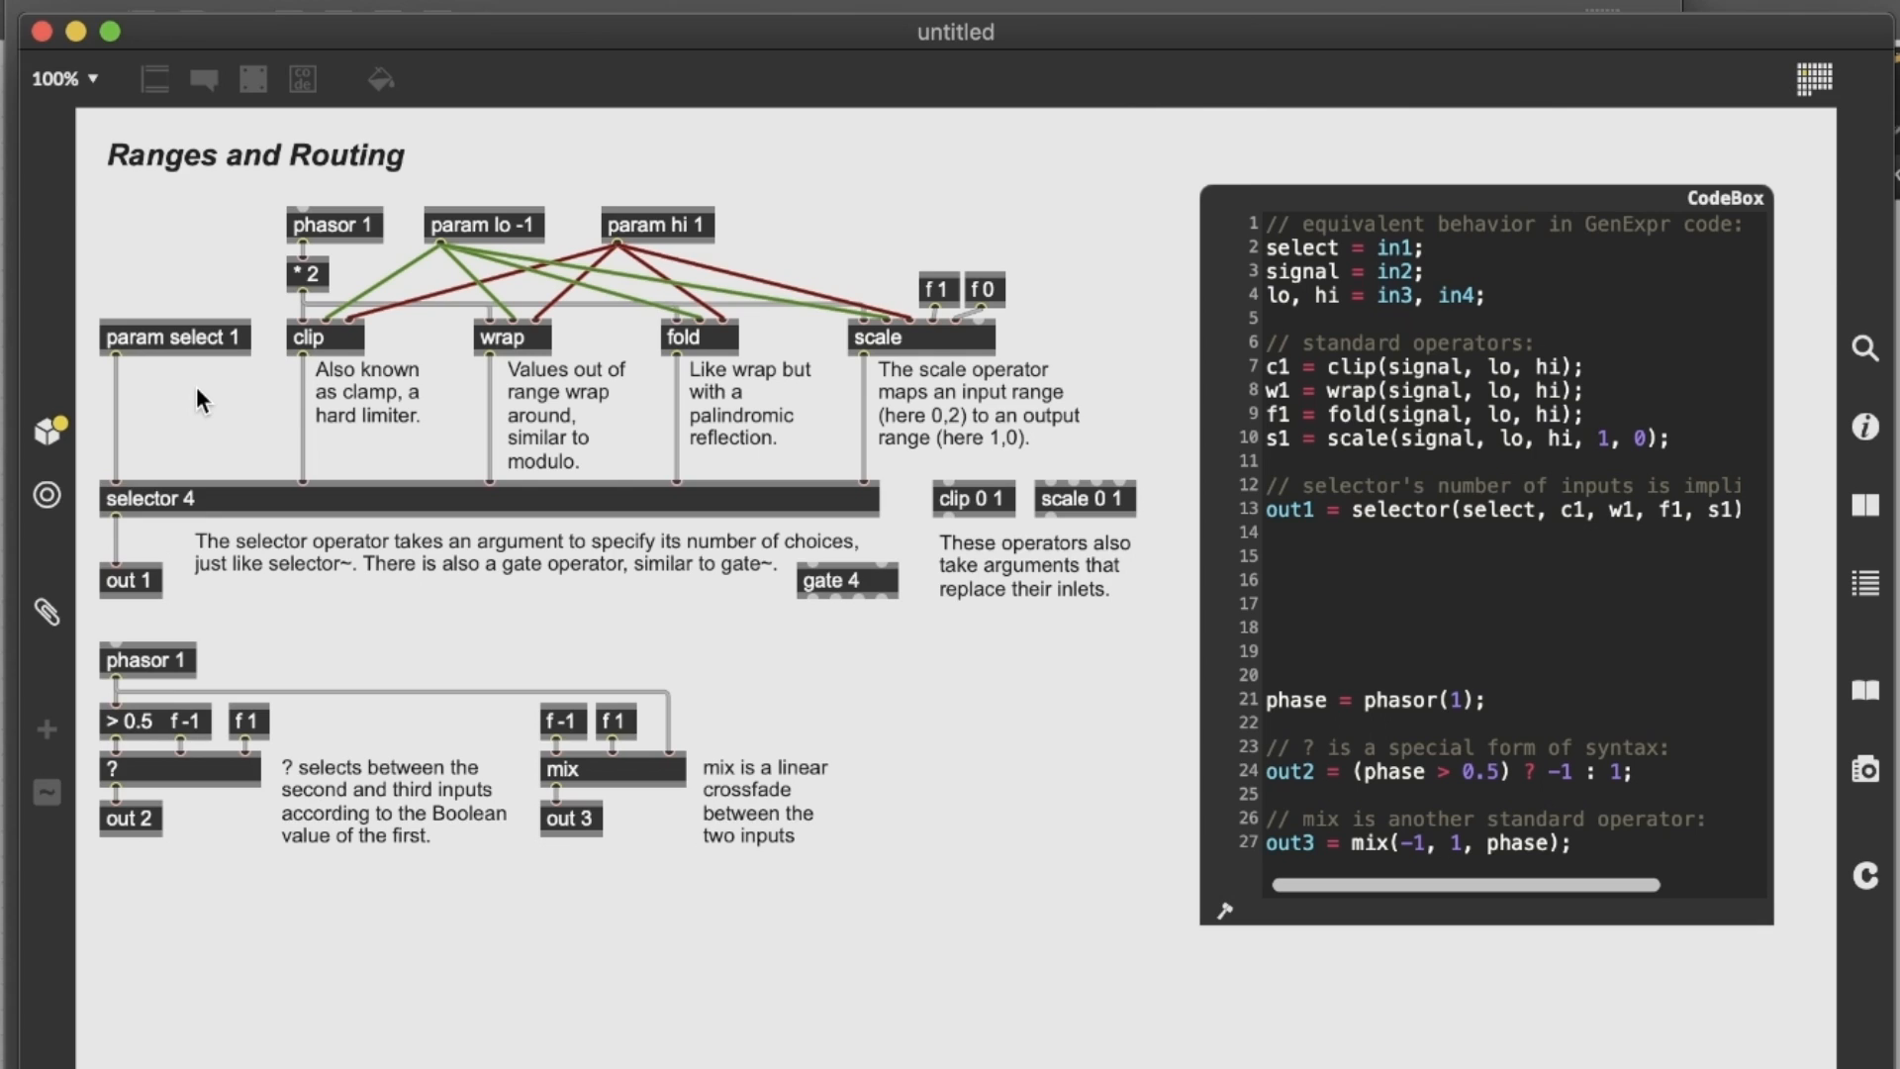
pyautogui.moveTo(230, 524)
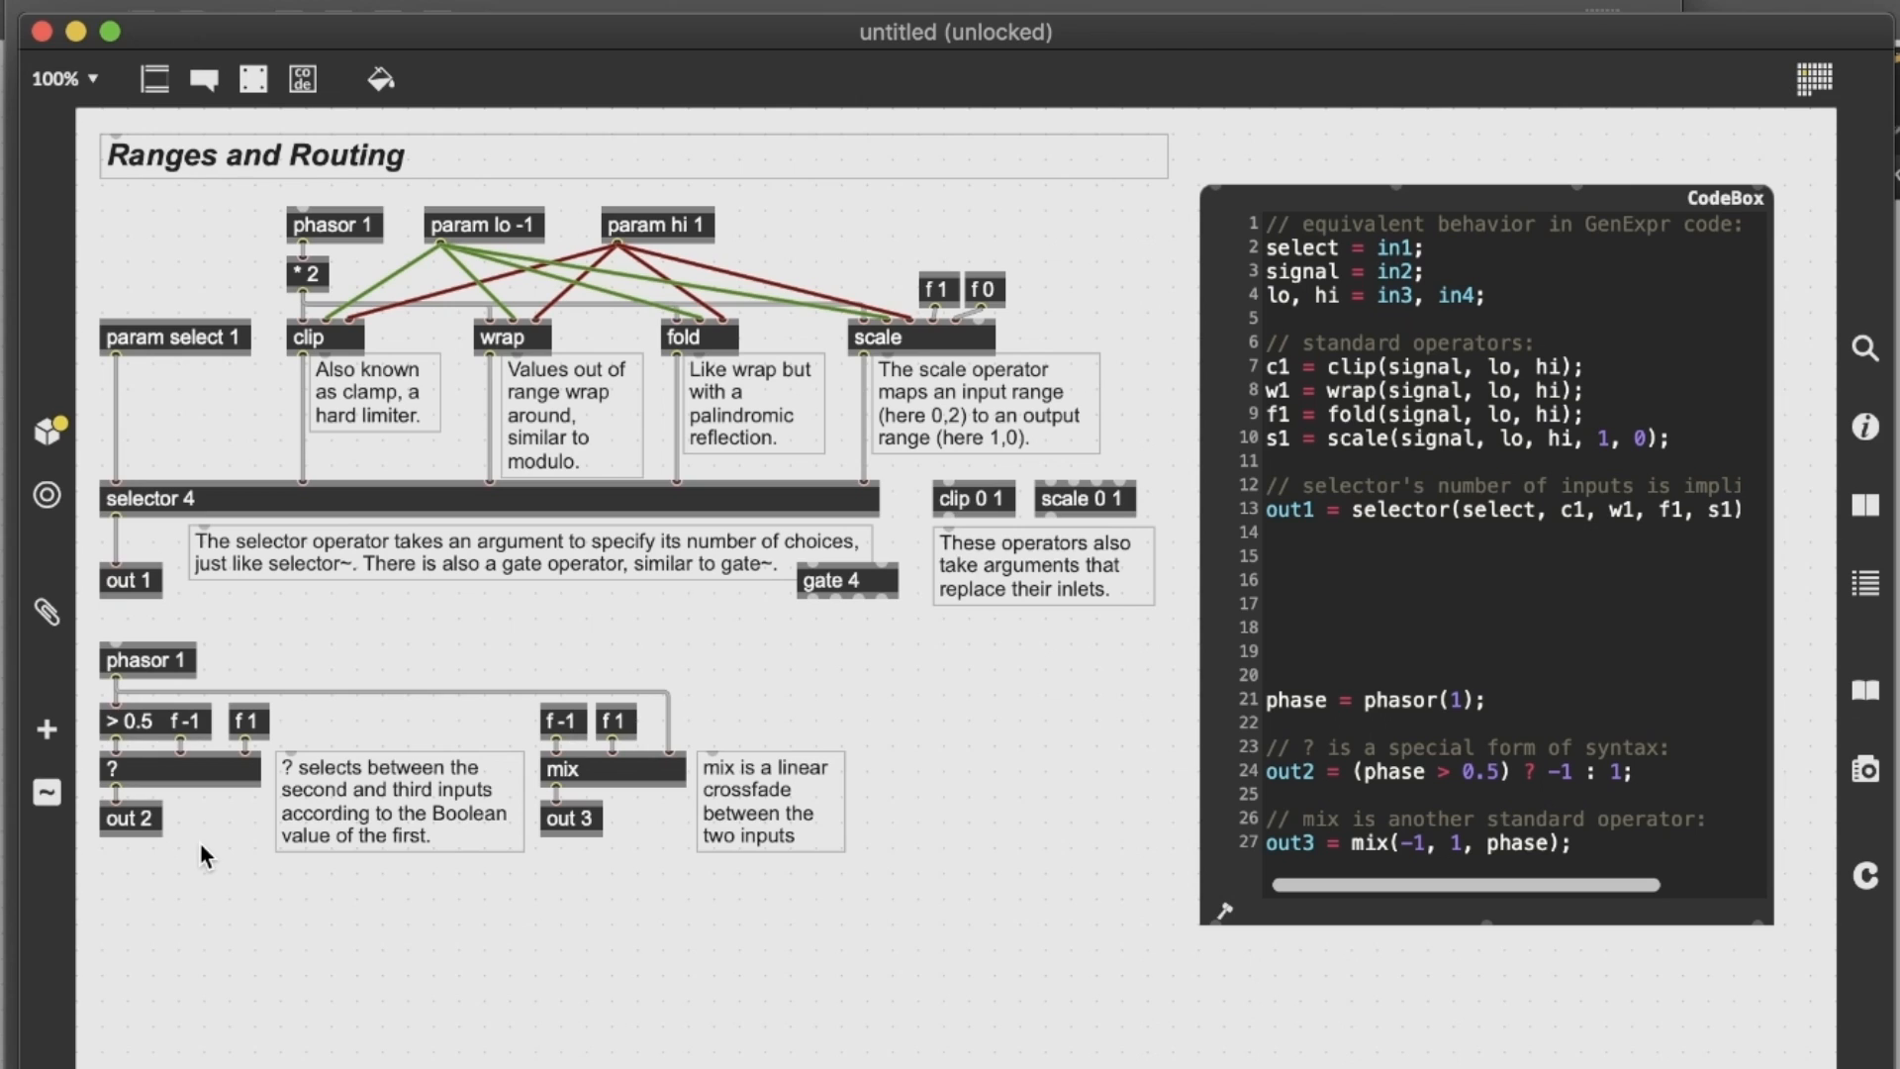
pyautogui.moveTo(659, 819)
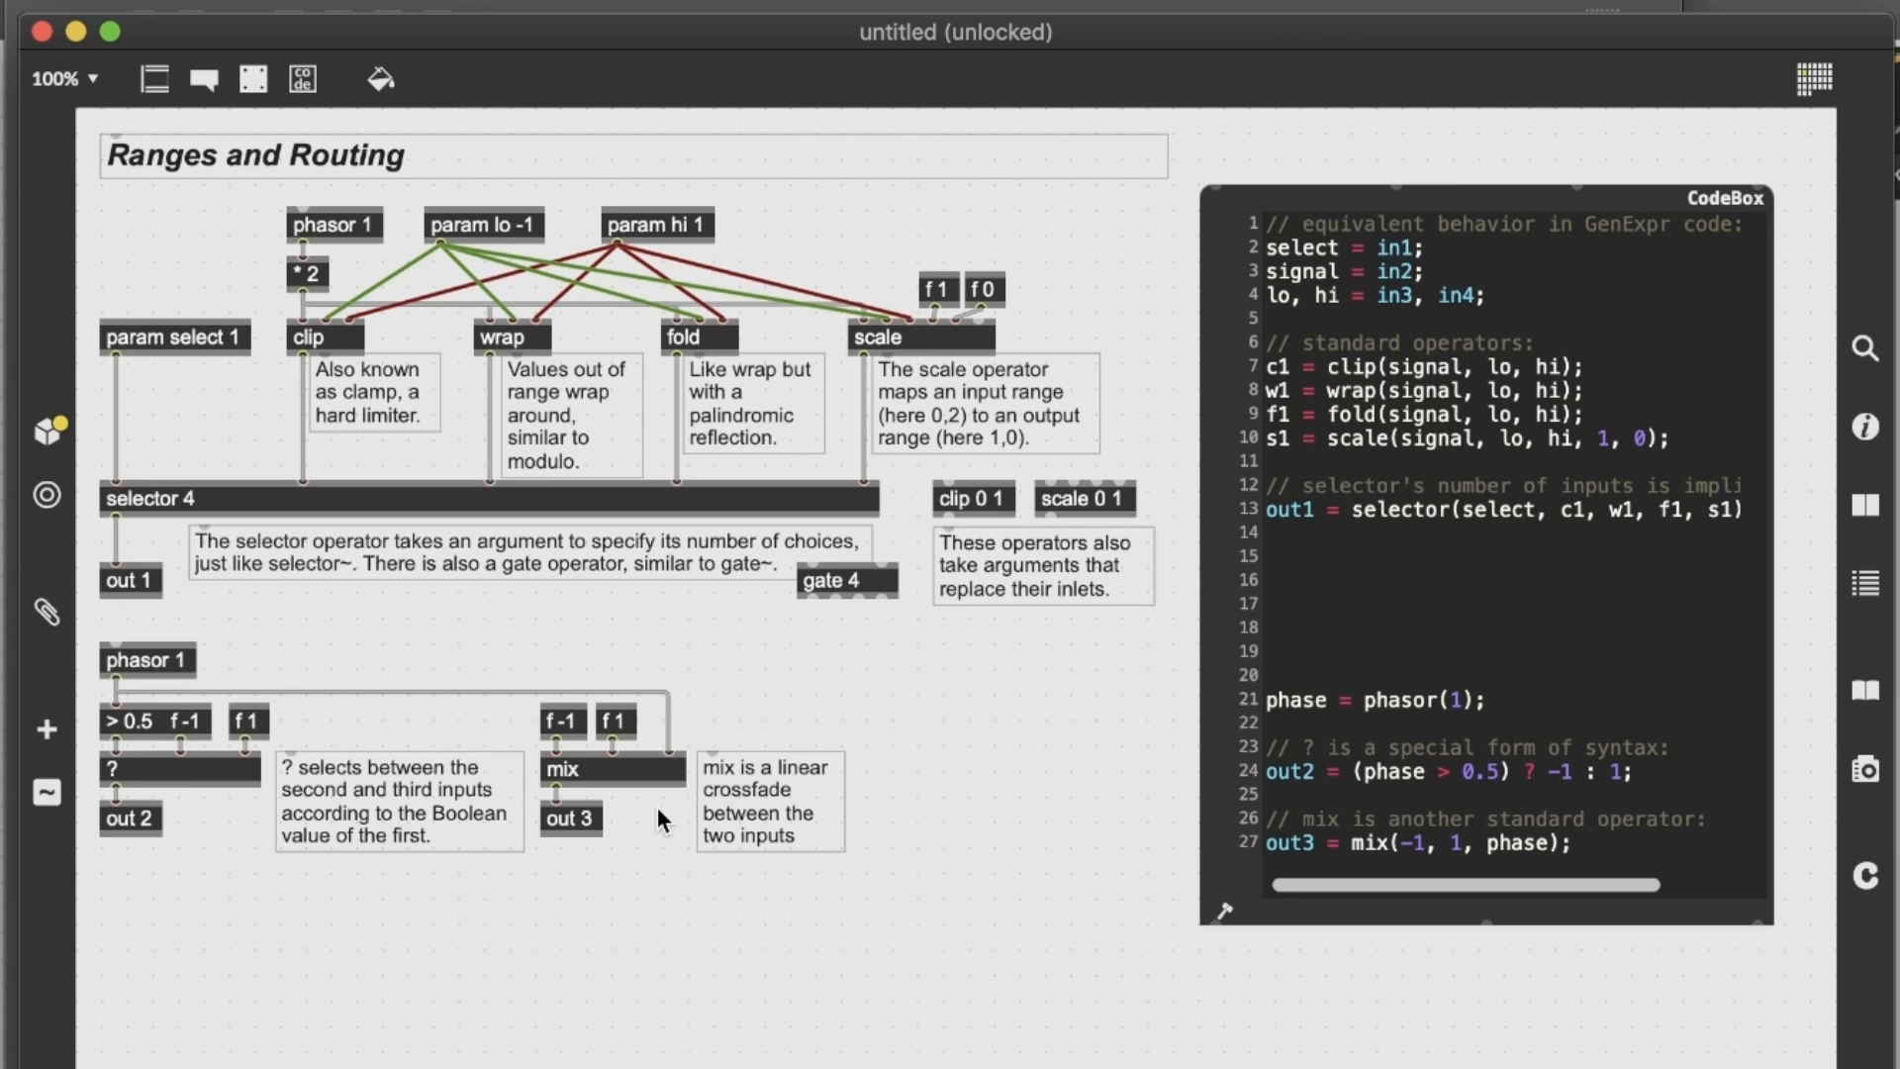
pyautogui.moveTo(1512, 166)
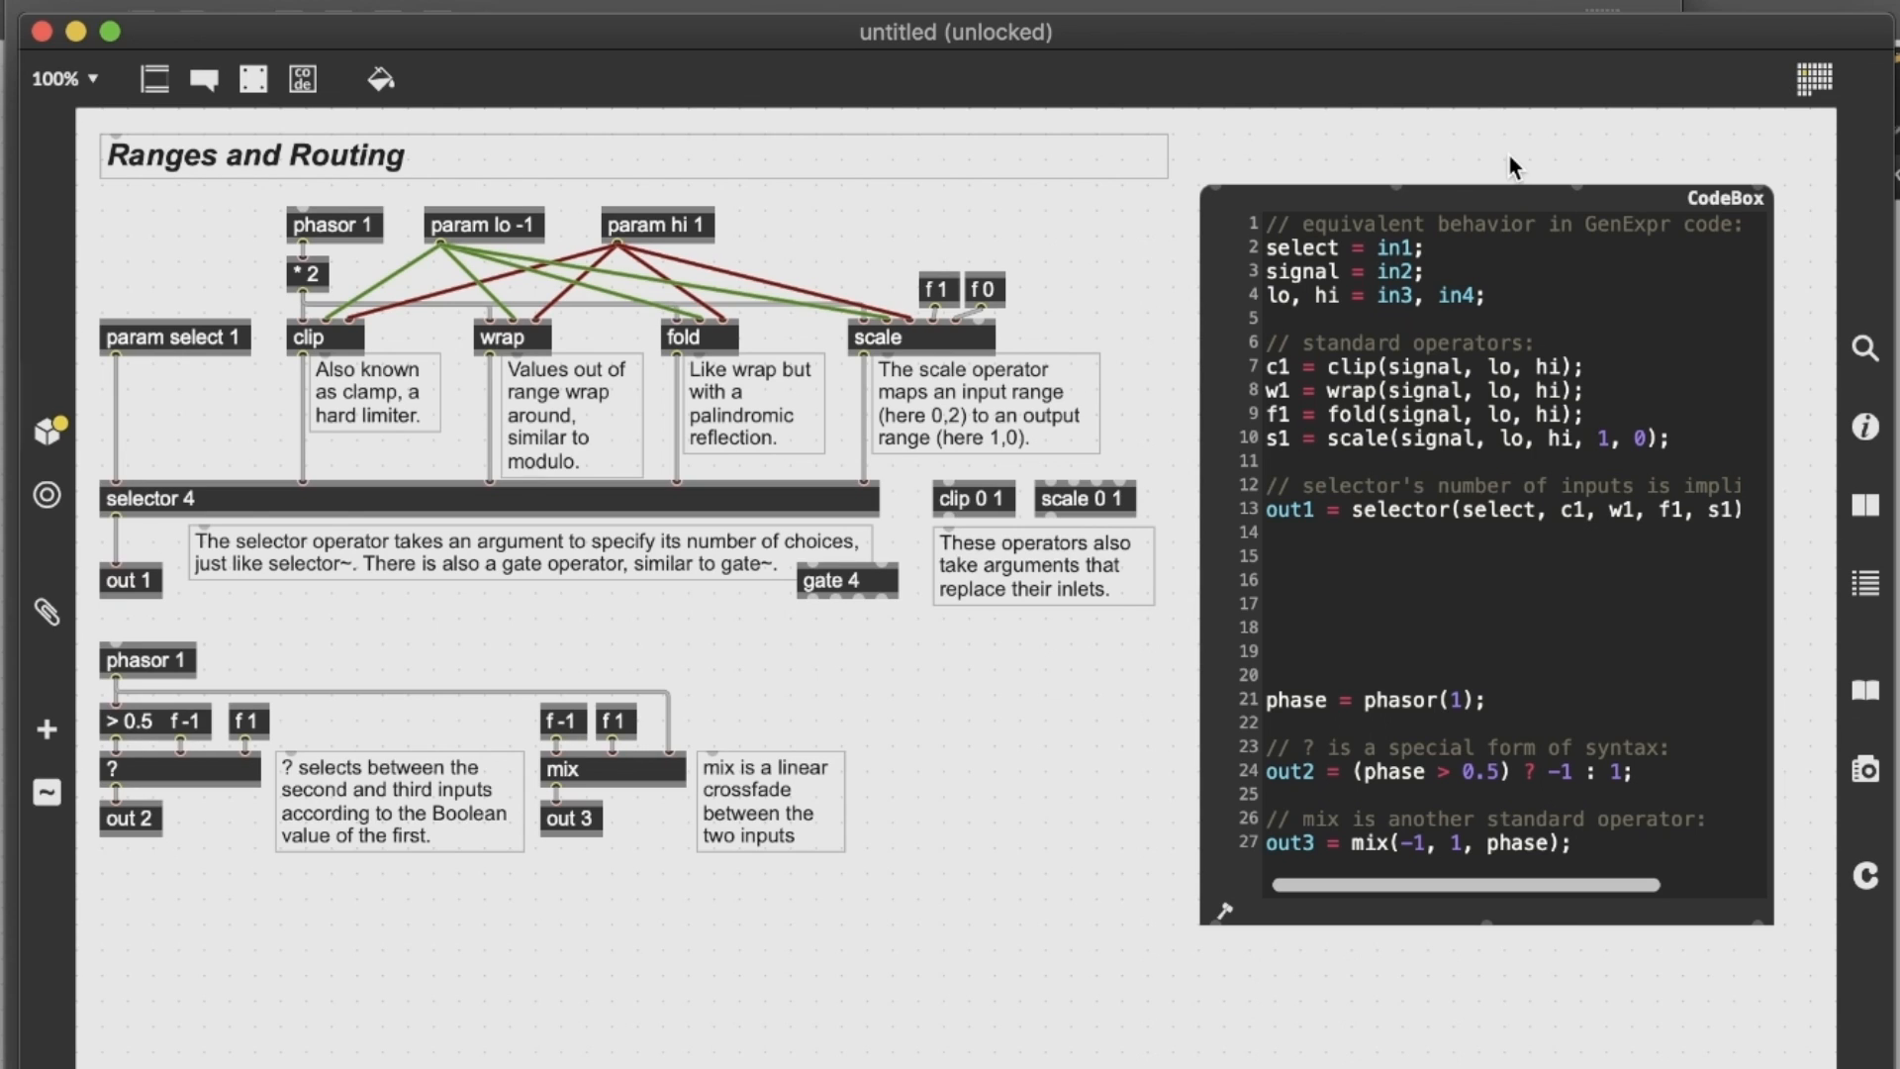
pyautogui.moveTo(1397, 802)
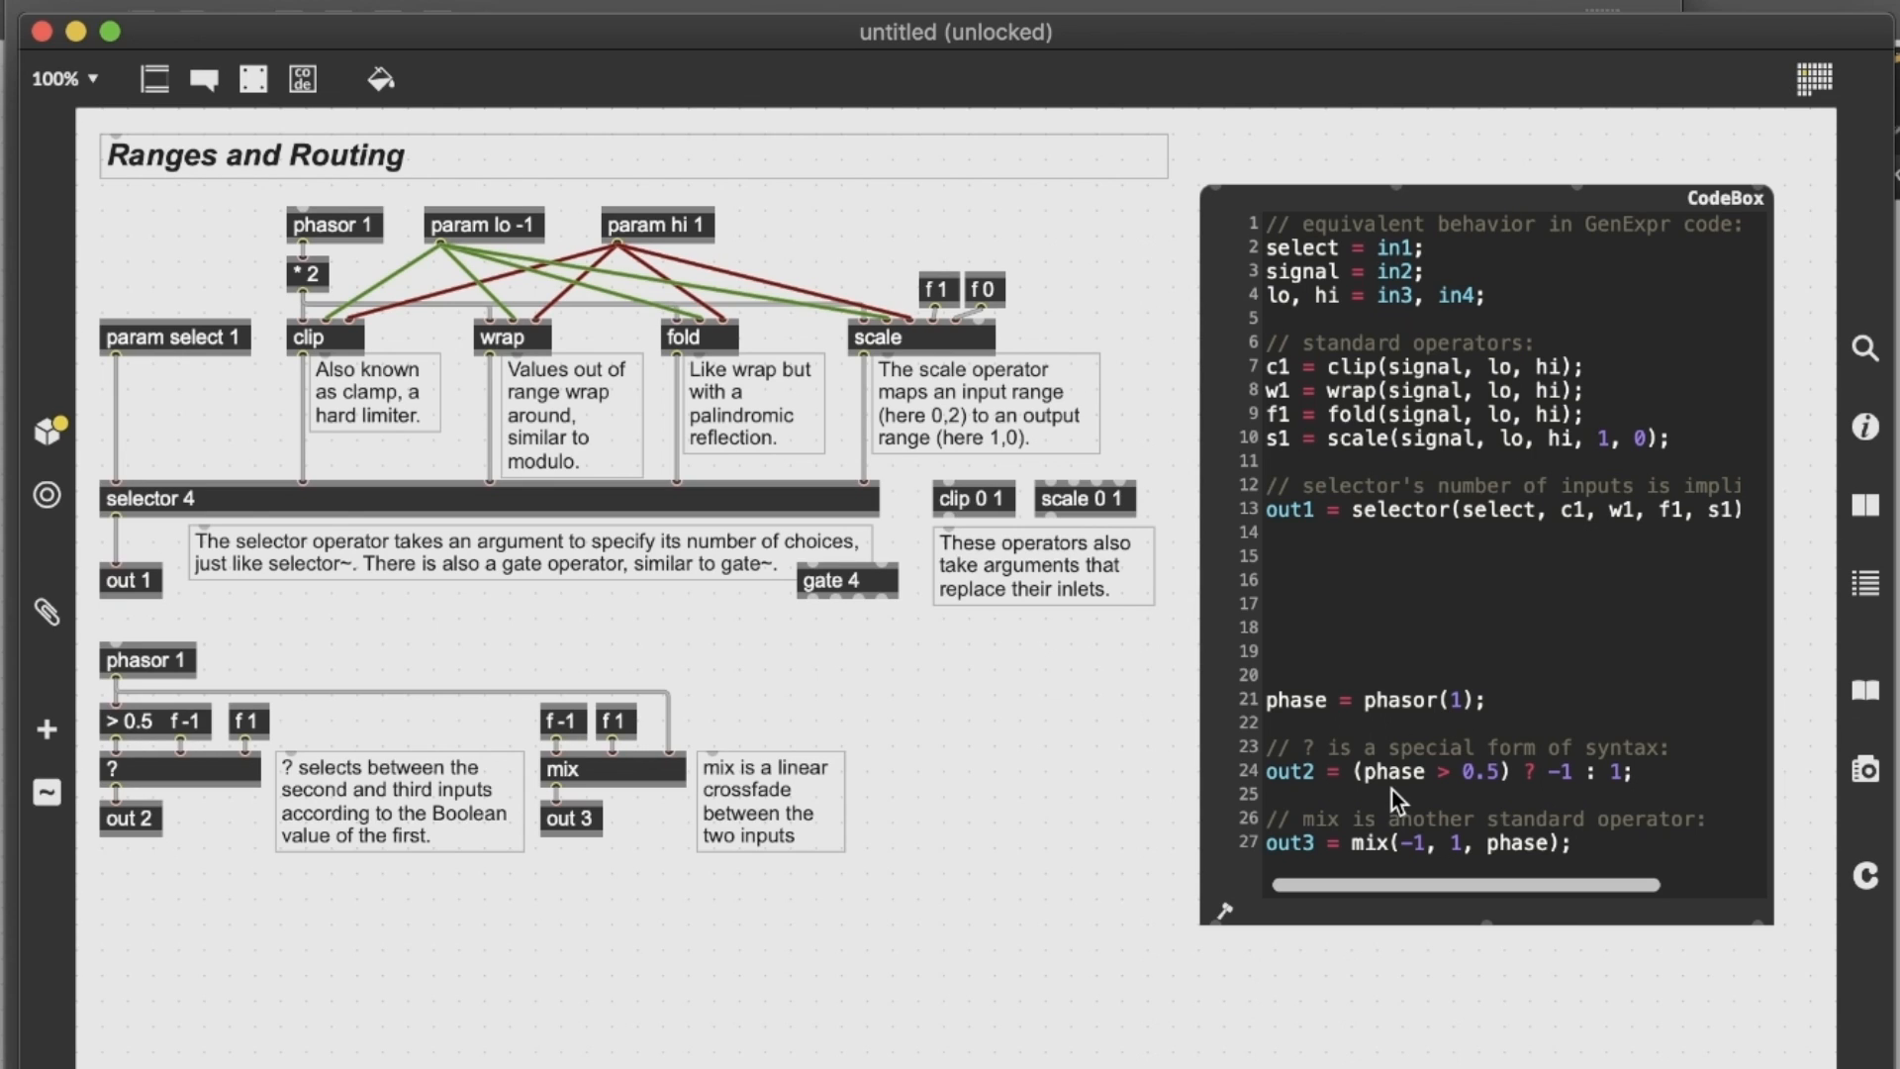
pyautogui.moveTo(1623, 861)
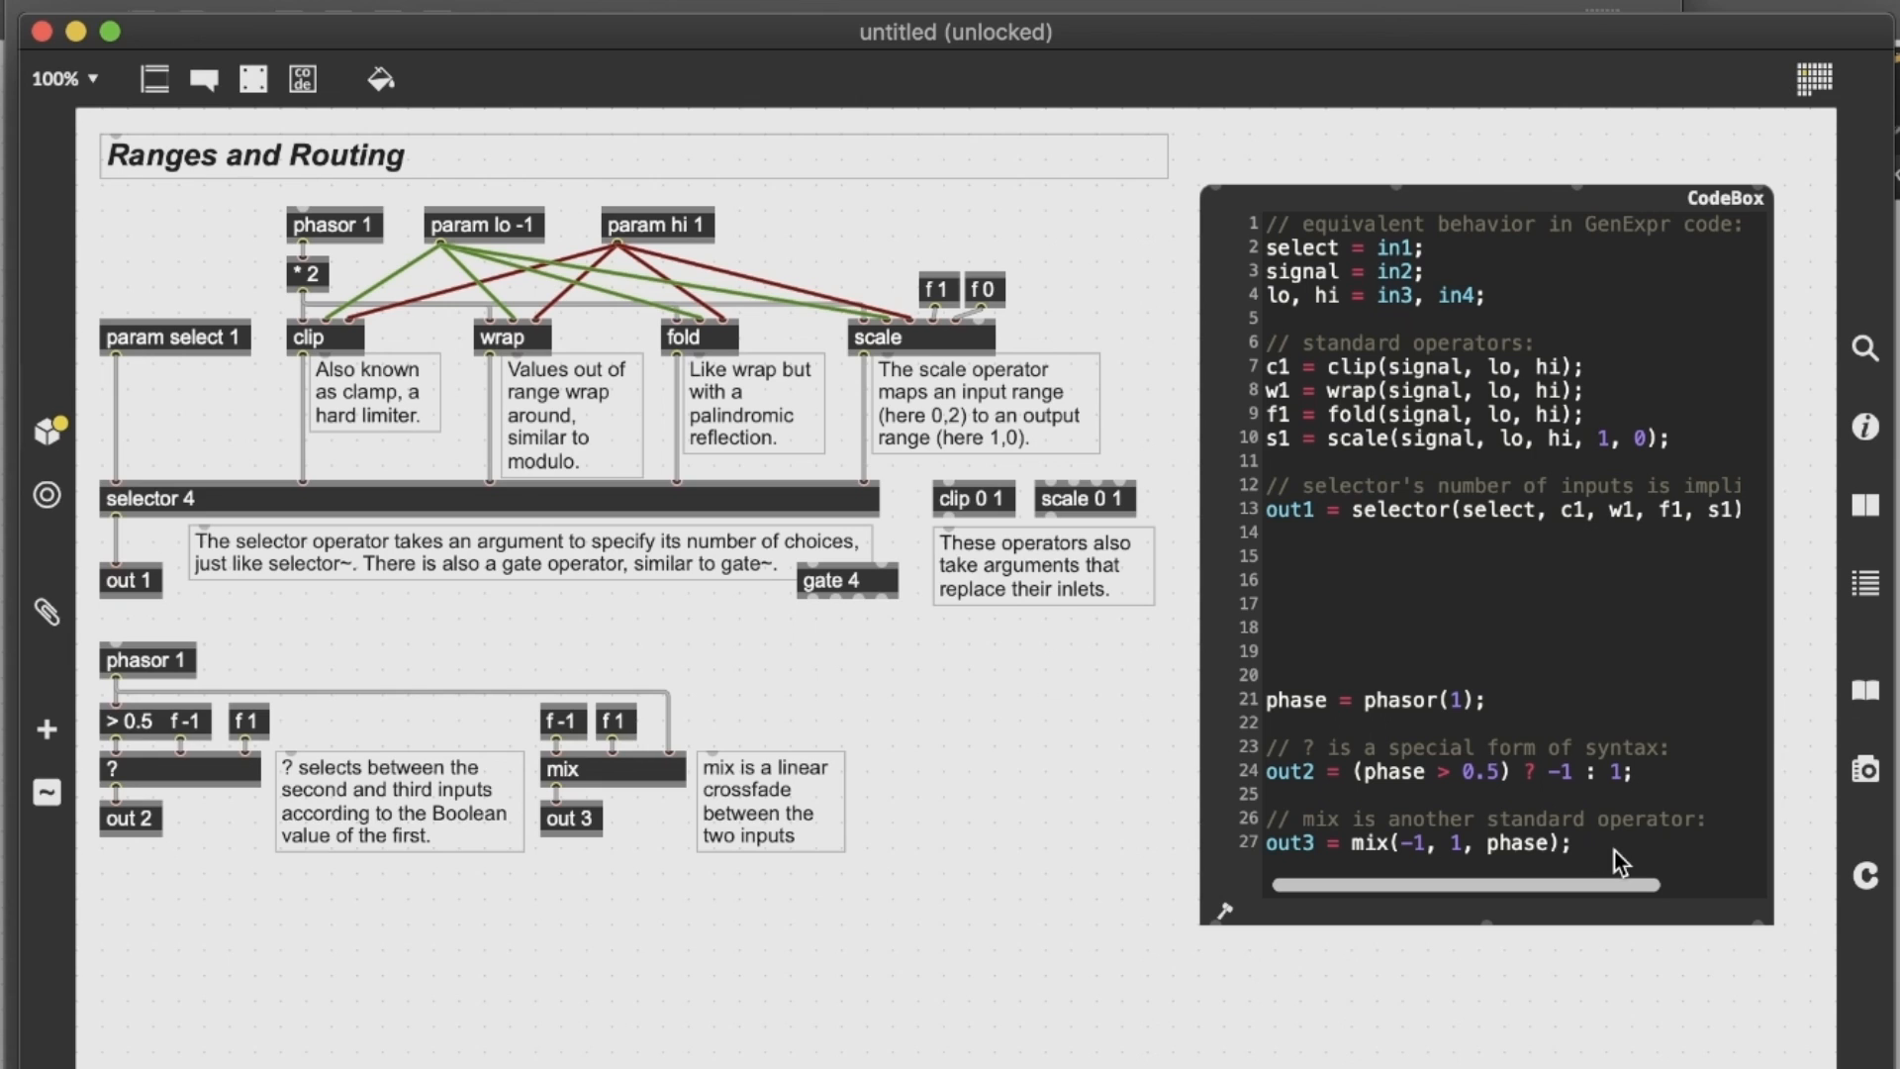
# Step: Close the Ranges and Routing patcher and open the Waveforms example from the gen~-operators page
pyautogui.click(392, 75)
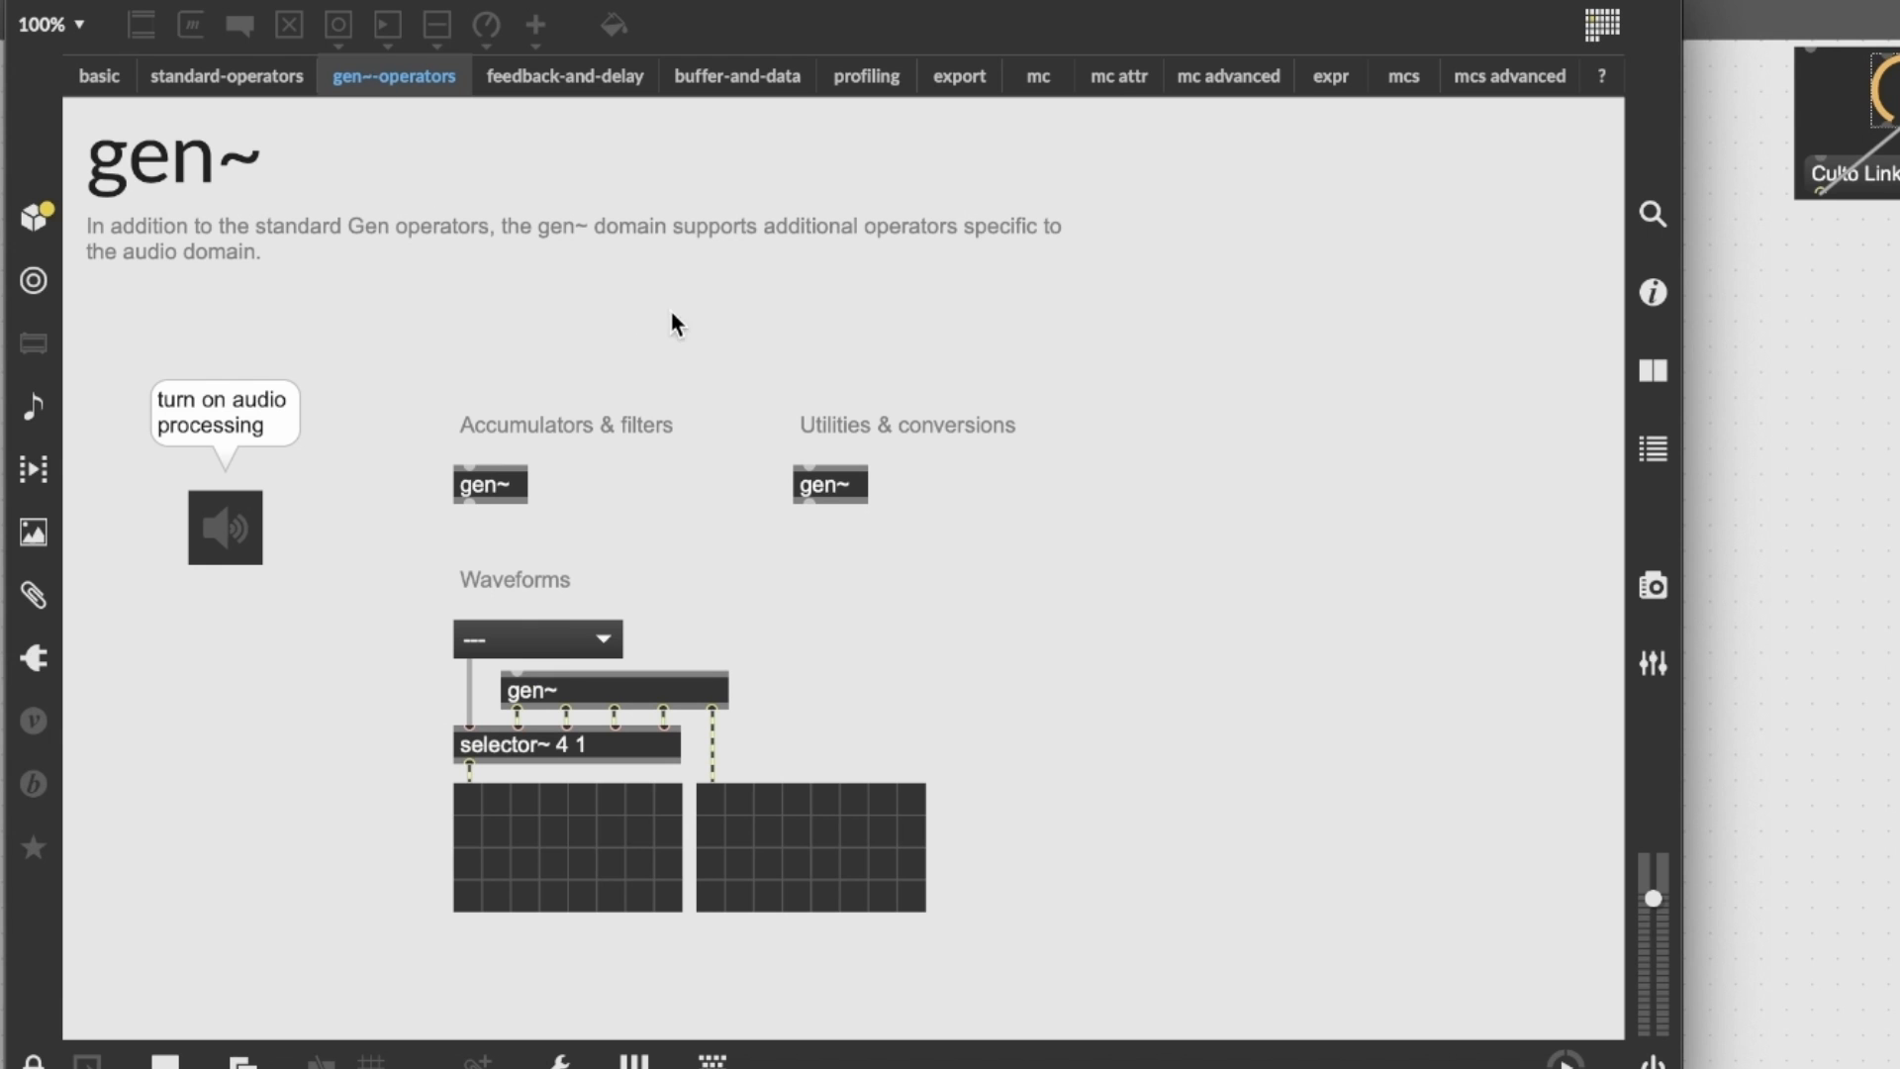
pyautogui.moveTo(412, 570)
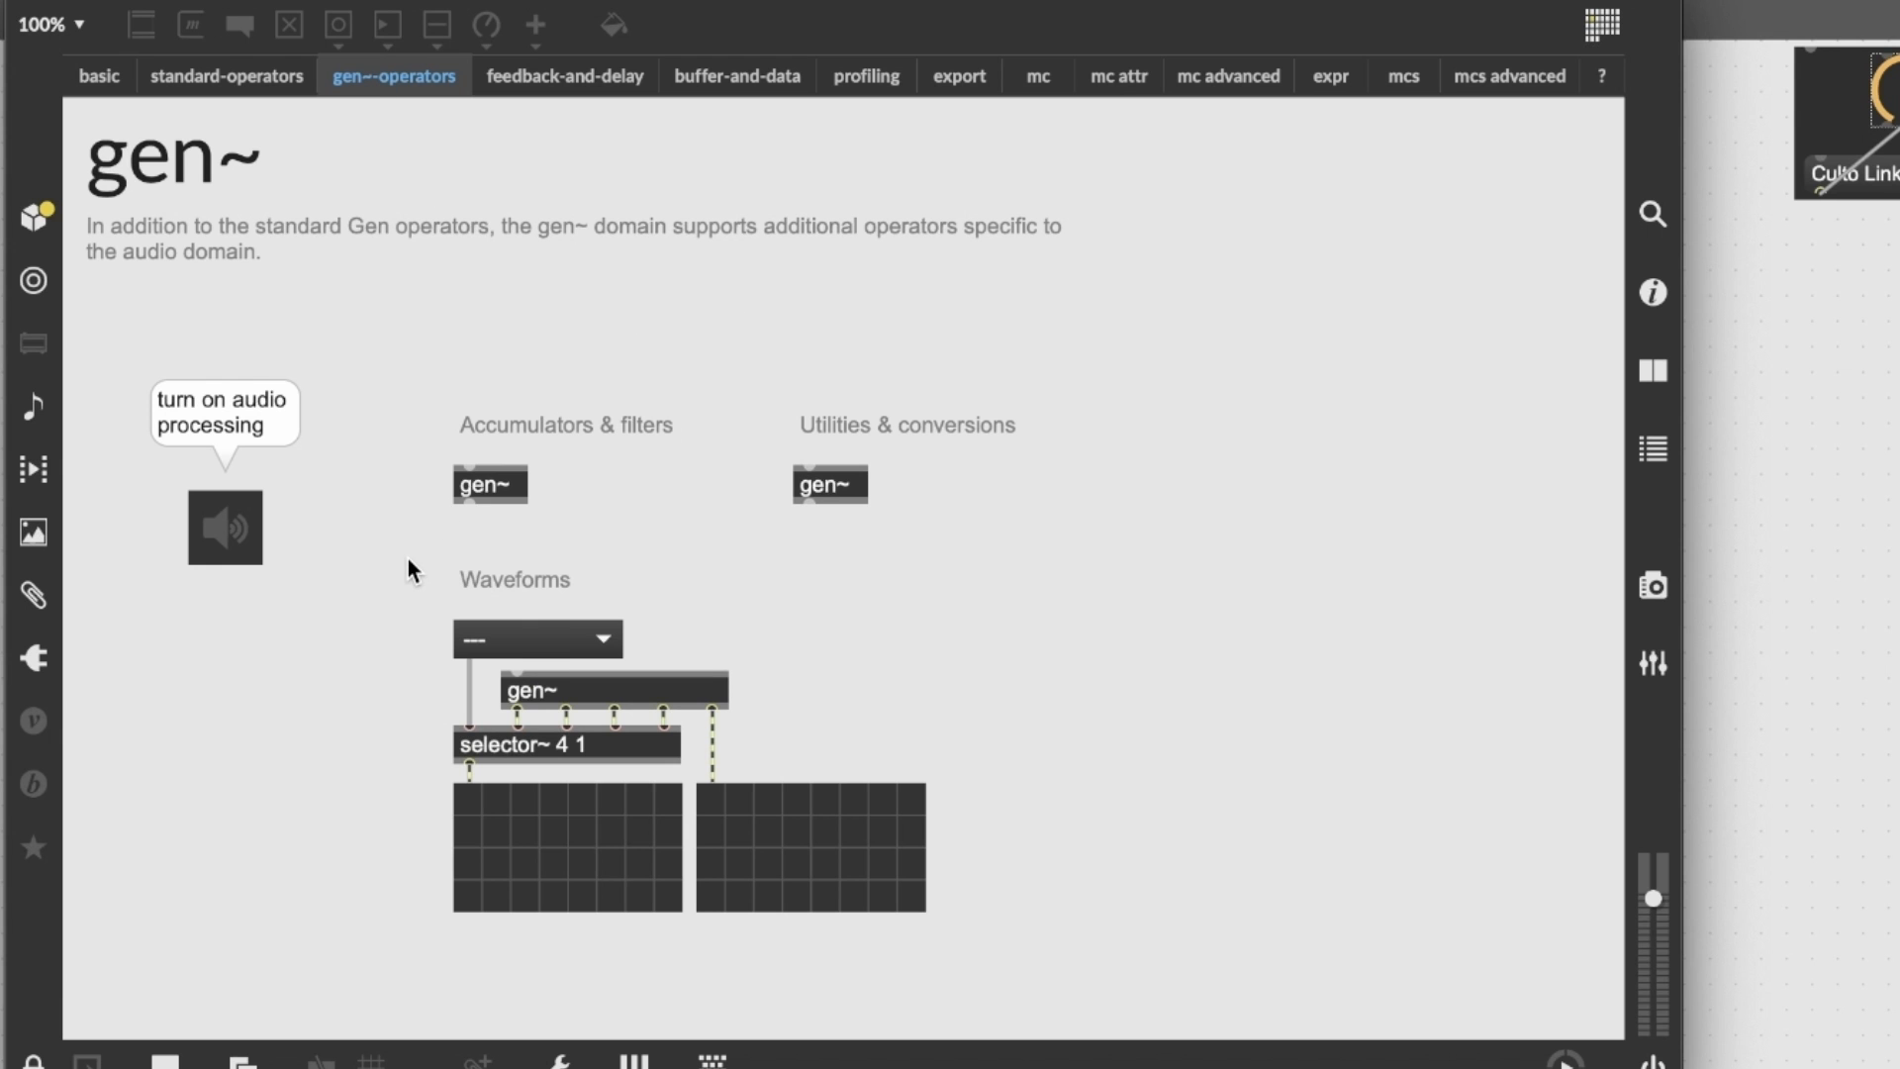
pyautogui.moveTo(439, 548)
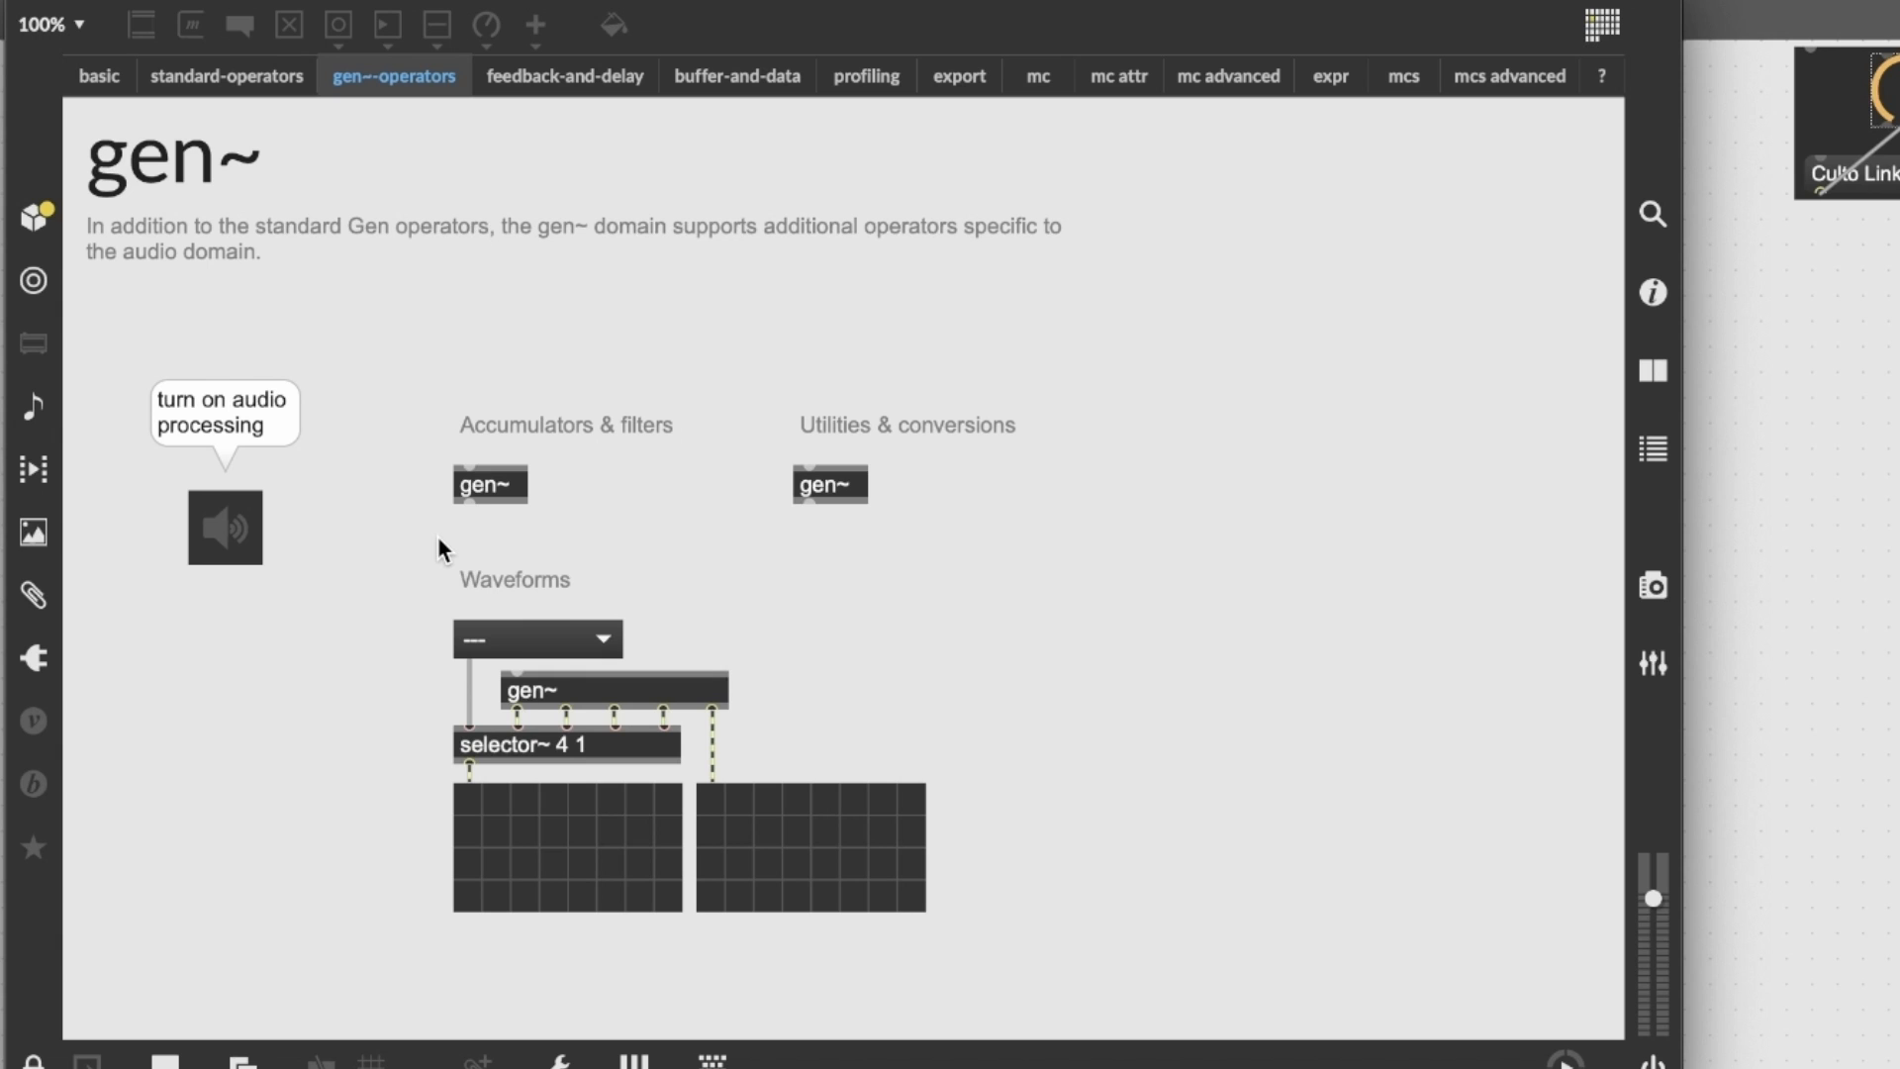
pyautogui.click(489, 483)
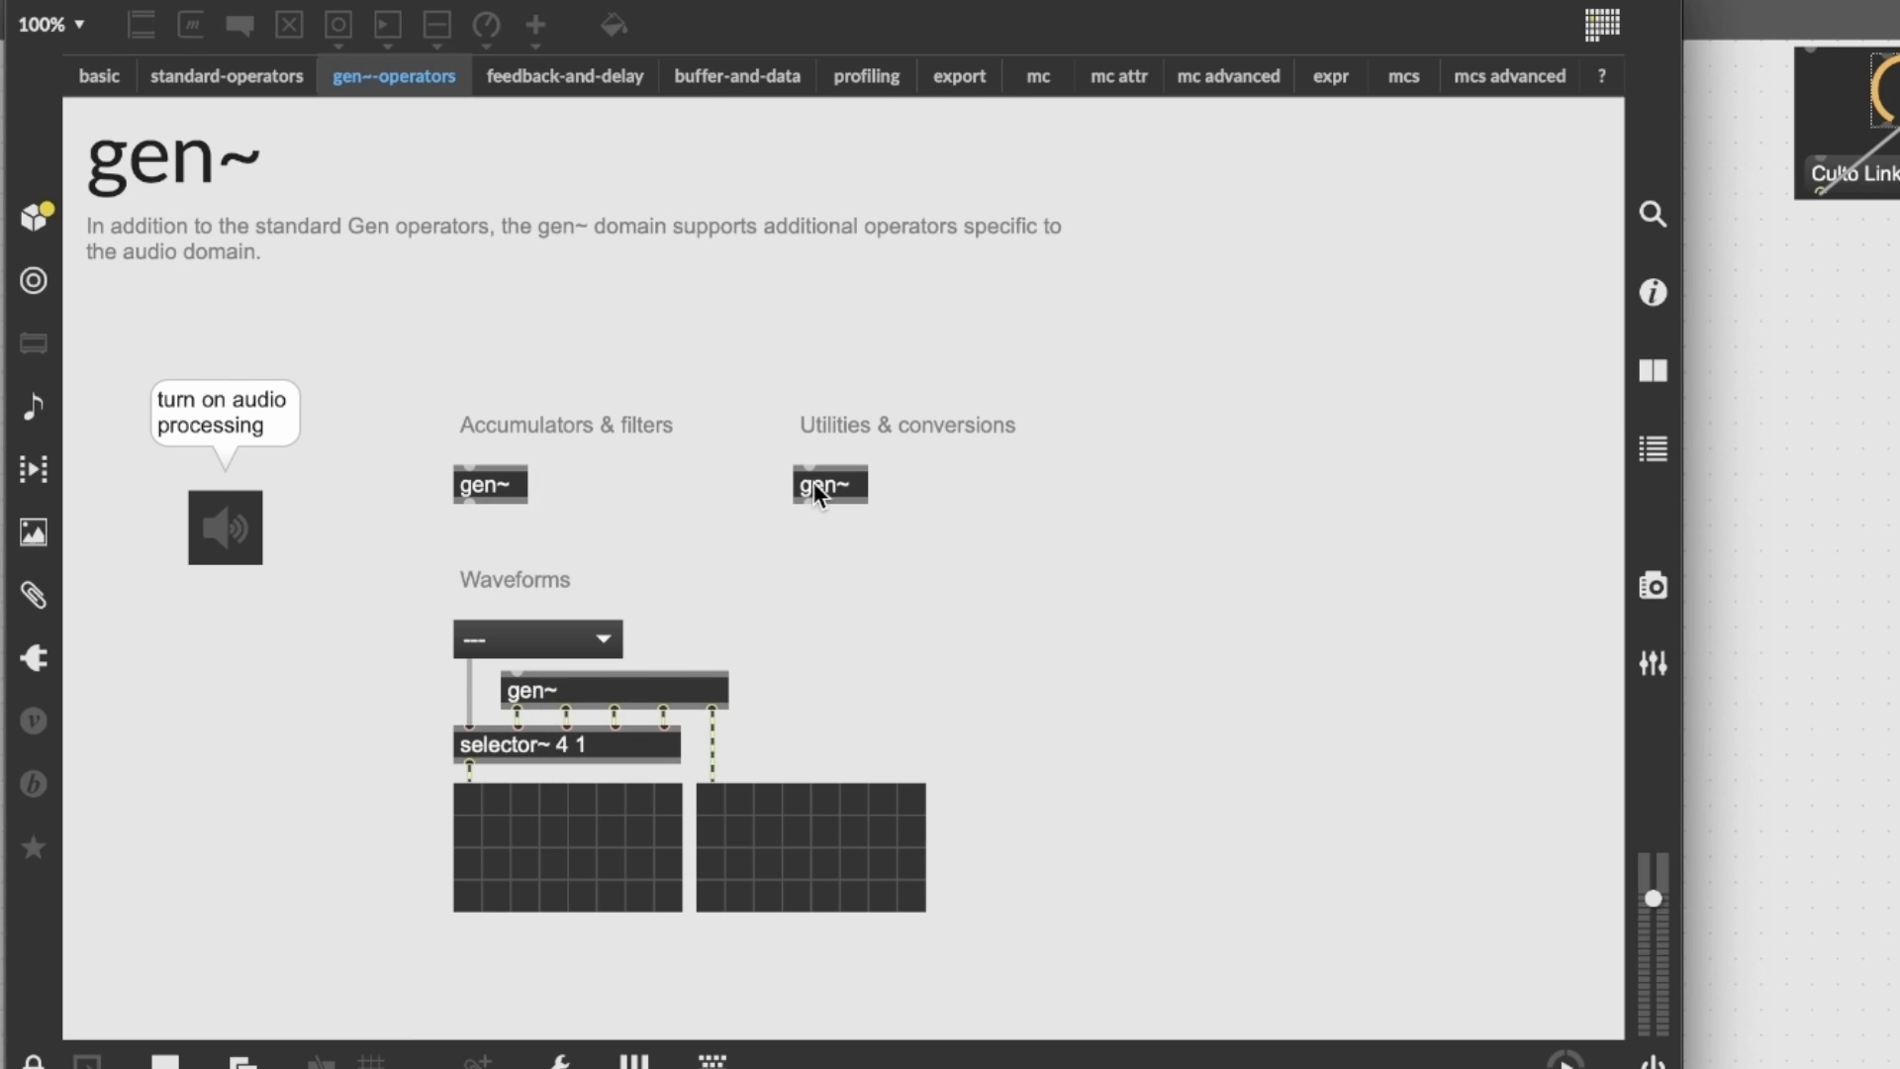
pyautogui.click(829, 485)
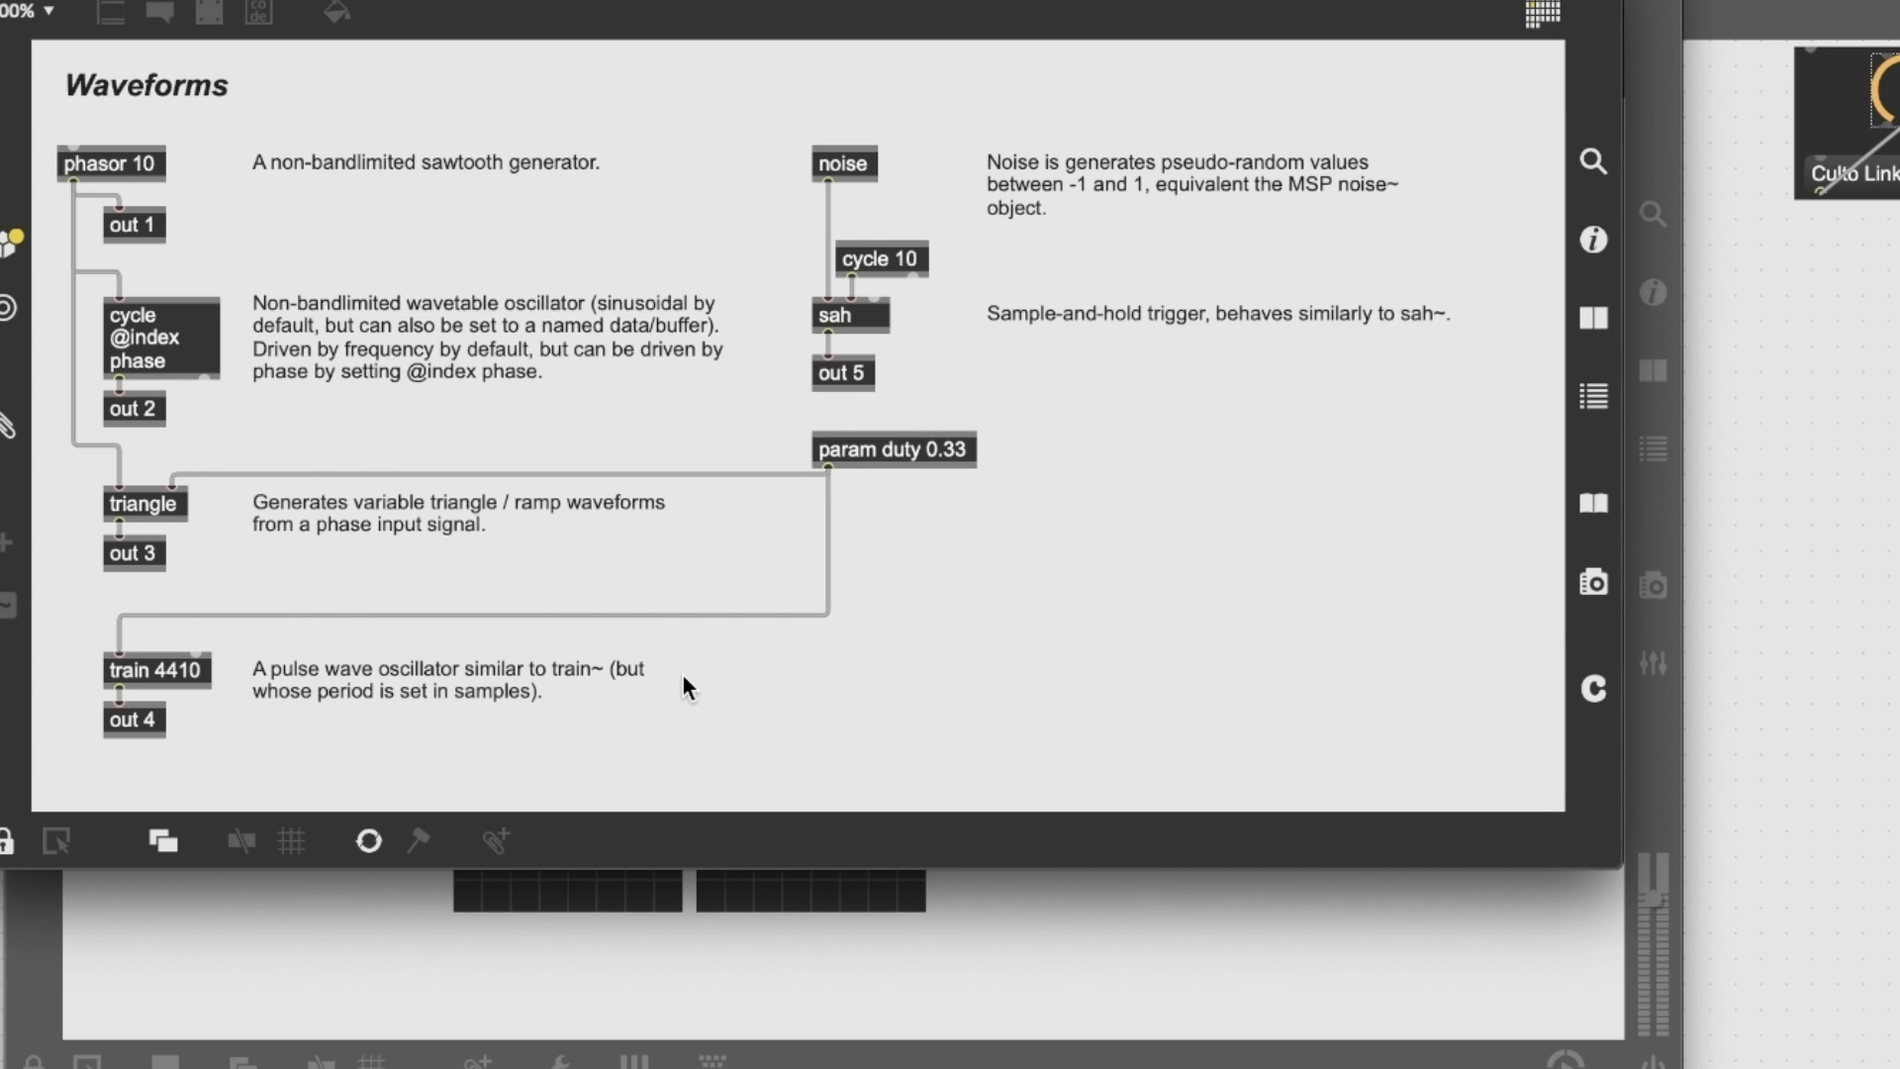
pyautogui.moveTo(1027, 707)
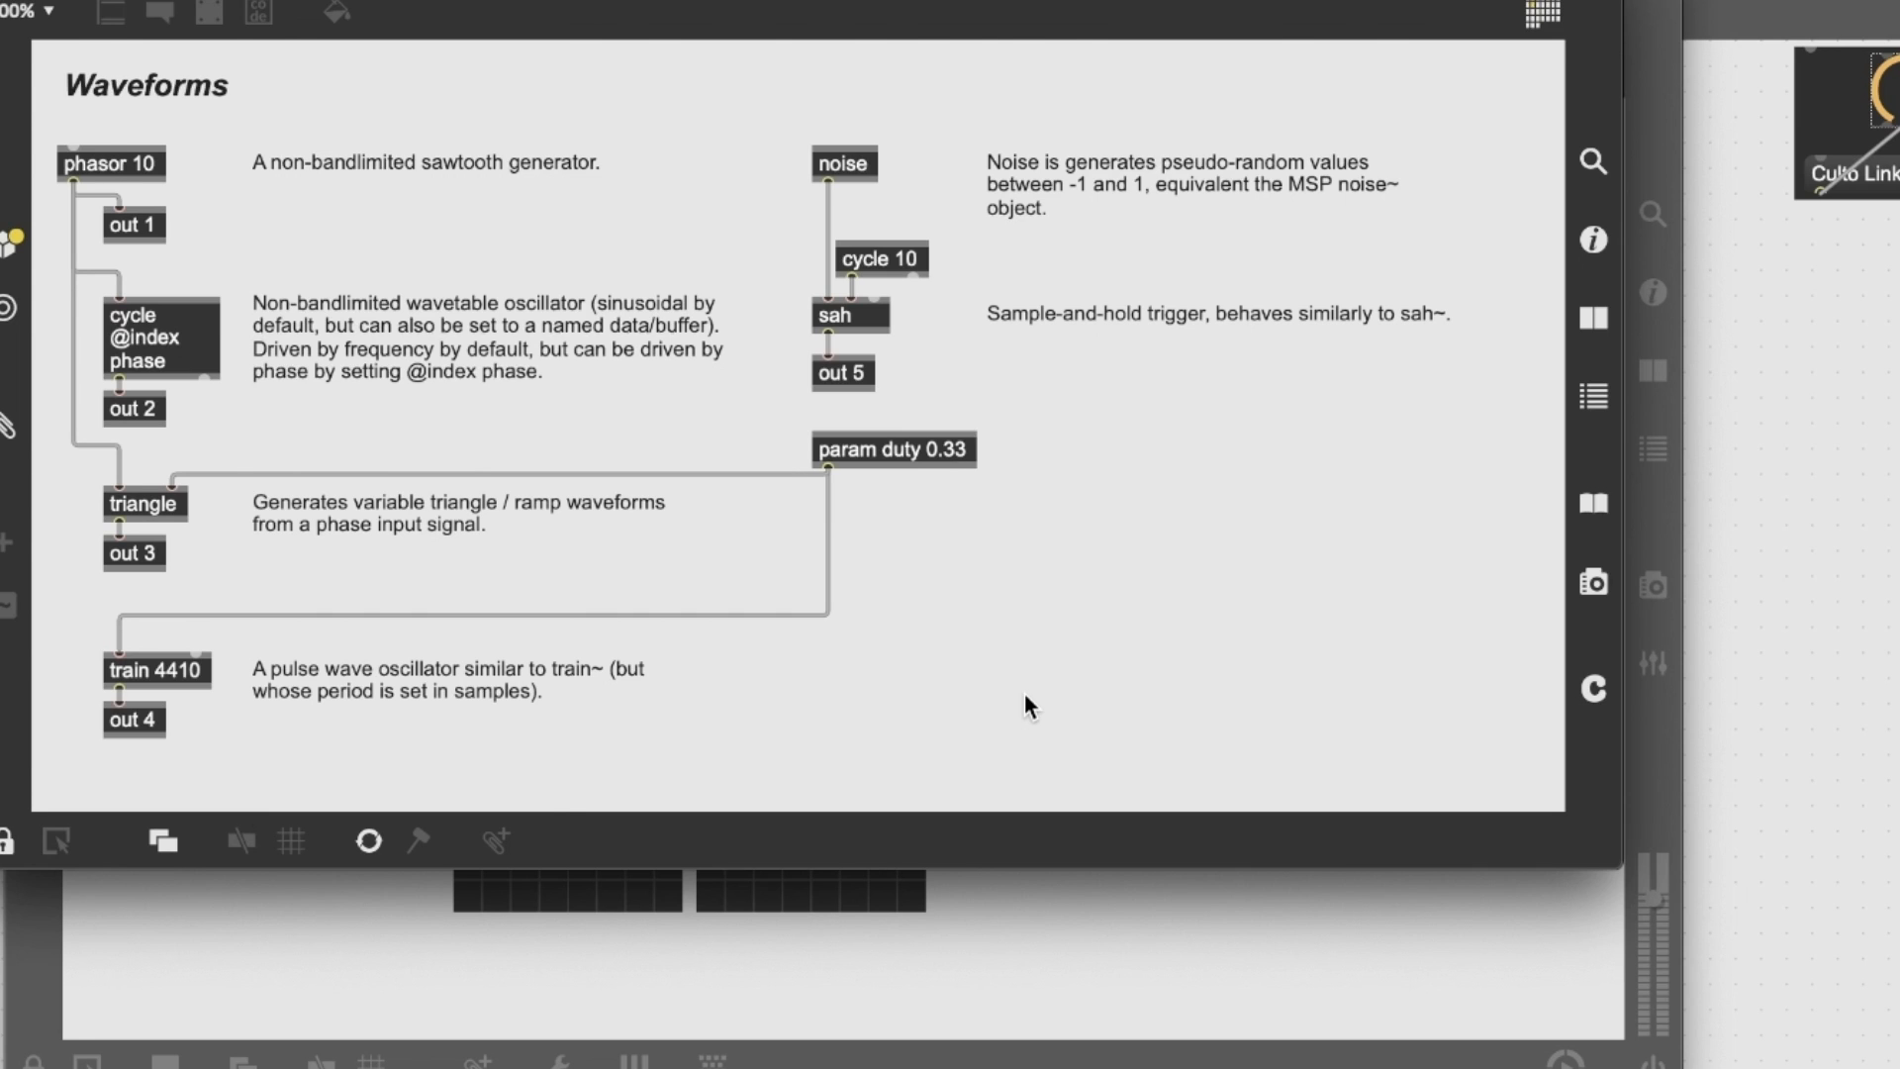
pyautogui.click(564, 75)
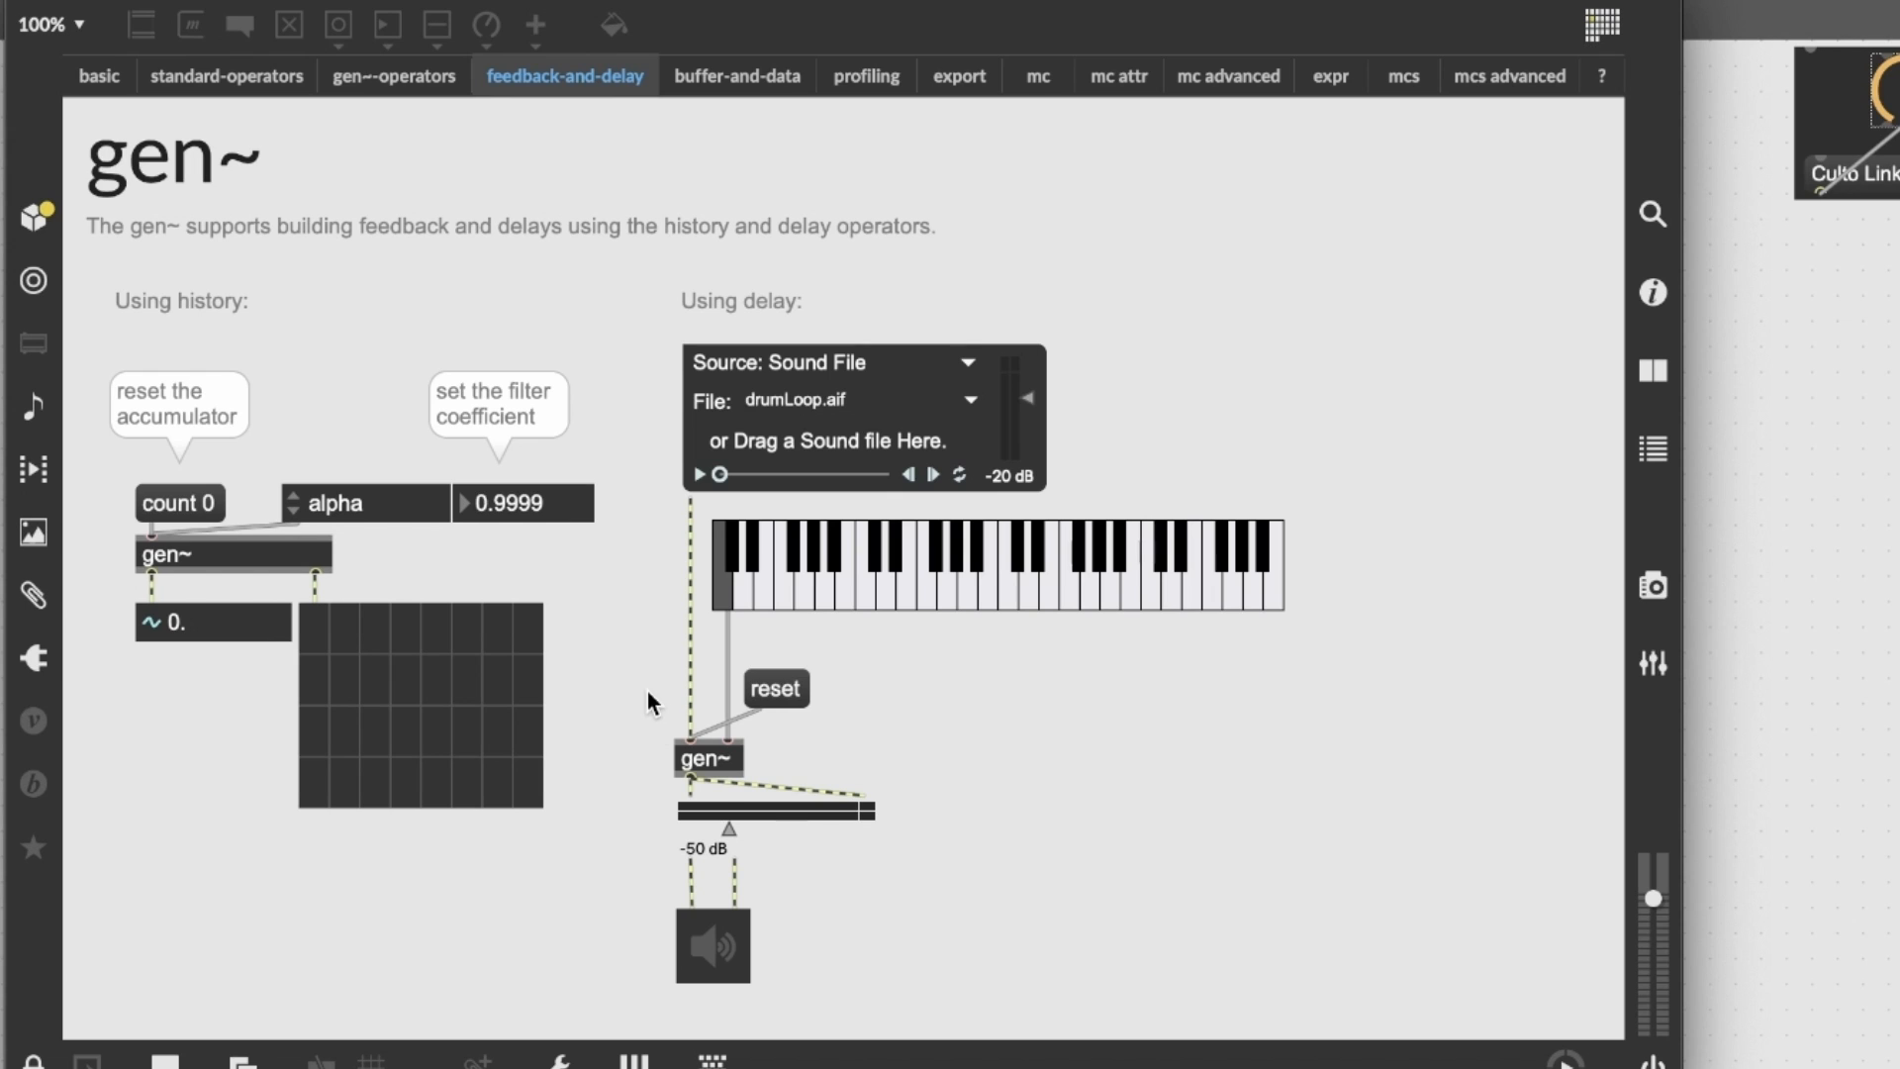
pyautogui.moveTo(718, 780)
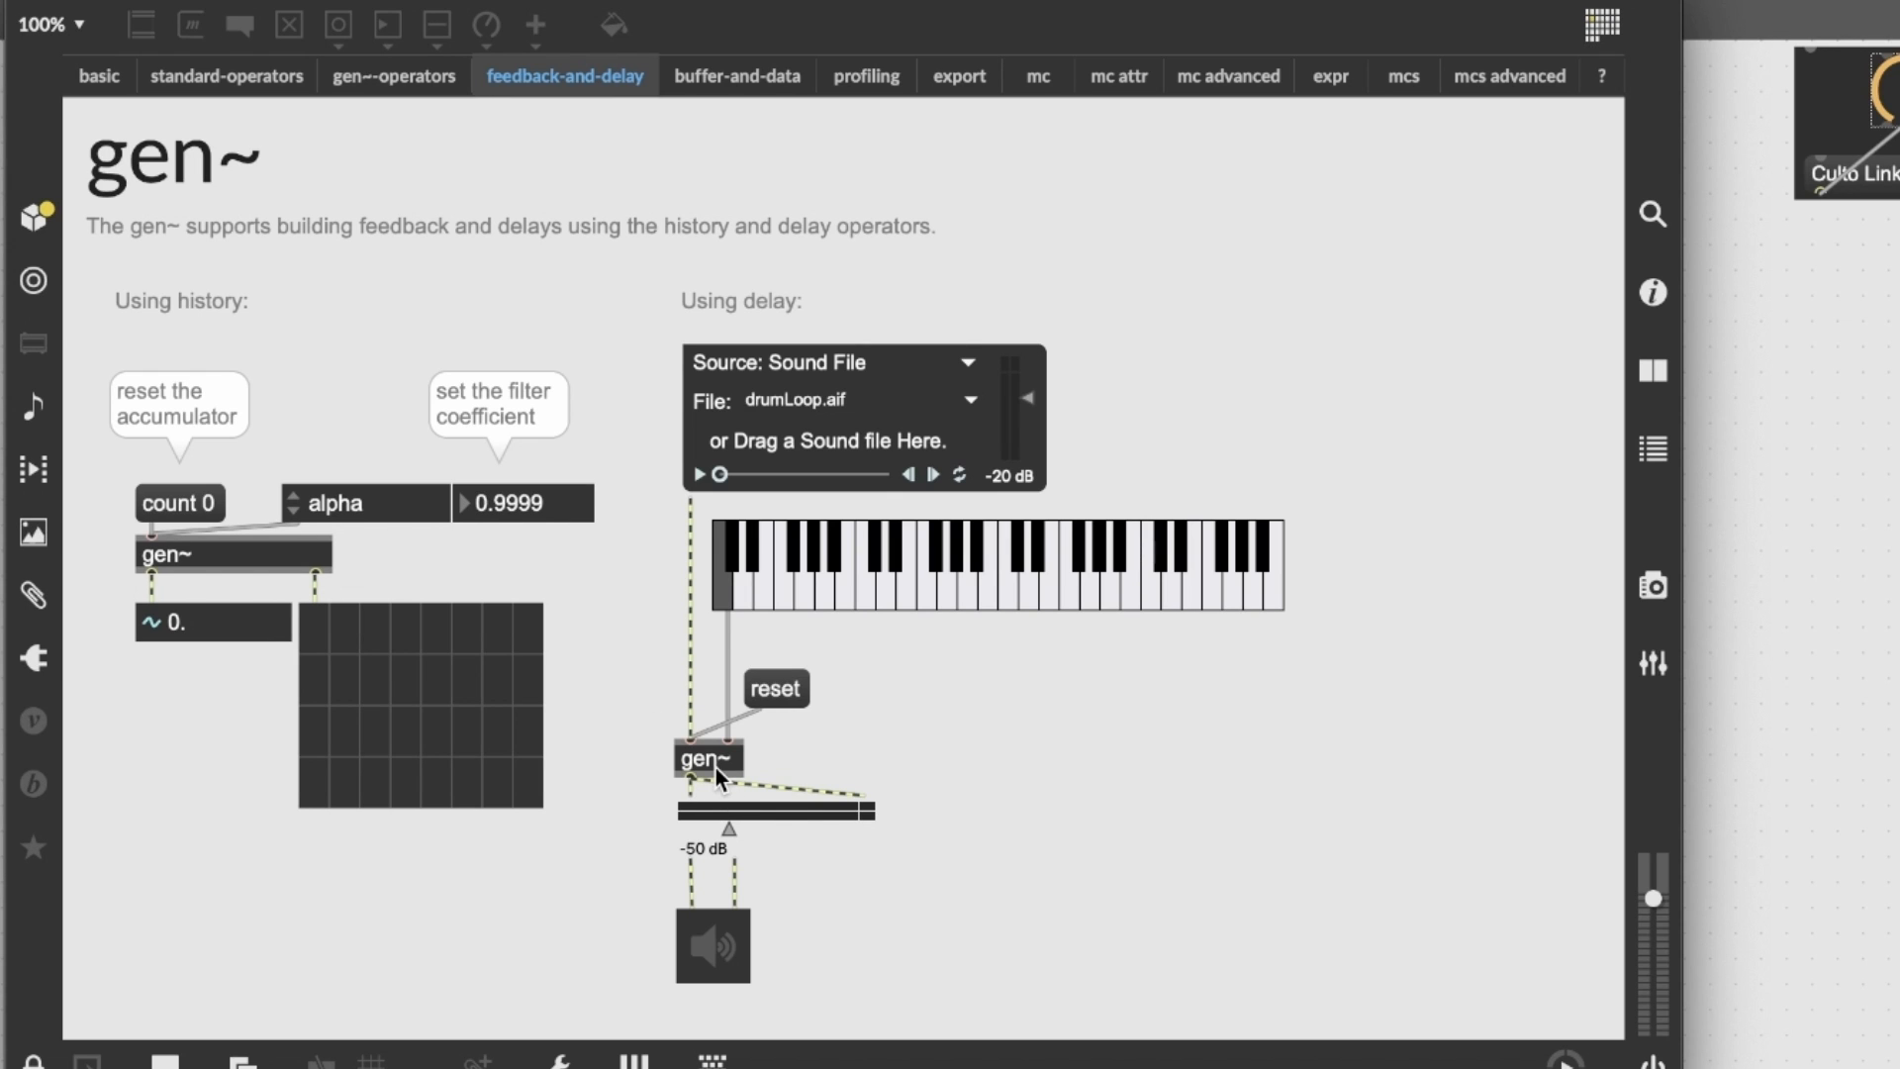
pyautogui.moveTo(245, 558)
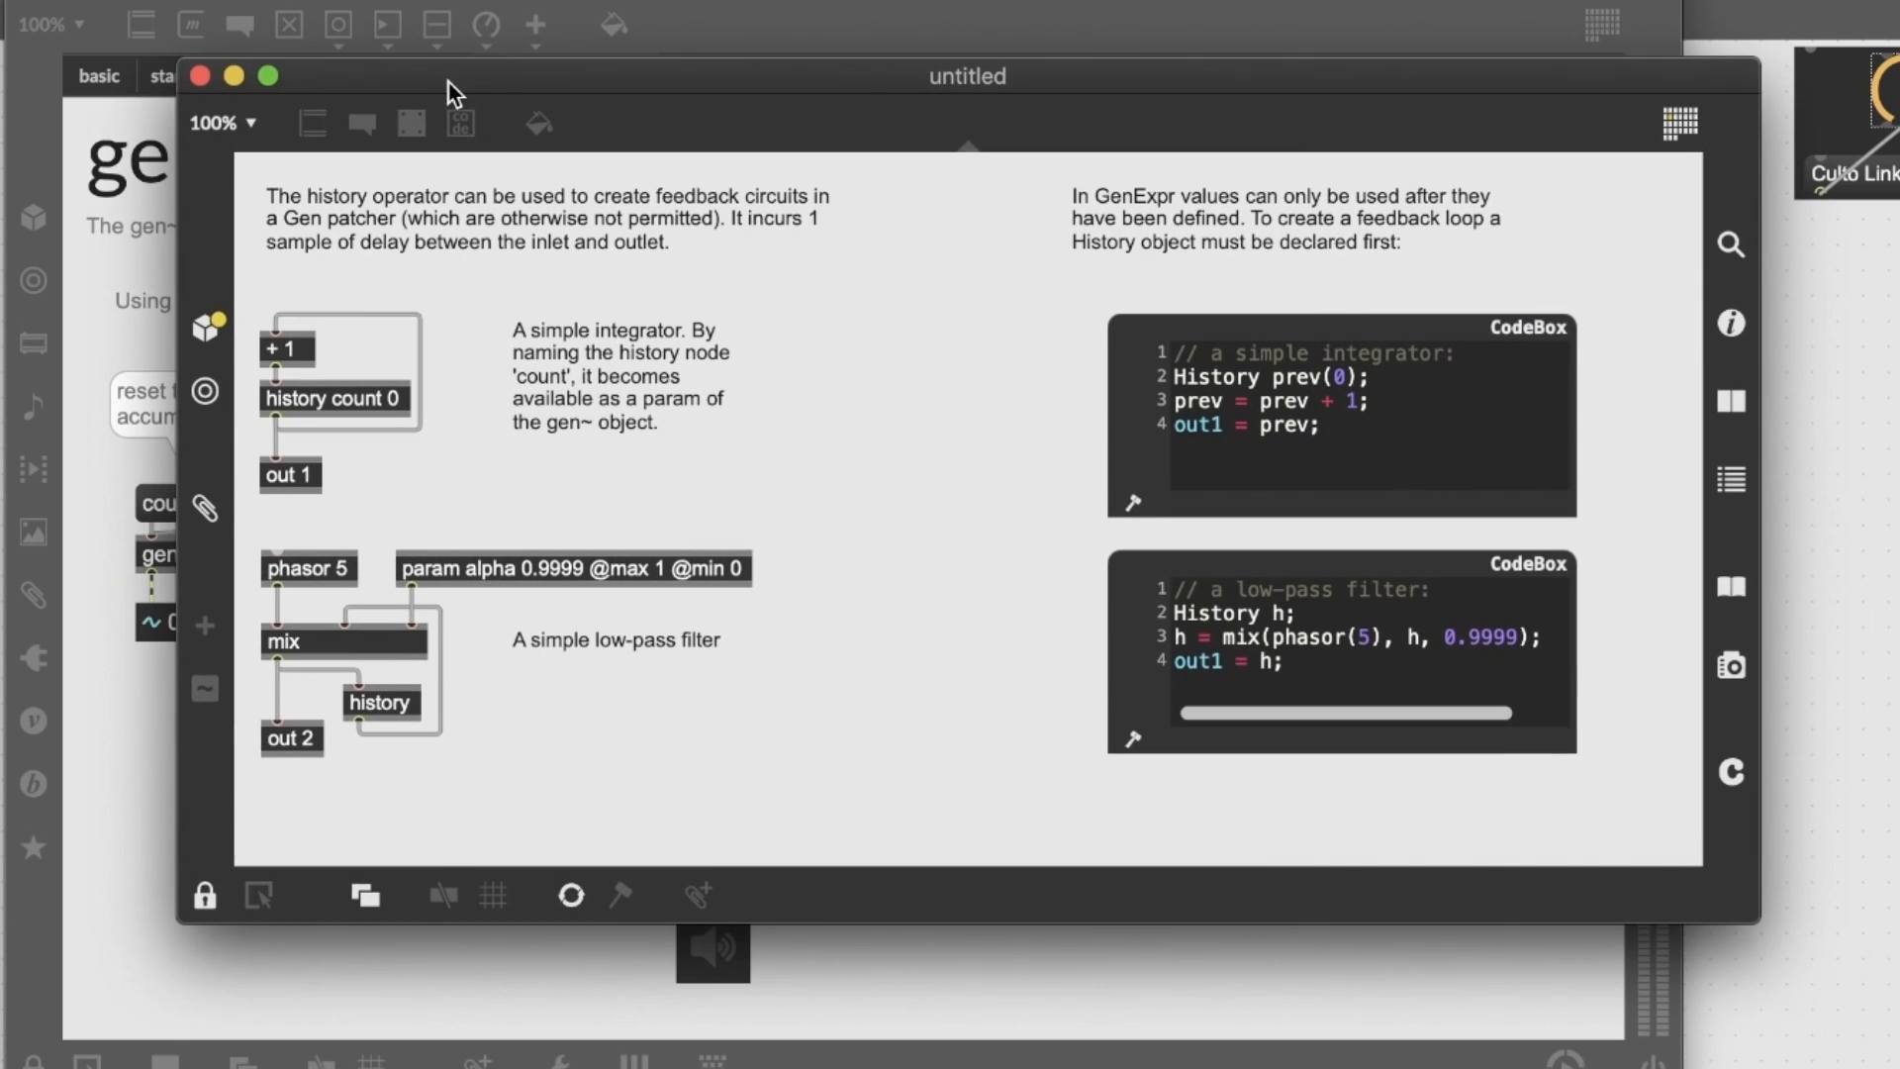
pyautogui.moveTo(417, 493)
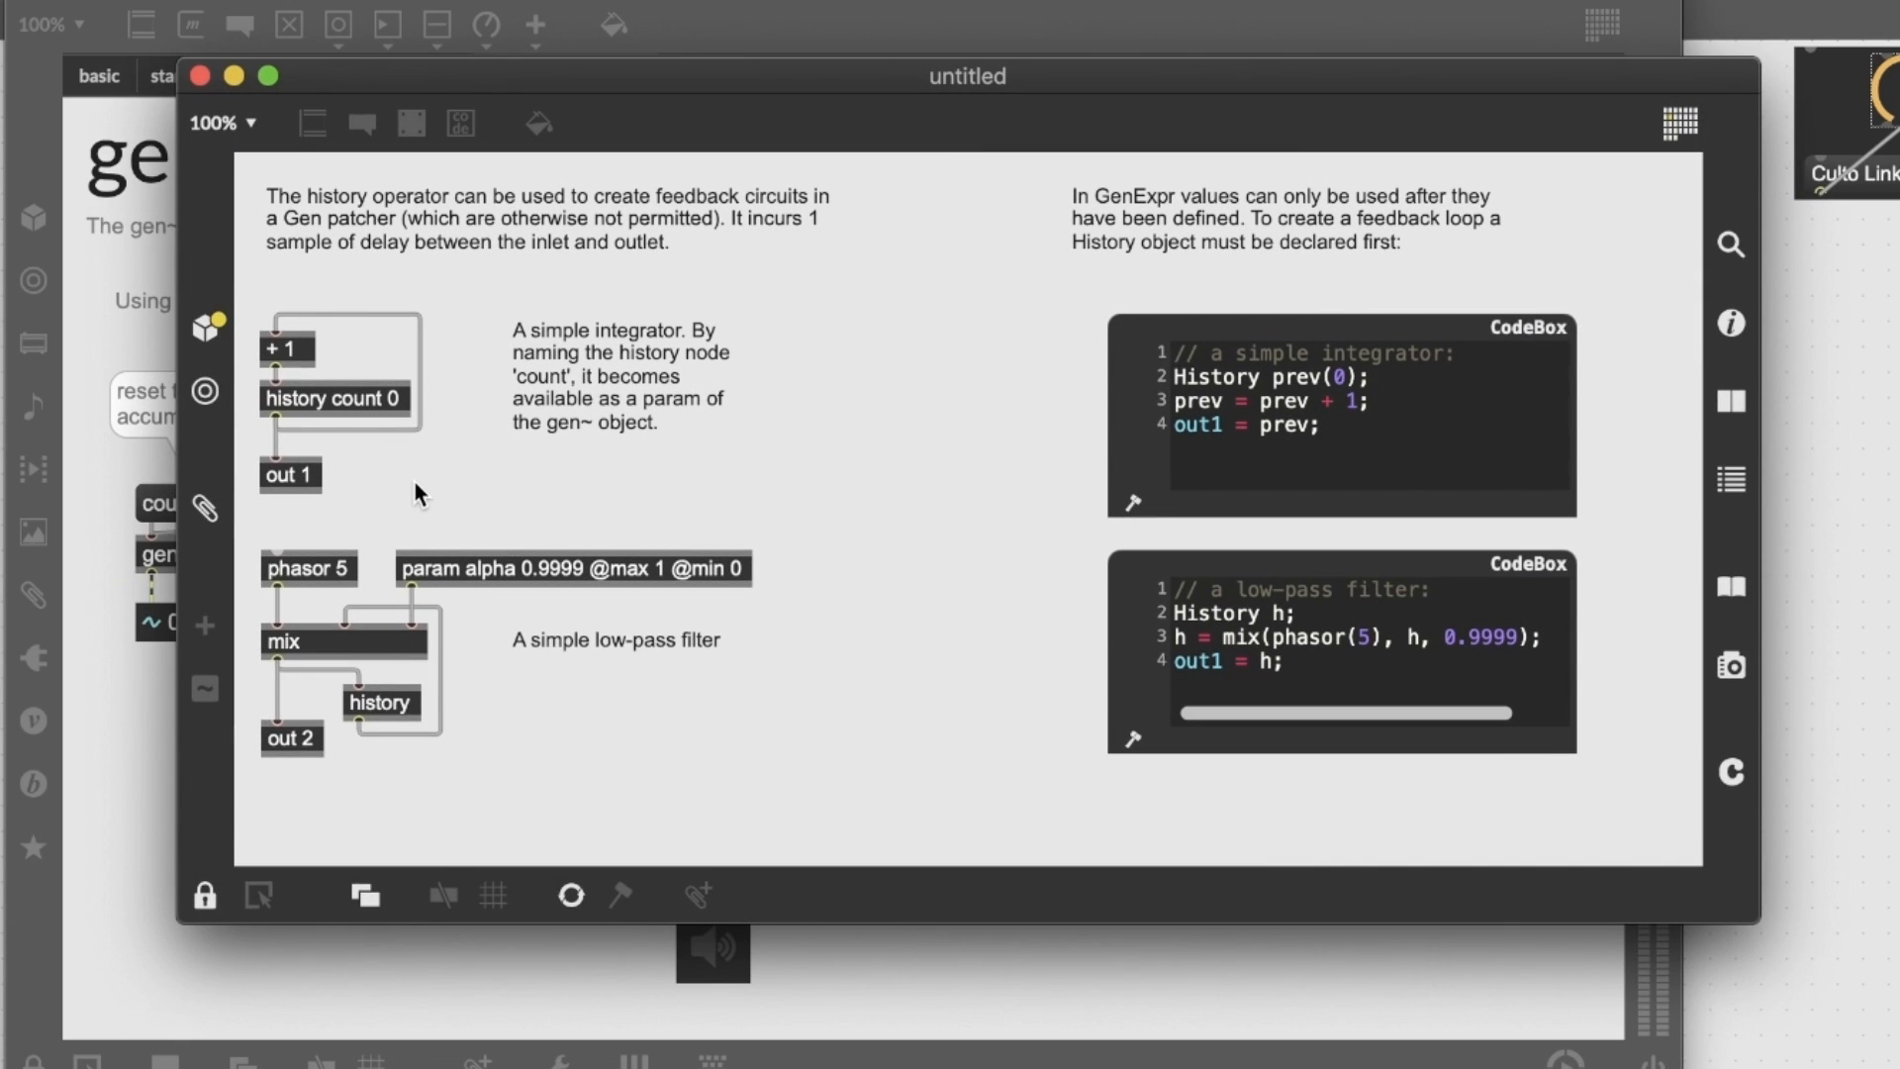
pyautogui.moveTo(342, 394)
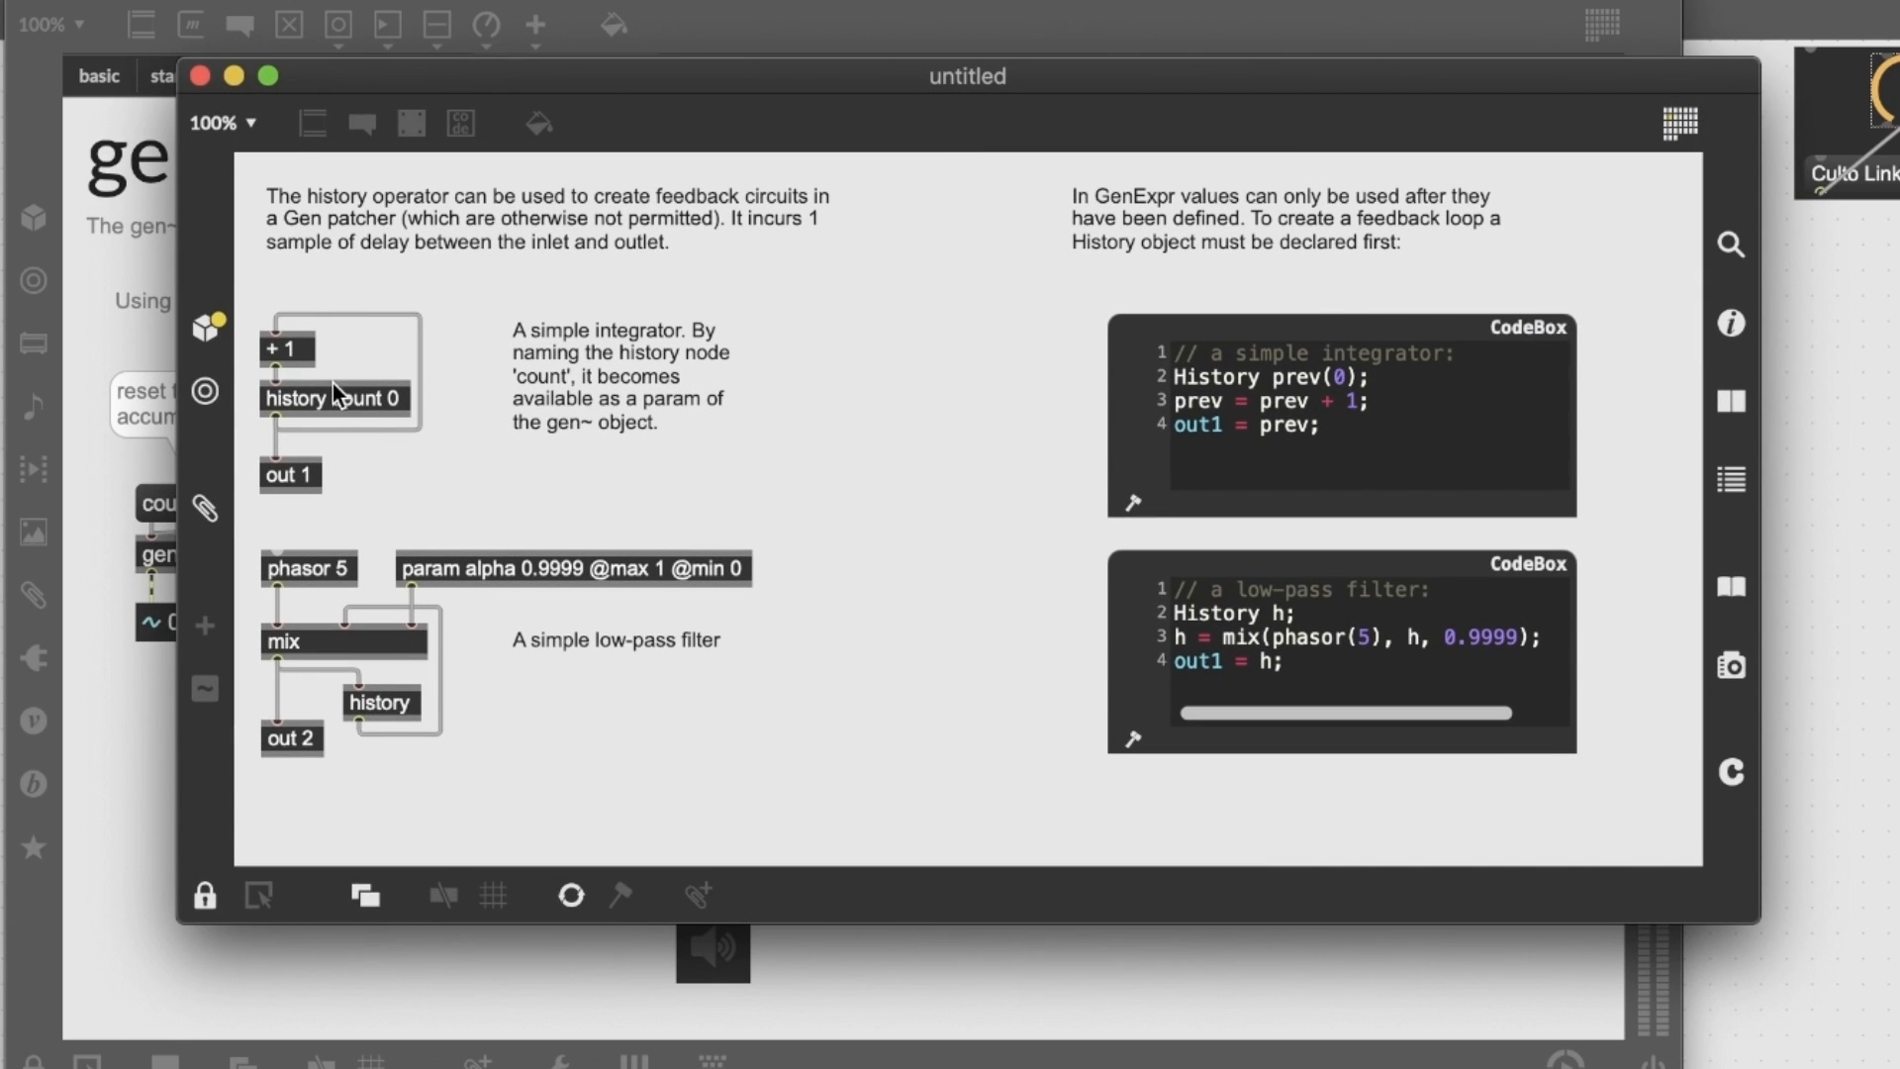
pyautogui.moveTo(393, 505)
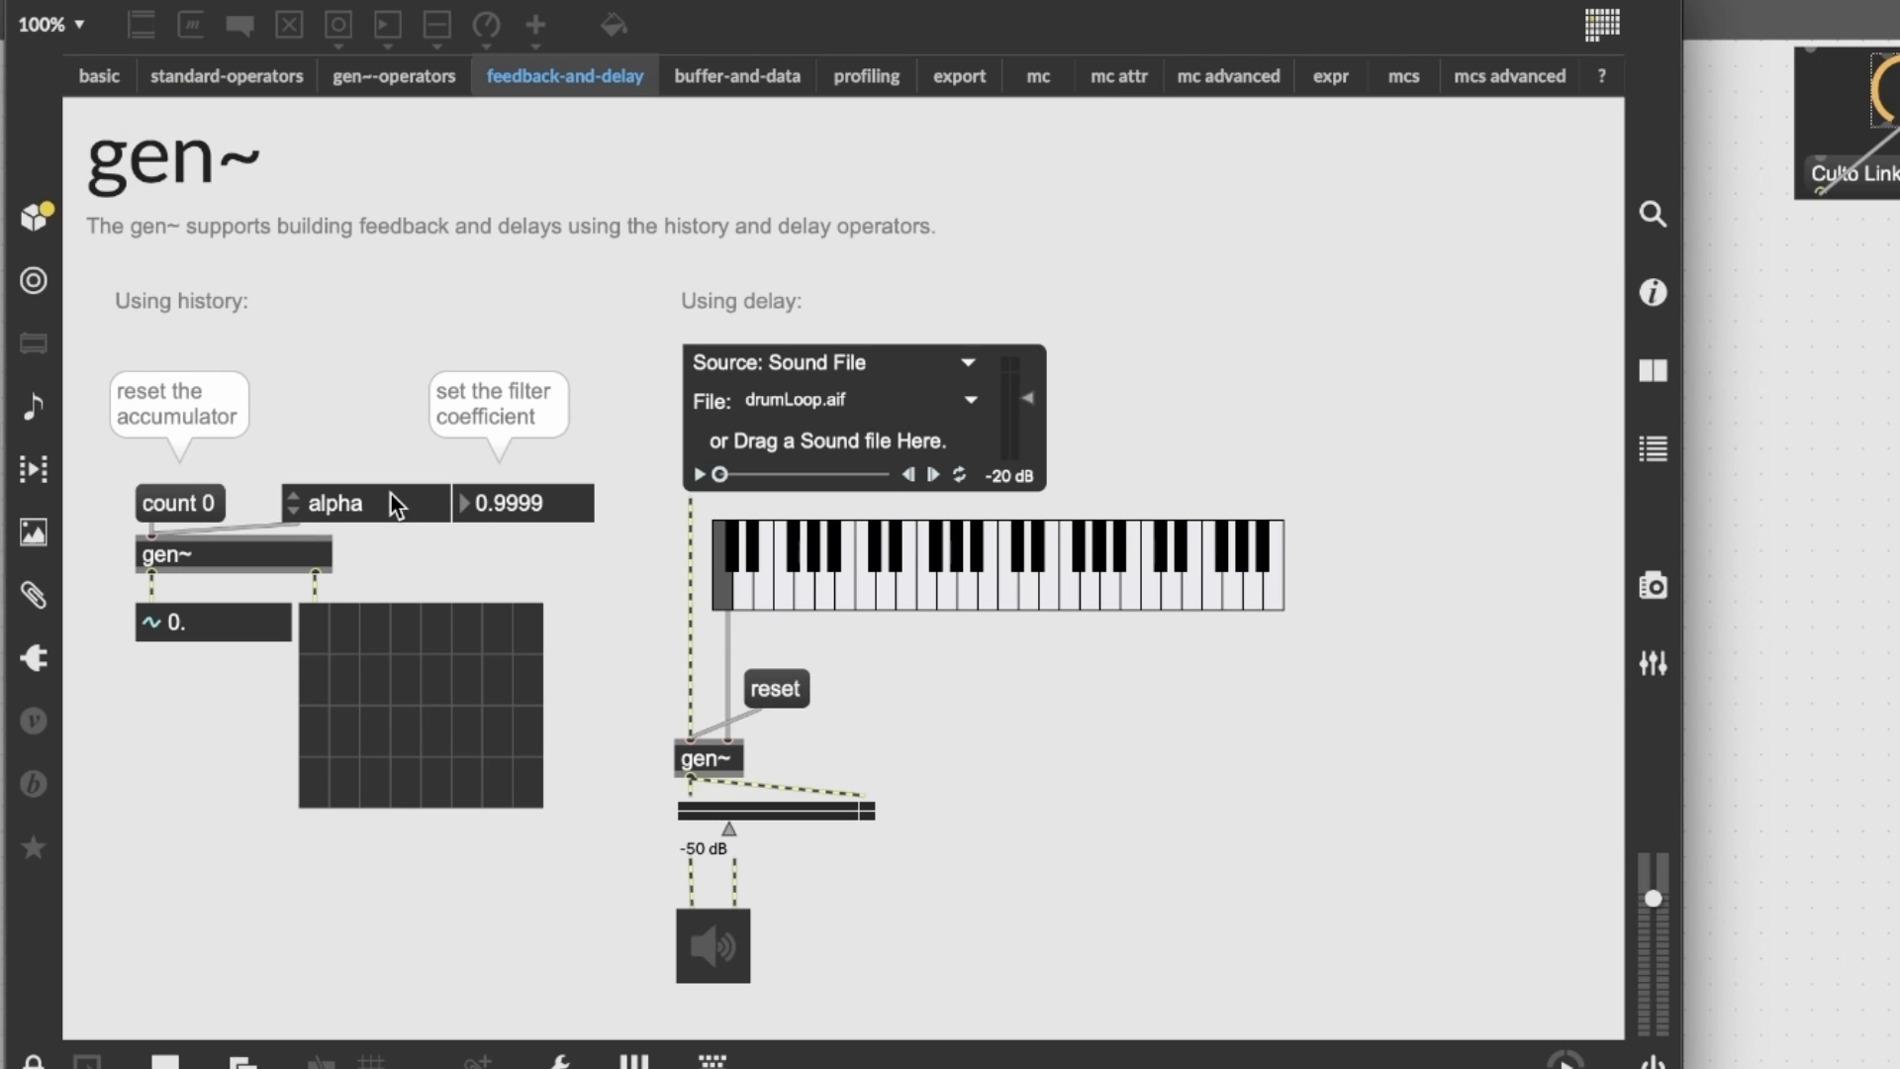
pyautogui.scroll(-3)
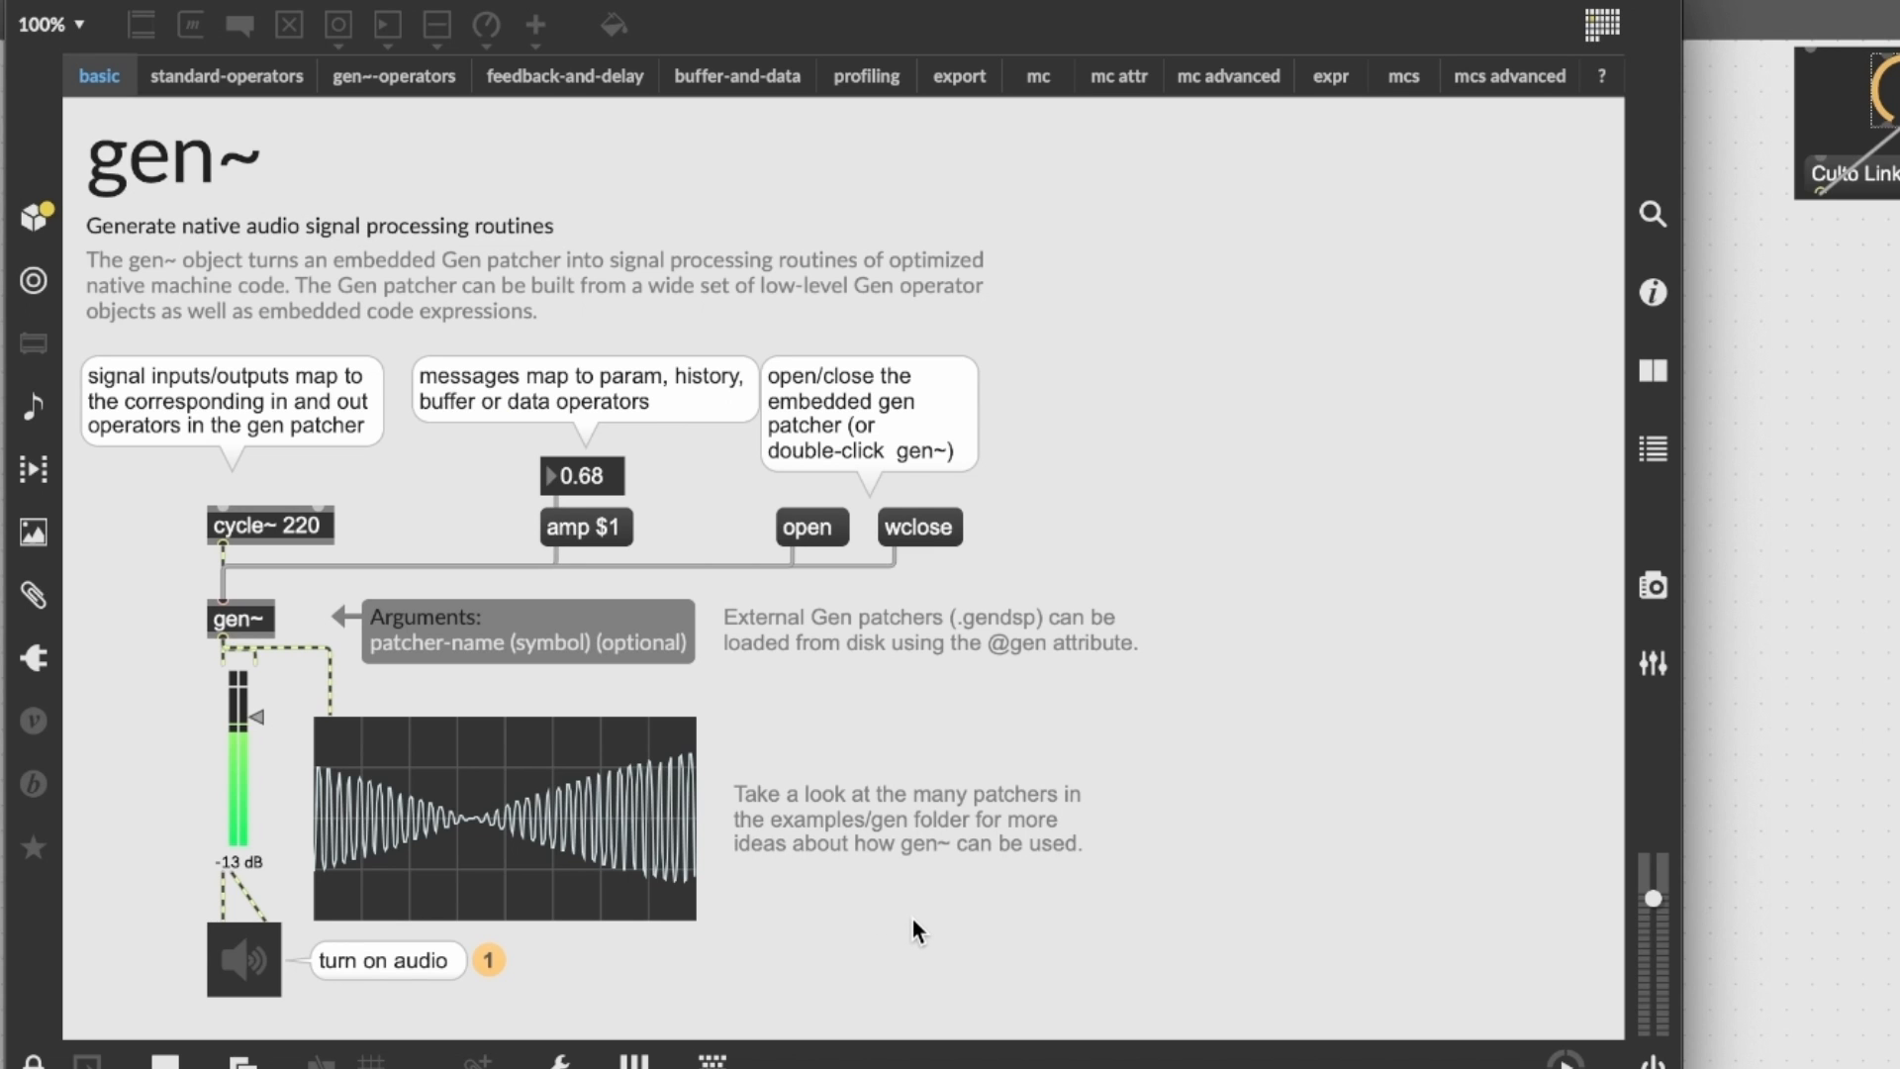
pyautogui.moveTo(832, 120)
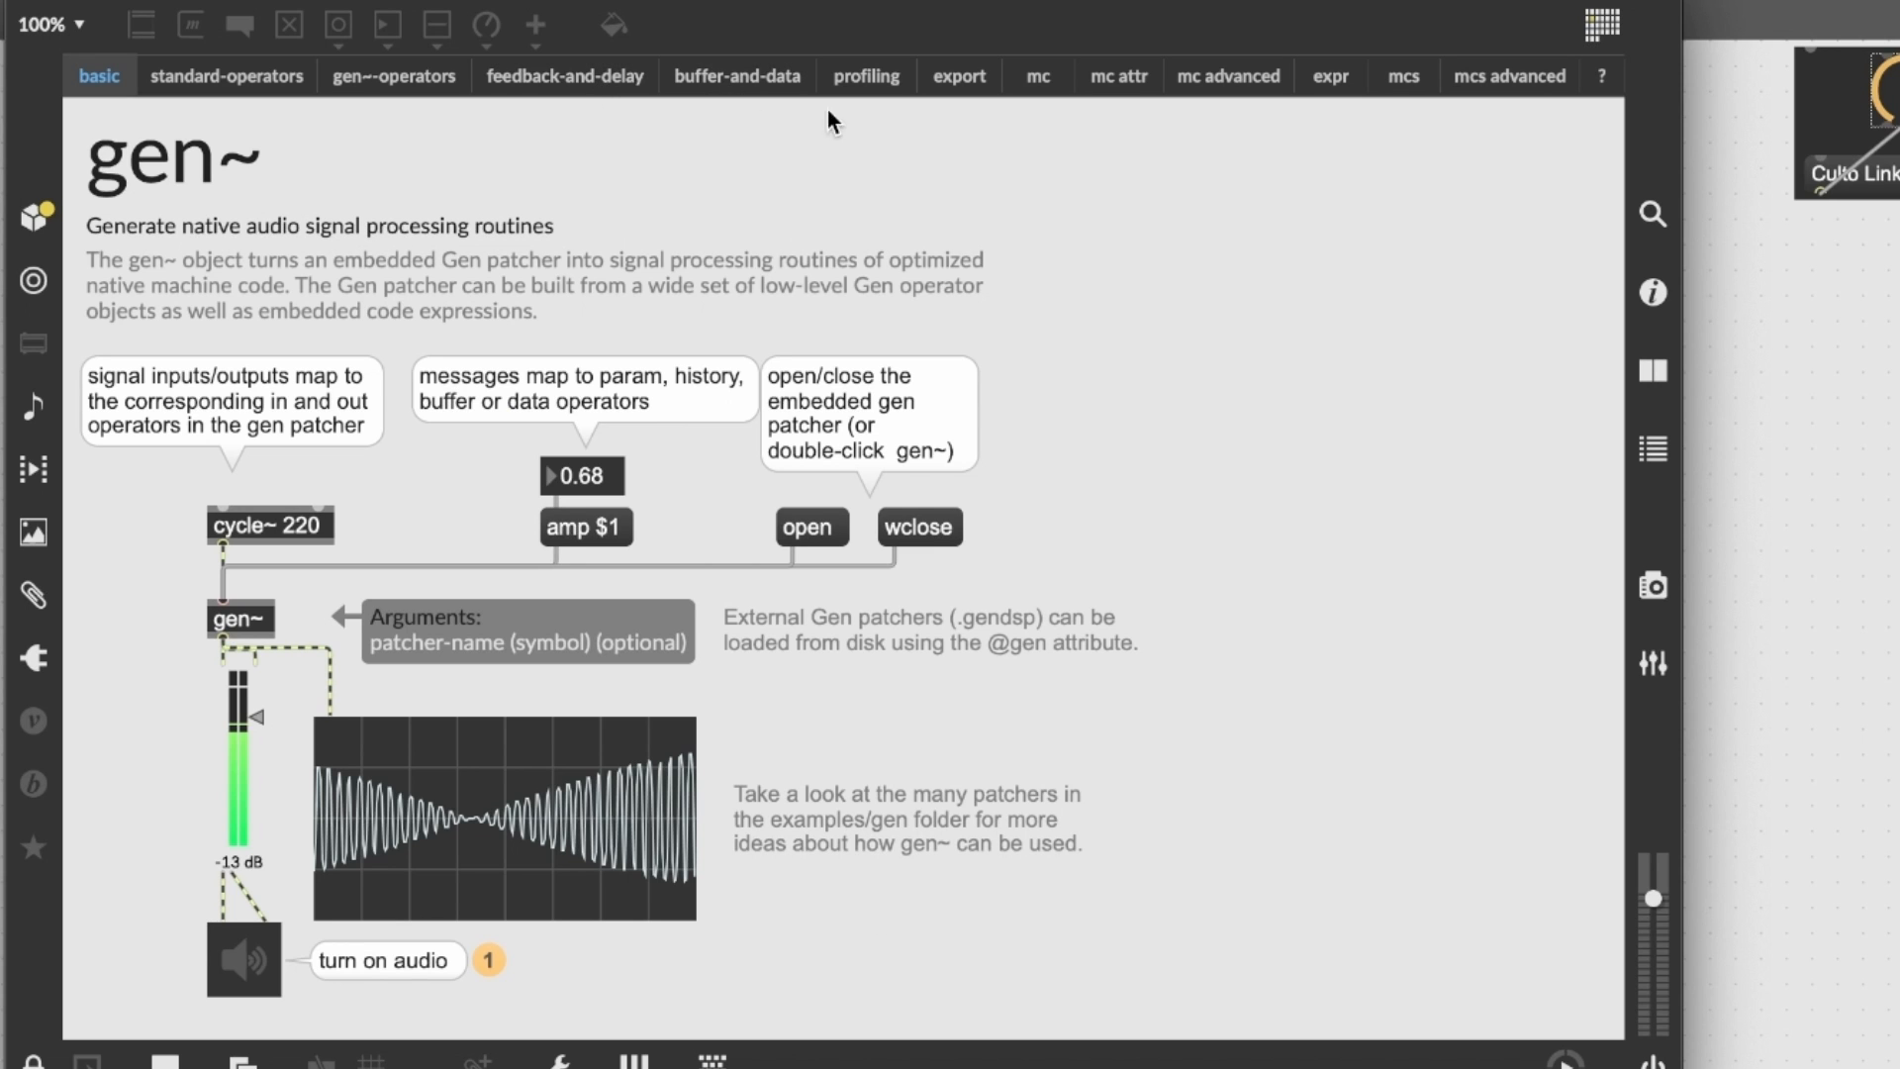
pyautogui.moveTo(981, 87)
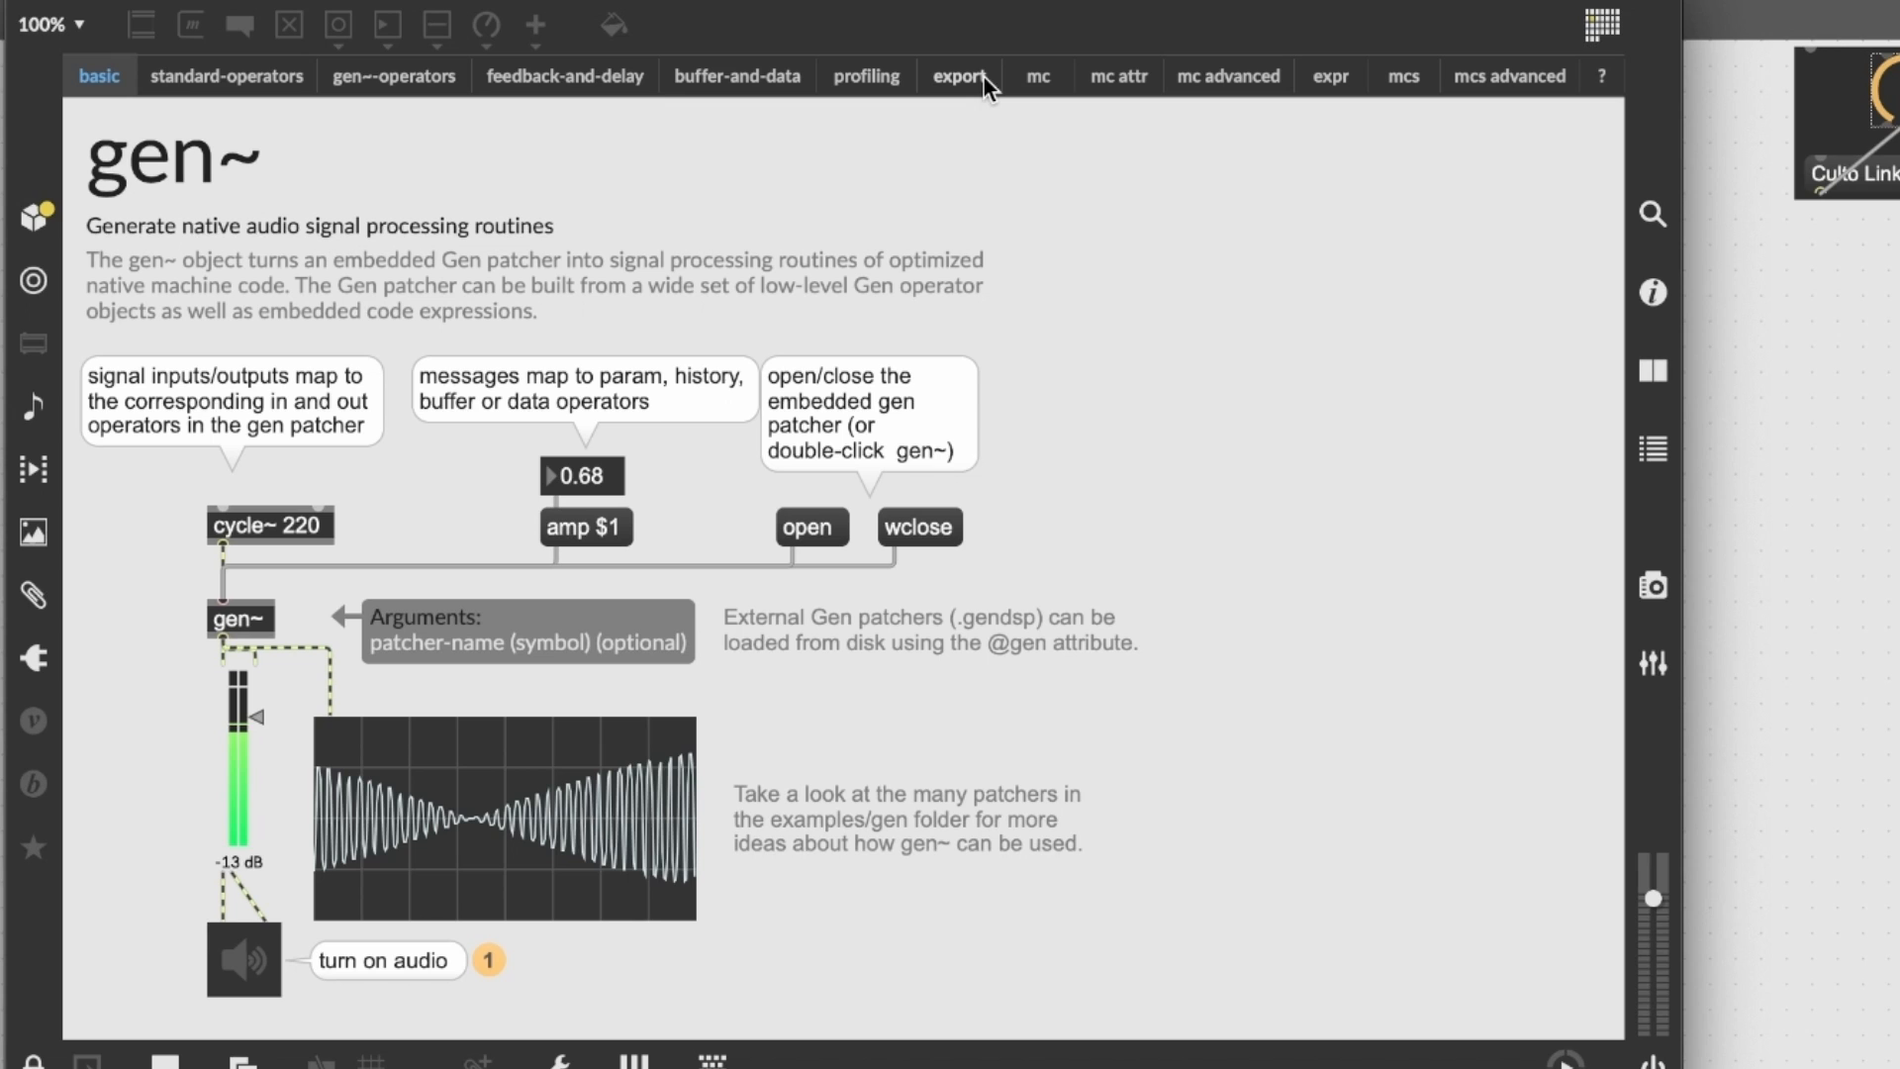
pyautogui.moveTo(889, 95)
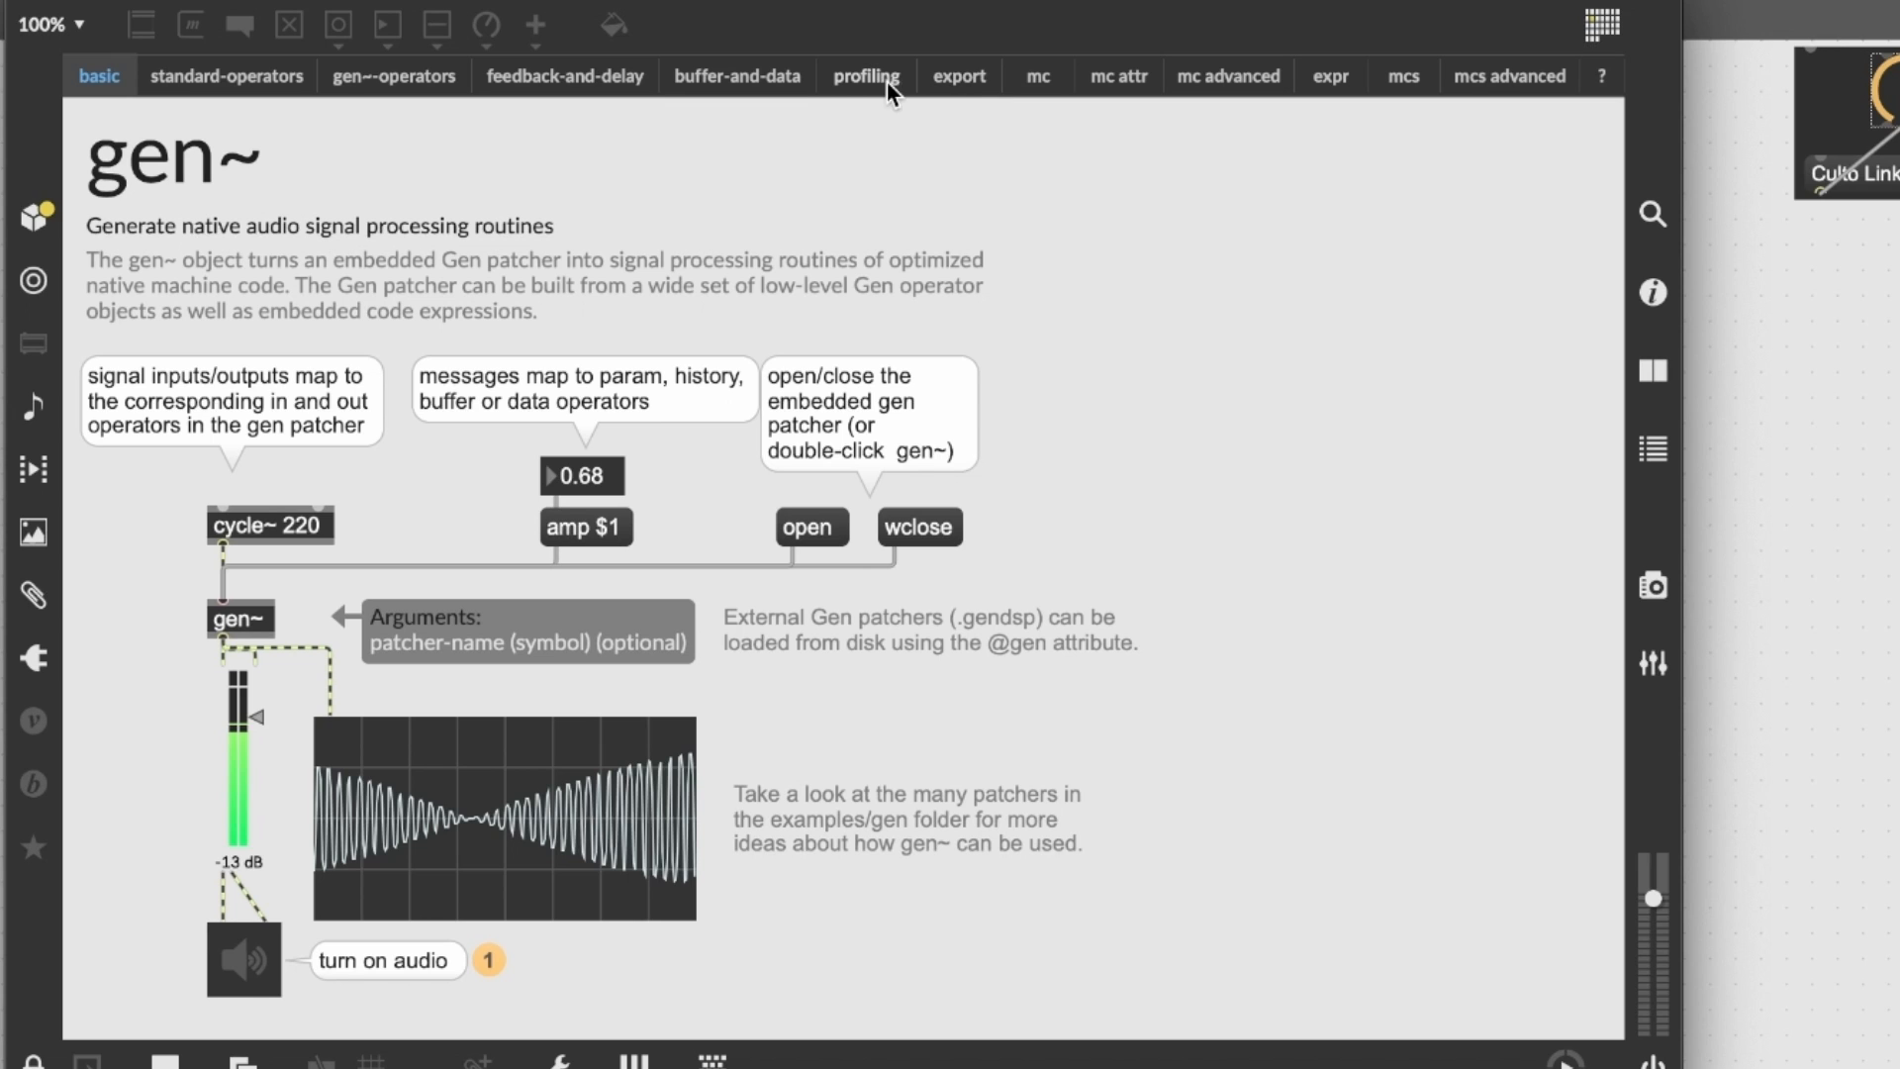
# Step: View the code export help page, then return to the basic gen~ example
pyautogui.click(957, 76)
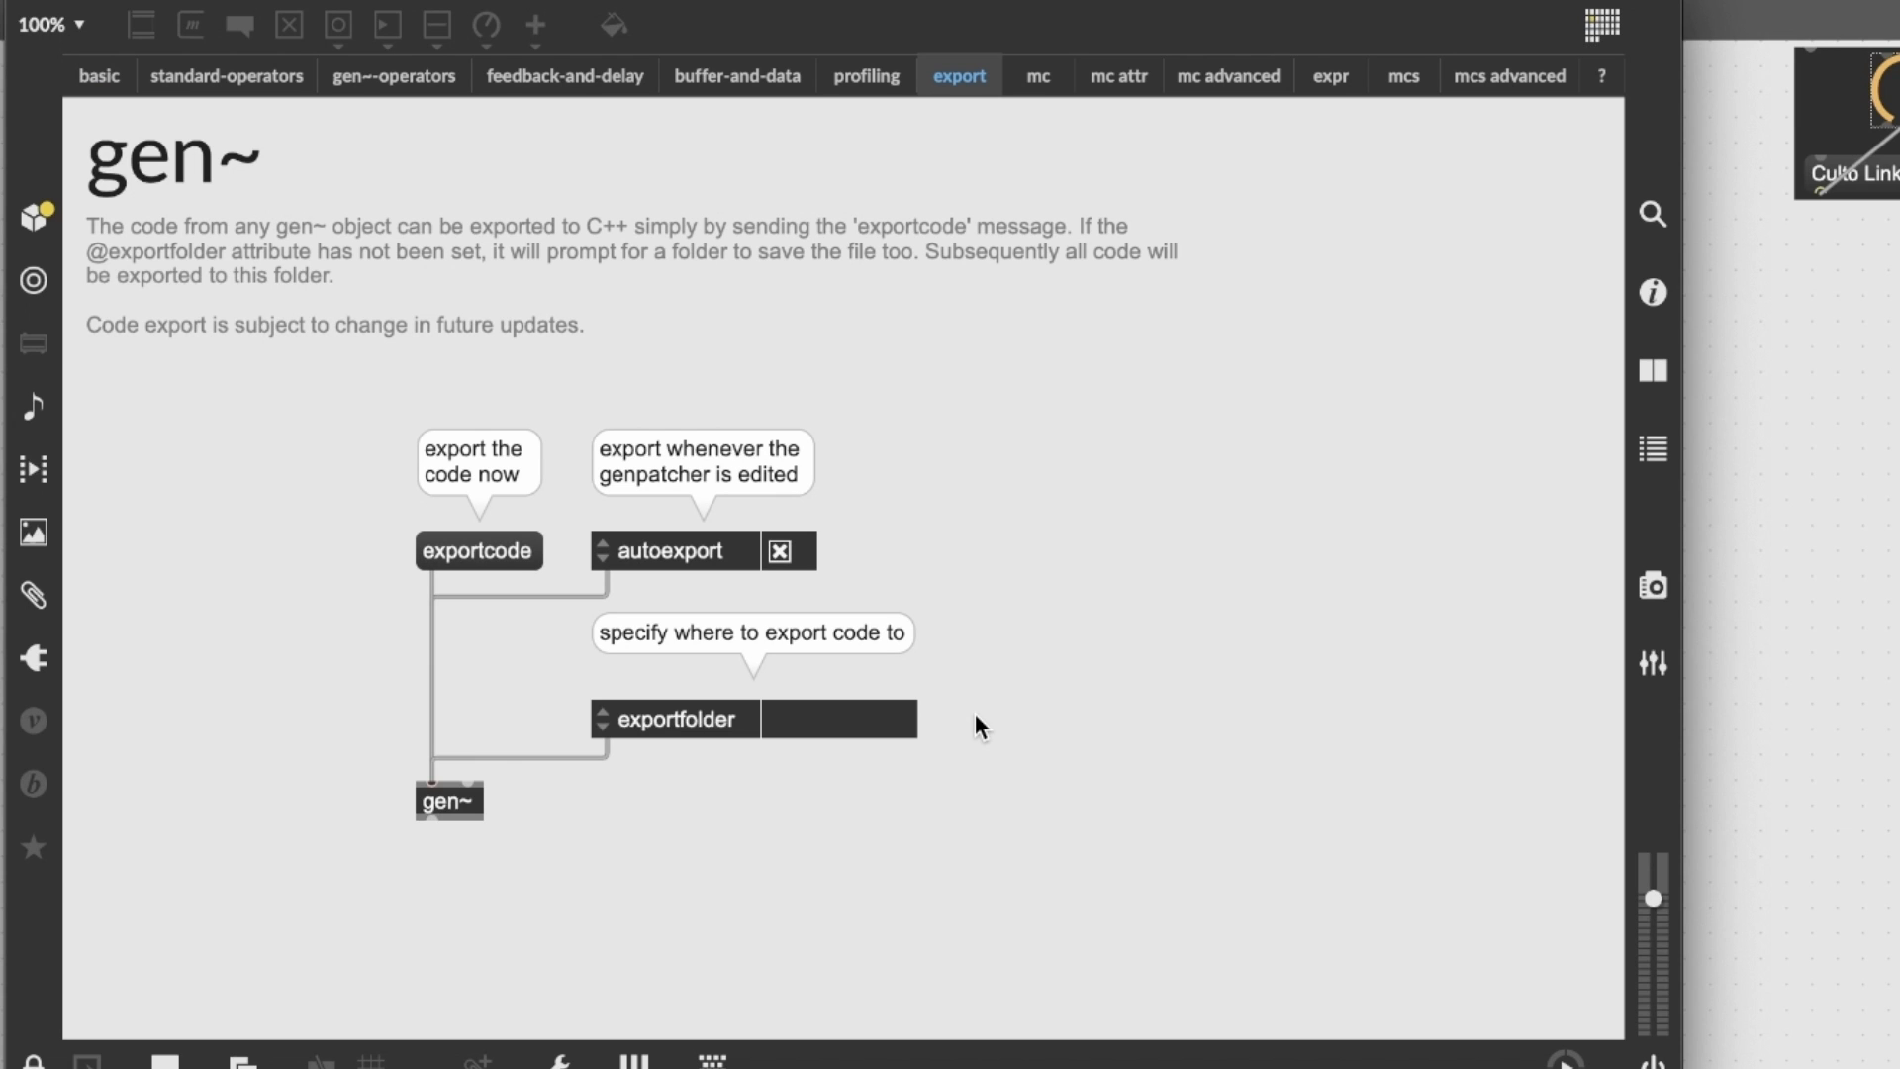
pyautogui.click(99, 75)
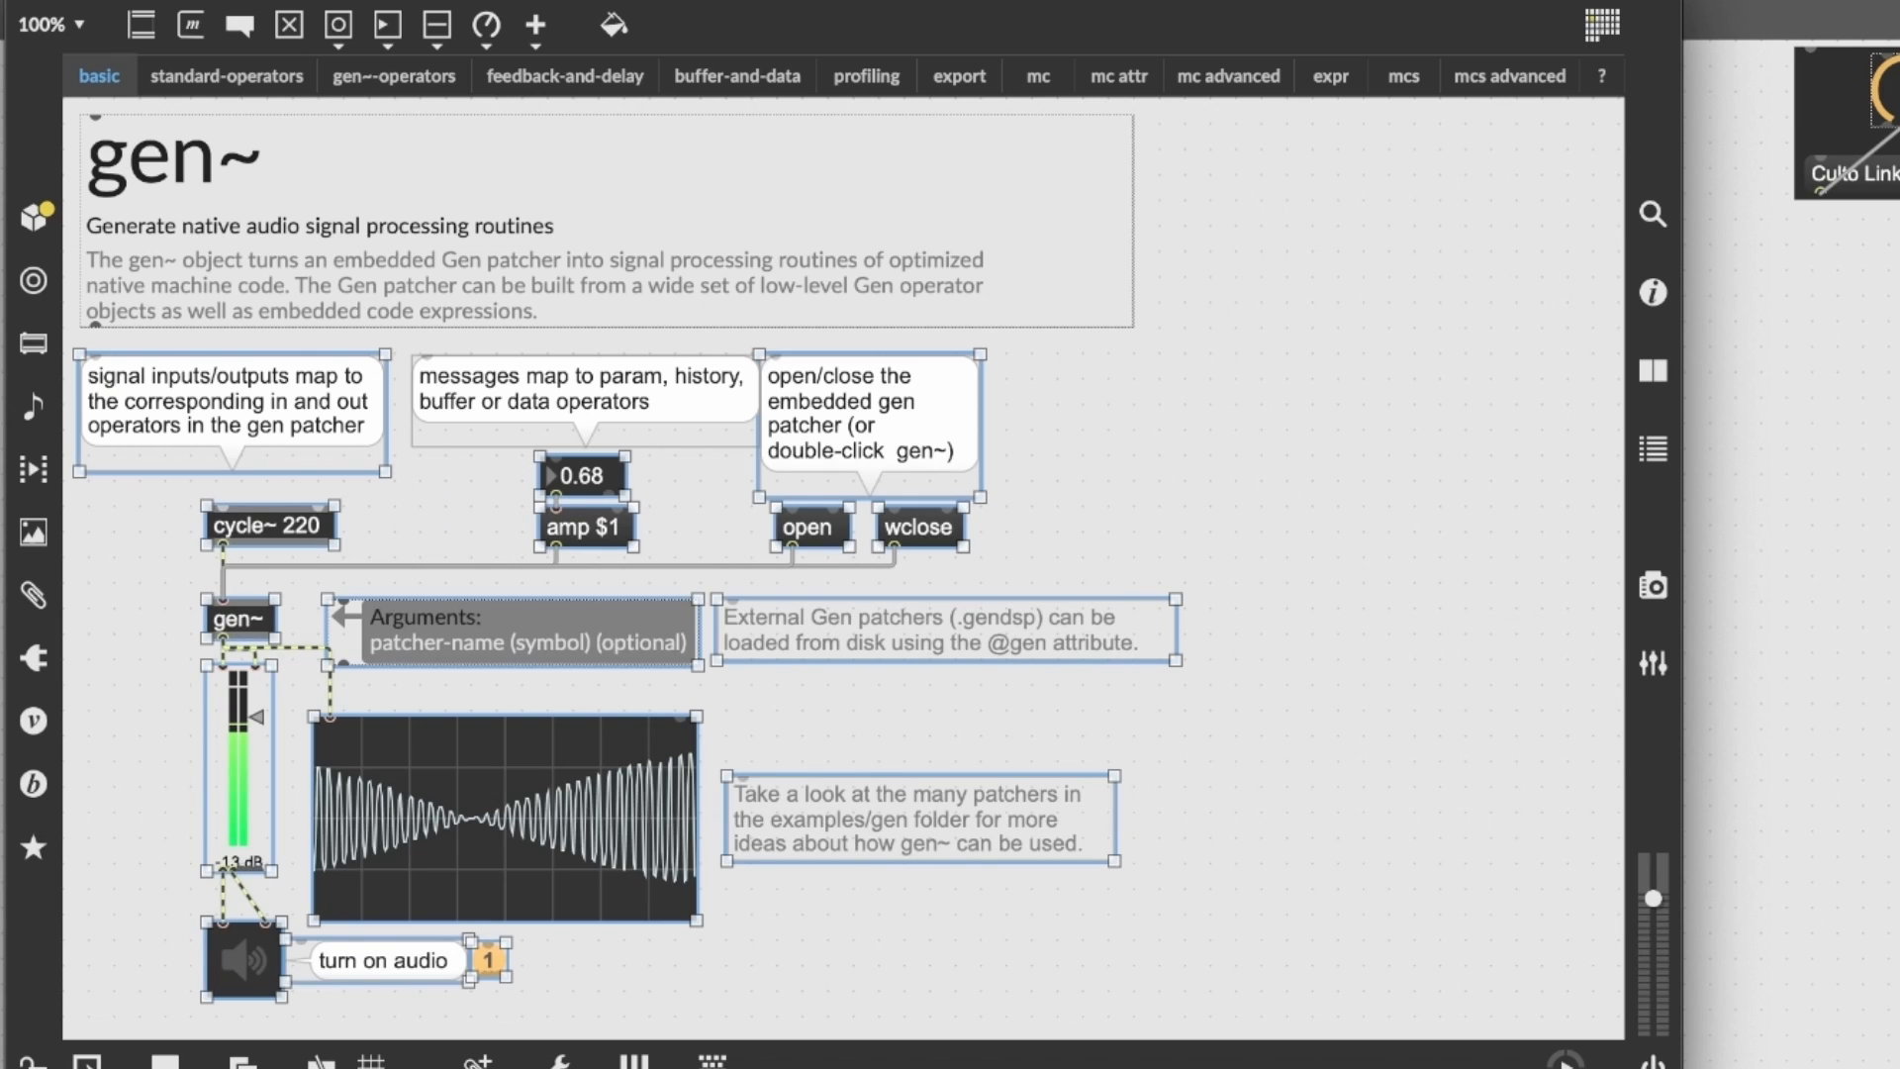
# Step: Paste the basic example into the new patcher and remove the turn on audio comment
pyautogui.click(164, 520)
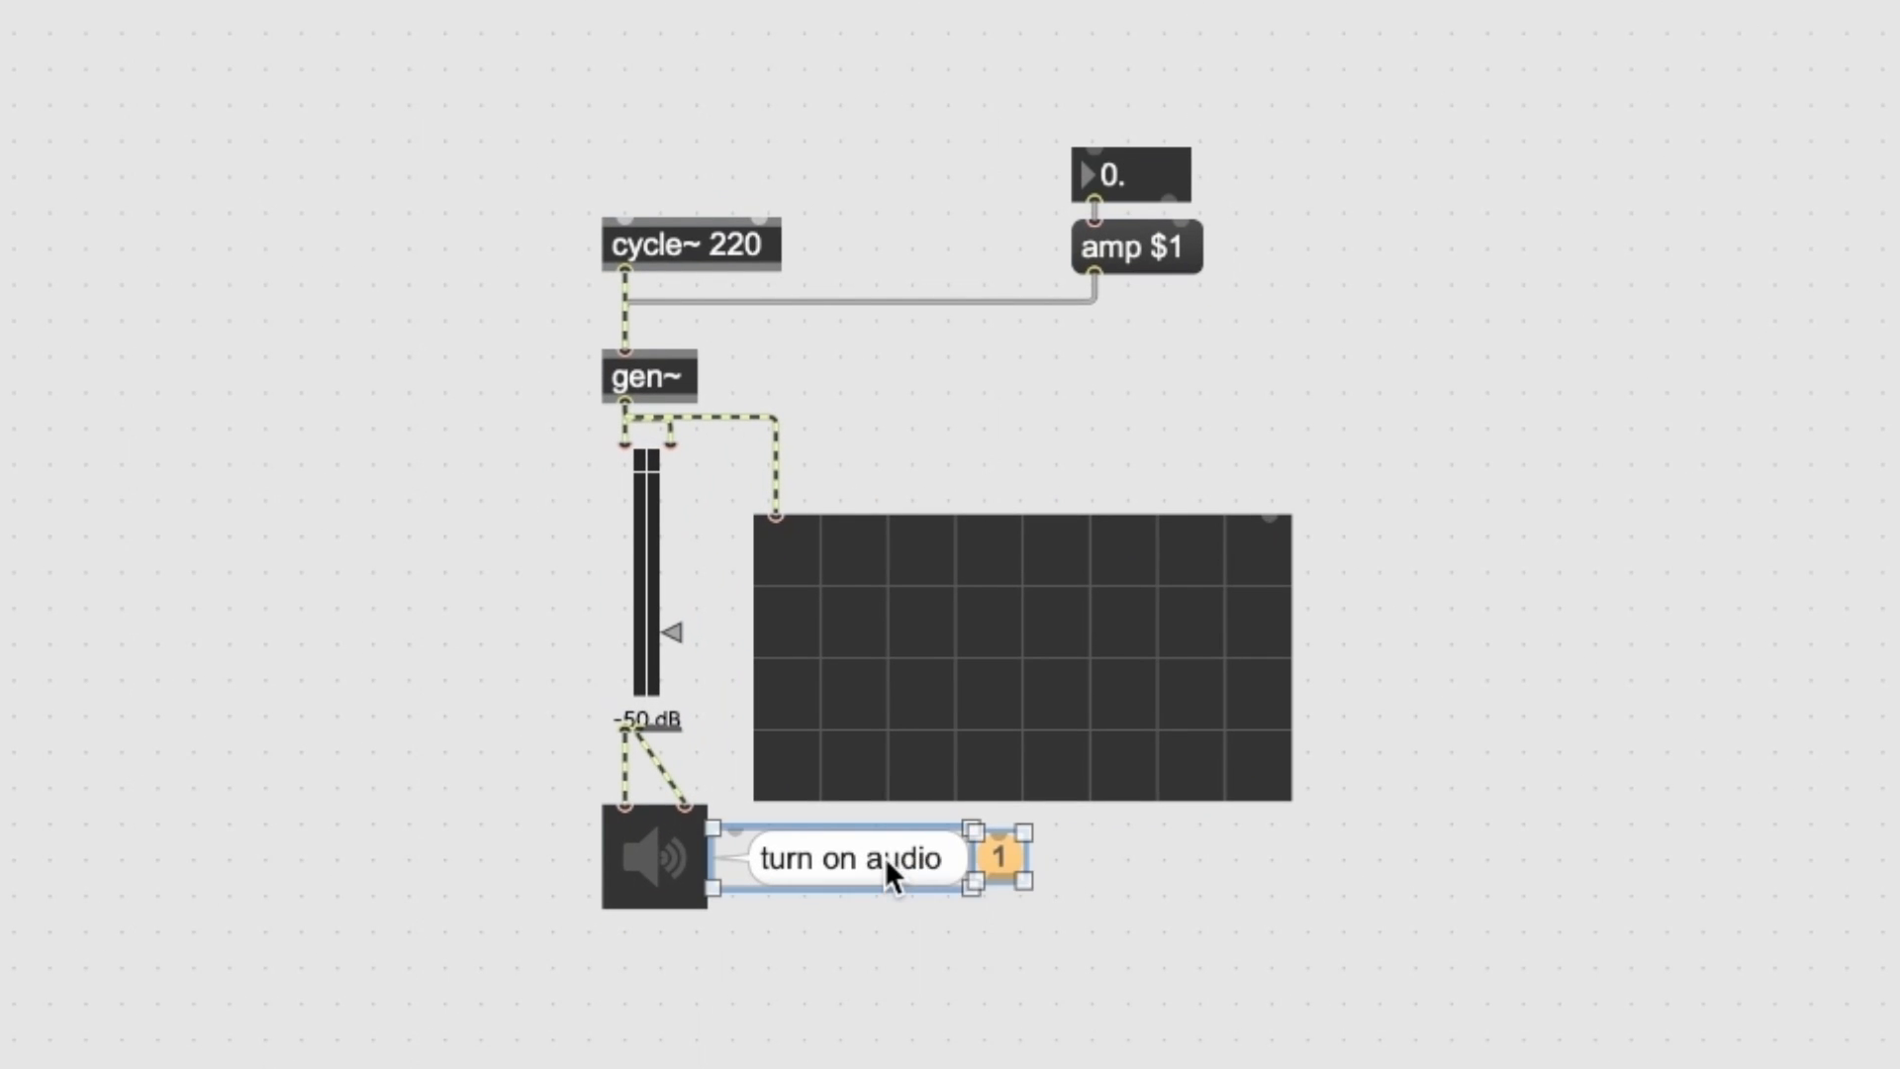
pyautogui.click(857, 857)
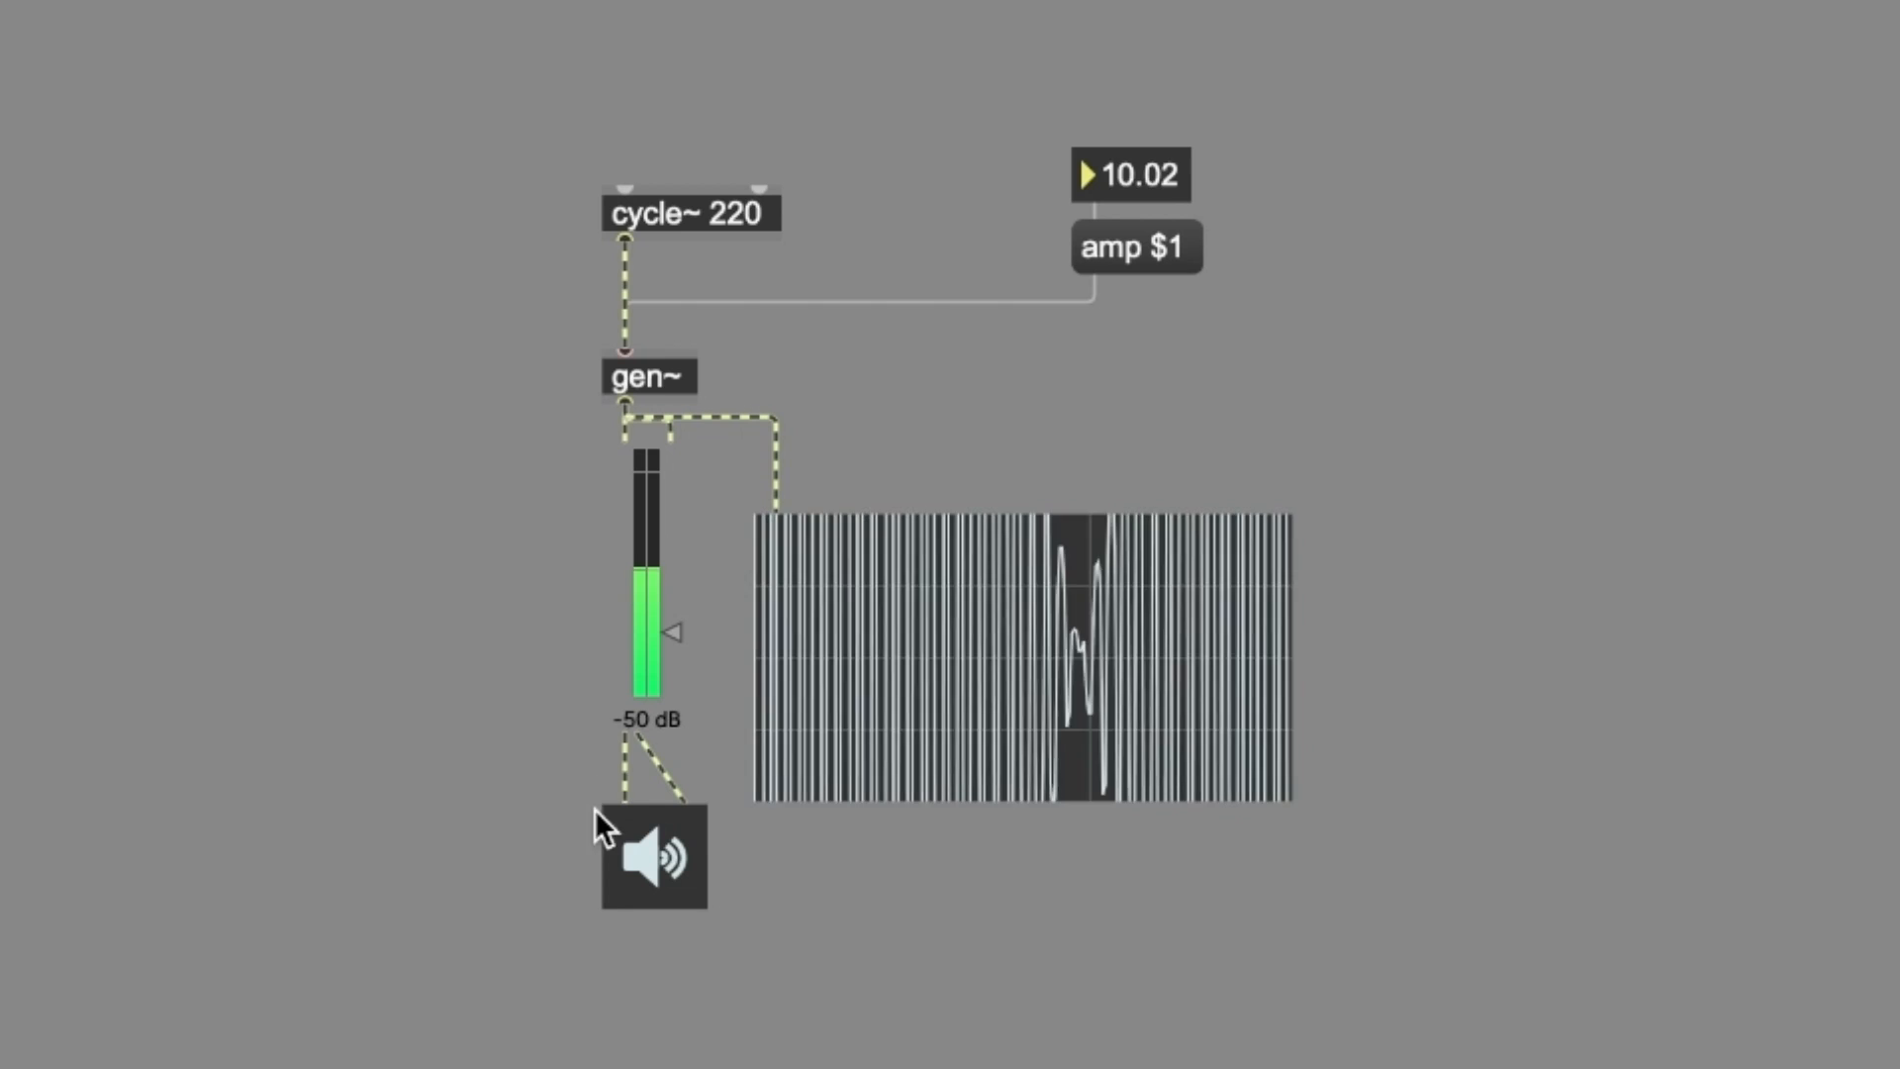
pyautogui.doubleClick(649, 376)
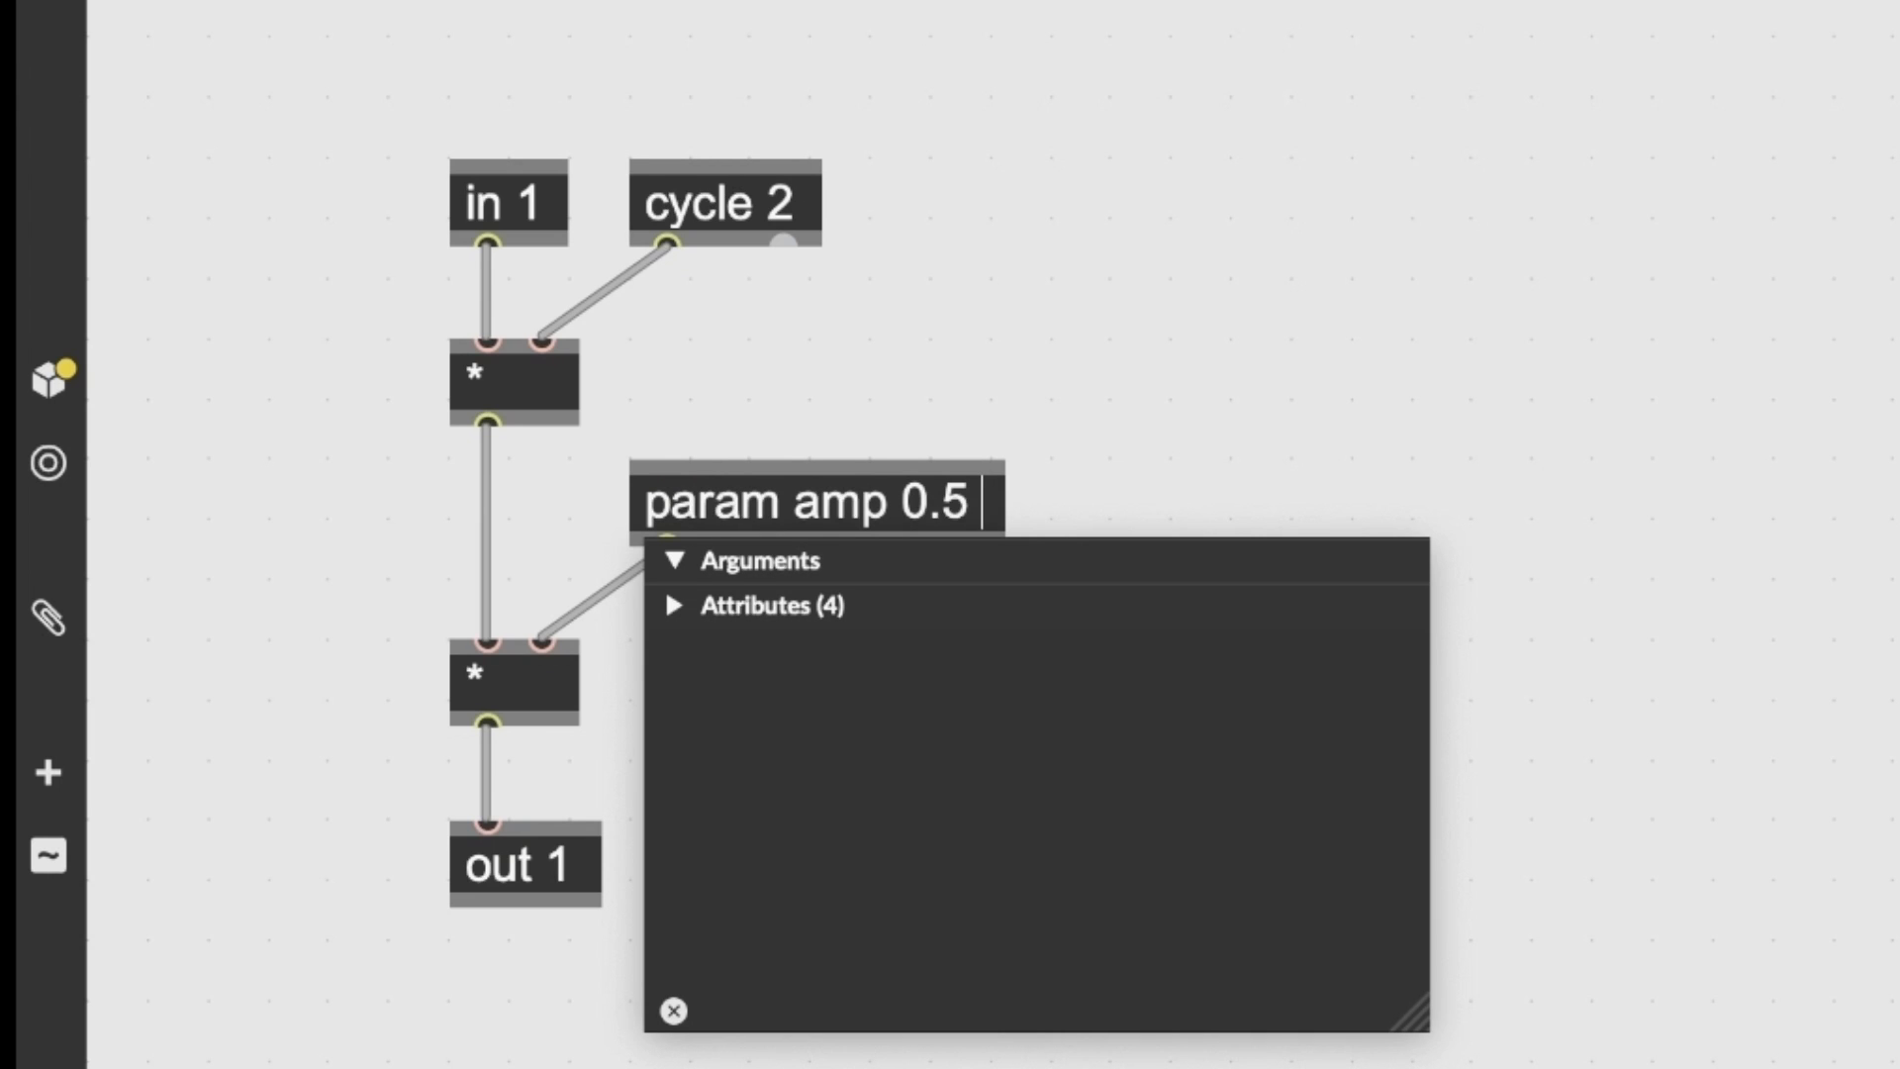
pyautogui.write('@mi')
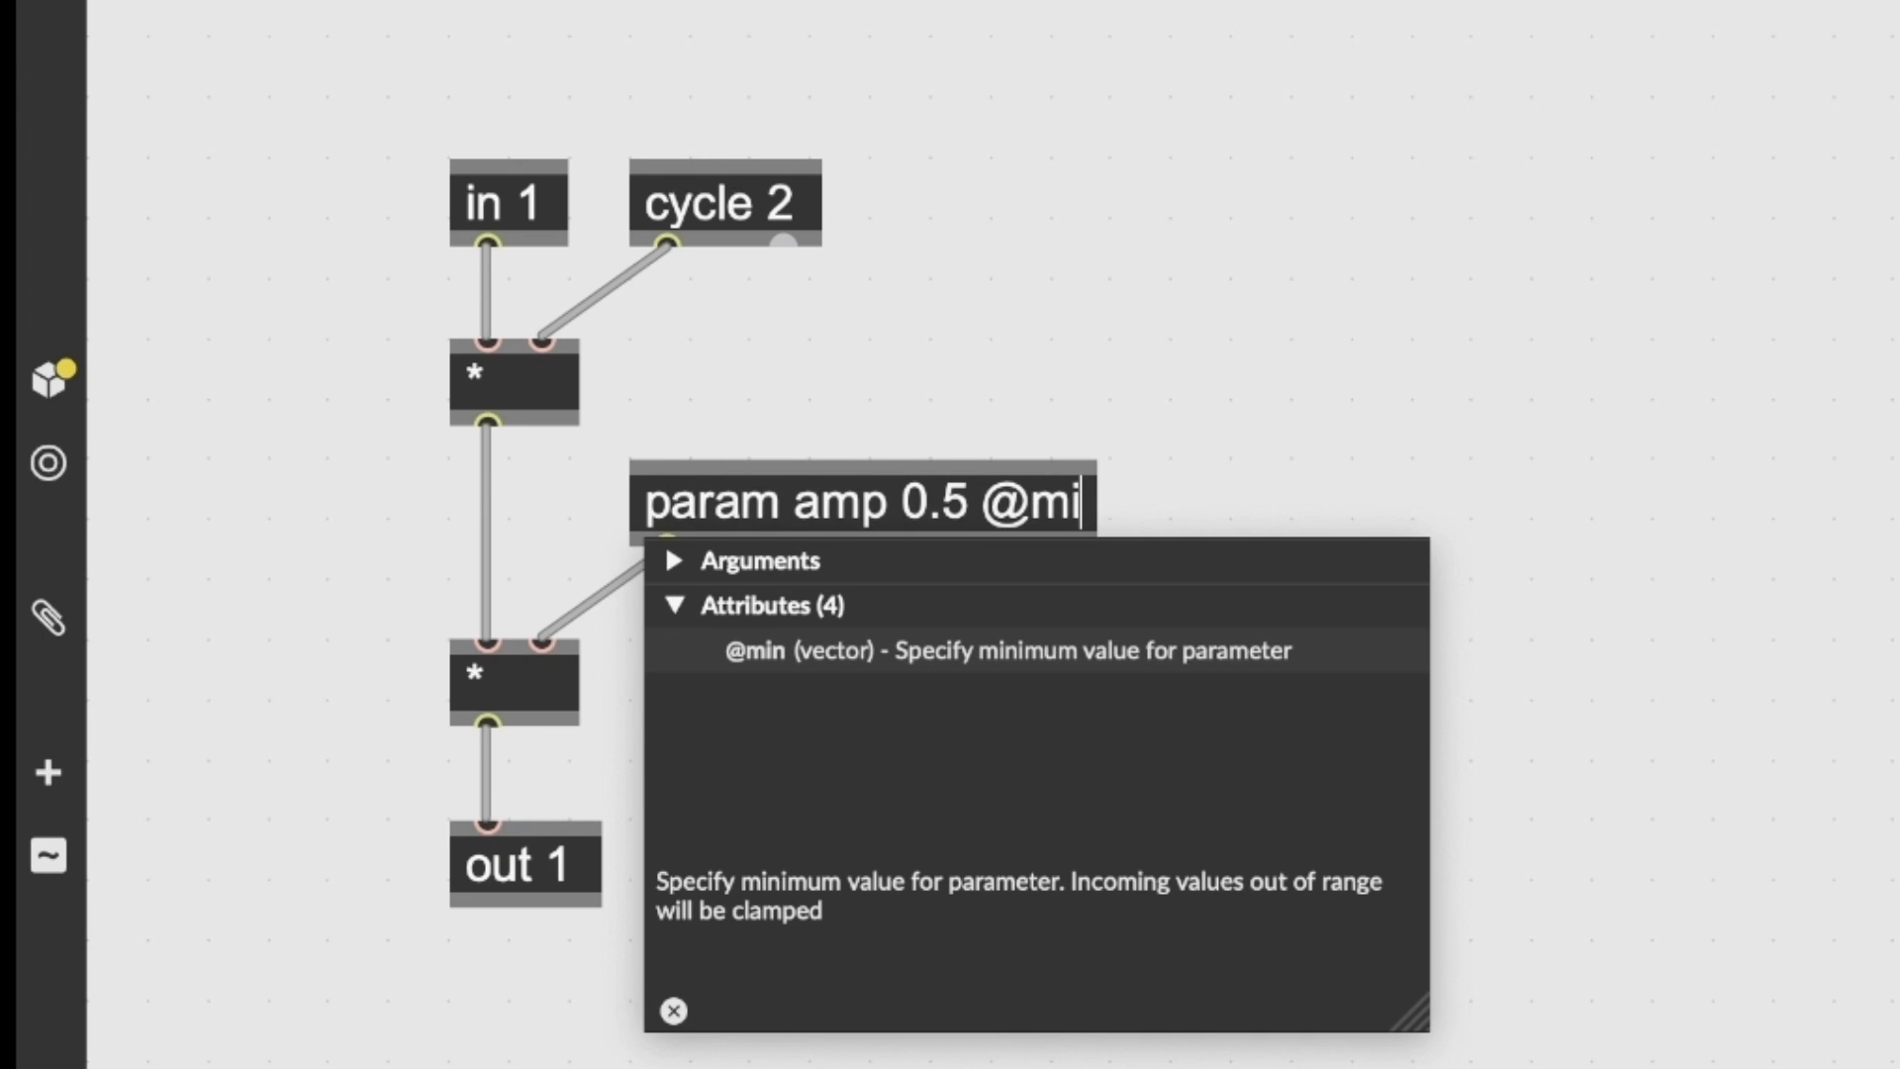
pyautogui.write('n 0')
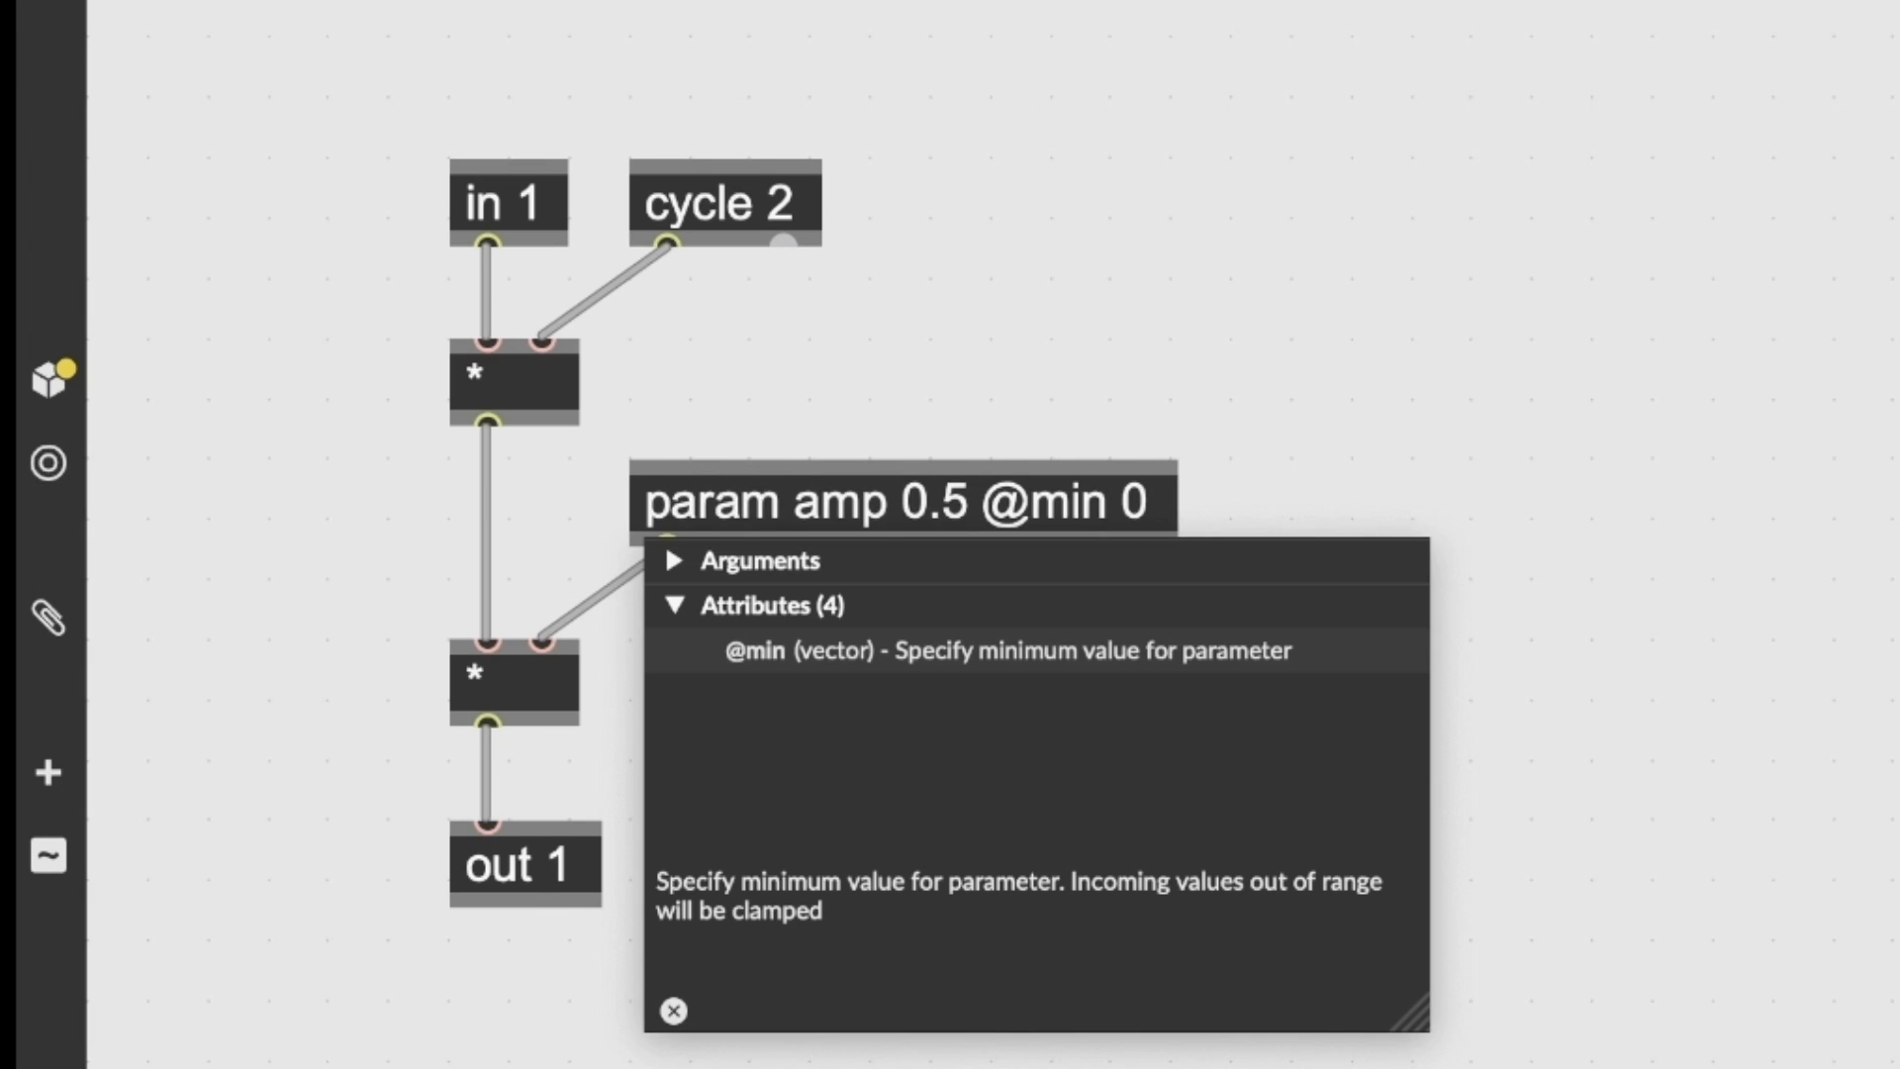
pyautogui.write('@max 1')
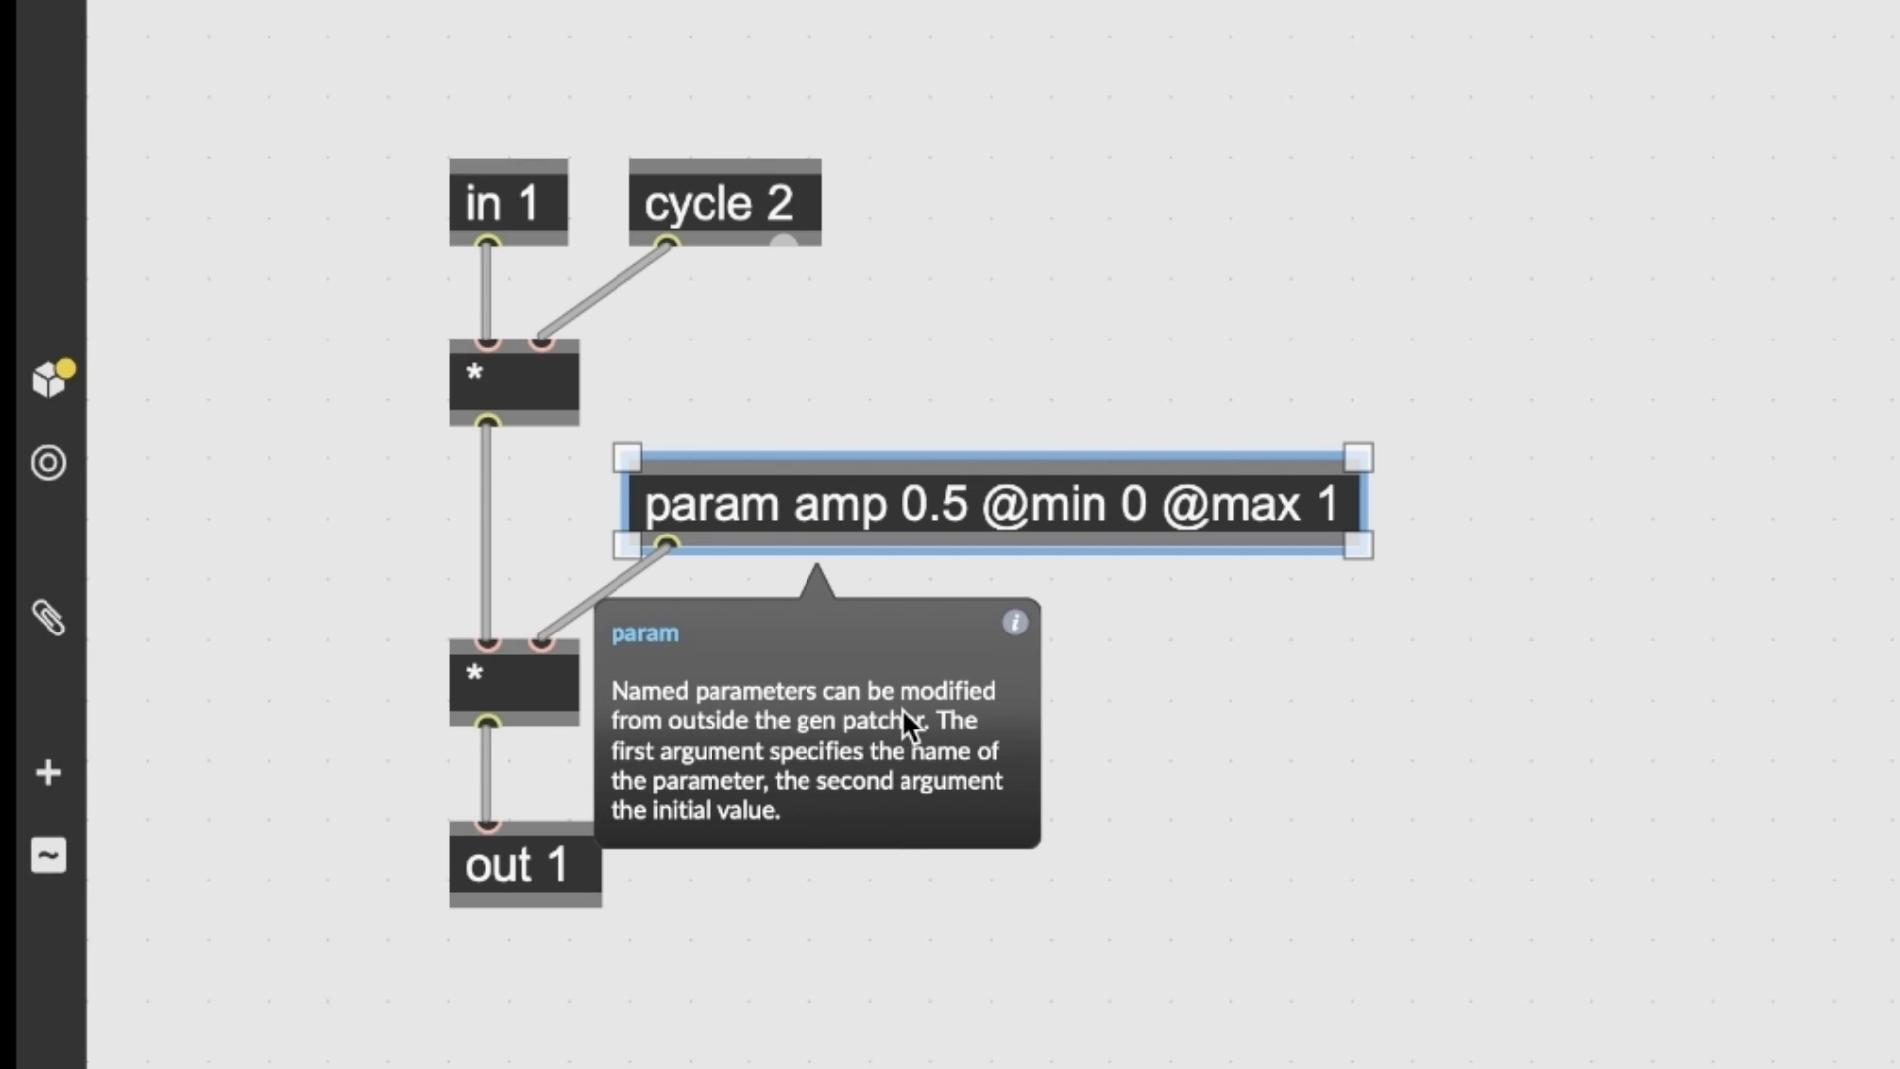
pyautogui.moveTo(777, 216)
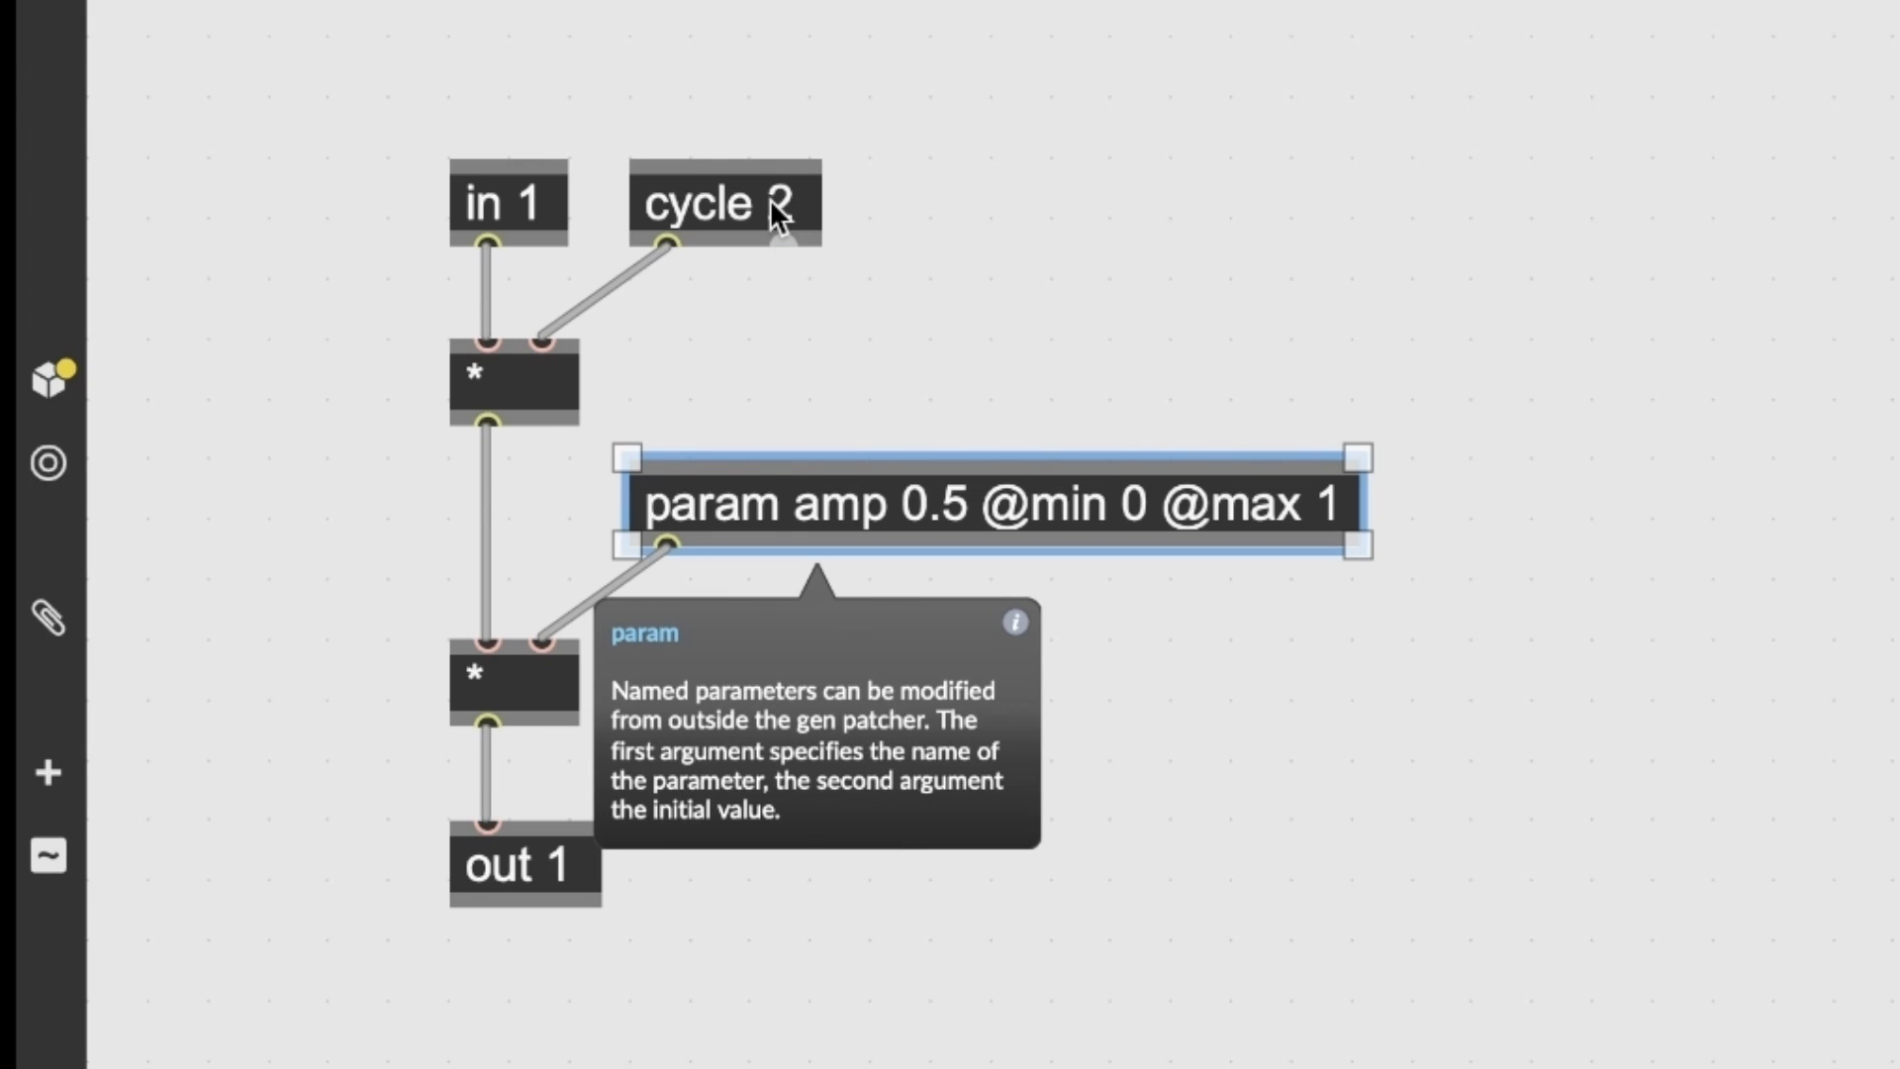
# Step: Review the cycle, in and * operators' descriptions, then return to the main patch
pyautogui.click(720, 202)
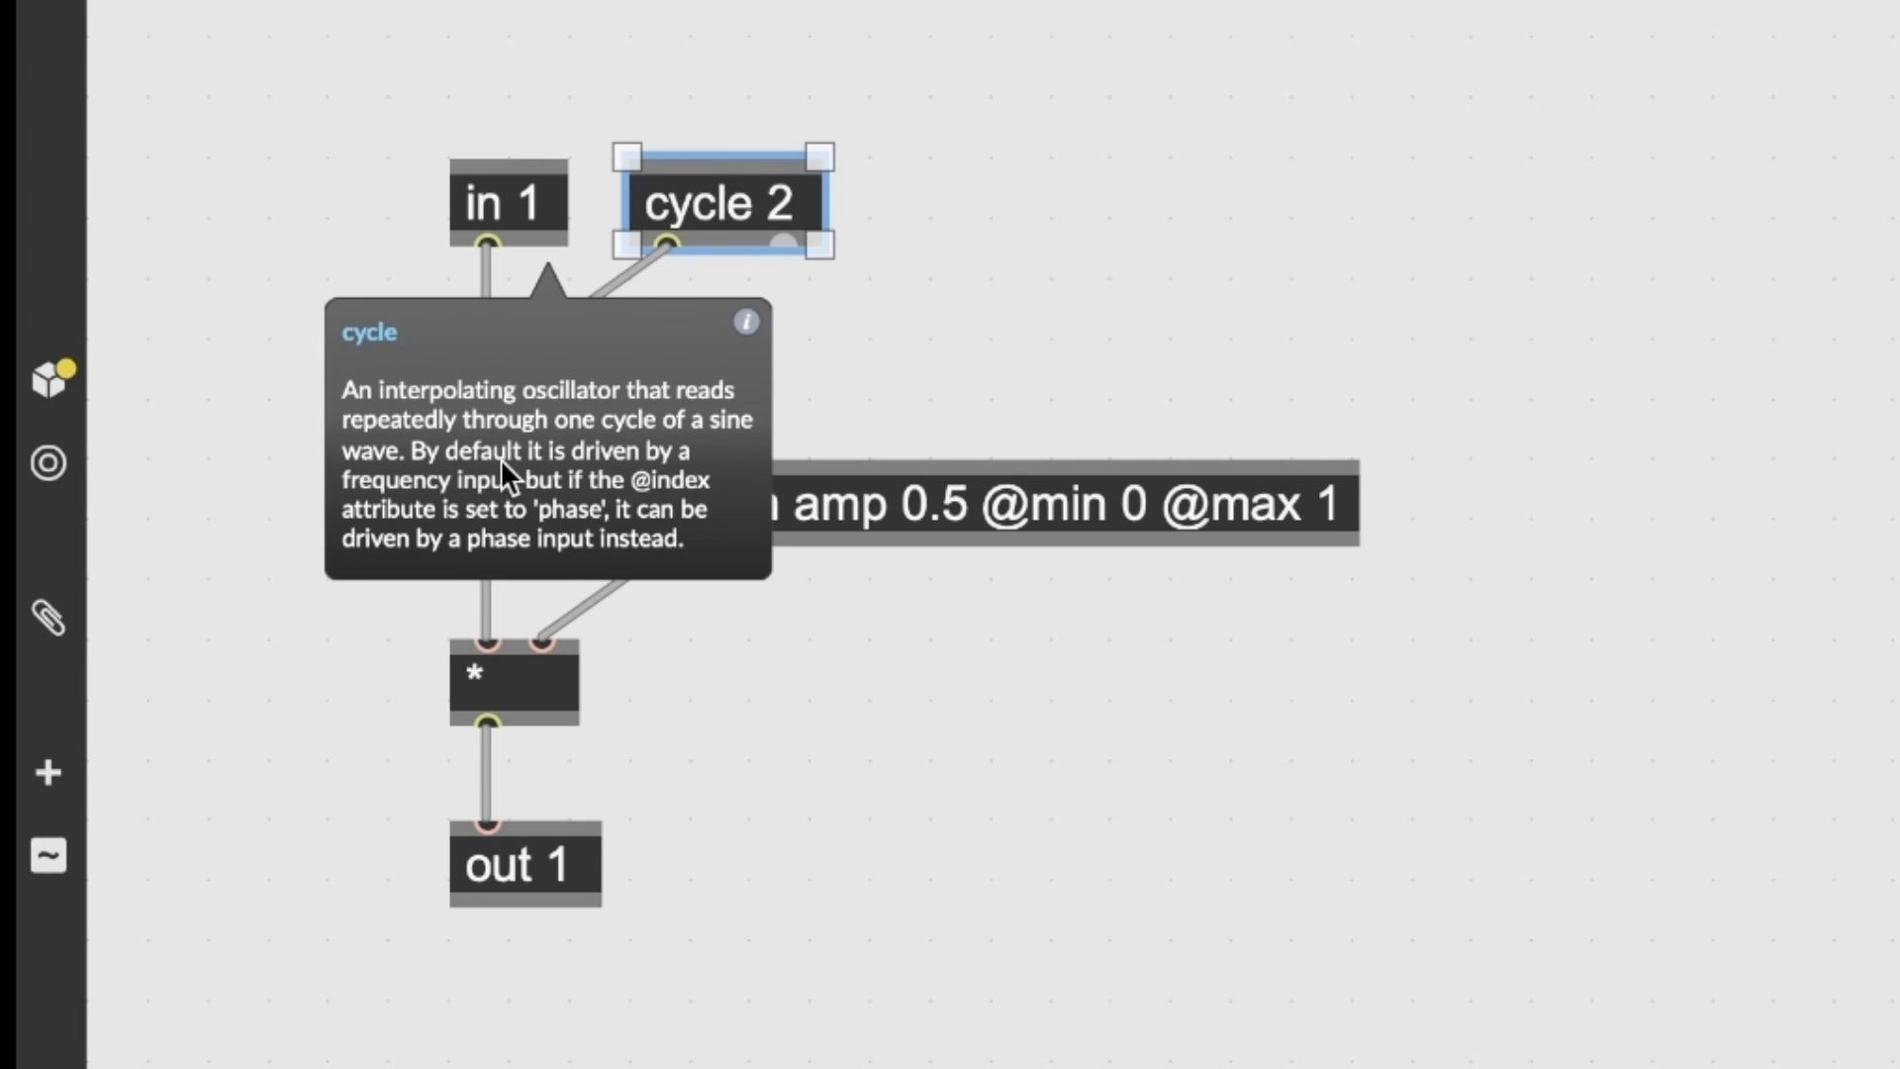
pyautogui.moveTo(687, 359)
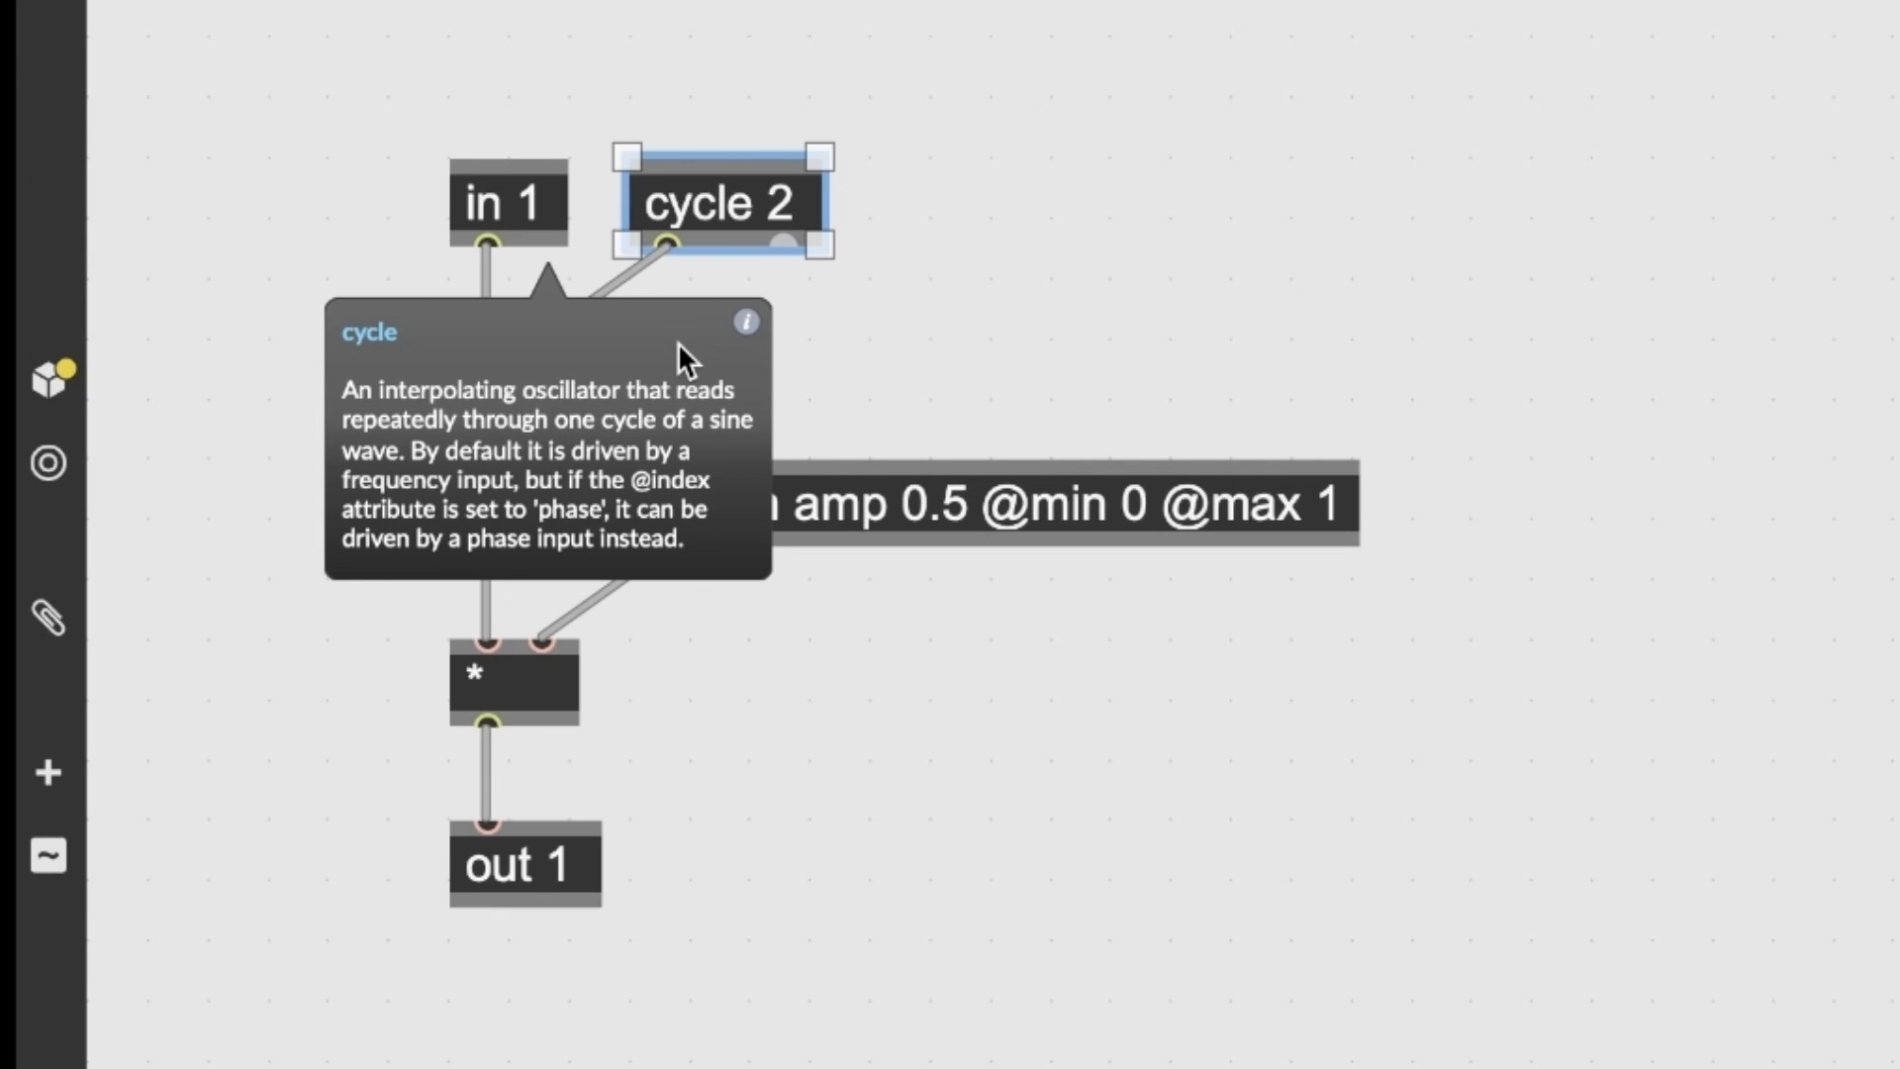
pyautogui.click(509, 202)
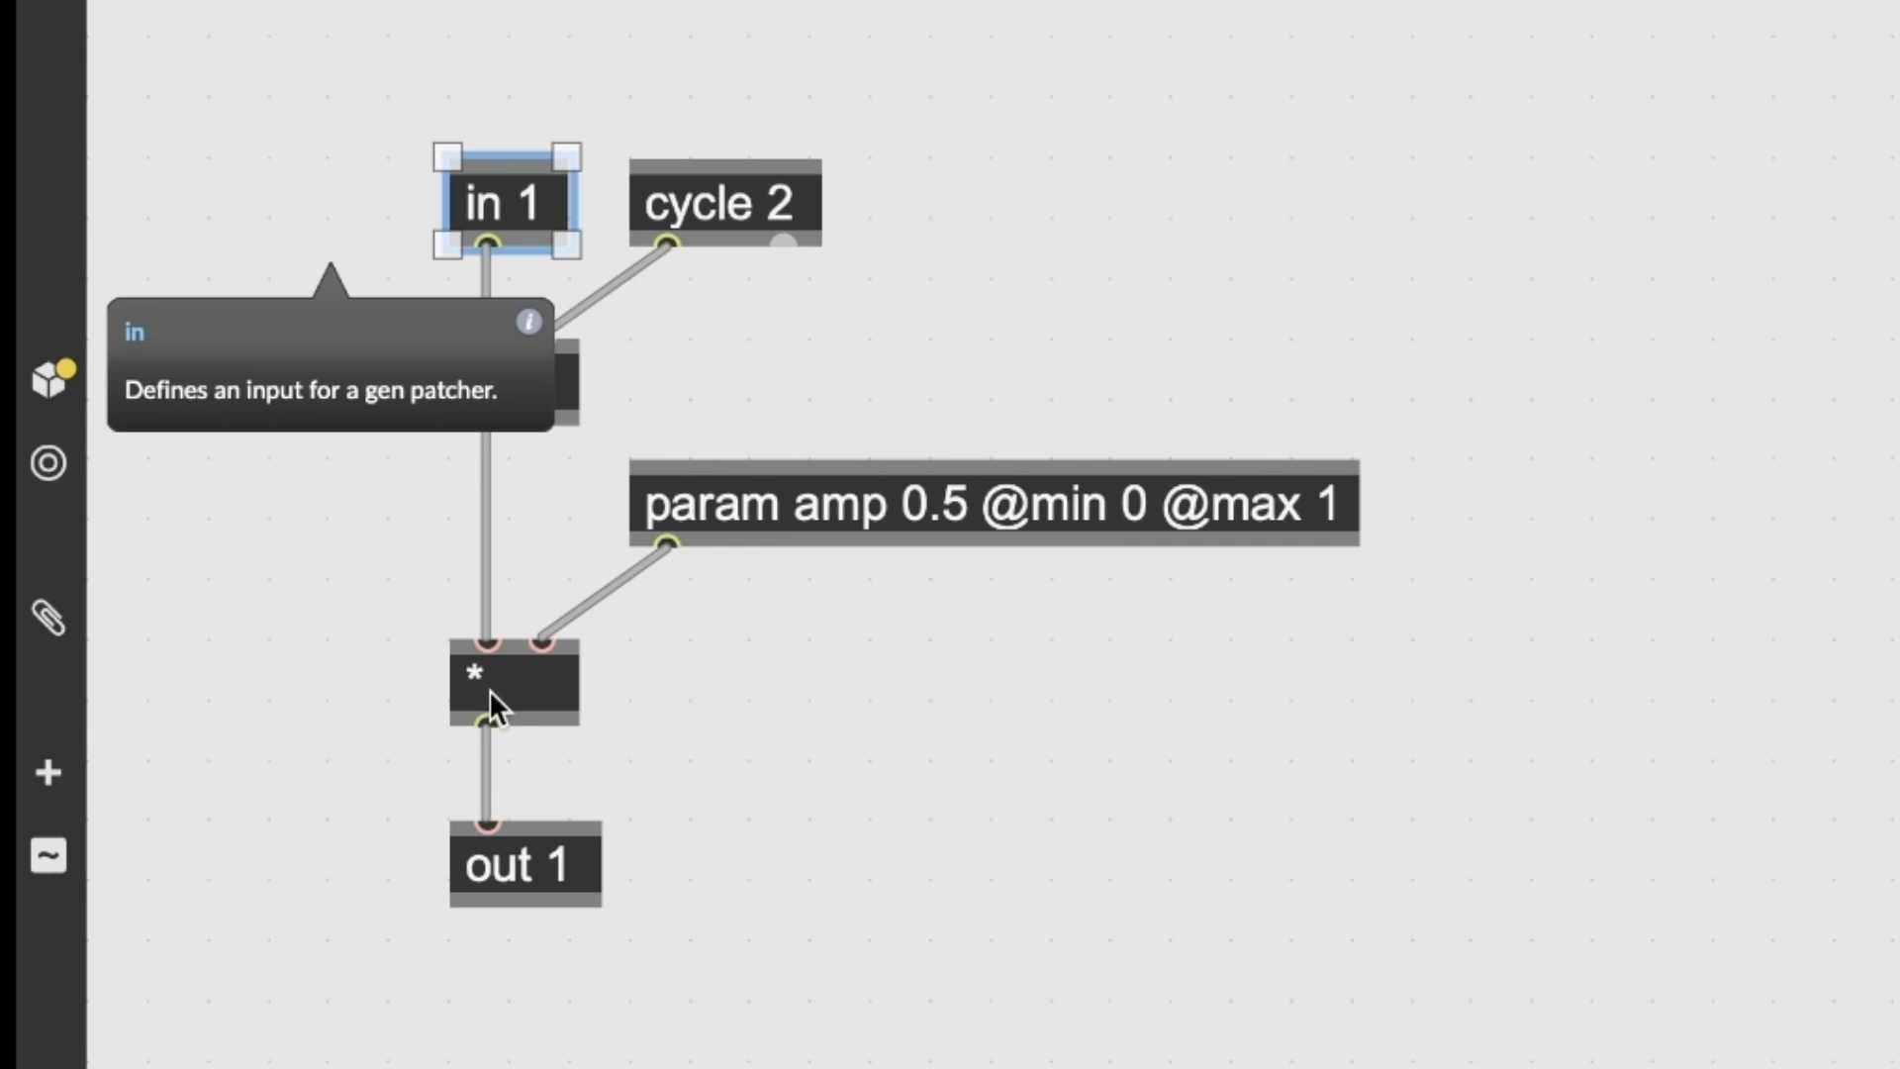
pyautogui.click(503, 679)
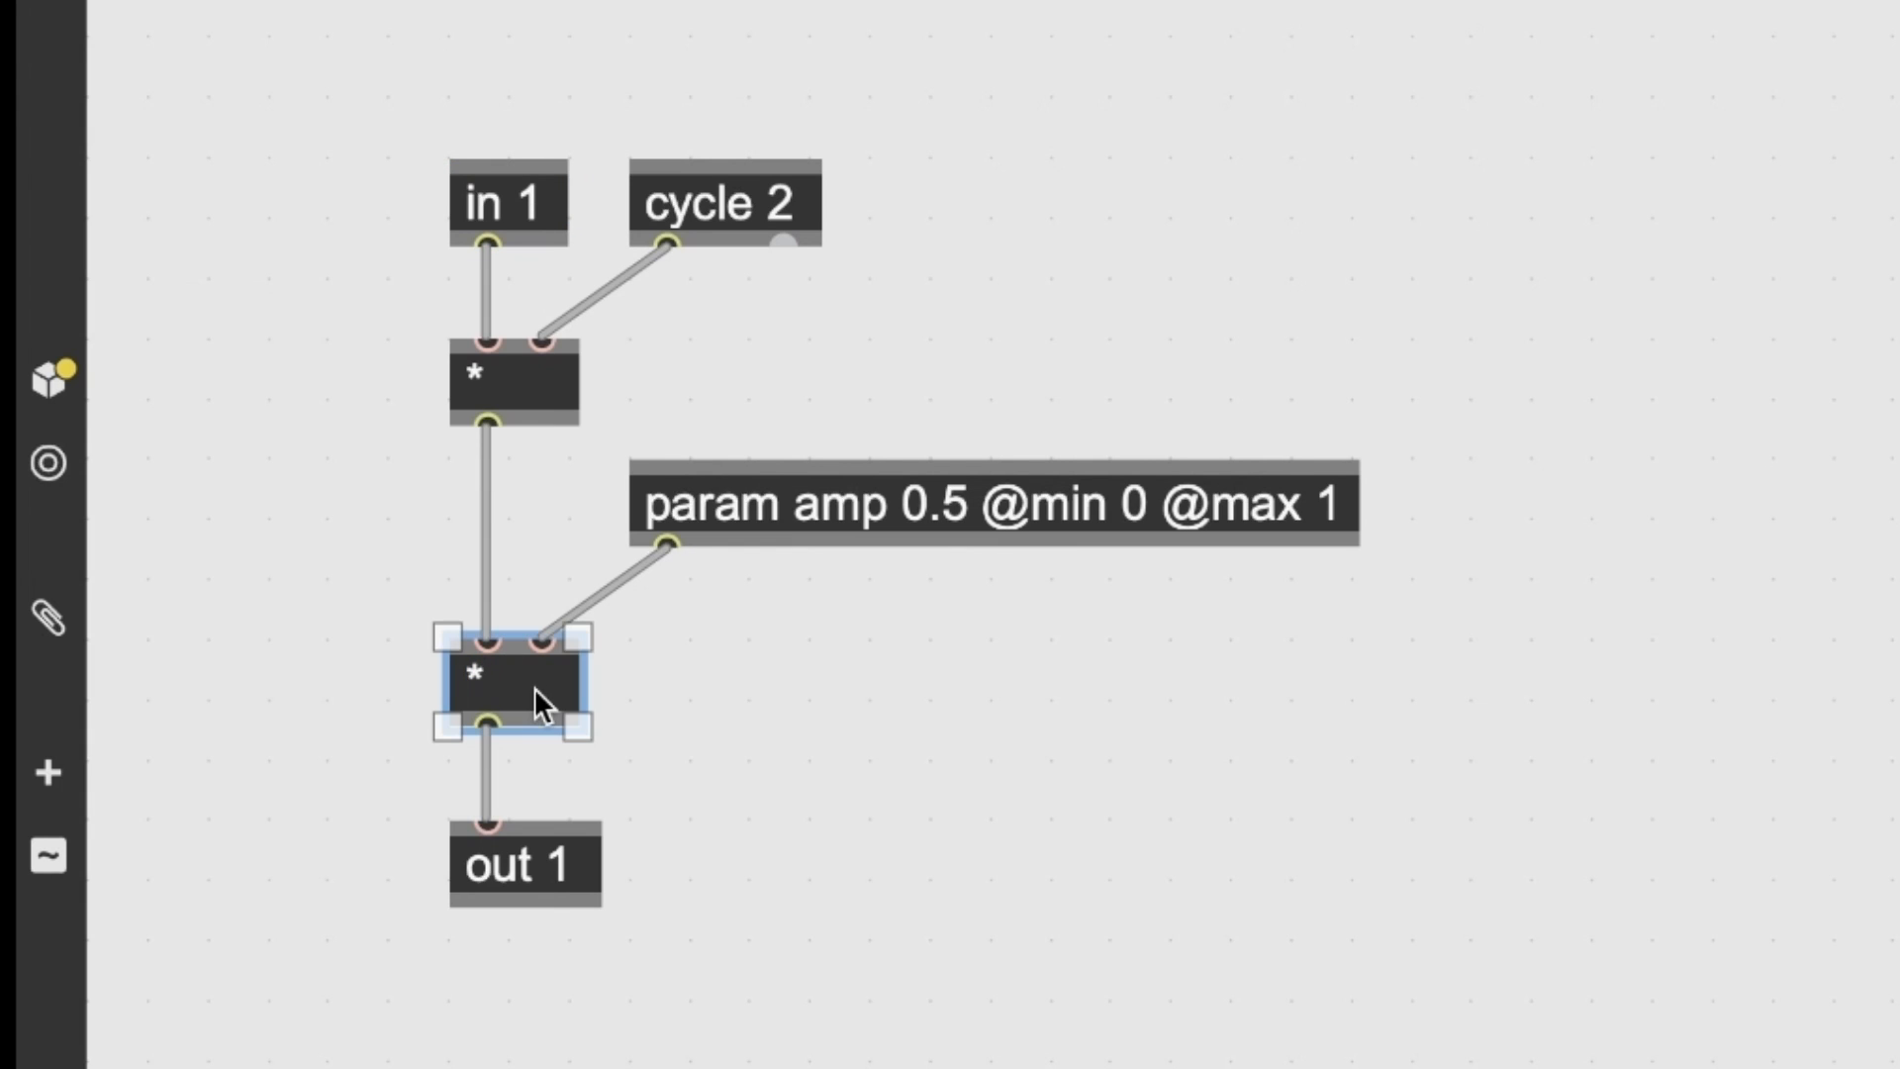
pyautogui.click(708, 733)
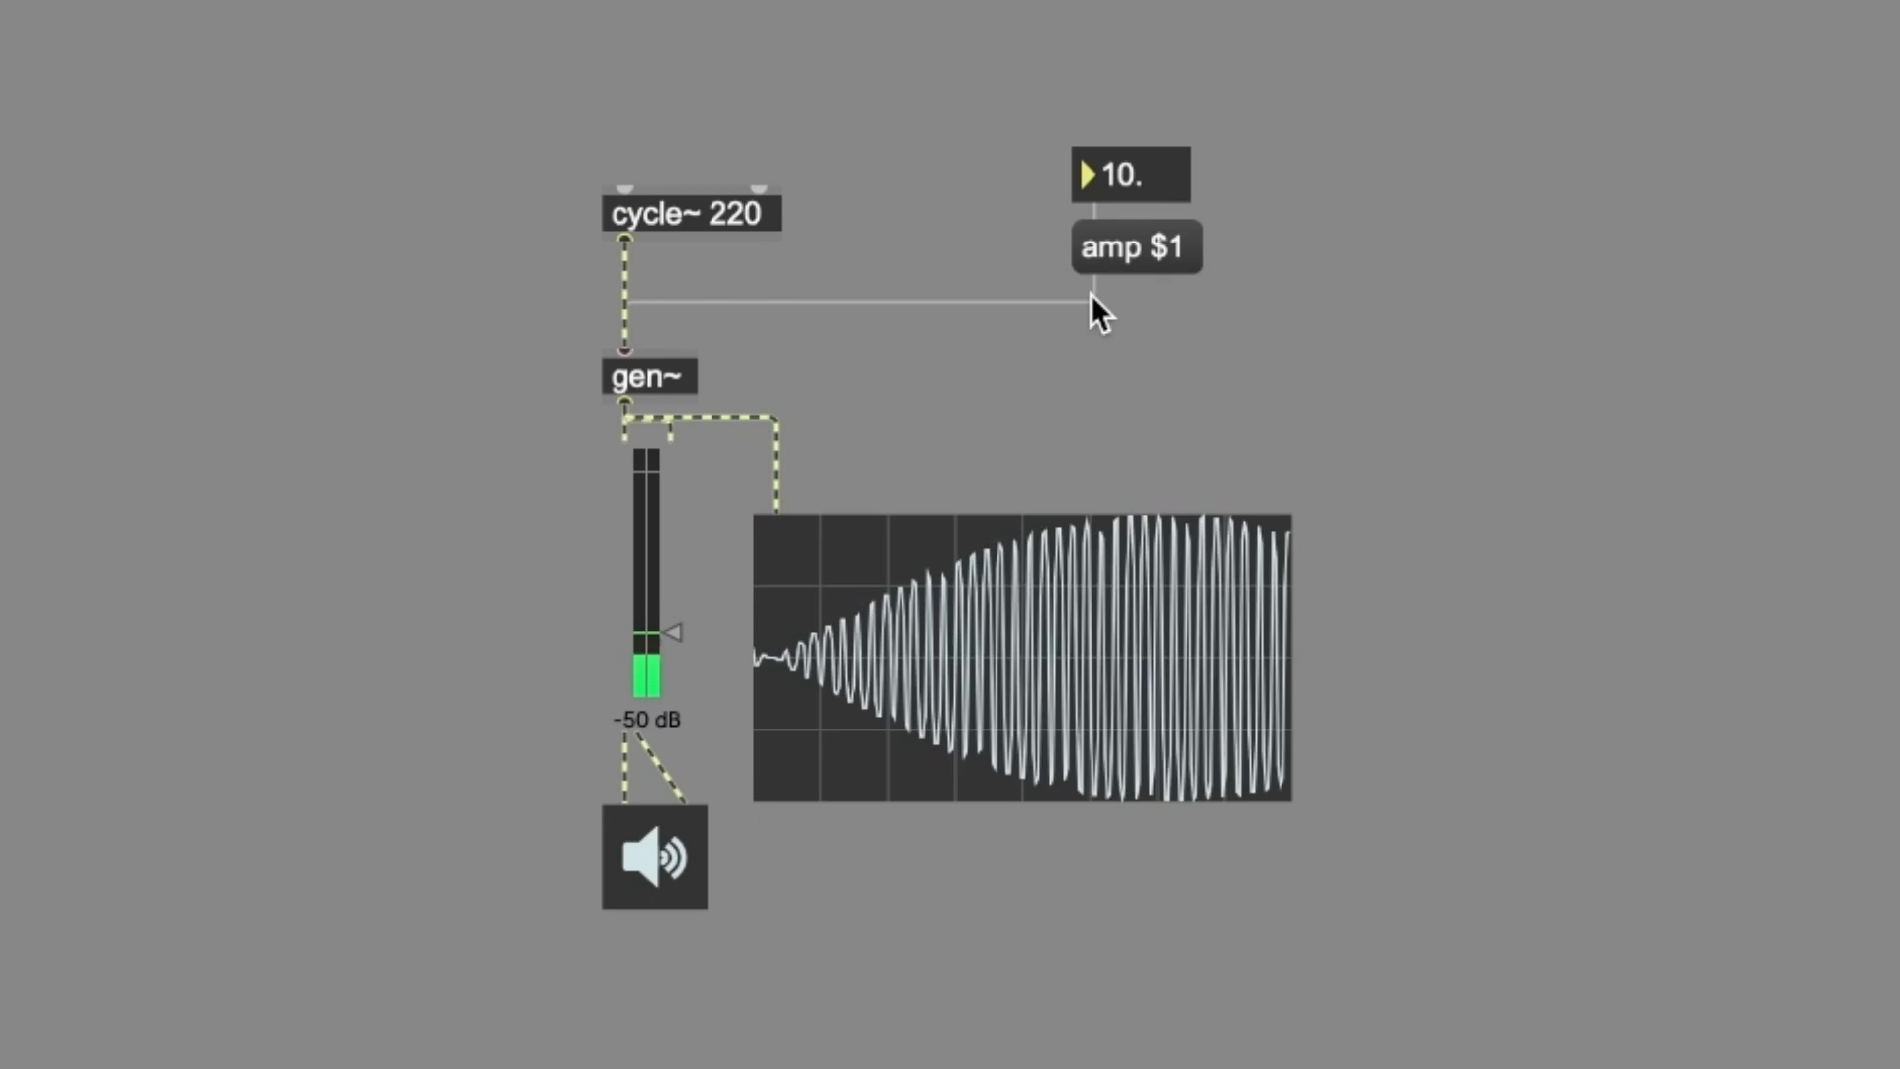
# Step: Test amp with an out-of-range value (-7.90 silences output), then reopen gen~
pyautogui.click(1086, 174)
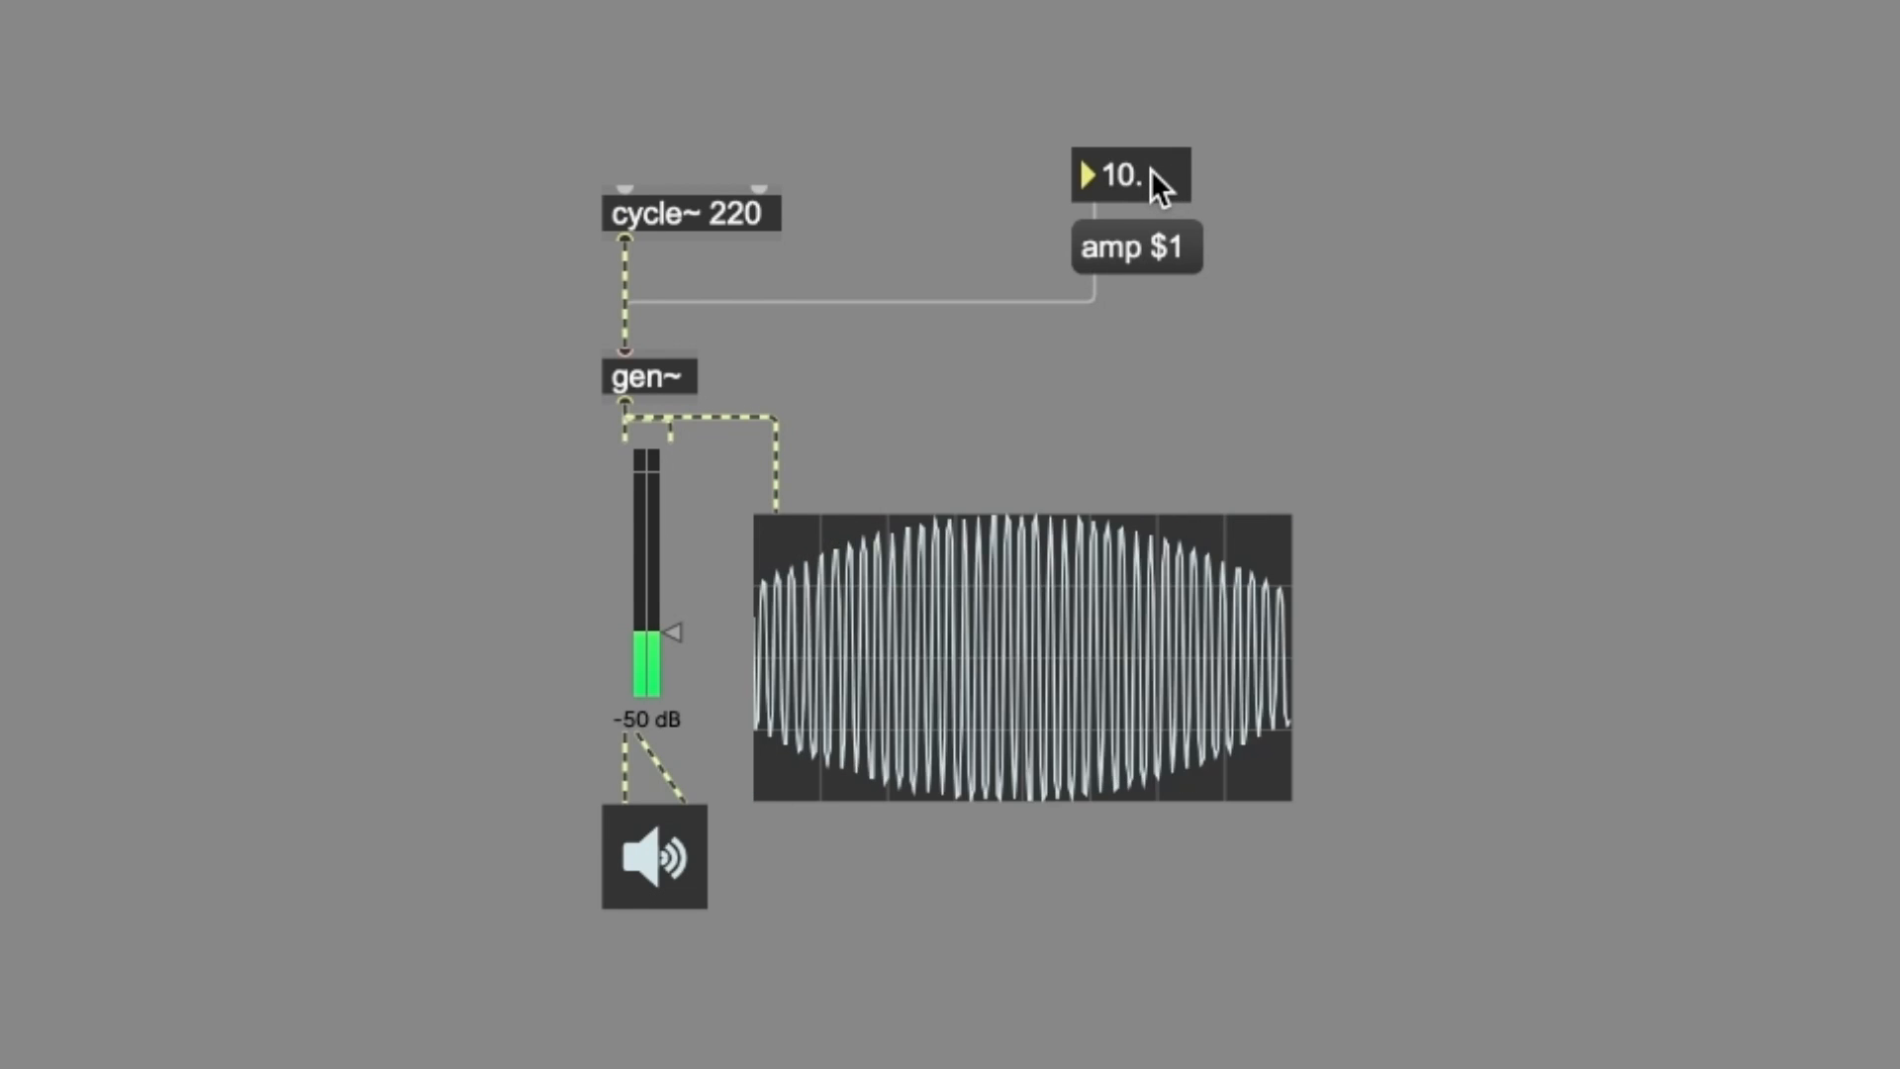
pyautogui.click(1130, 176)
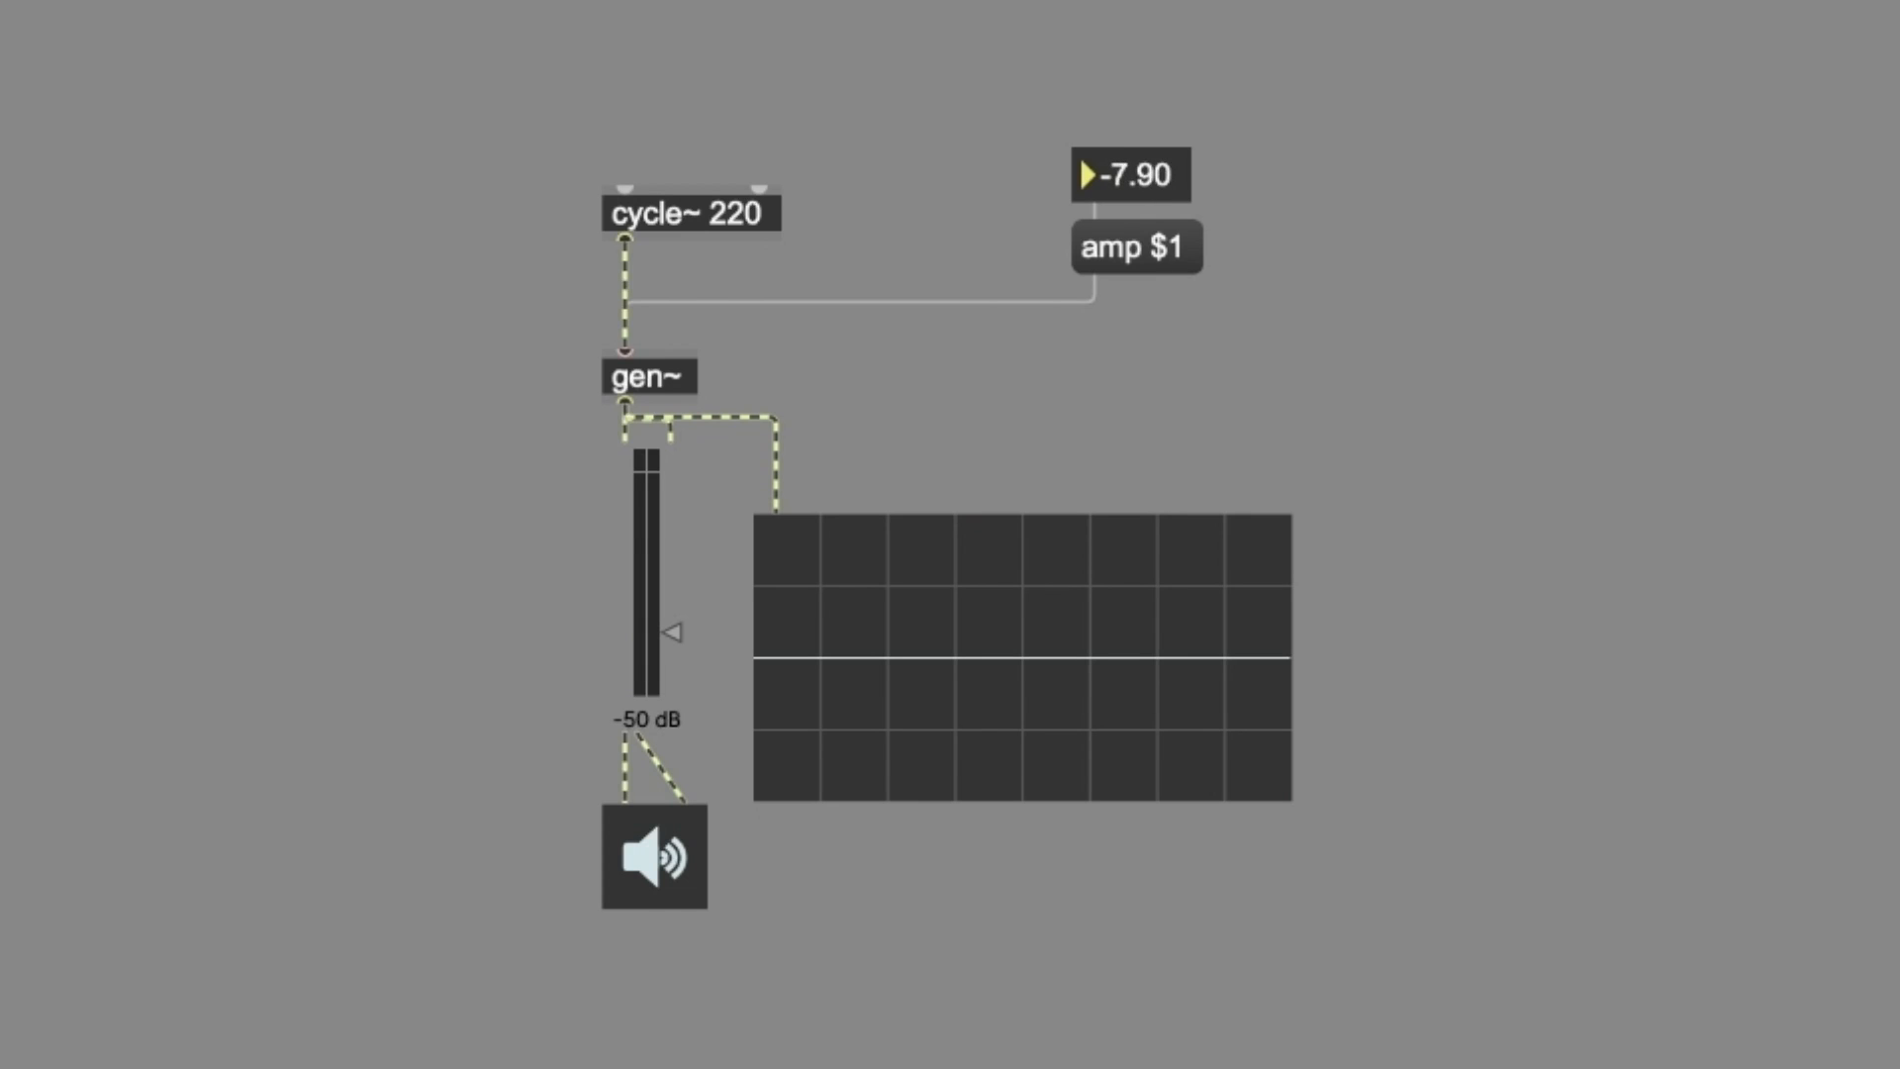
pyautogui.click(1130, 174)
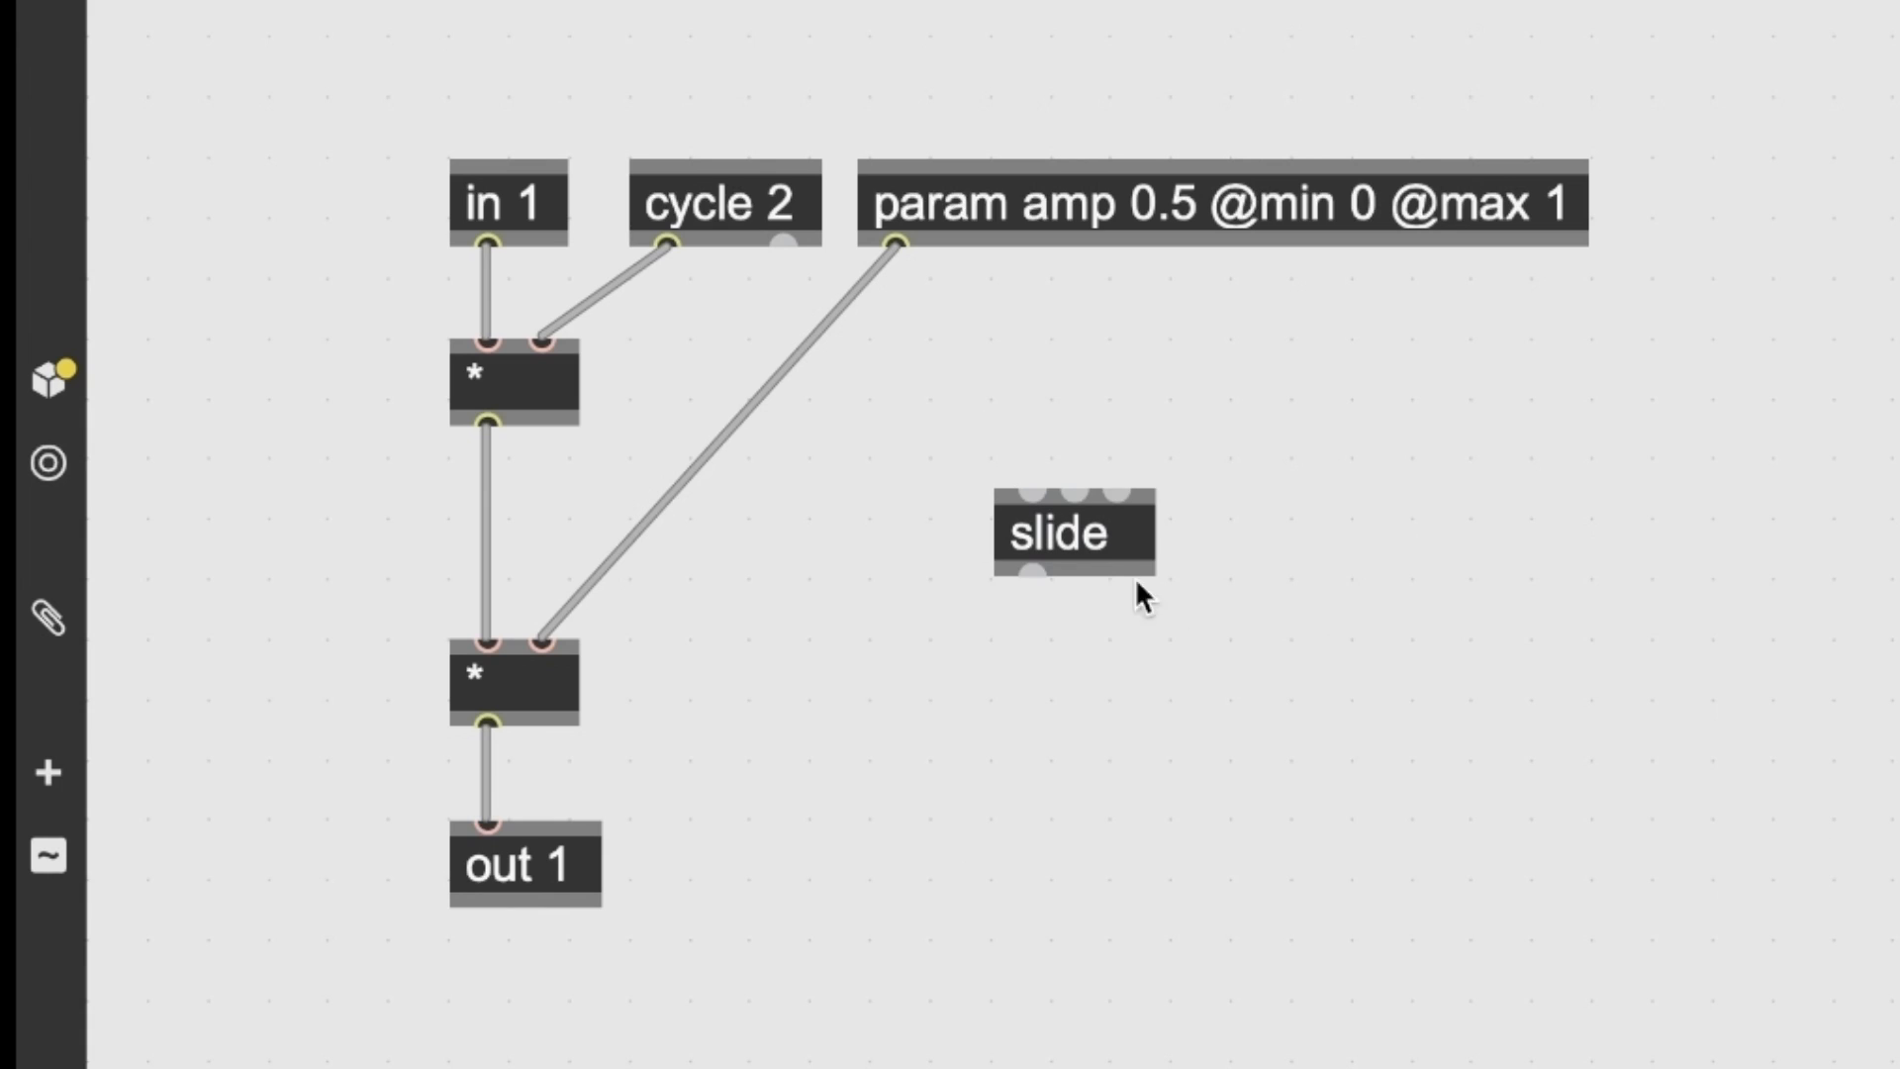
pyautogui.moveTo(1104, 558)
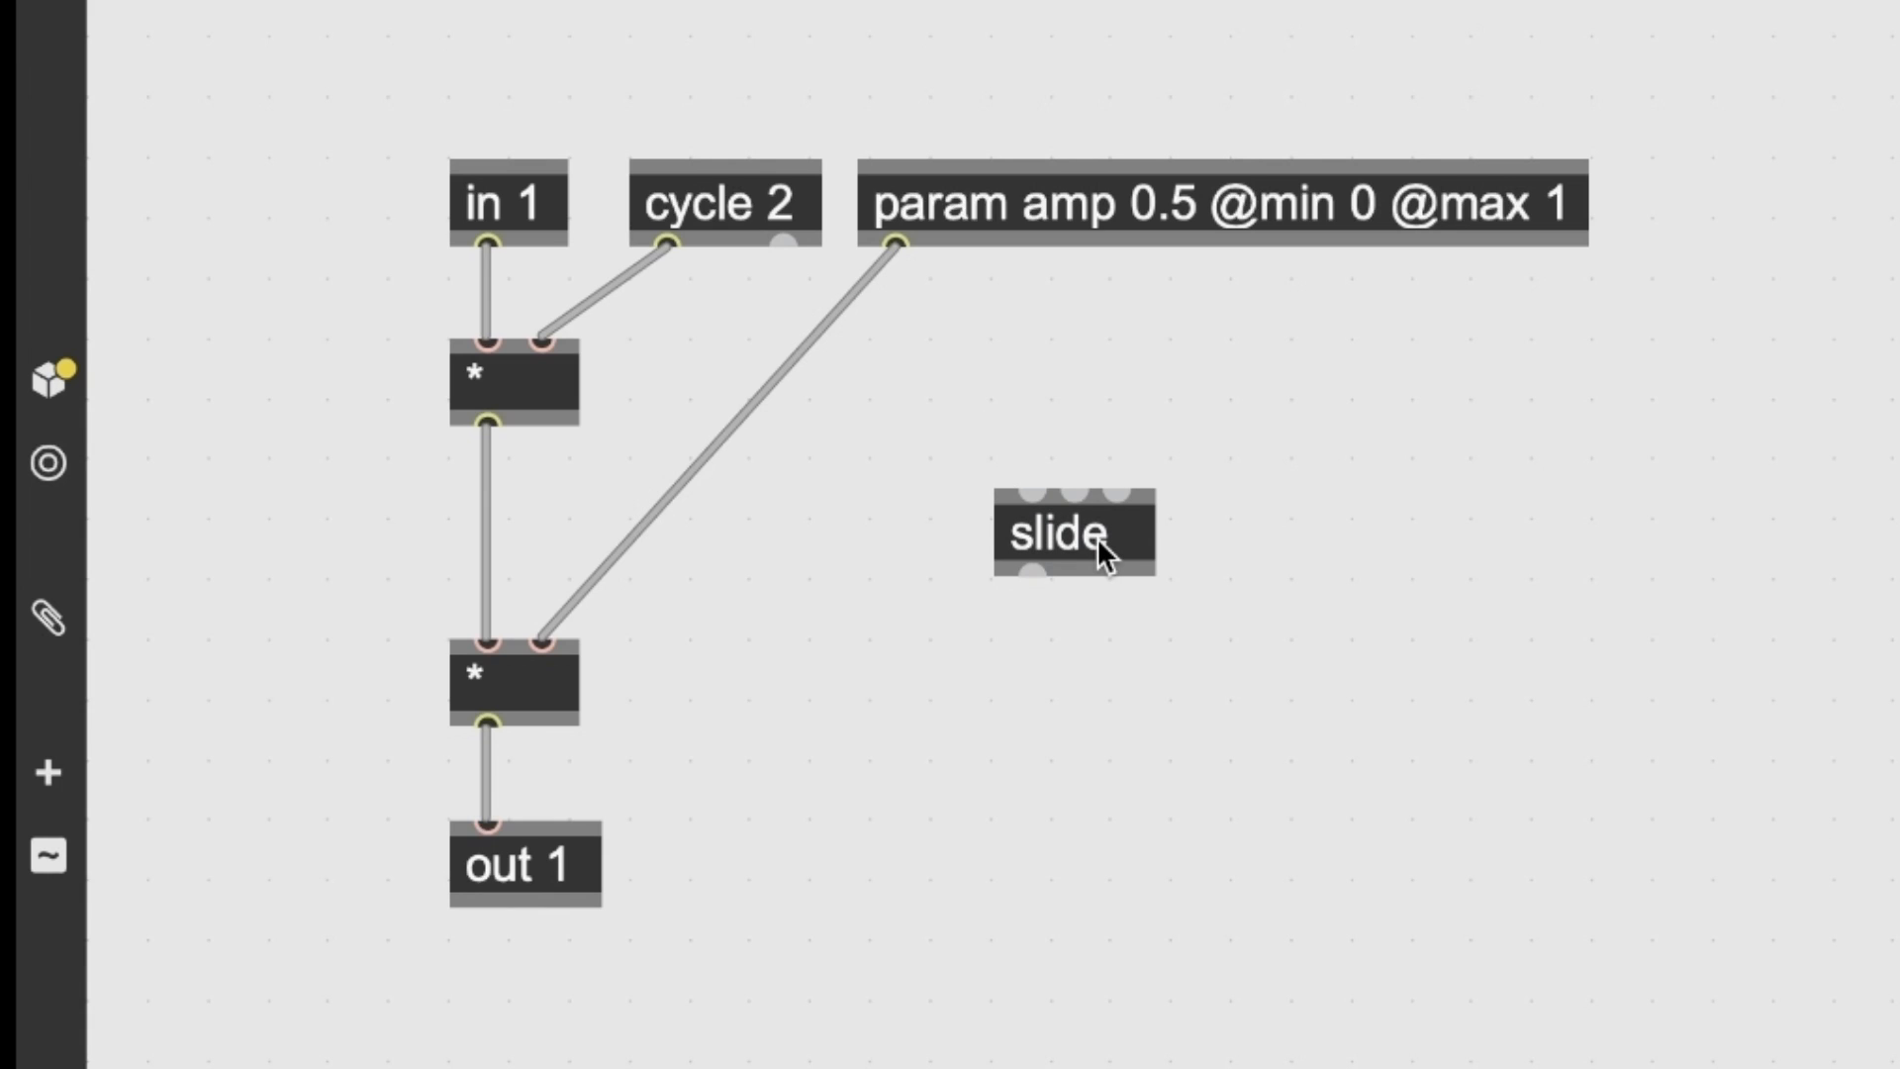
# Step: Wire slide between param amp and the second multiplier with arguments 50 50
pyautogui.click(1070, 532)
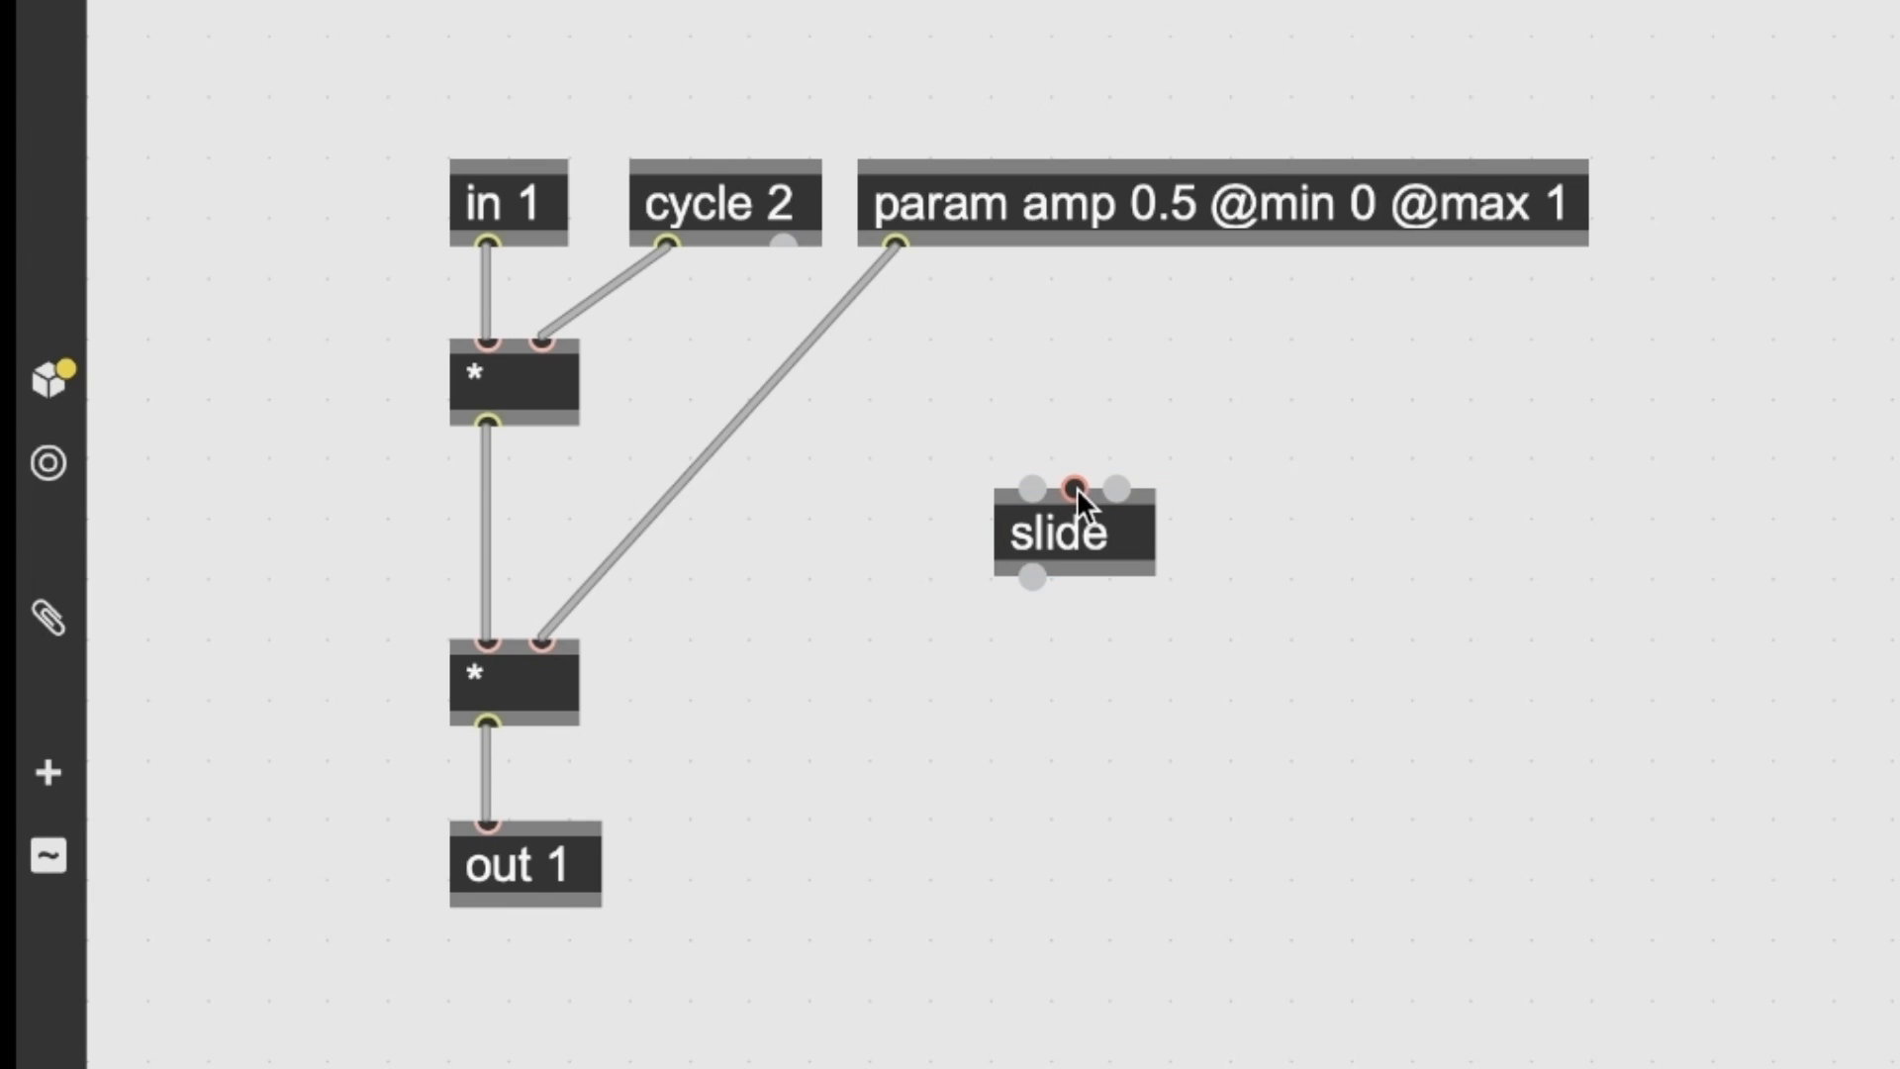
pyautogui.moveTo(1076, 490)
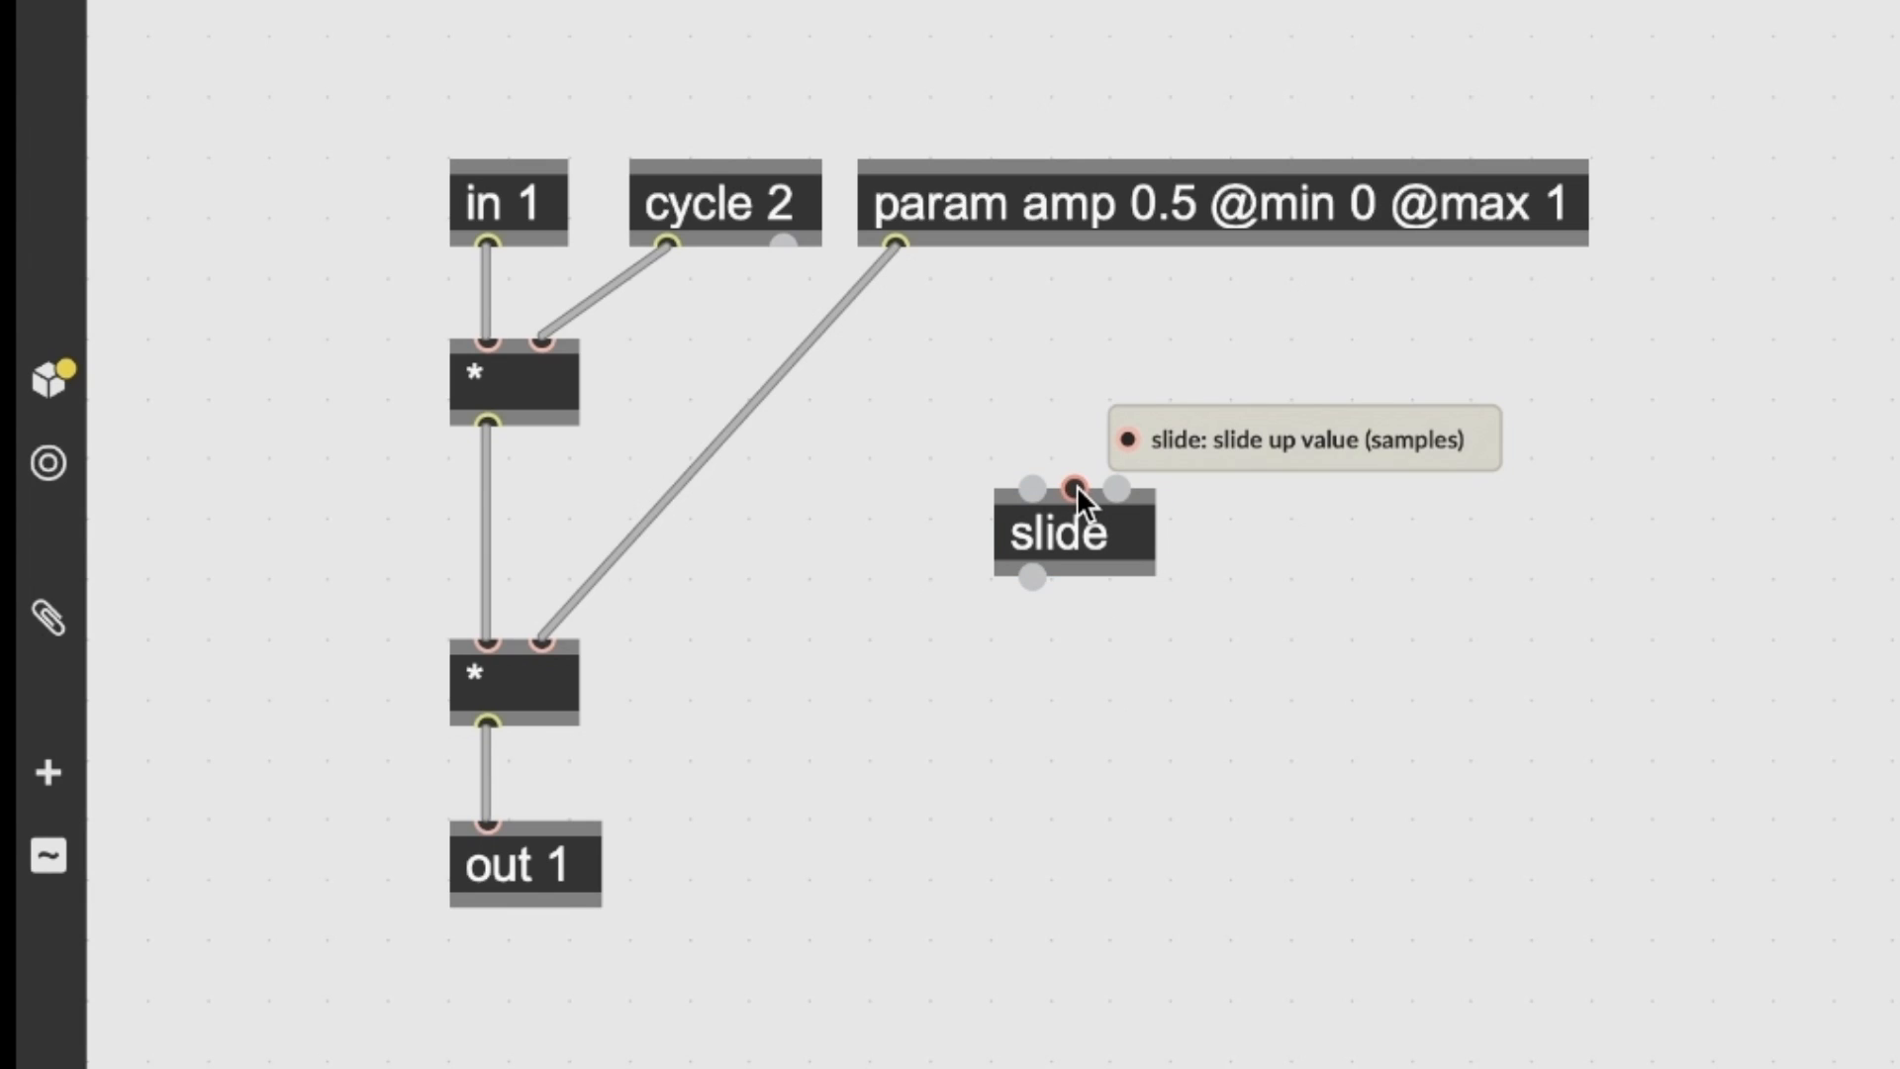
pyautogui.moveTo(1114, 493)
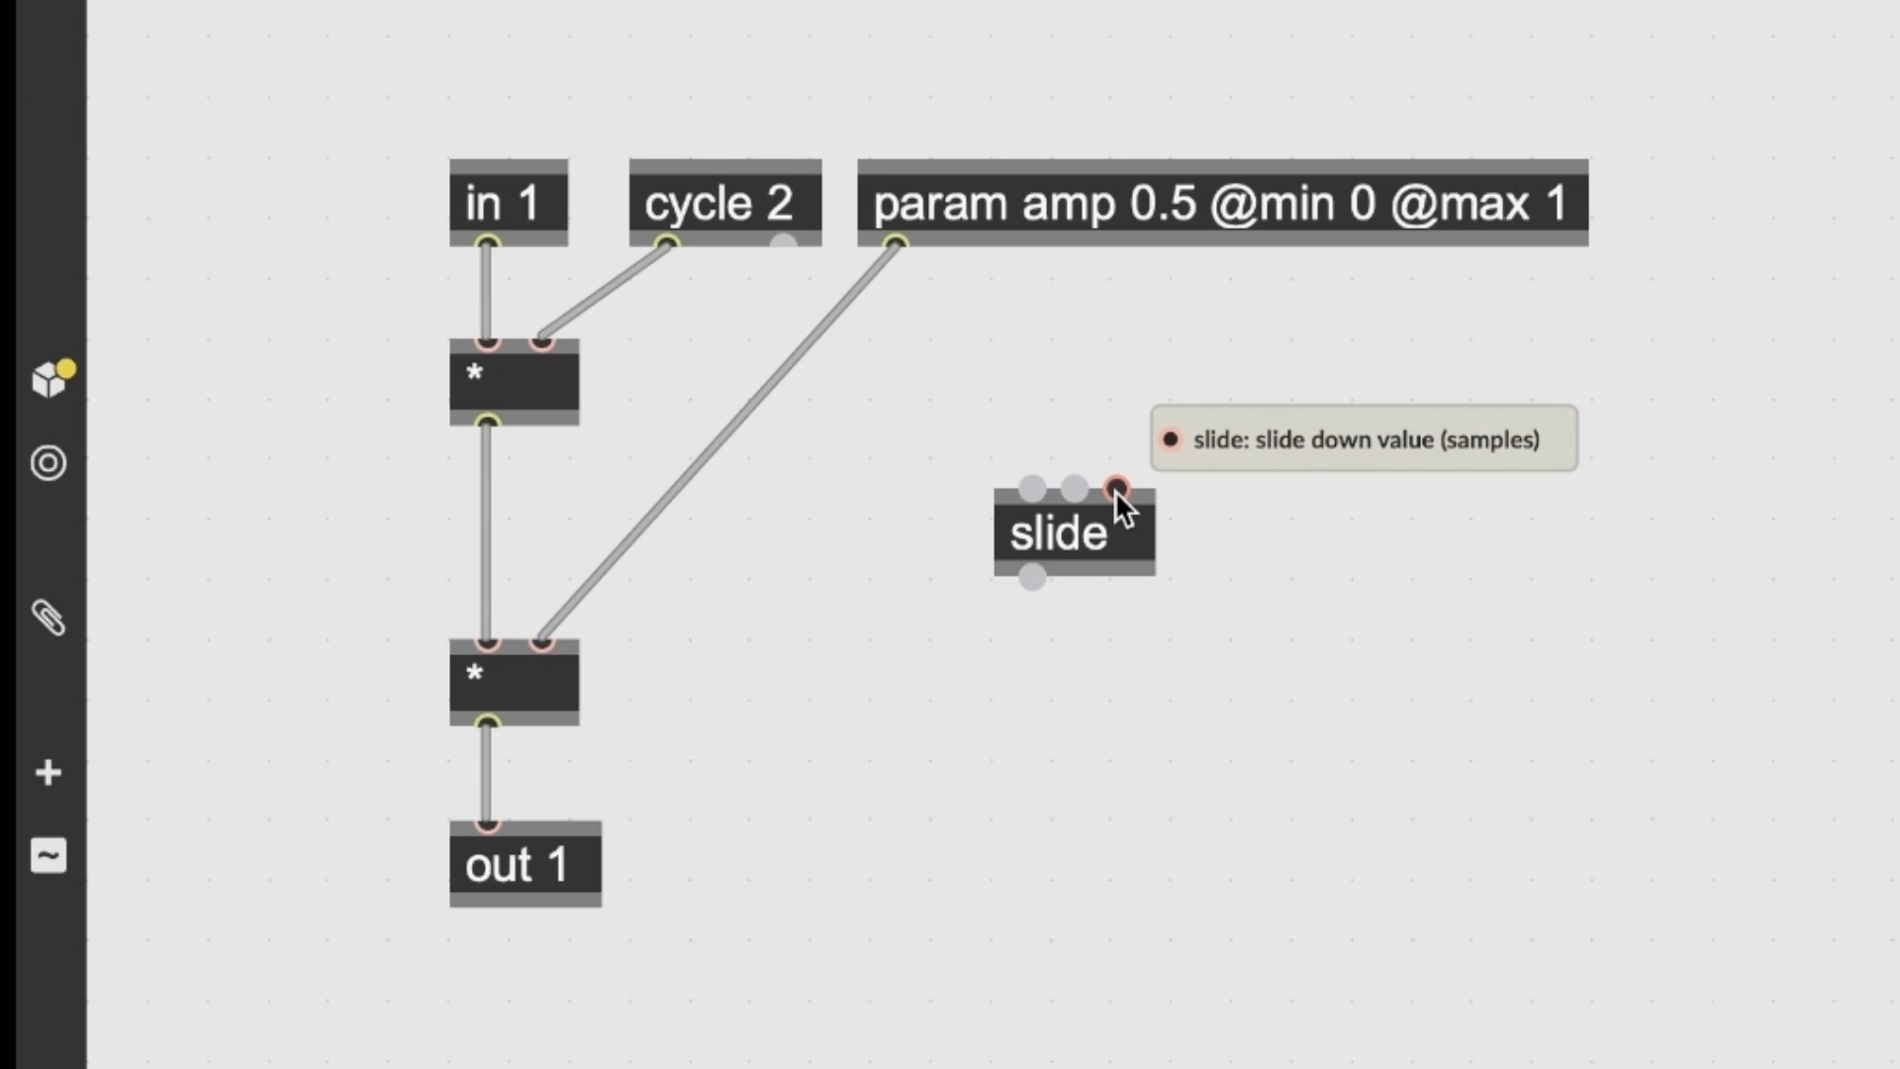
pyautogui.moveTo(1073, 493)
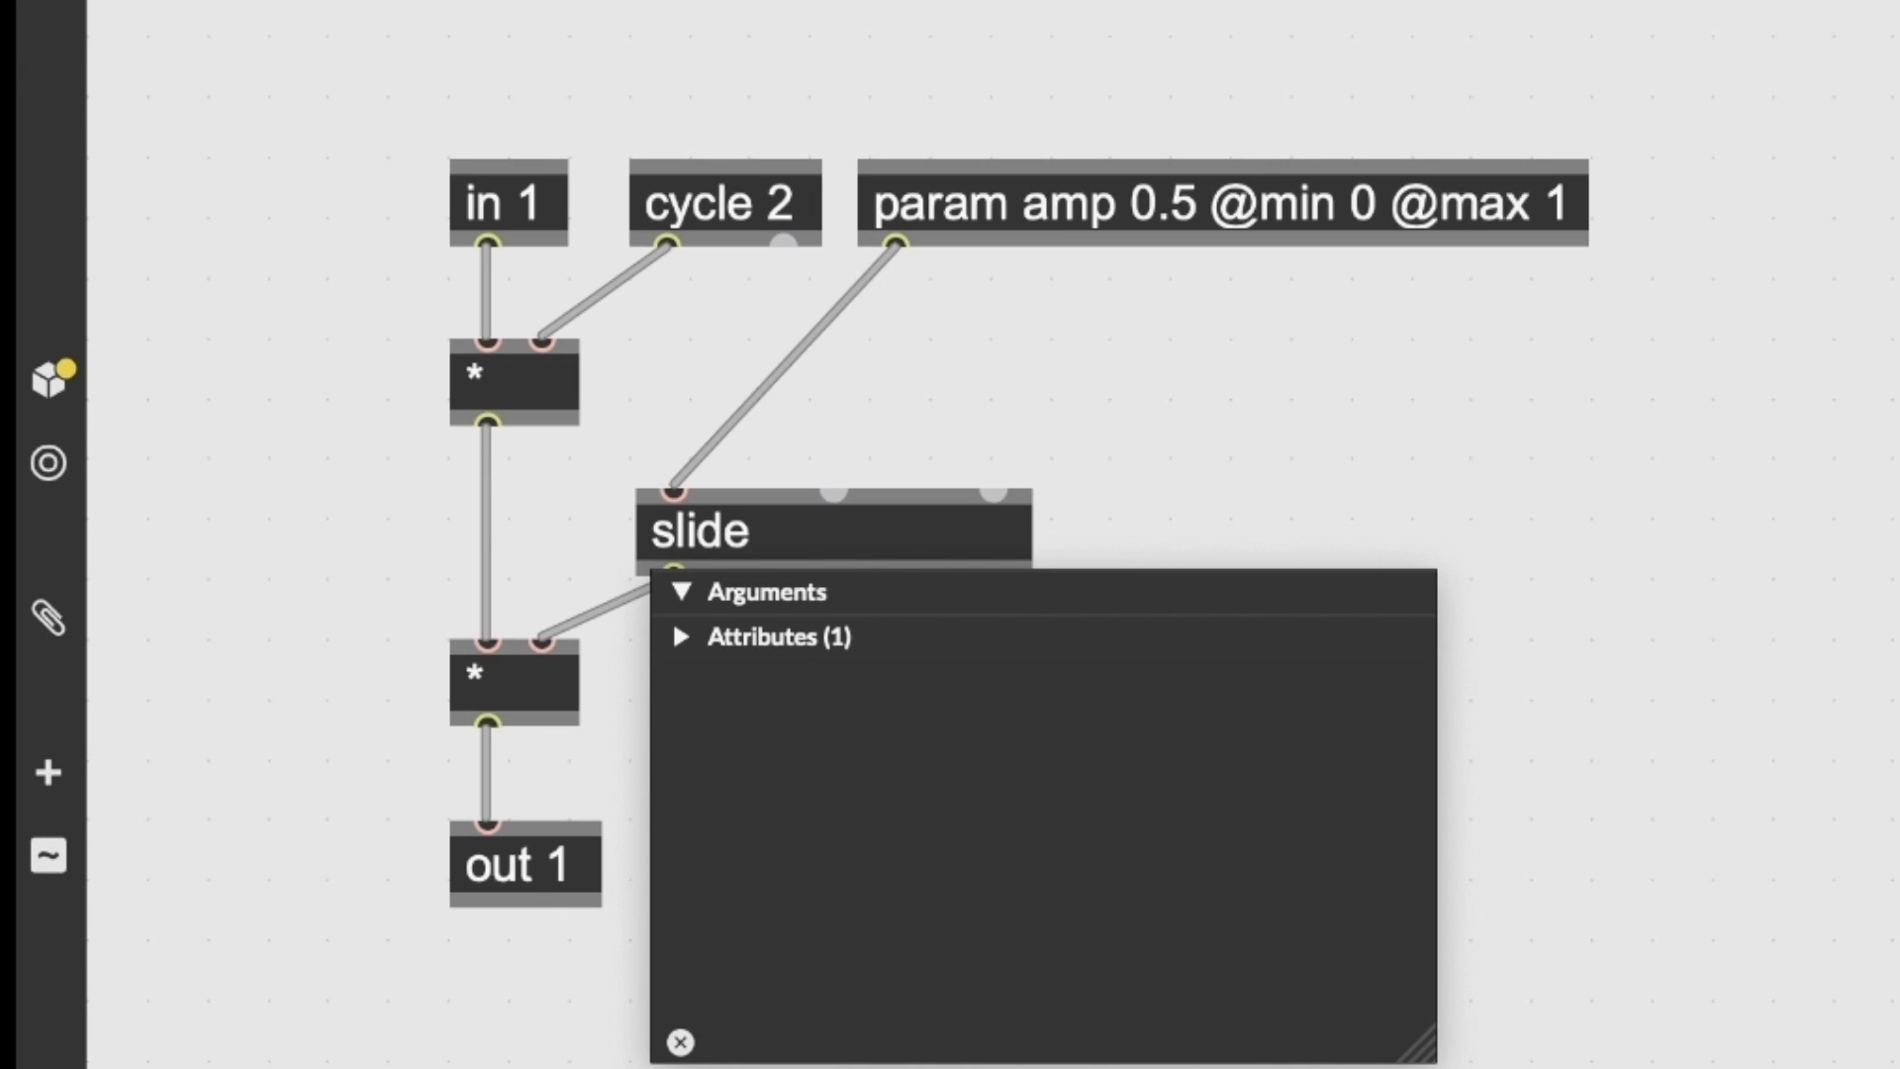
pyautogui.write('50 50')
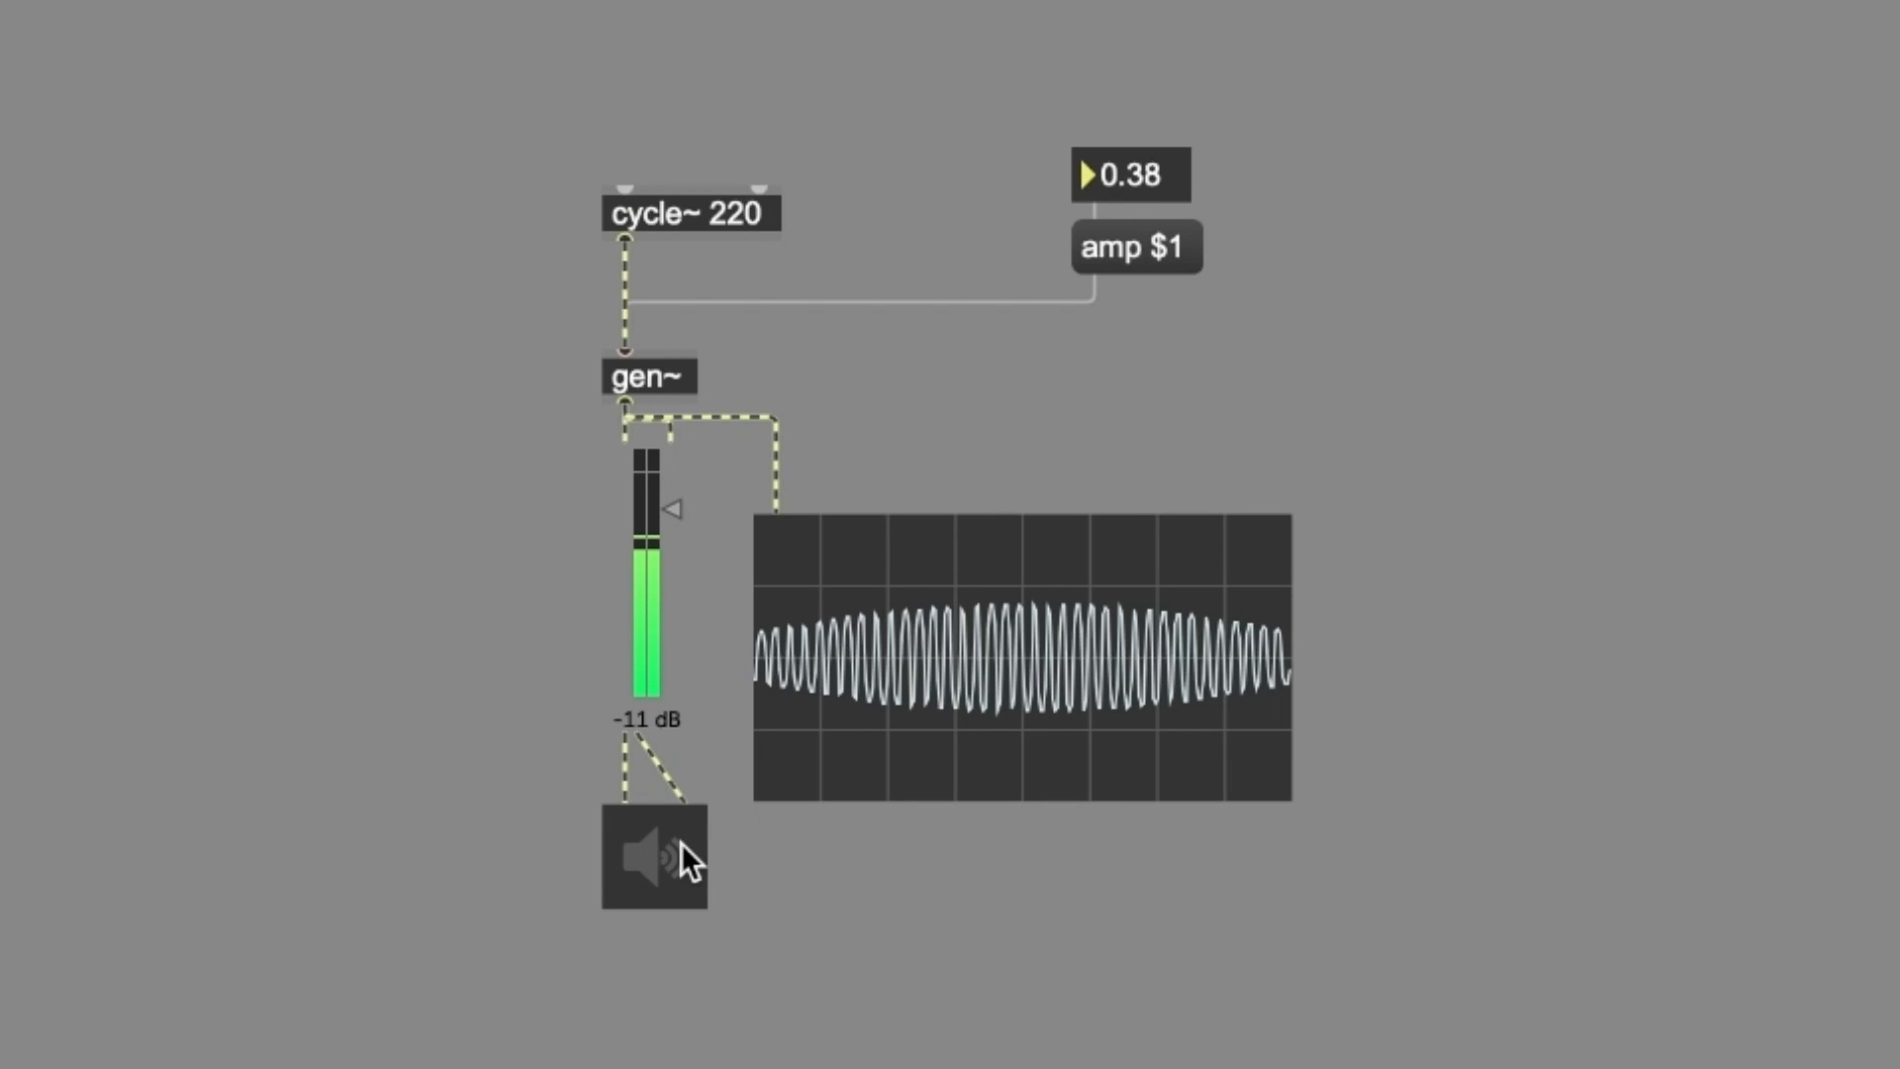
# Step: Listen to amp 1.57 ramping smoothly, then reopen gen~ showing slide 50 50
pyautogui.click(655, 855)
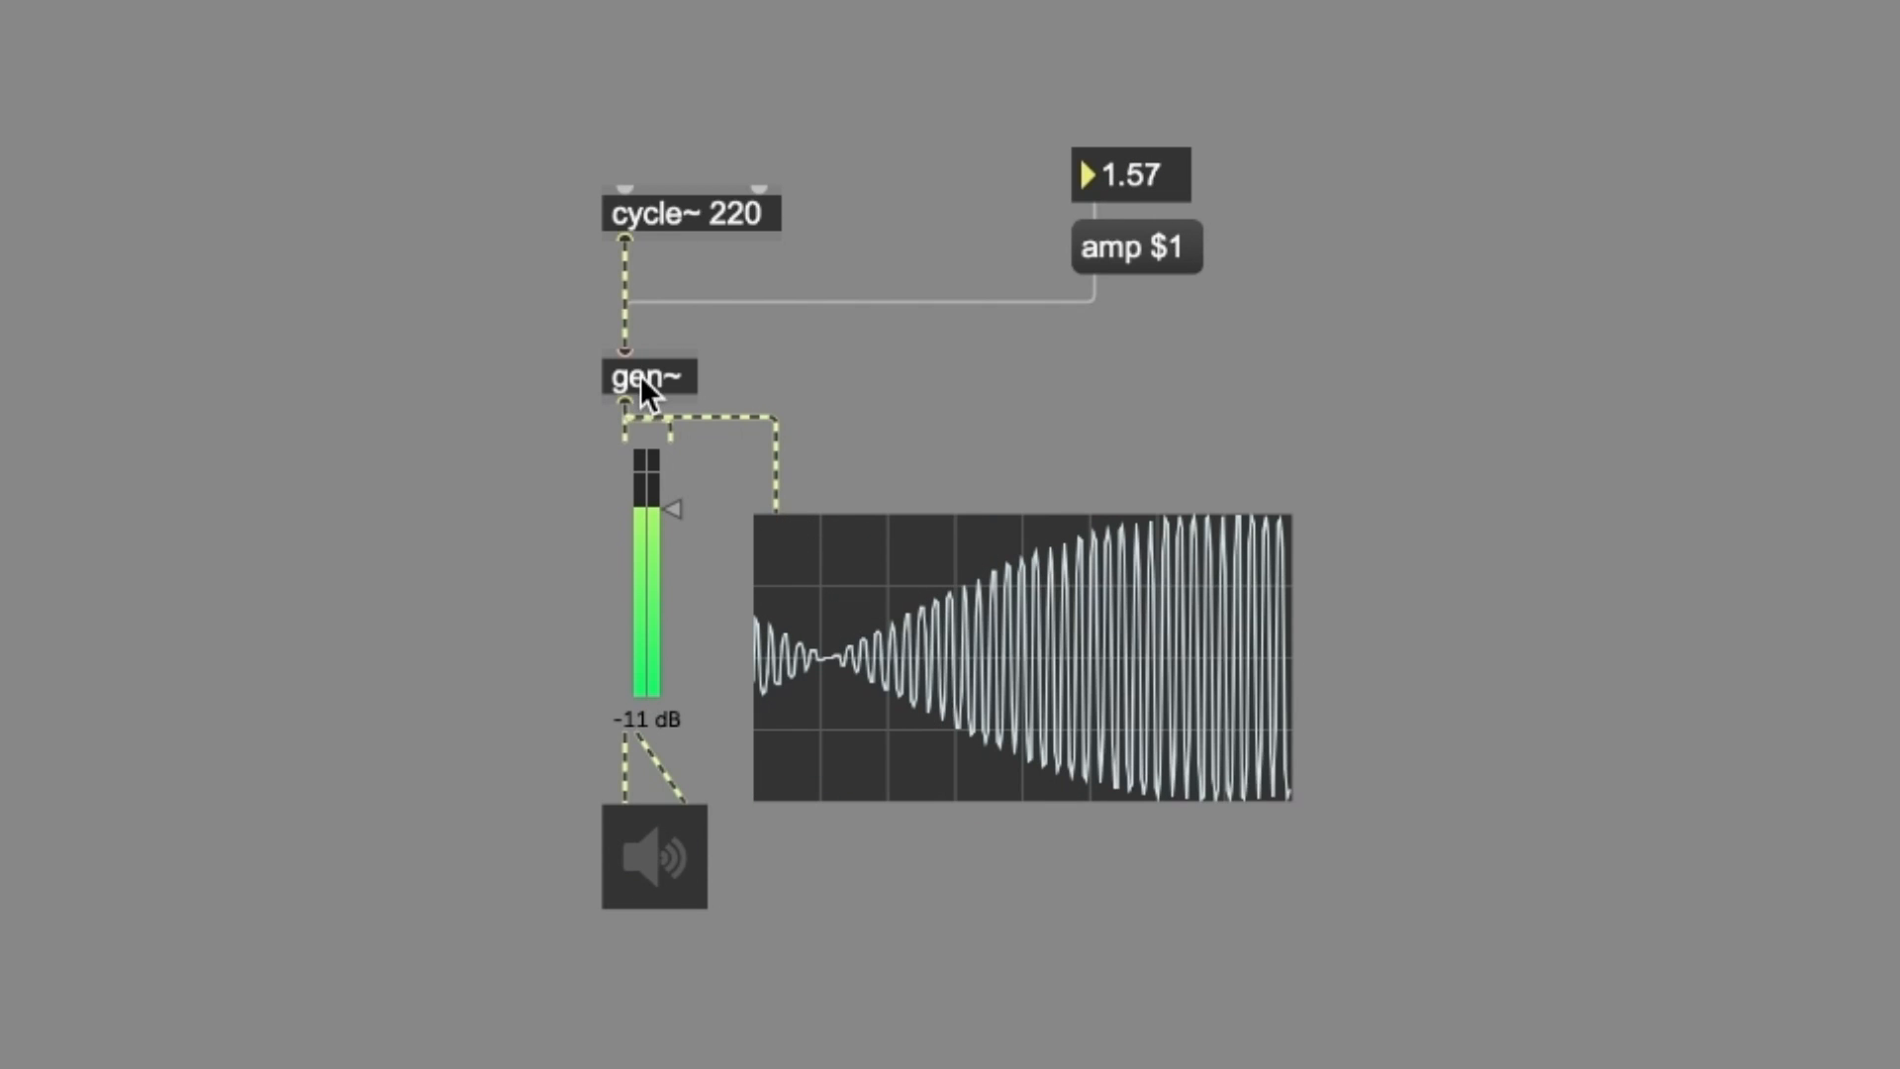
pyautogui.doubleClick(647, 376)
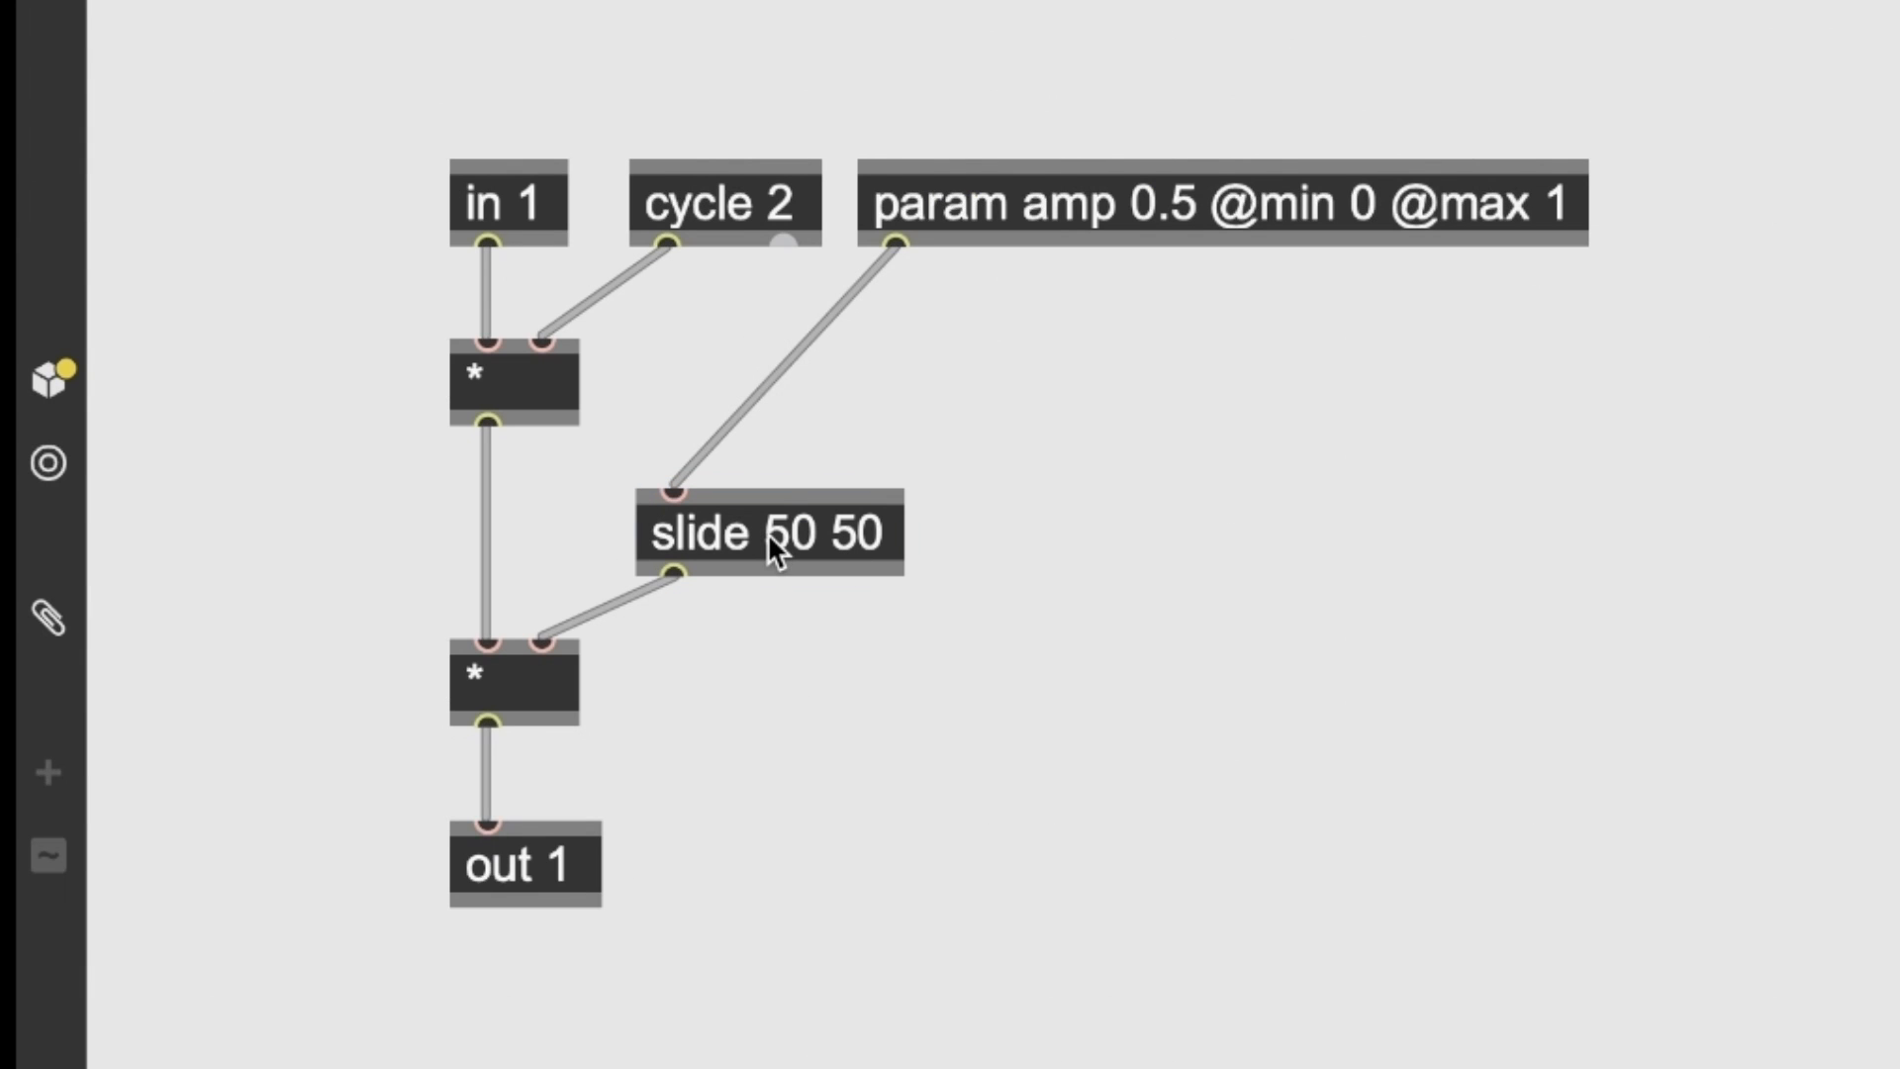